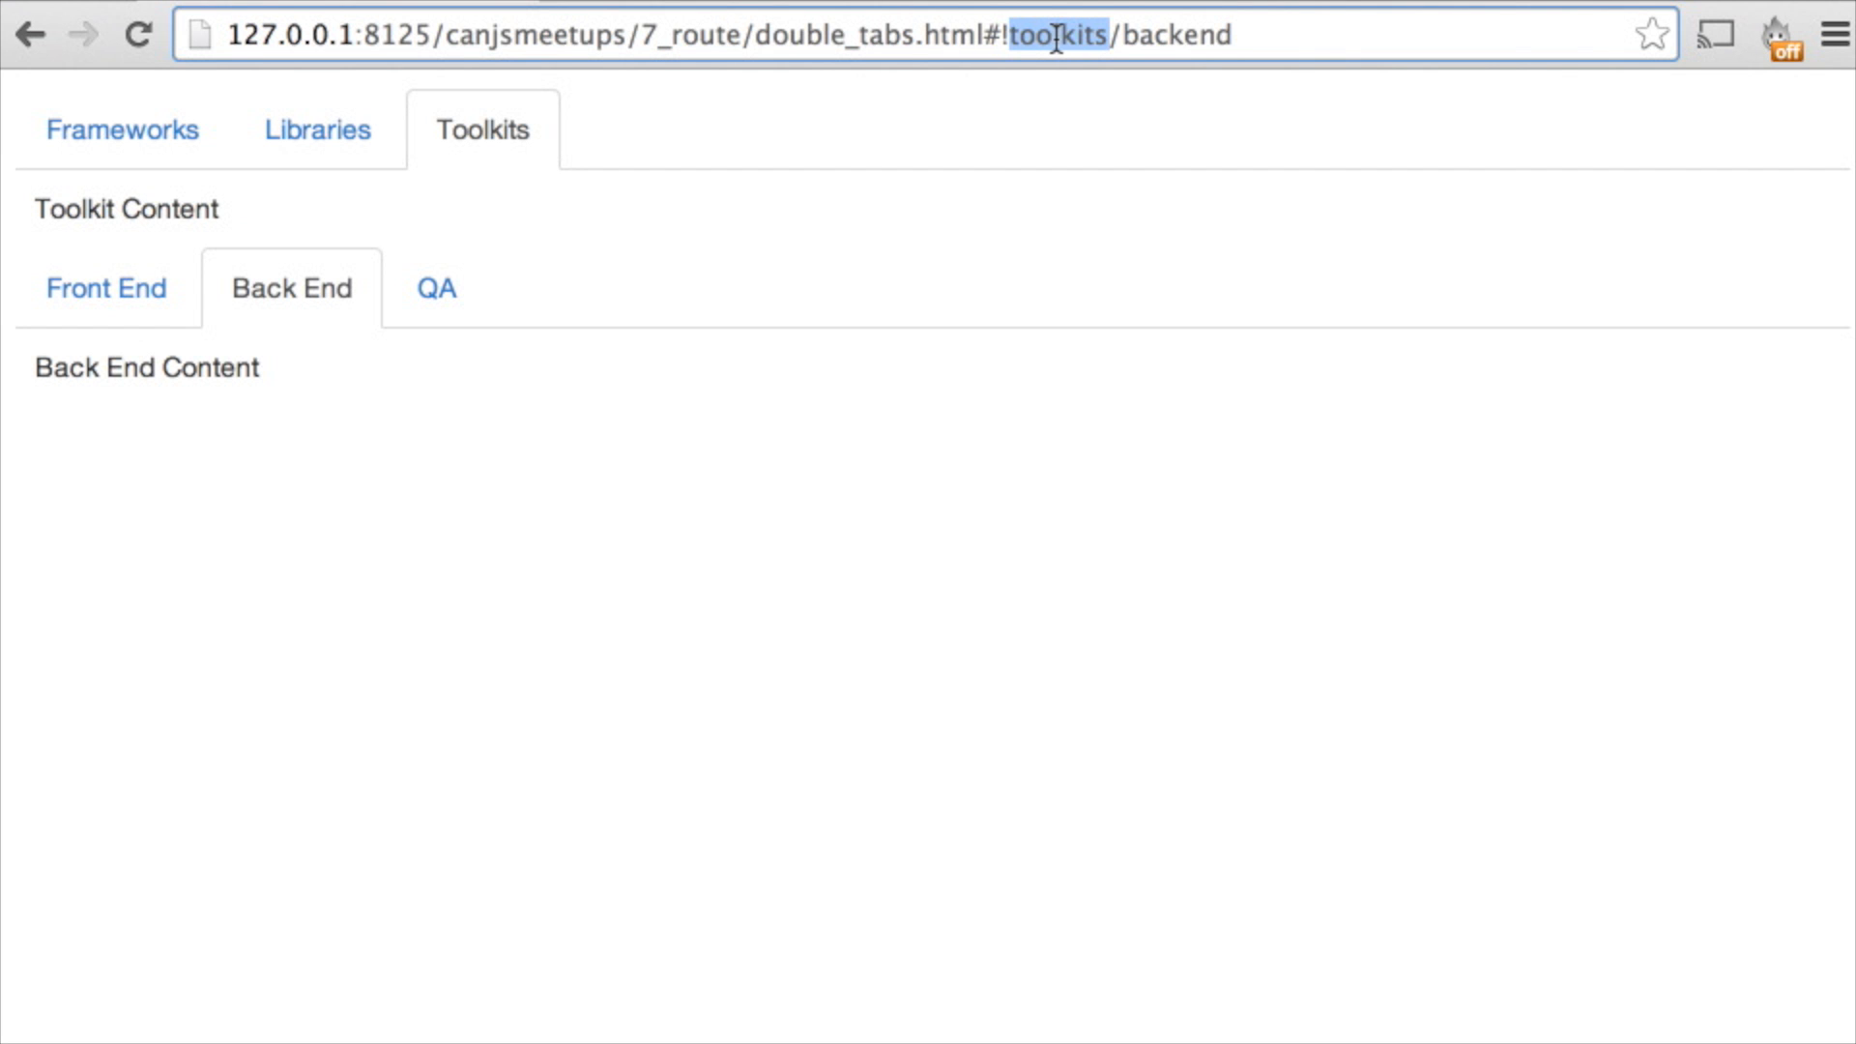
Change the hash to libraries, view the QA lower tab, then step back through history to Back End
type("librarie")
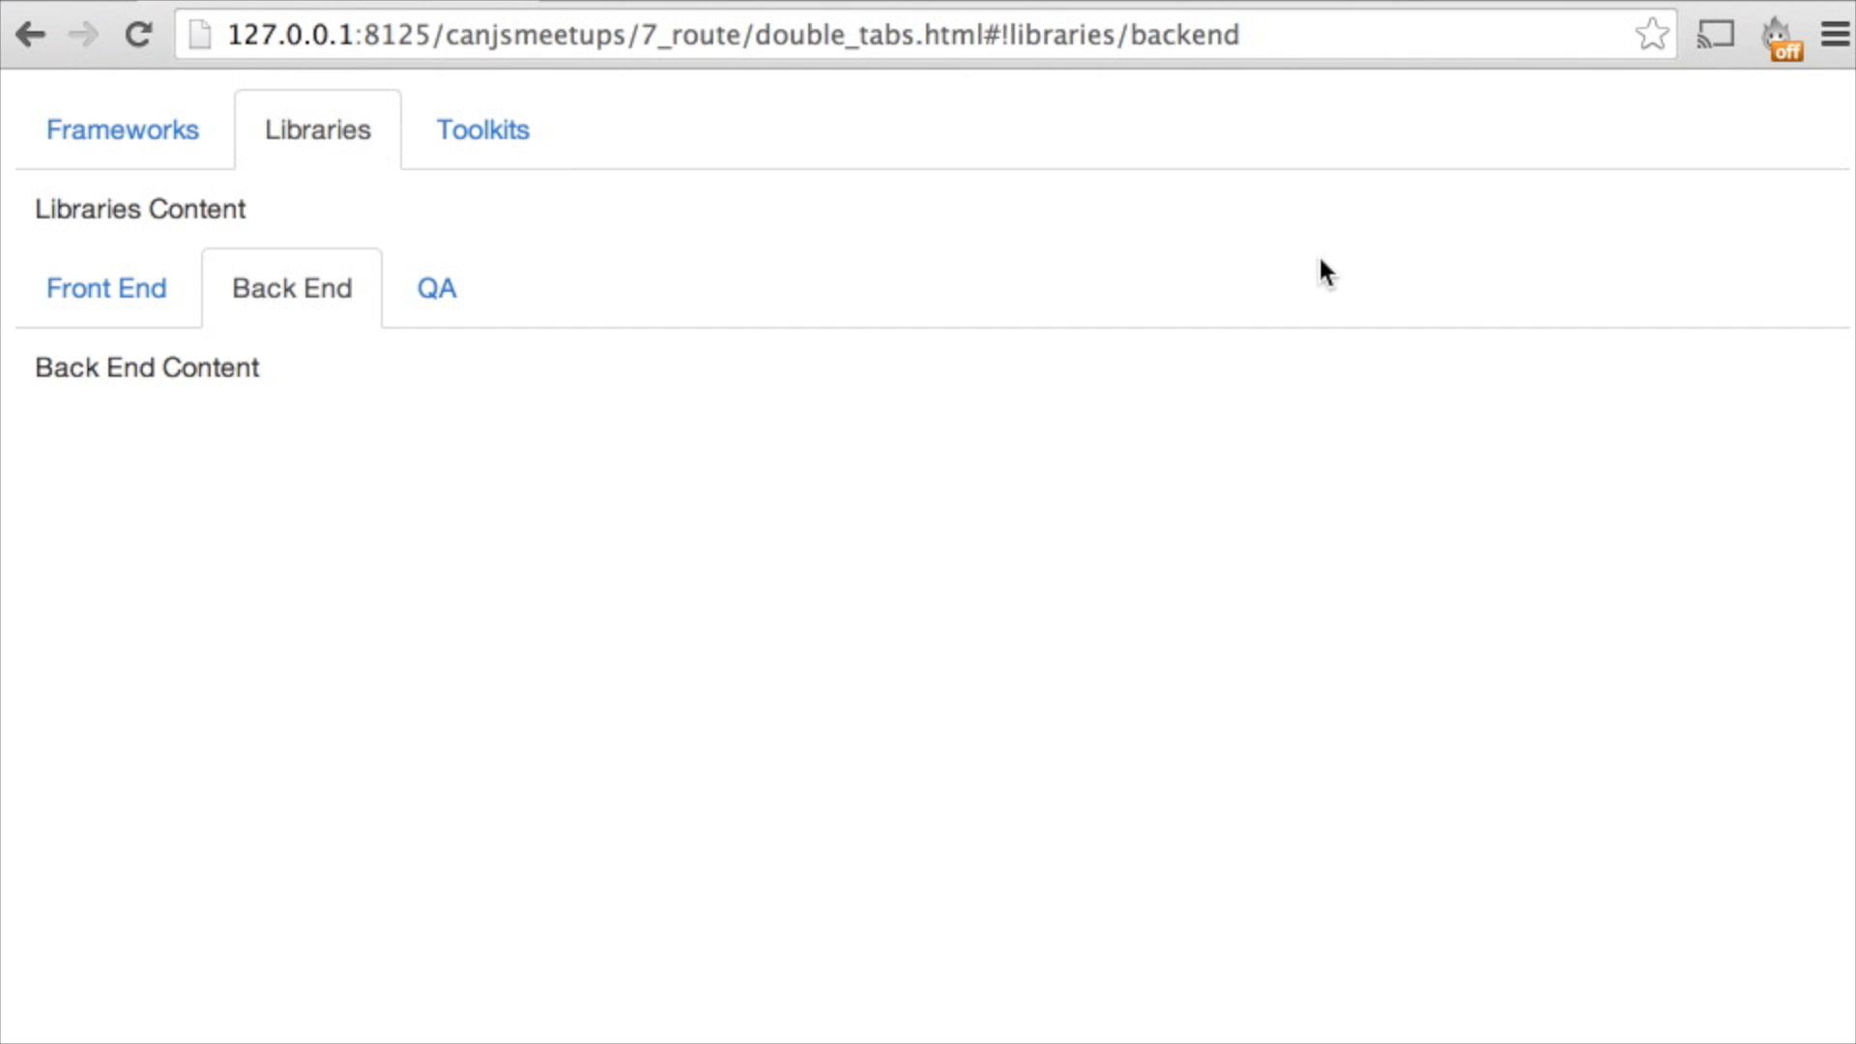
left_click(437, 288)
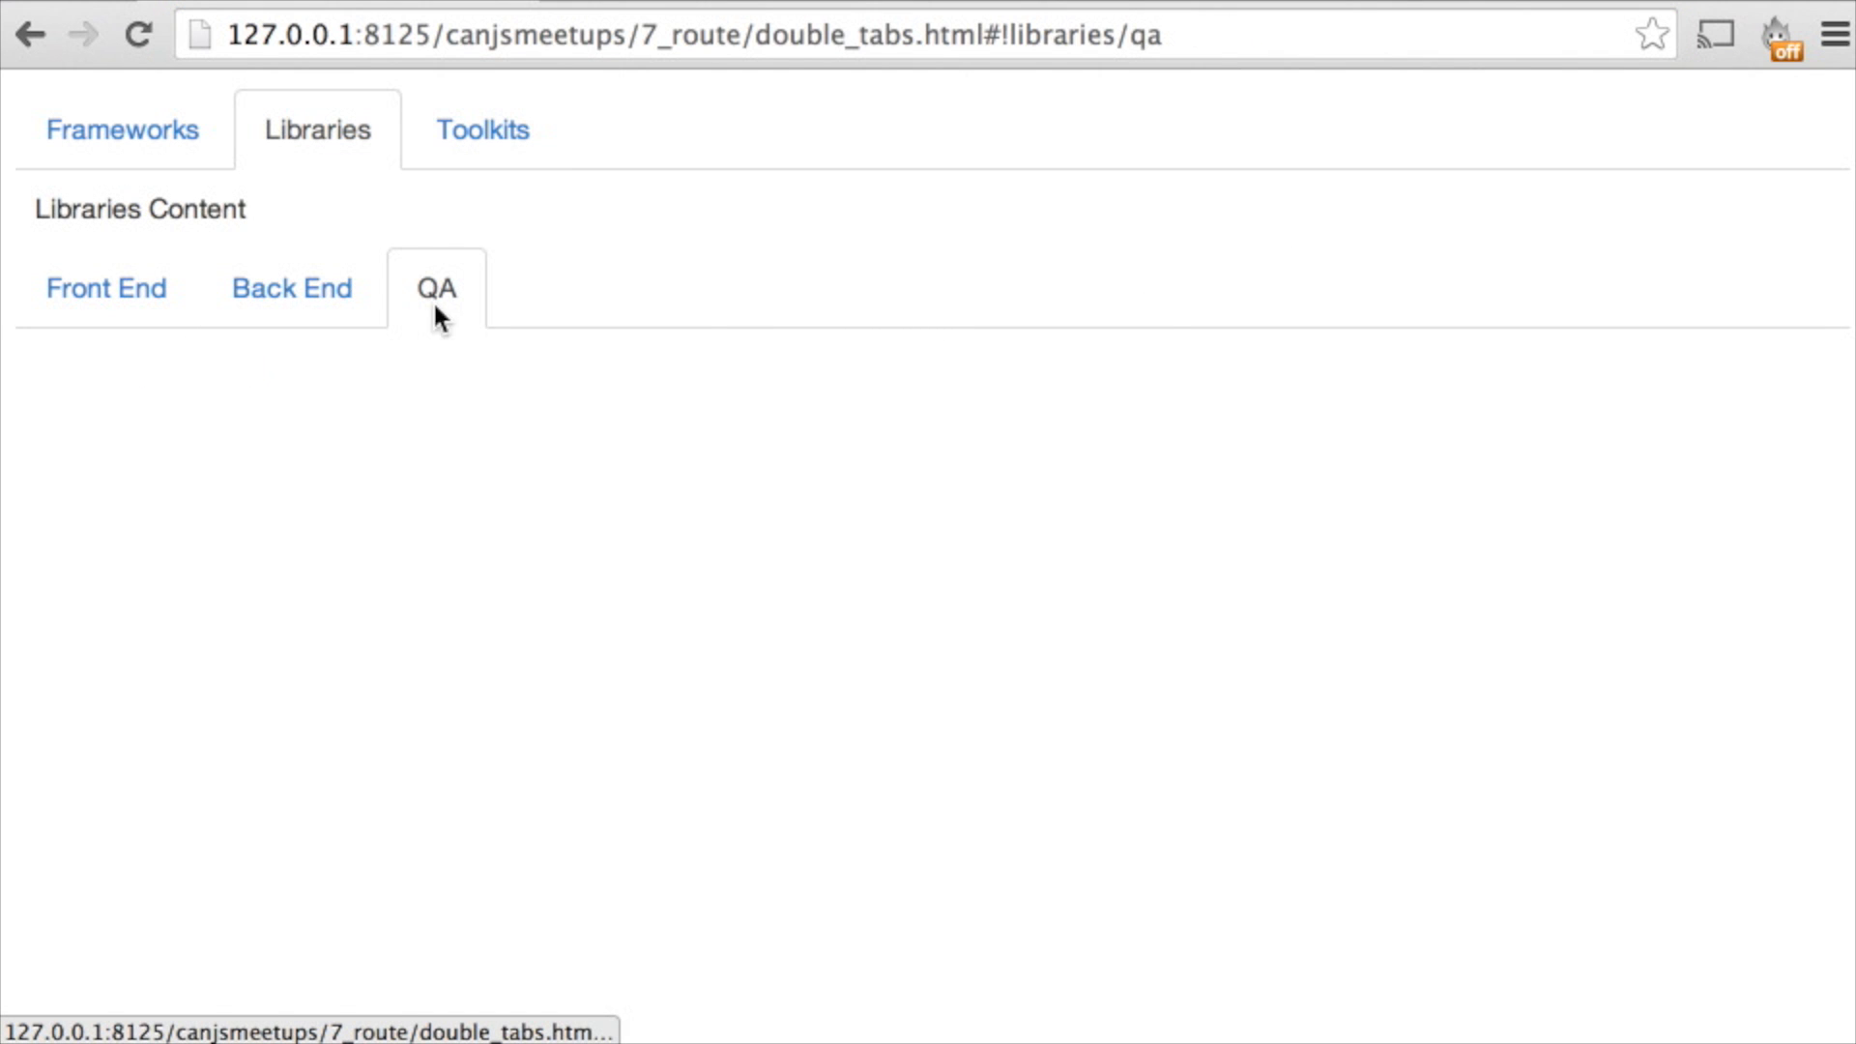
left_click(29, 33)
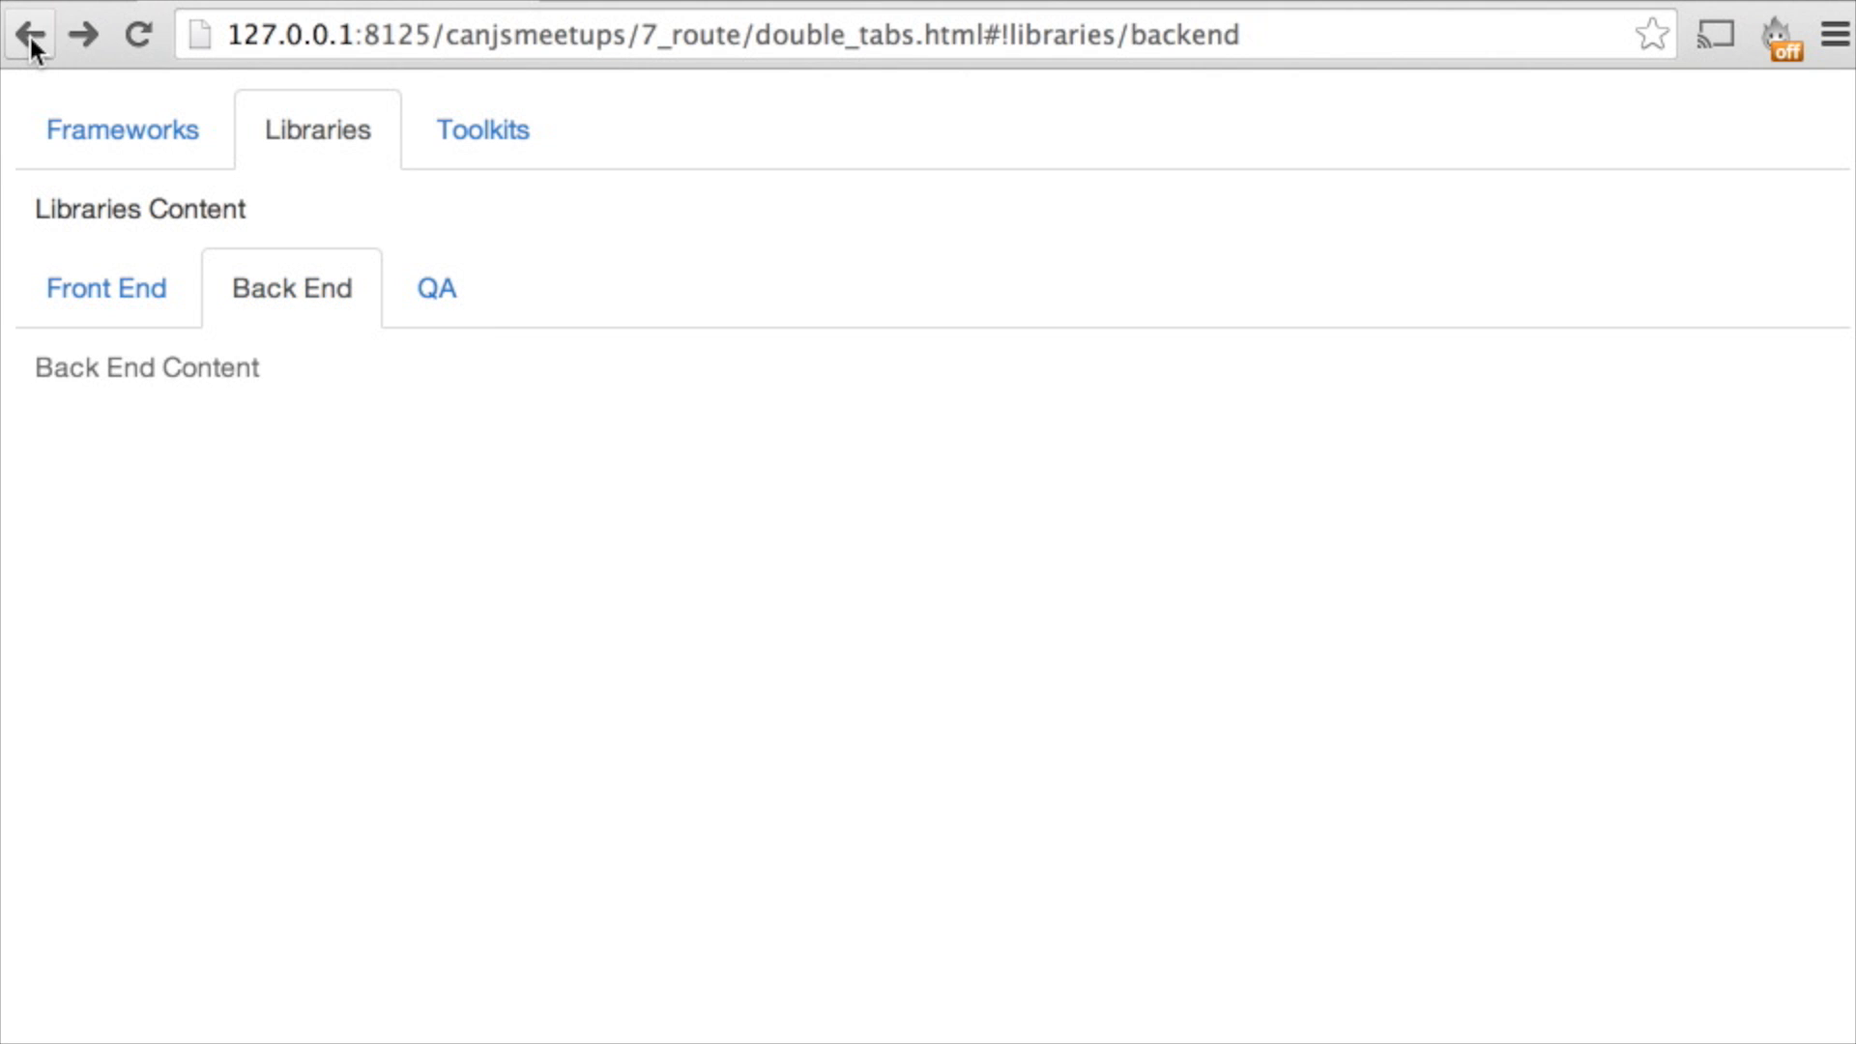
left_click(481, 129)
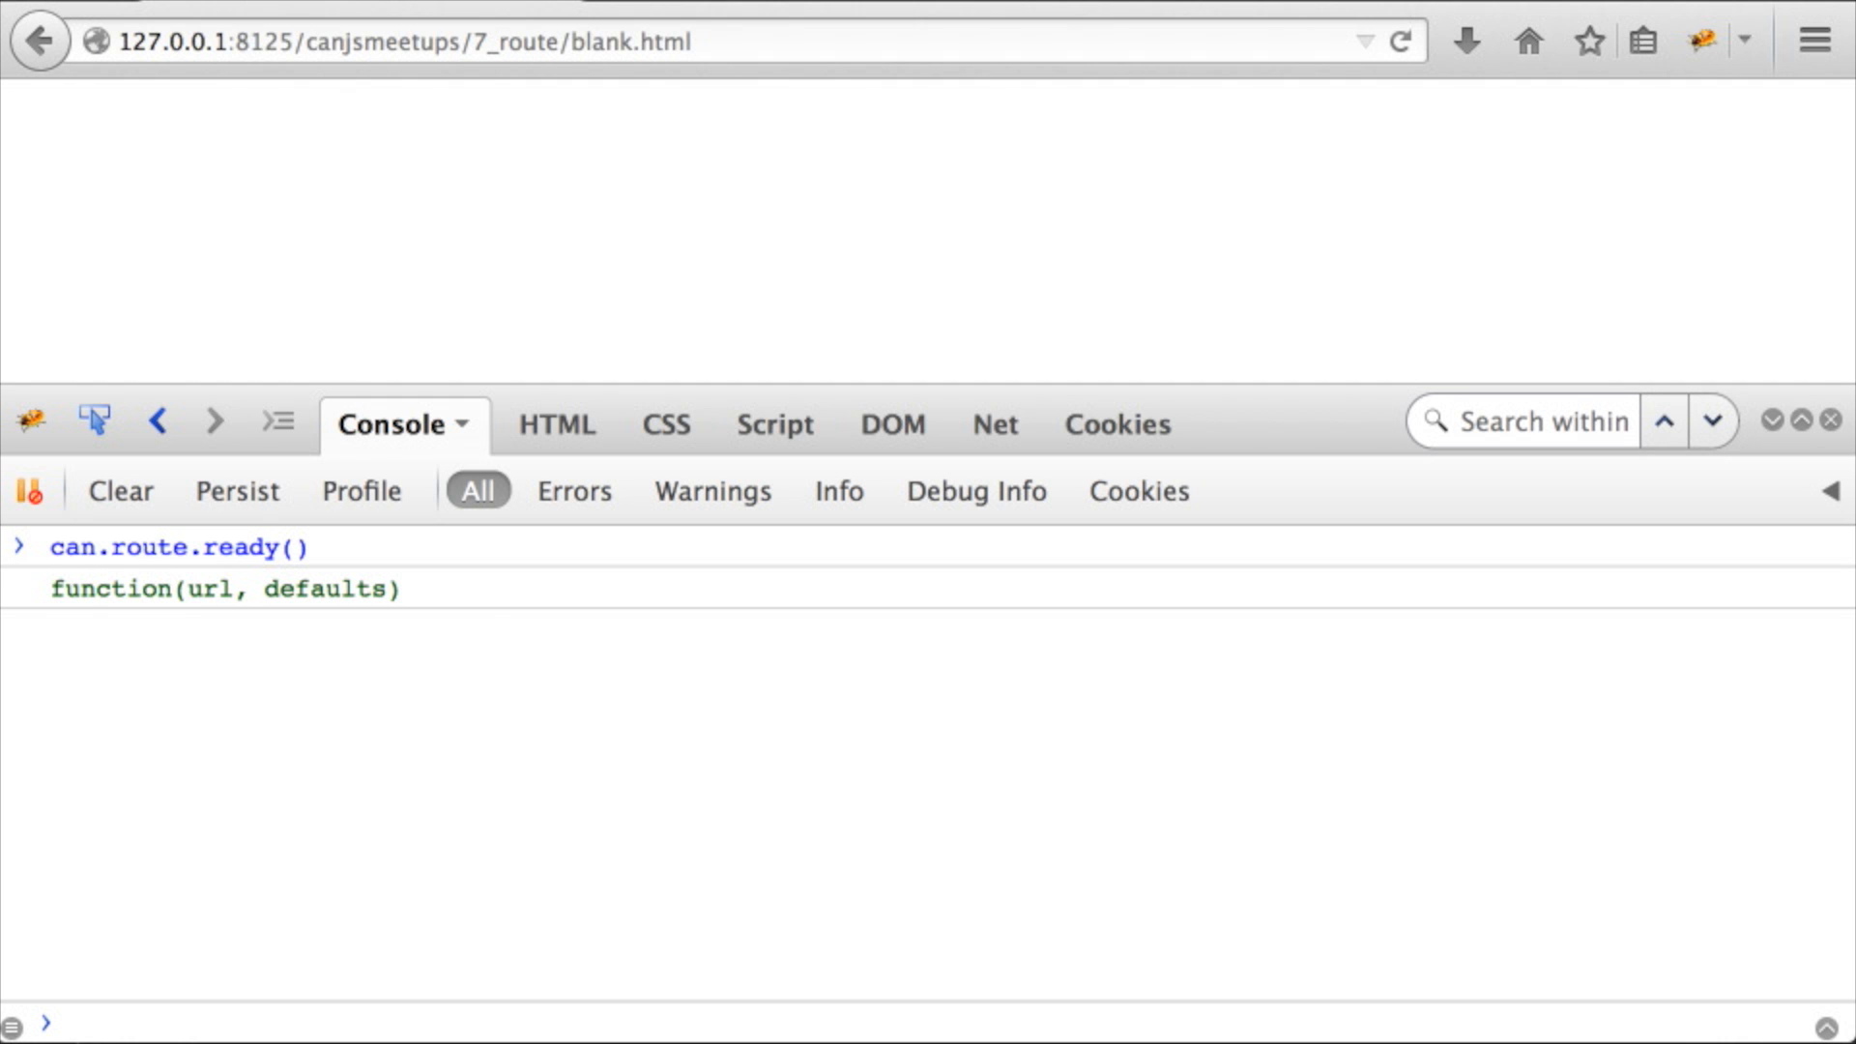
Run can.route.attr("page","contacts") so the hash reads #!&page=contacts
type("can.route.attr(\"page\"")
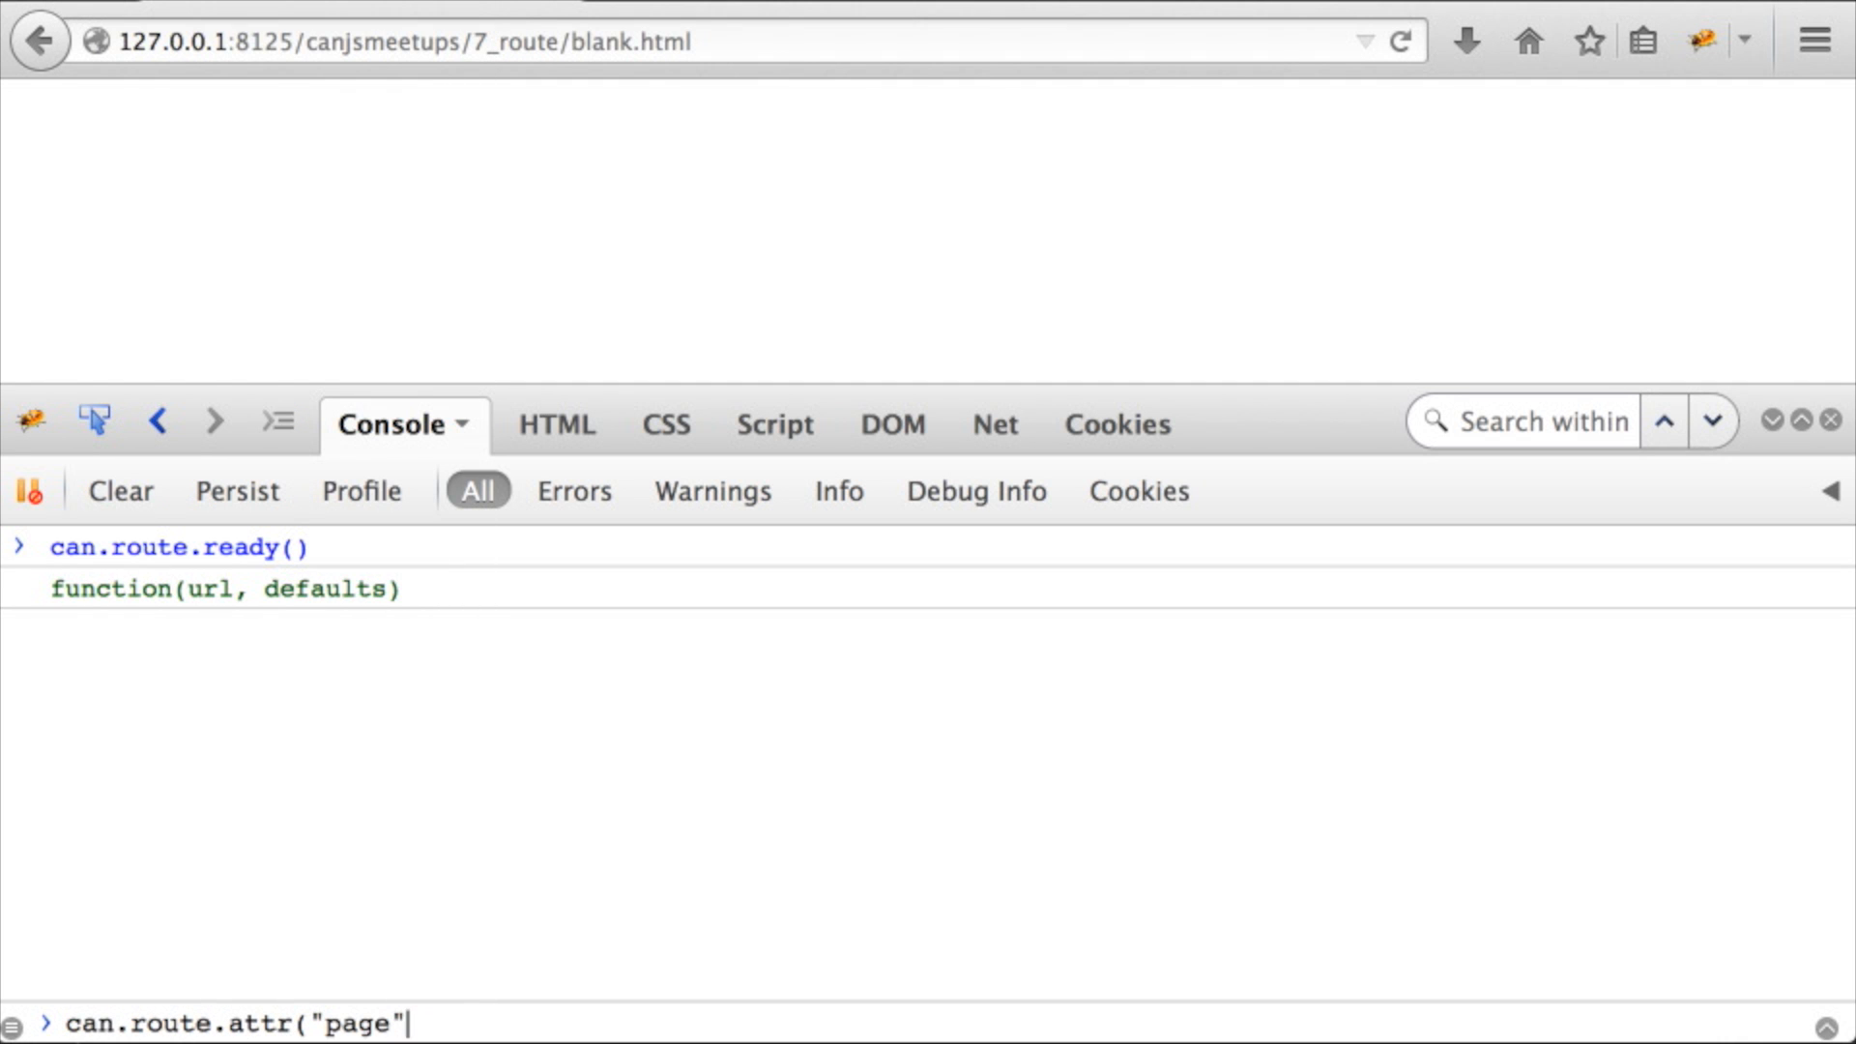
type(",\"contacts\")")
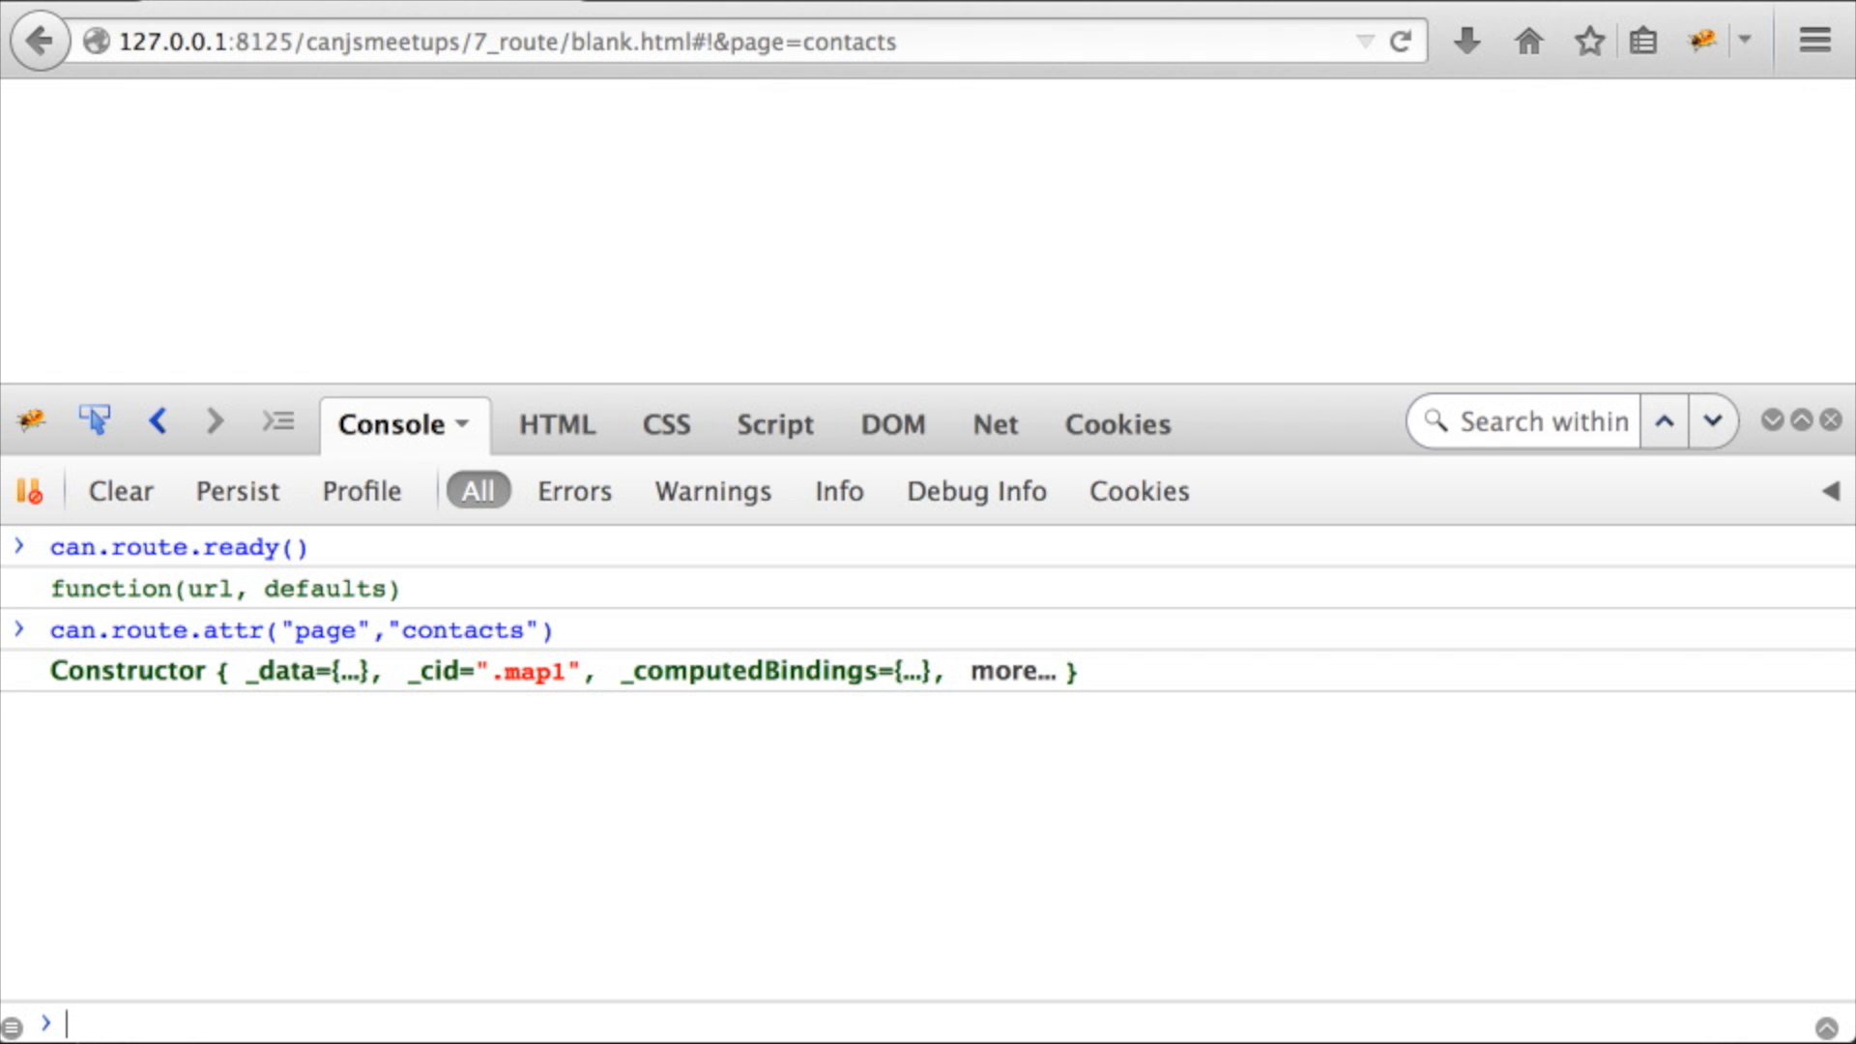
mouse_move(392, 920)
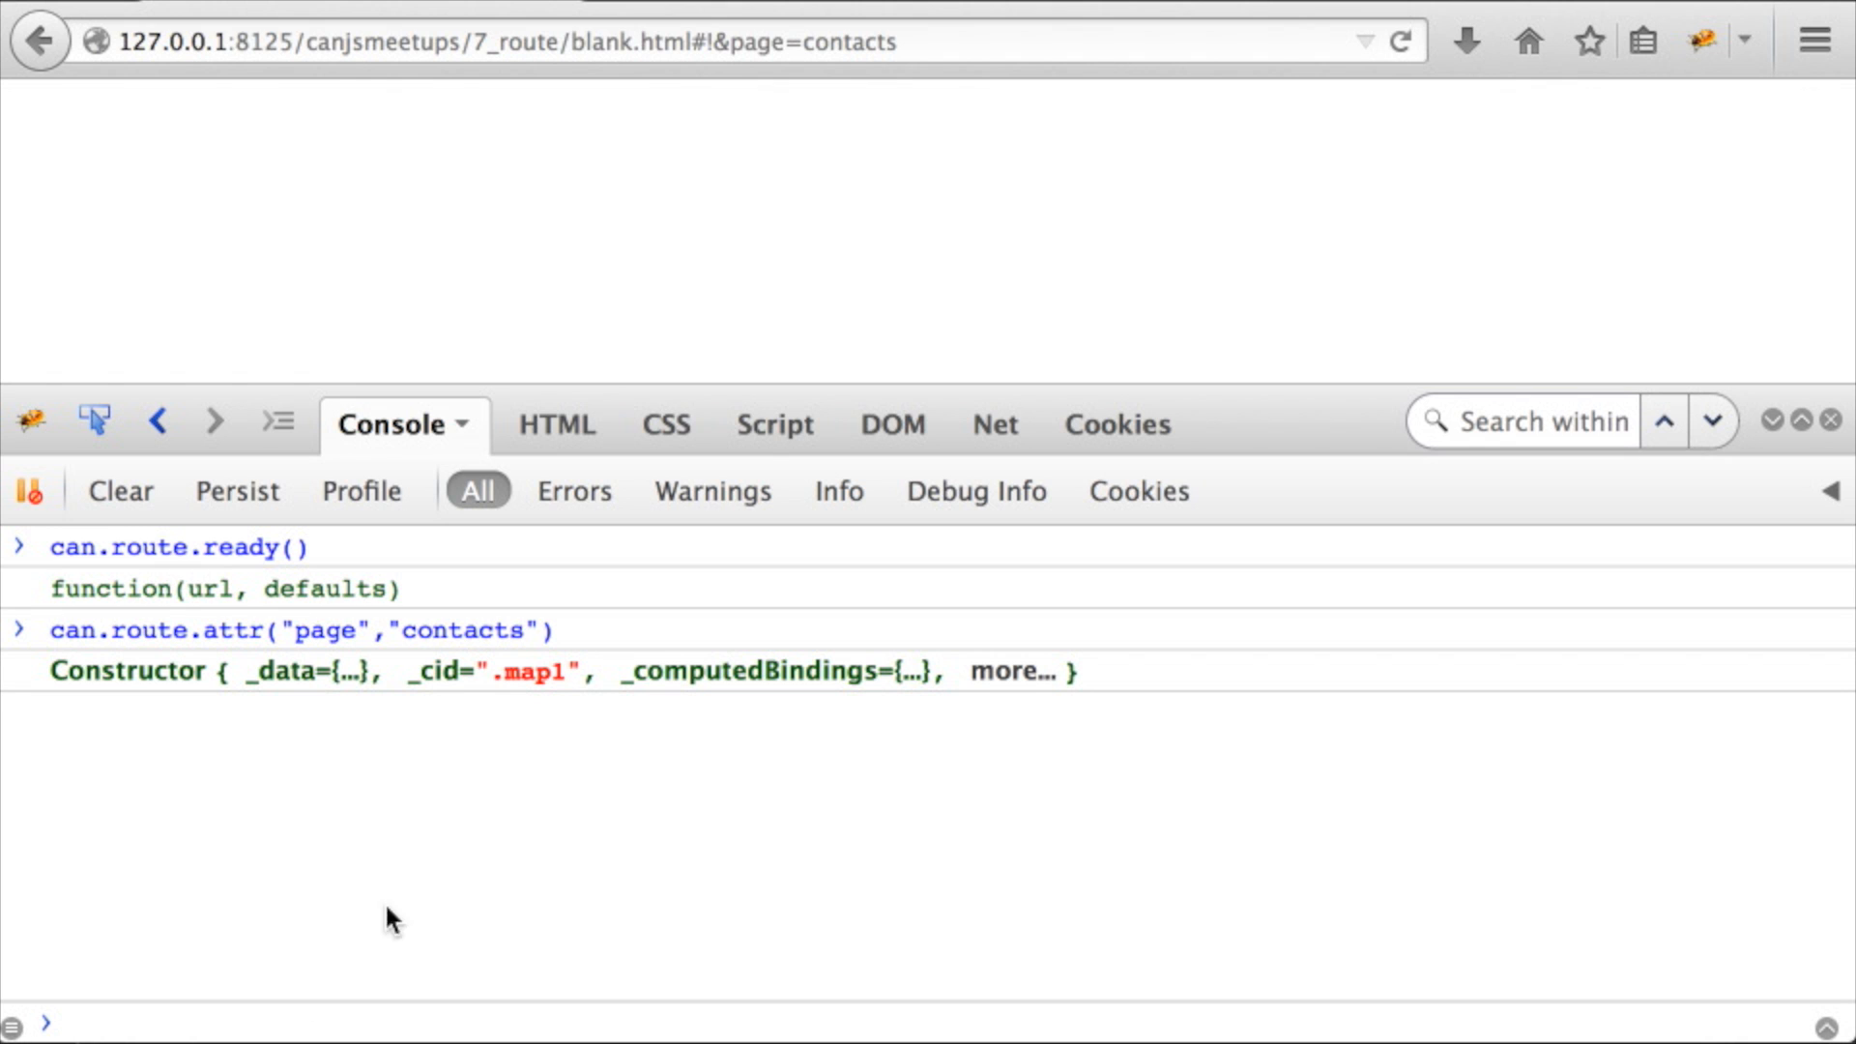
Edit the hash value contacts to home and query can.route.attr("page") for "home"
double_click(841, 41)
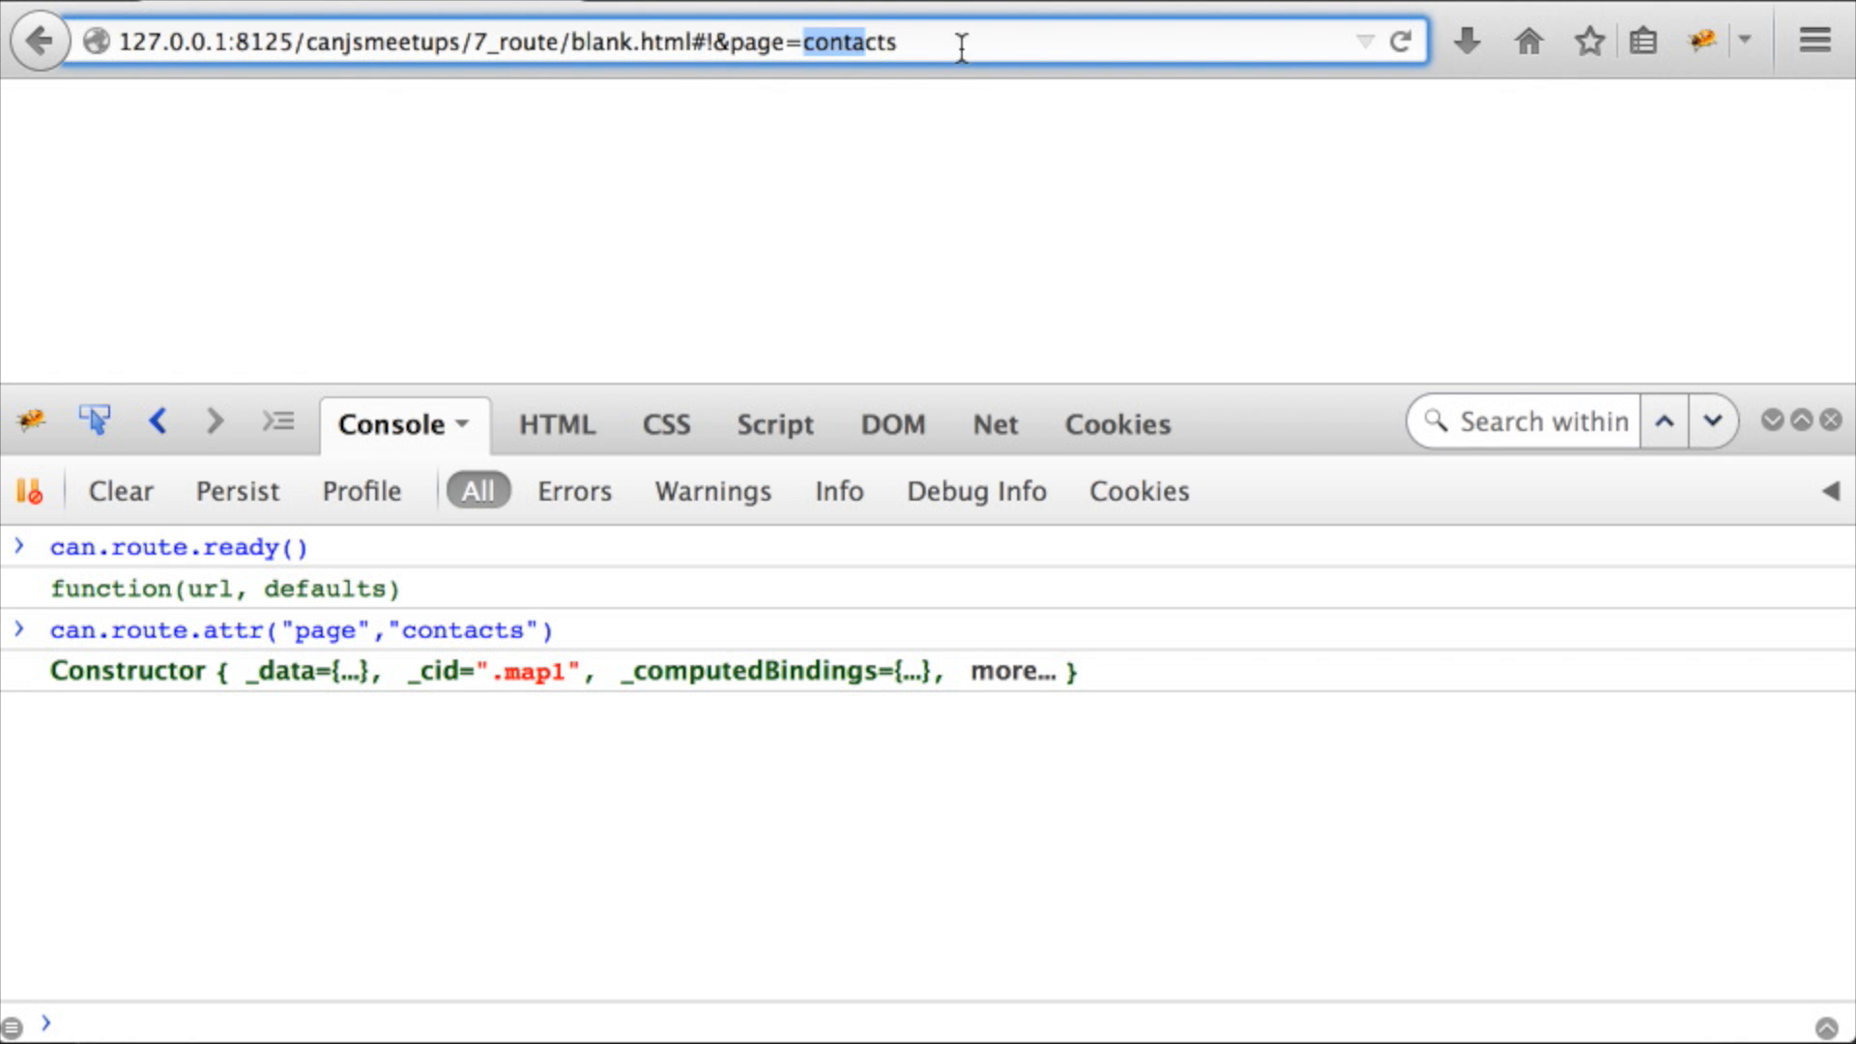
type("home")
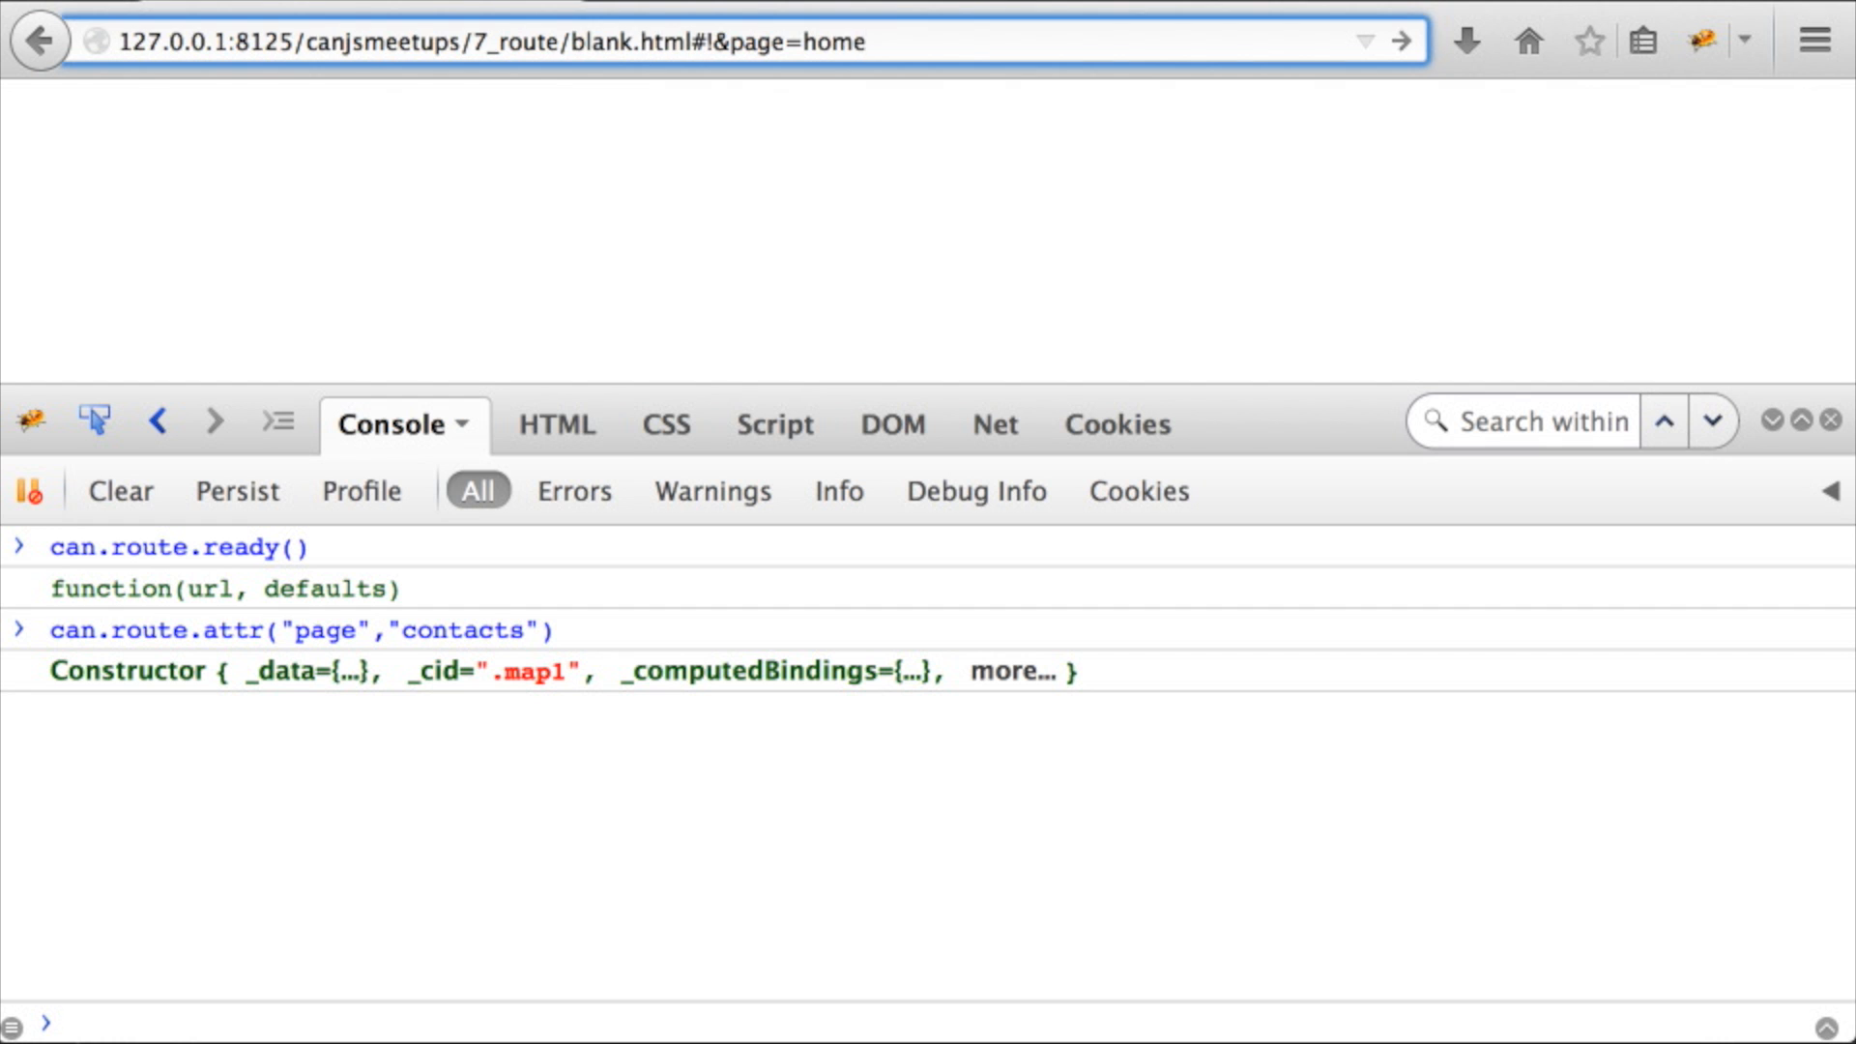
type("can")
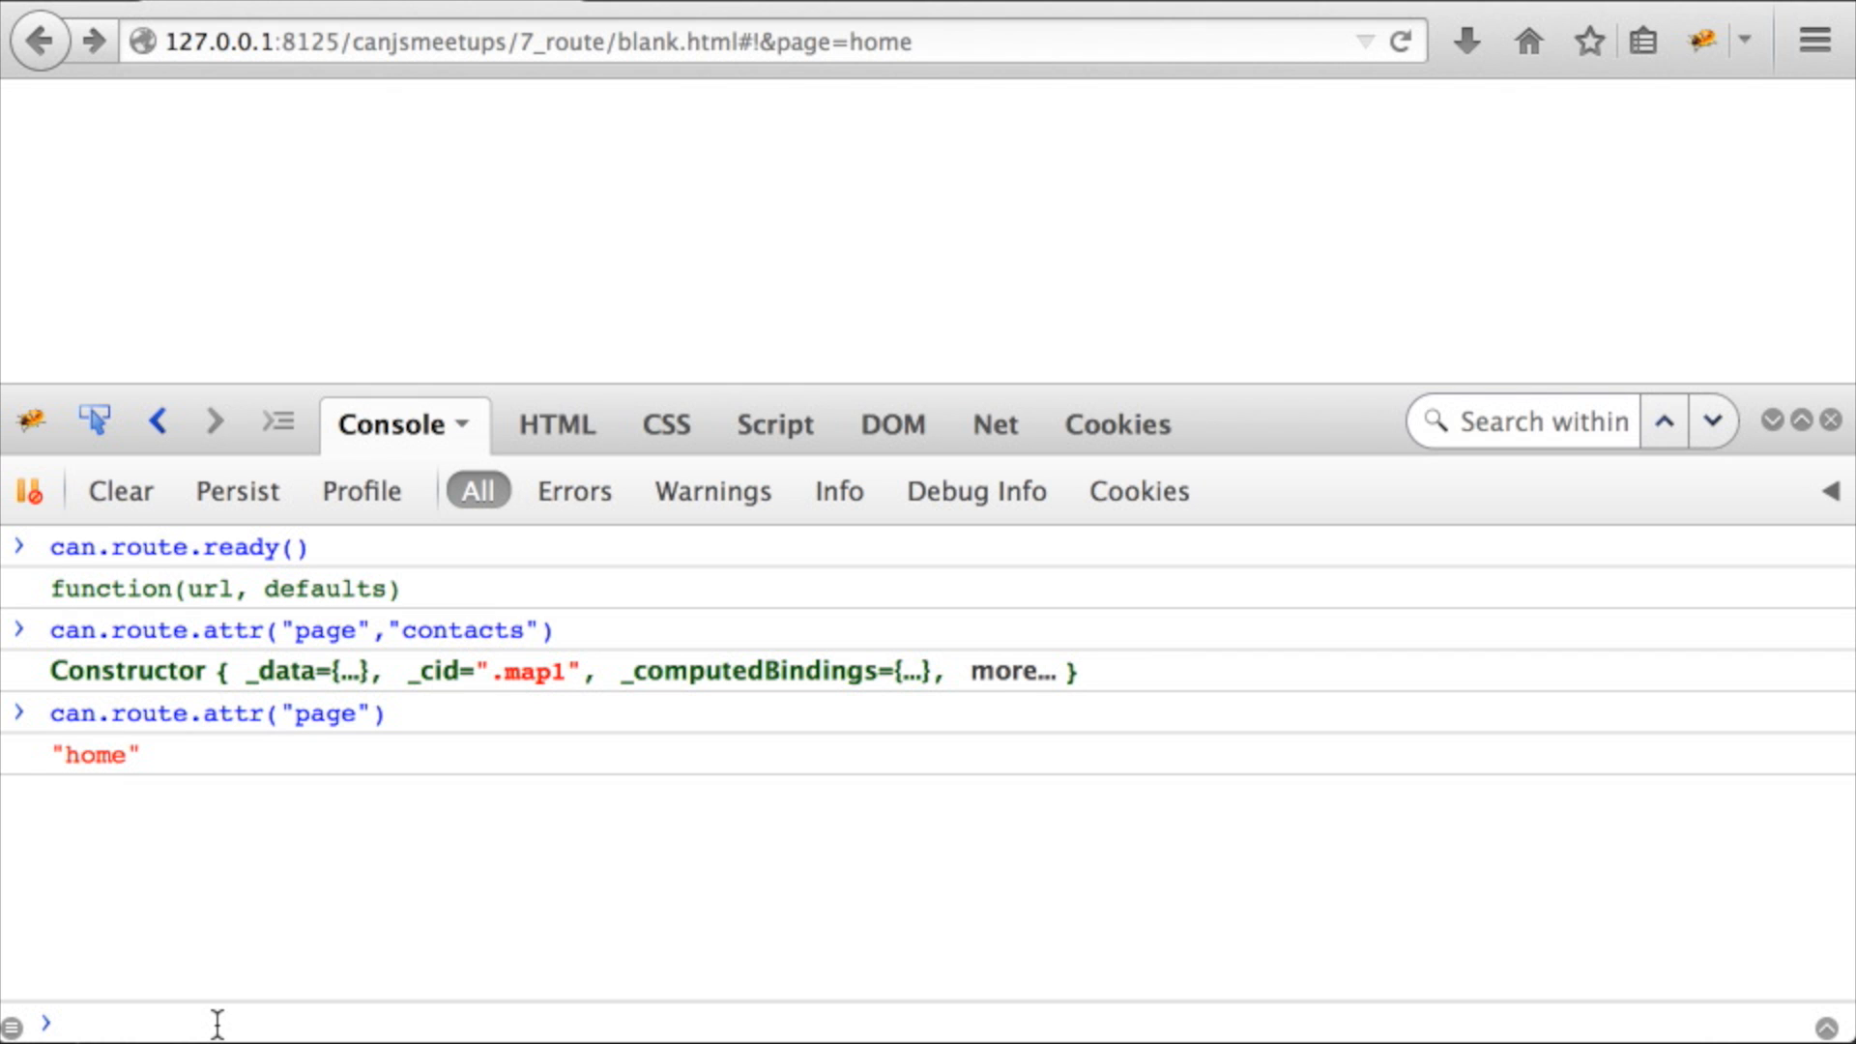
Run can.route.attr({page: "contact", contactId: 2}) in the console
left_click(236, 1023)
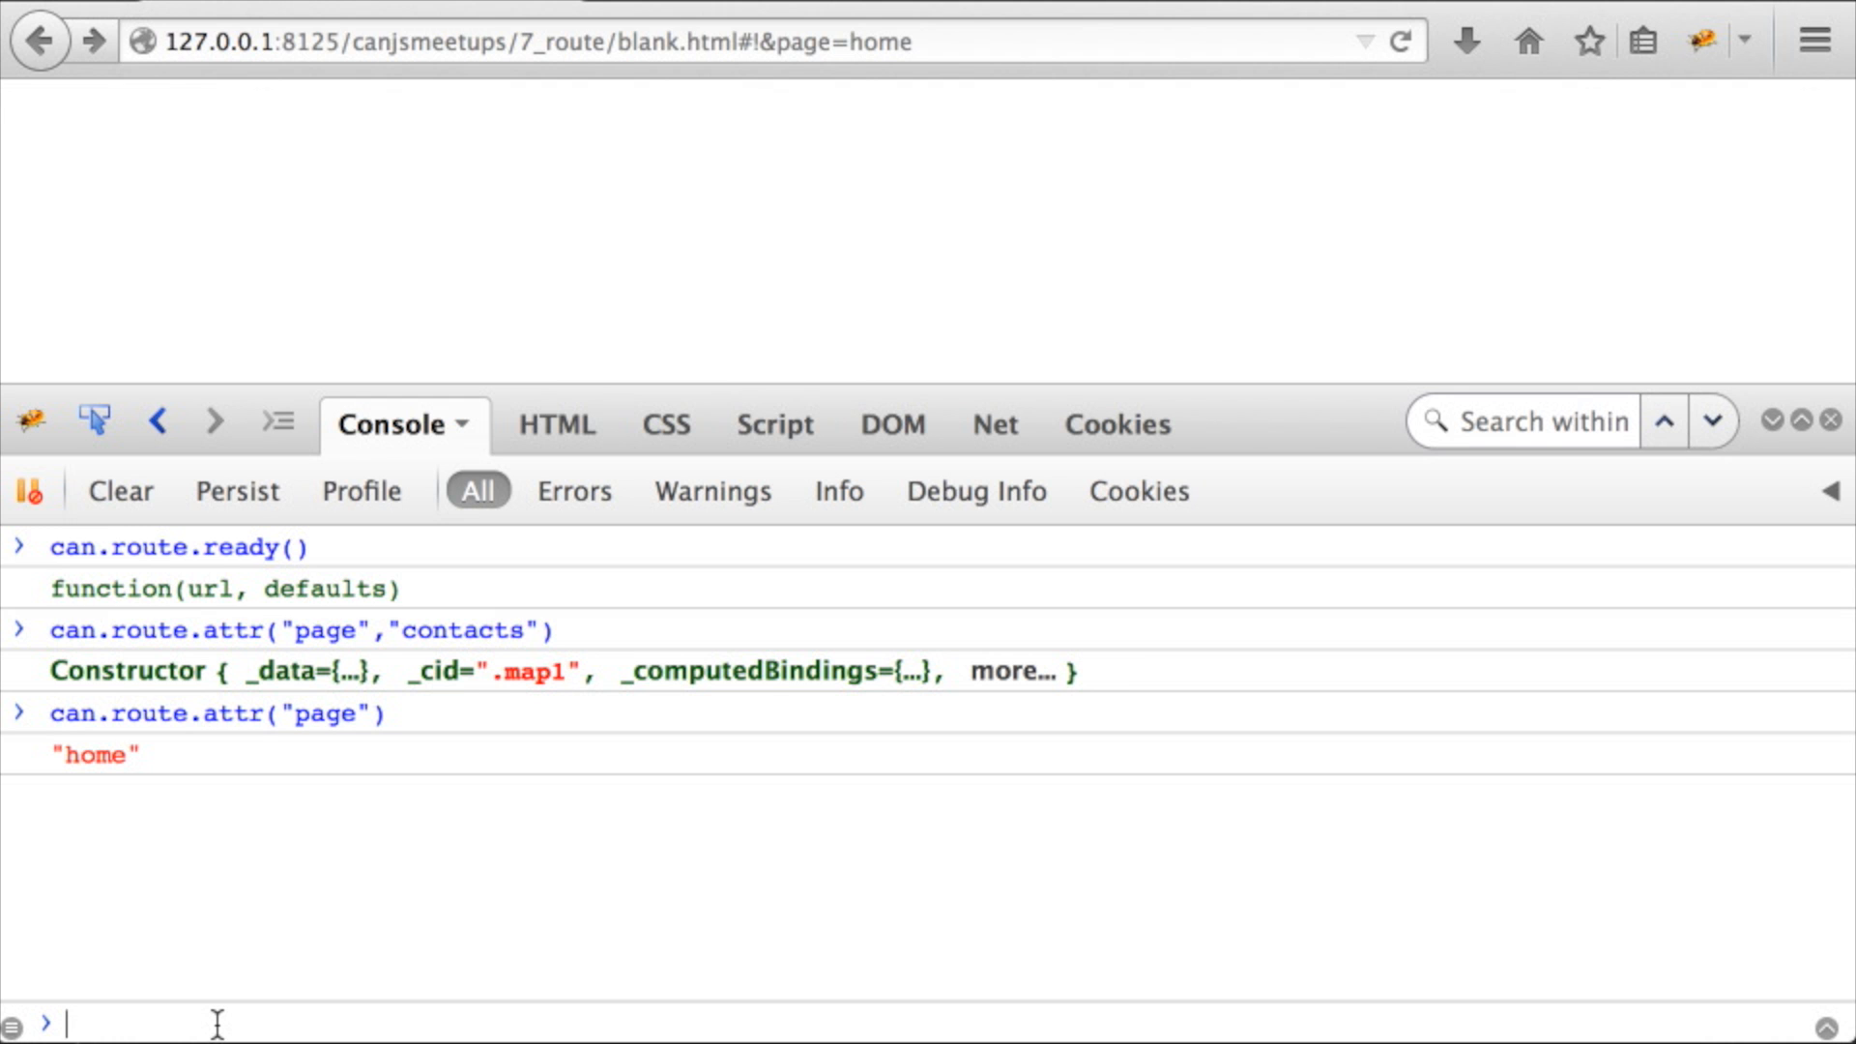
type("can.$")
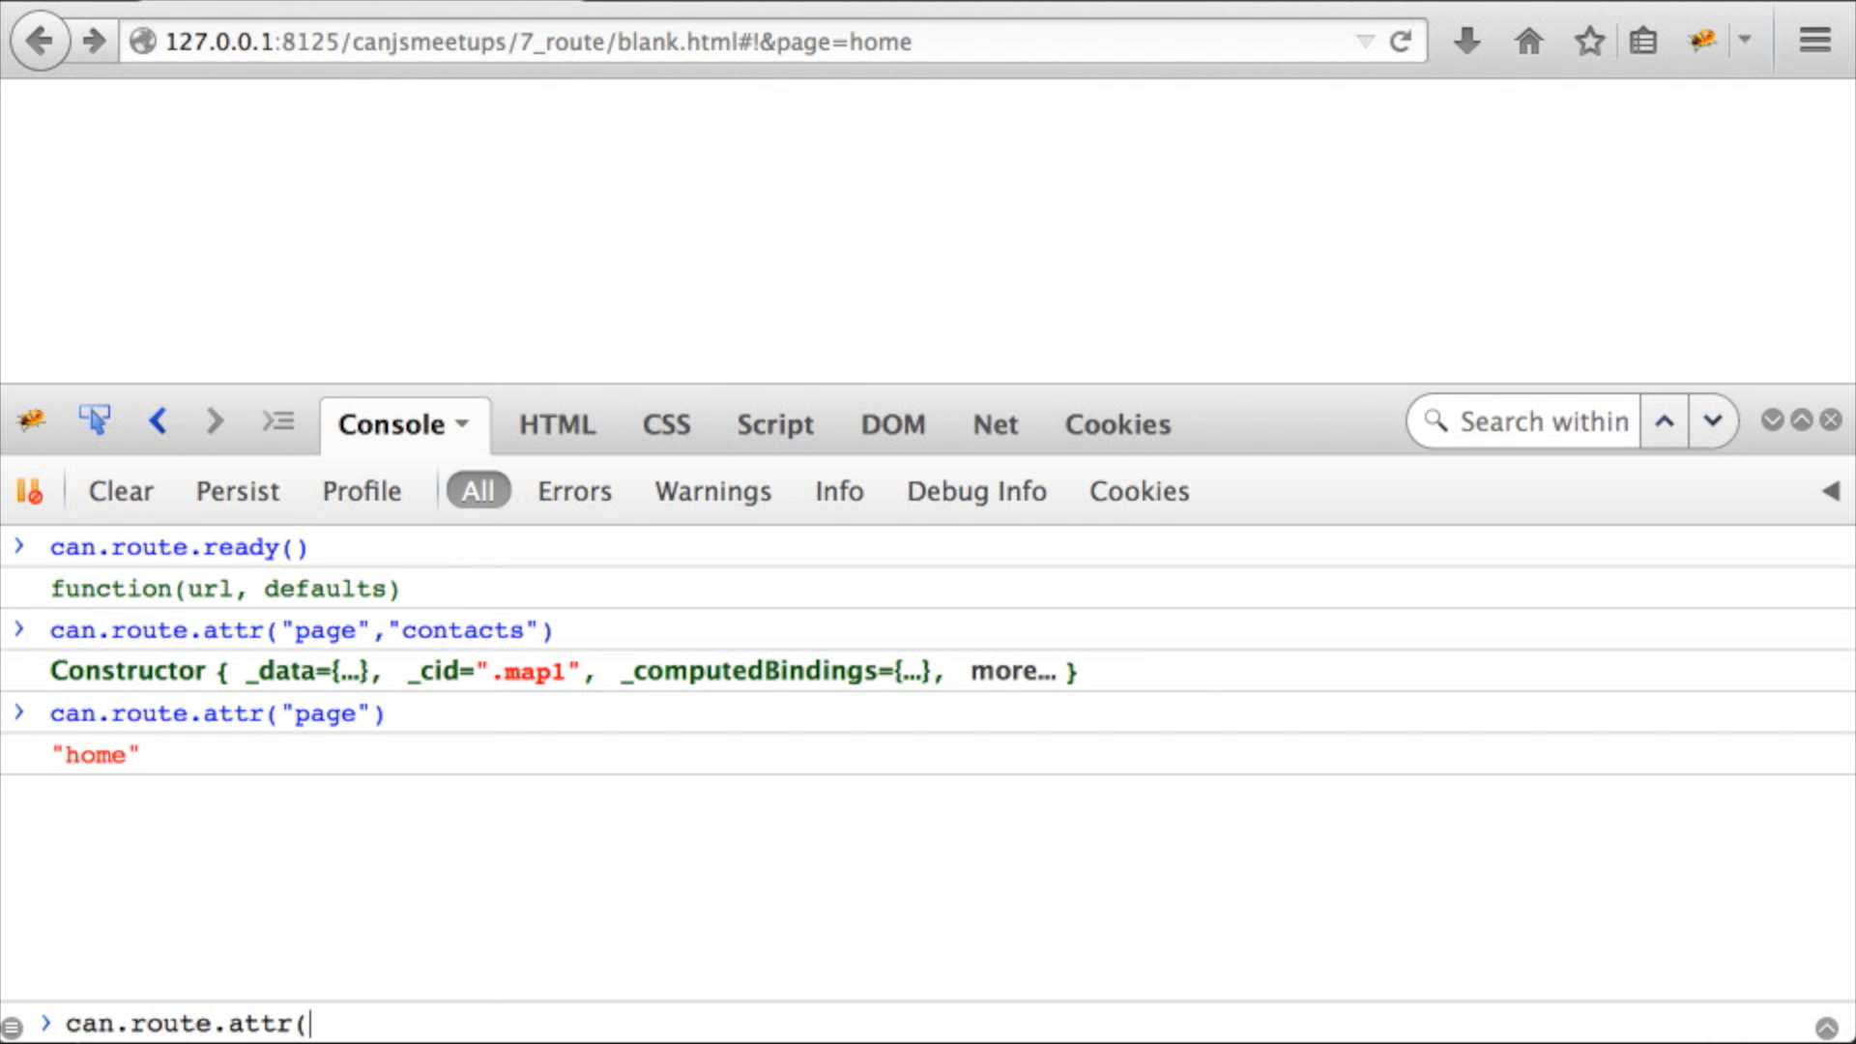
type("{page: \"contact\"")
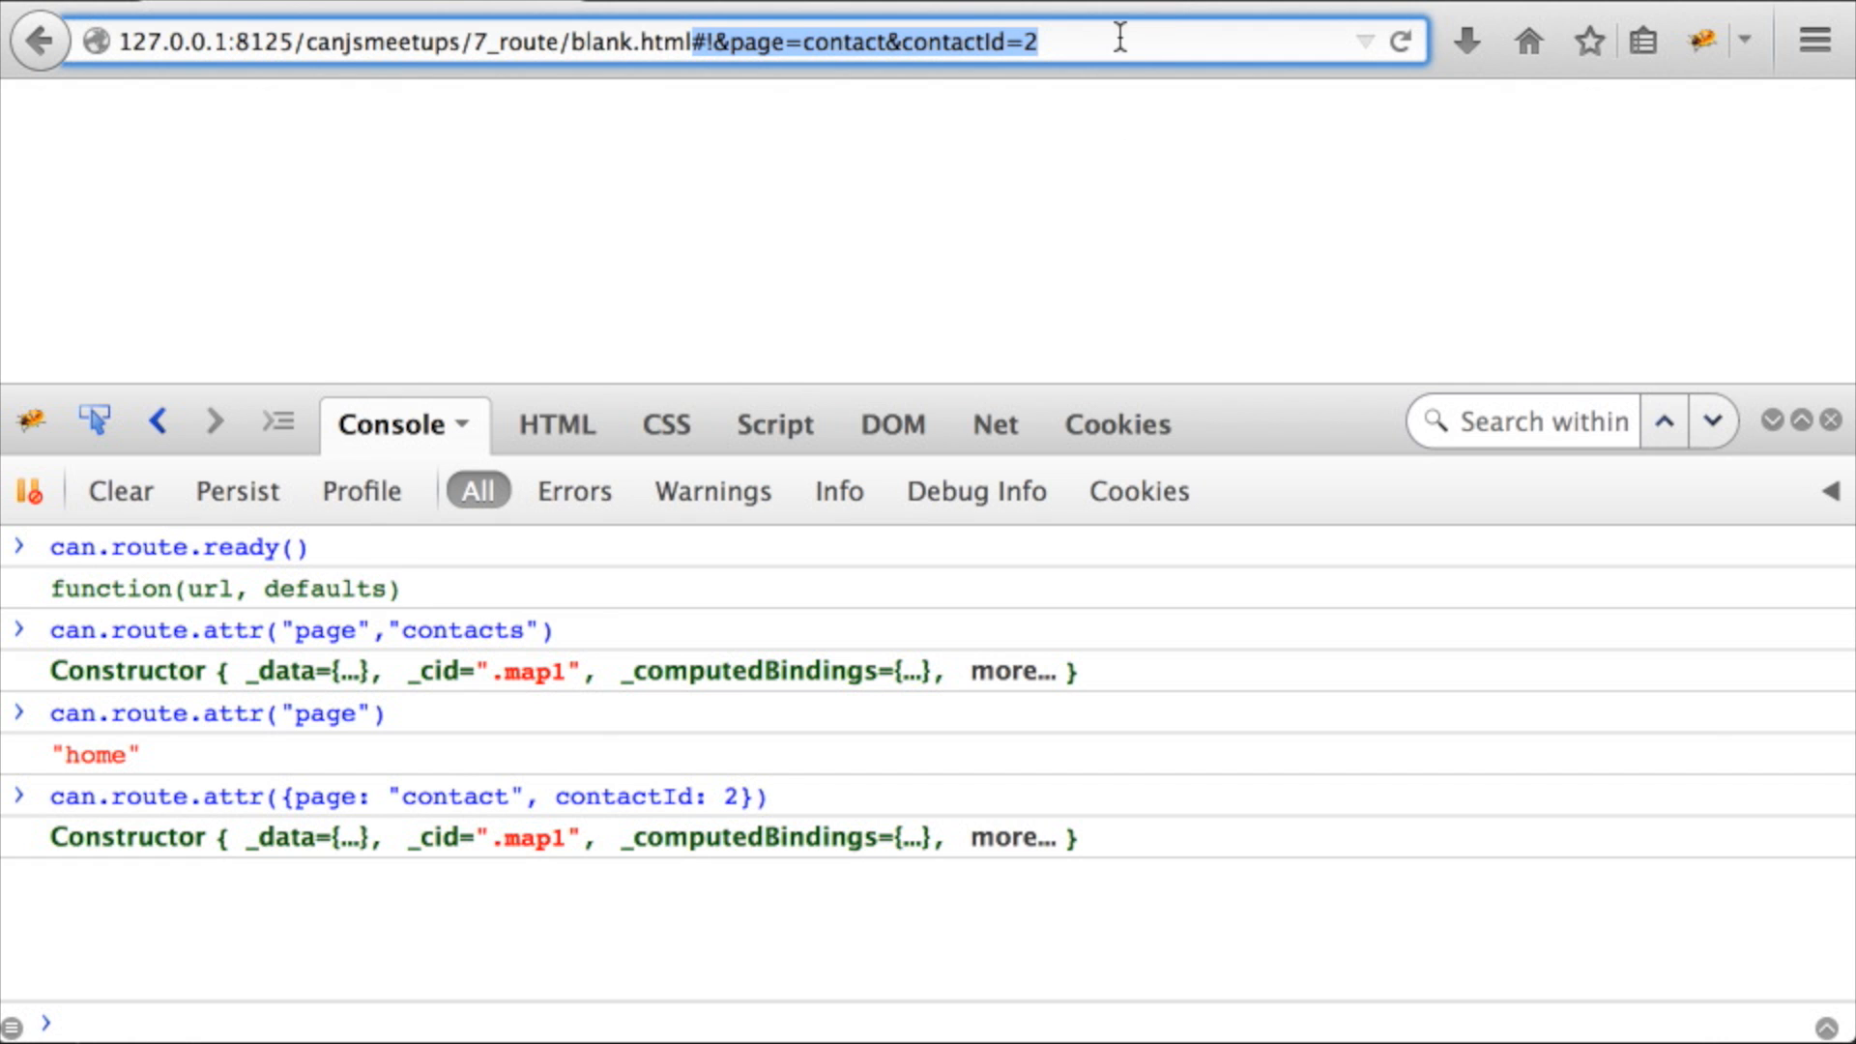
Append &highlight=name to the hash and list all values with can.route.attr()
type("&highlight=")
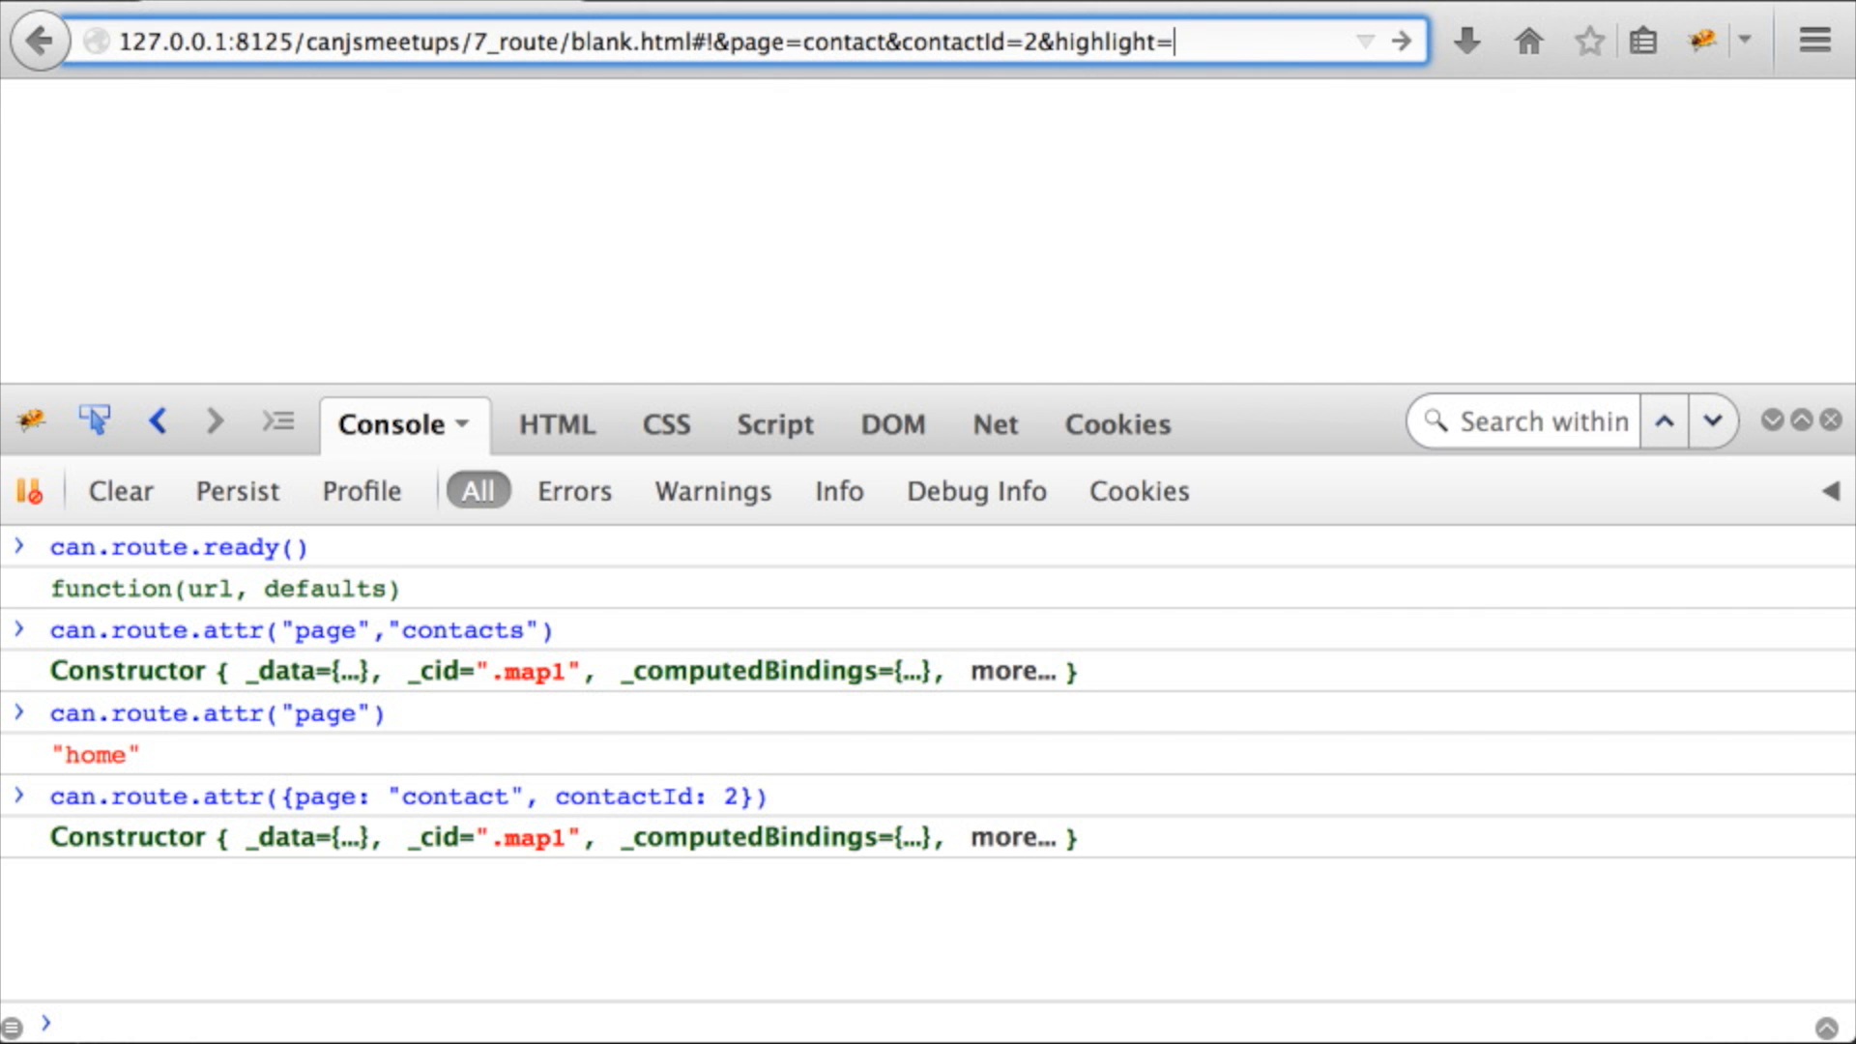
type("name")
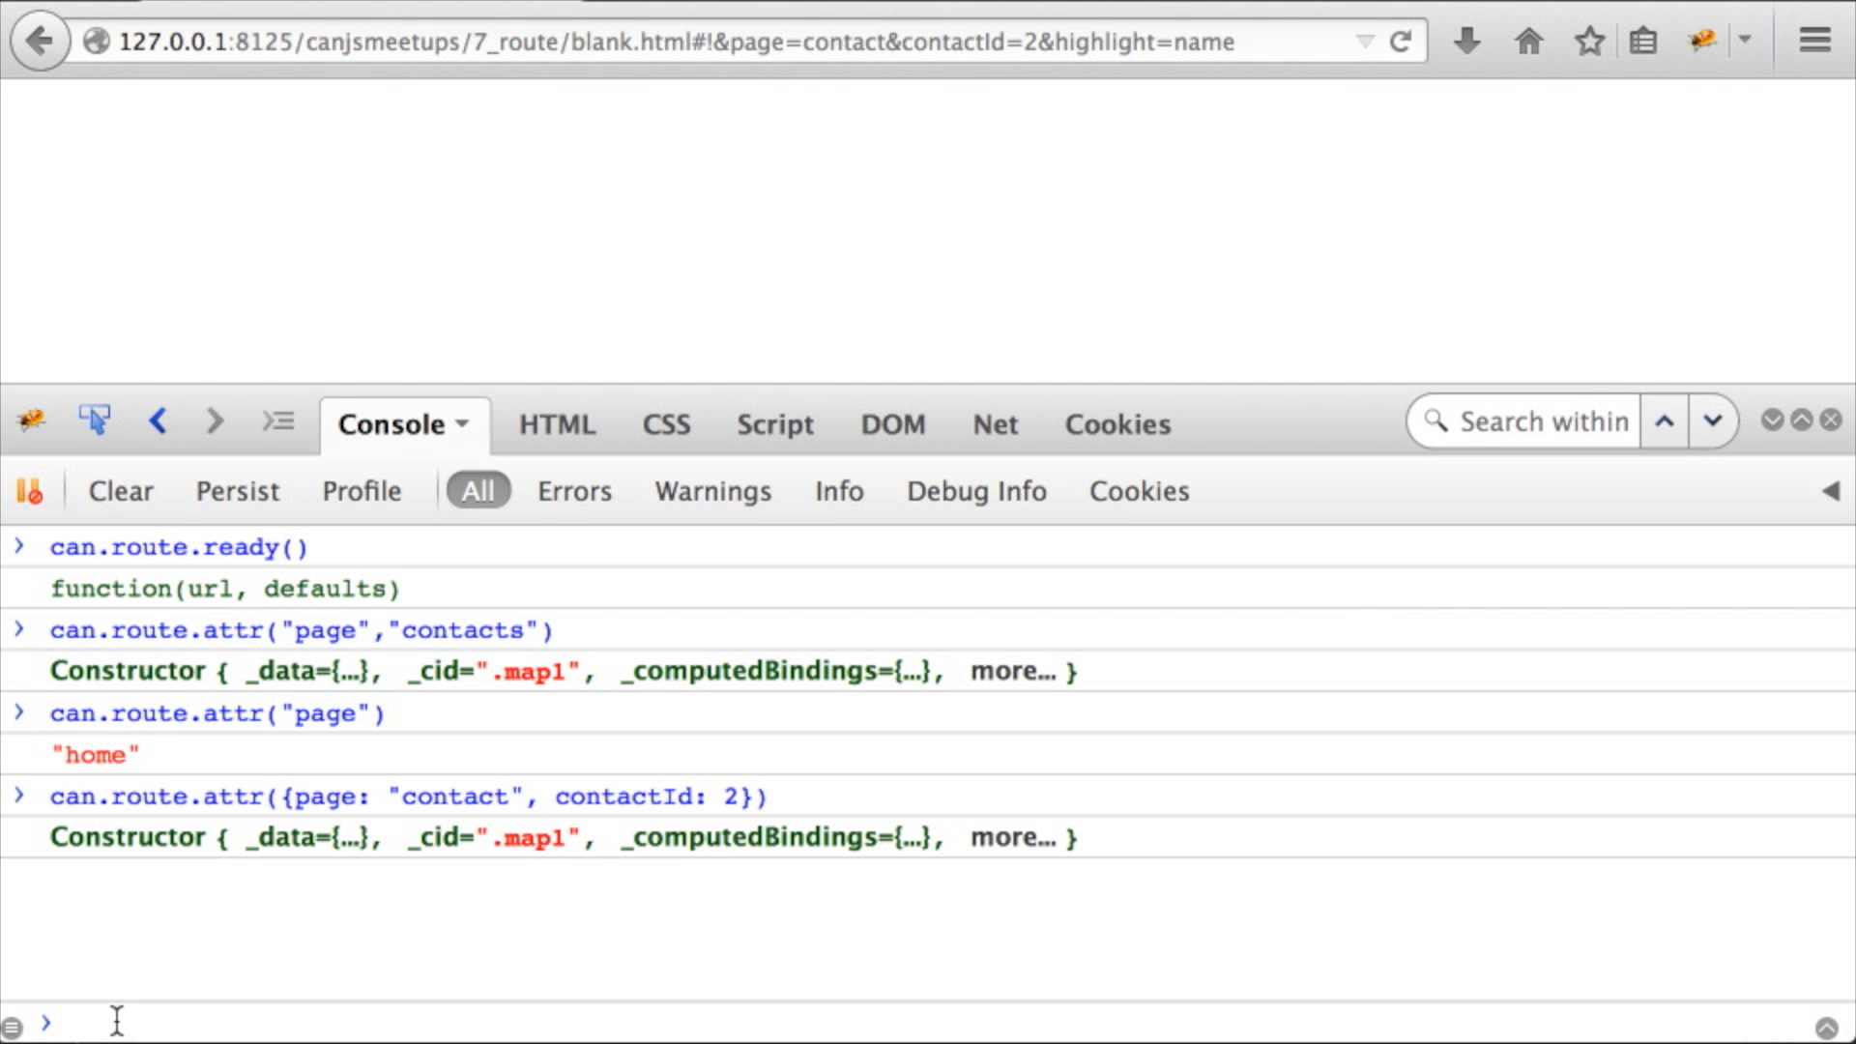
type("can.route.attr")
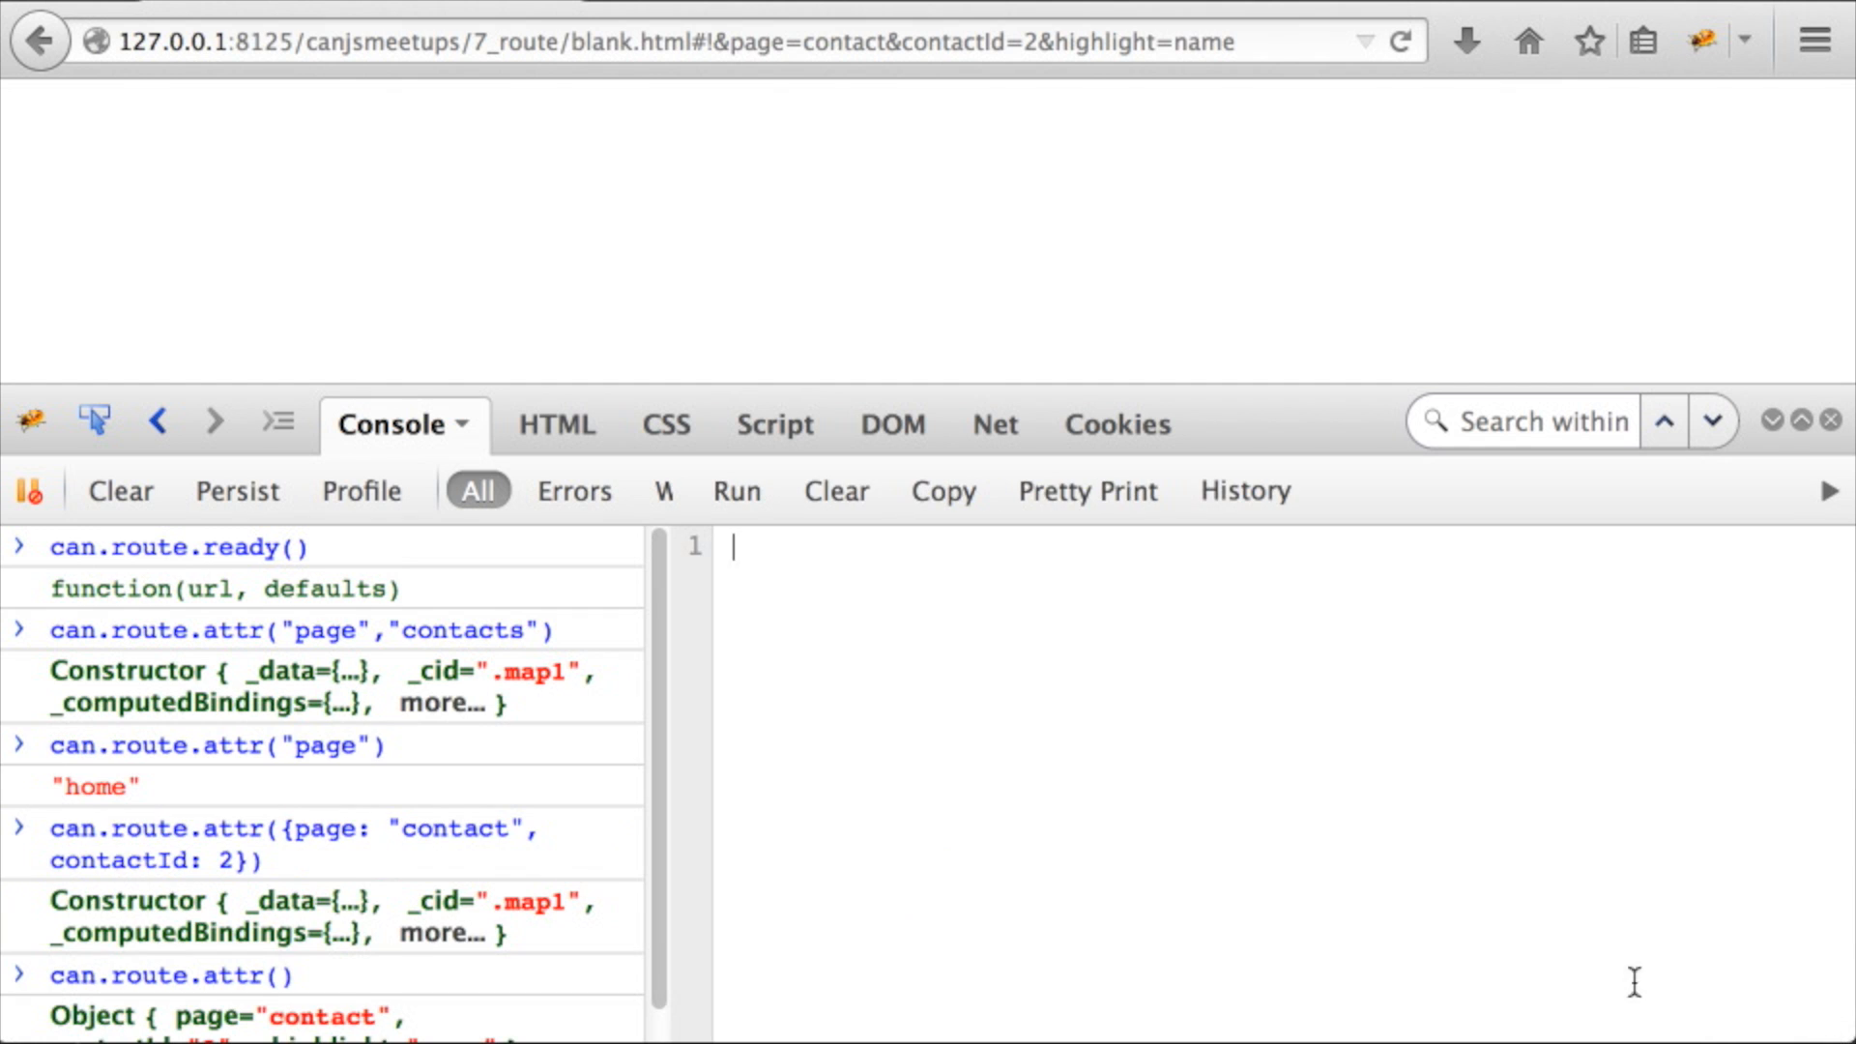
Bind a highlight listener that console.logs "highlight change" with old and new values
type("can.route.bind(\"highlight\", function(ev, newVal,")
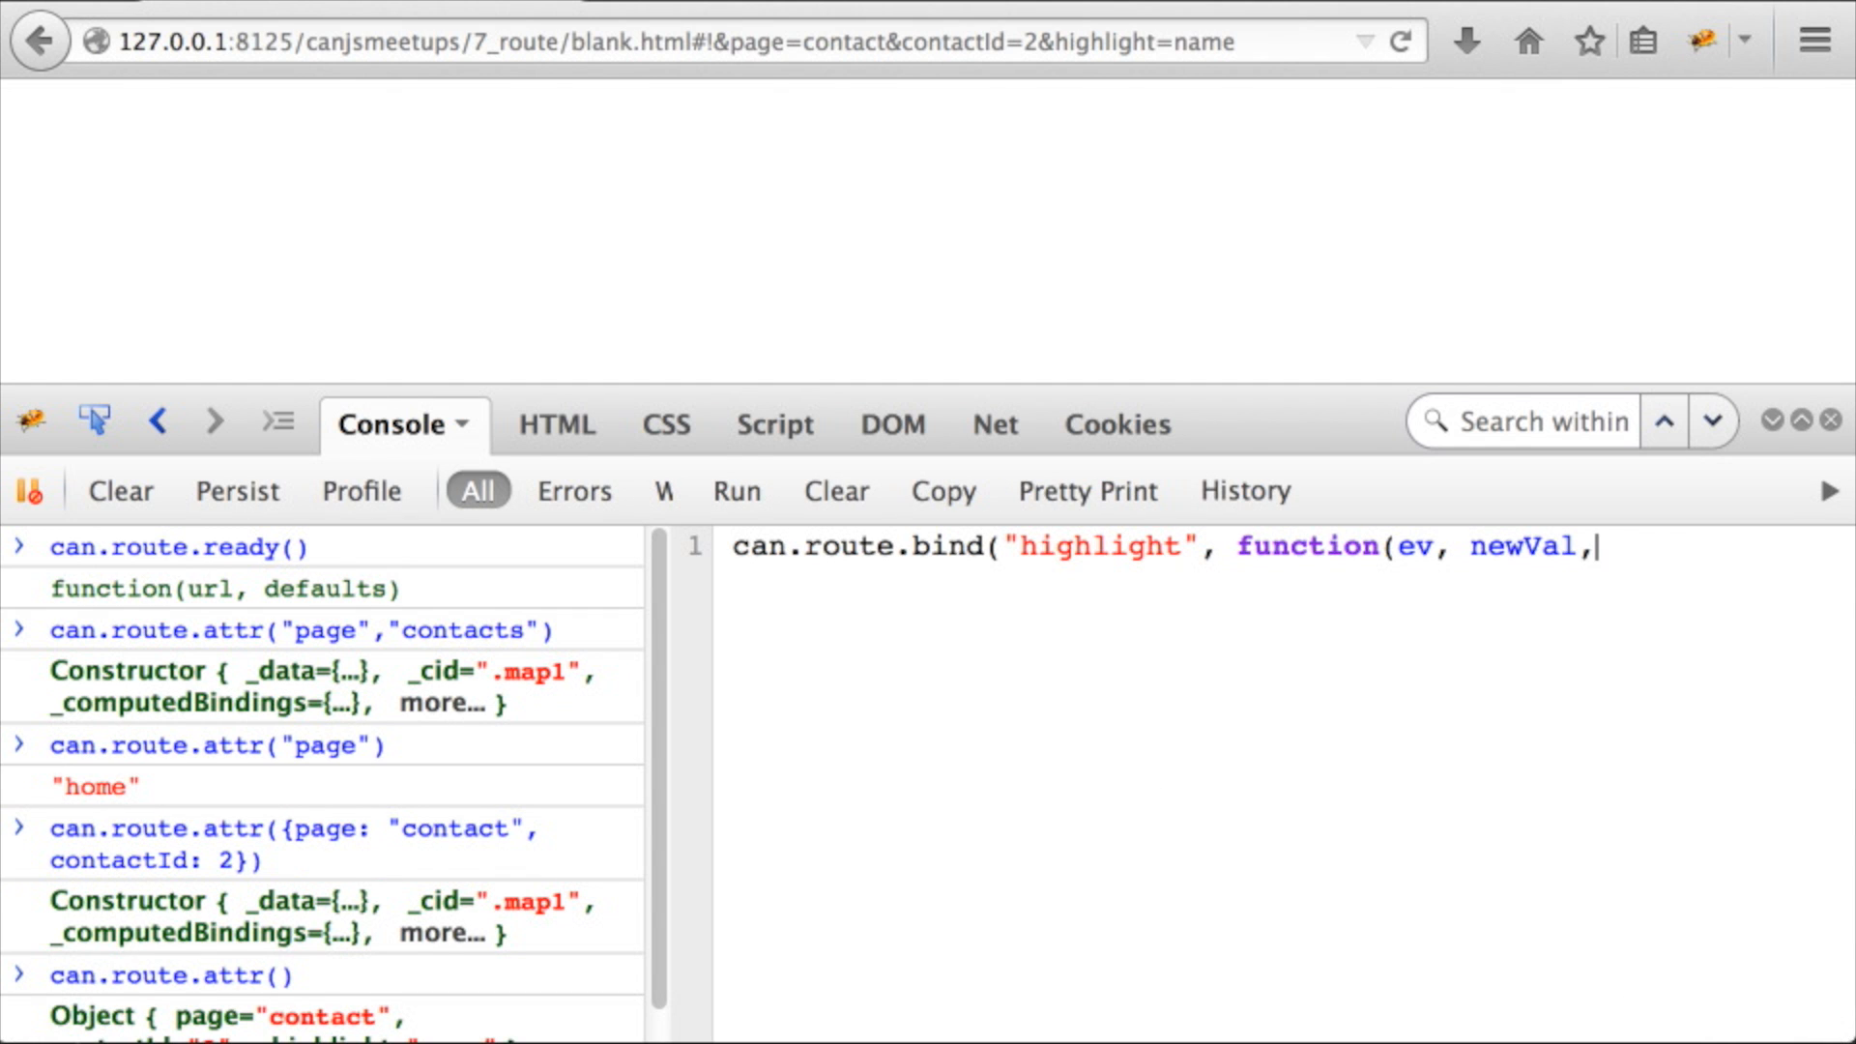
type("oldVal){")
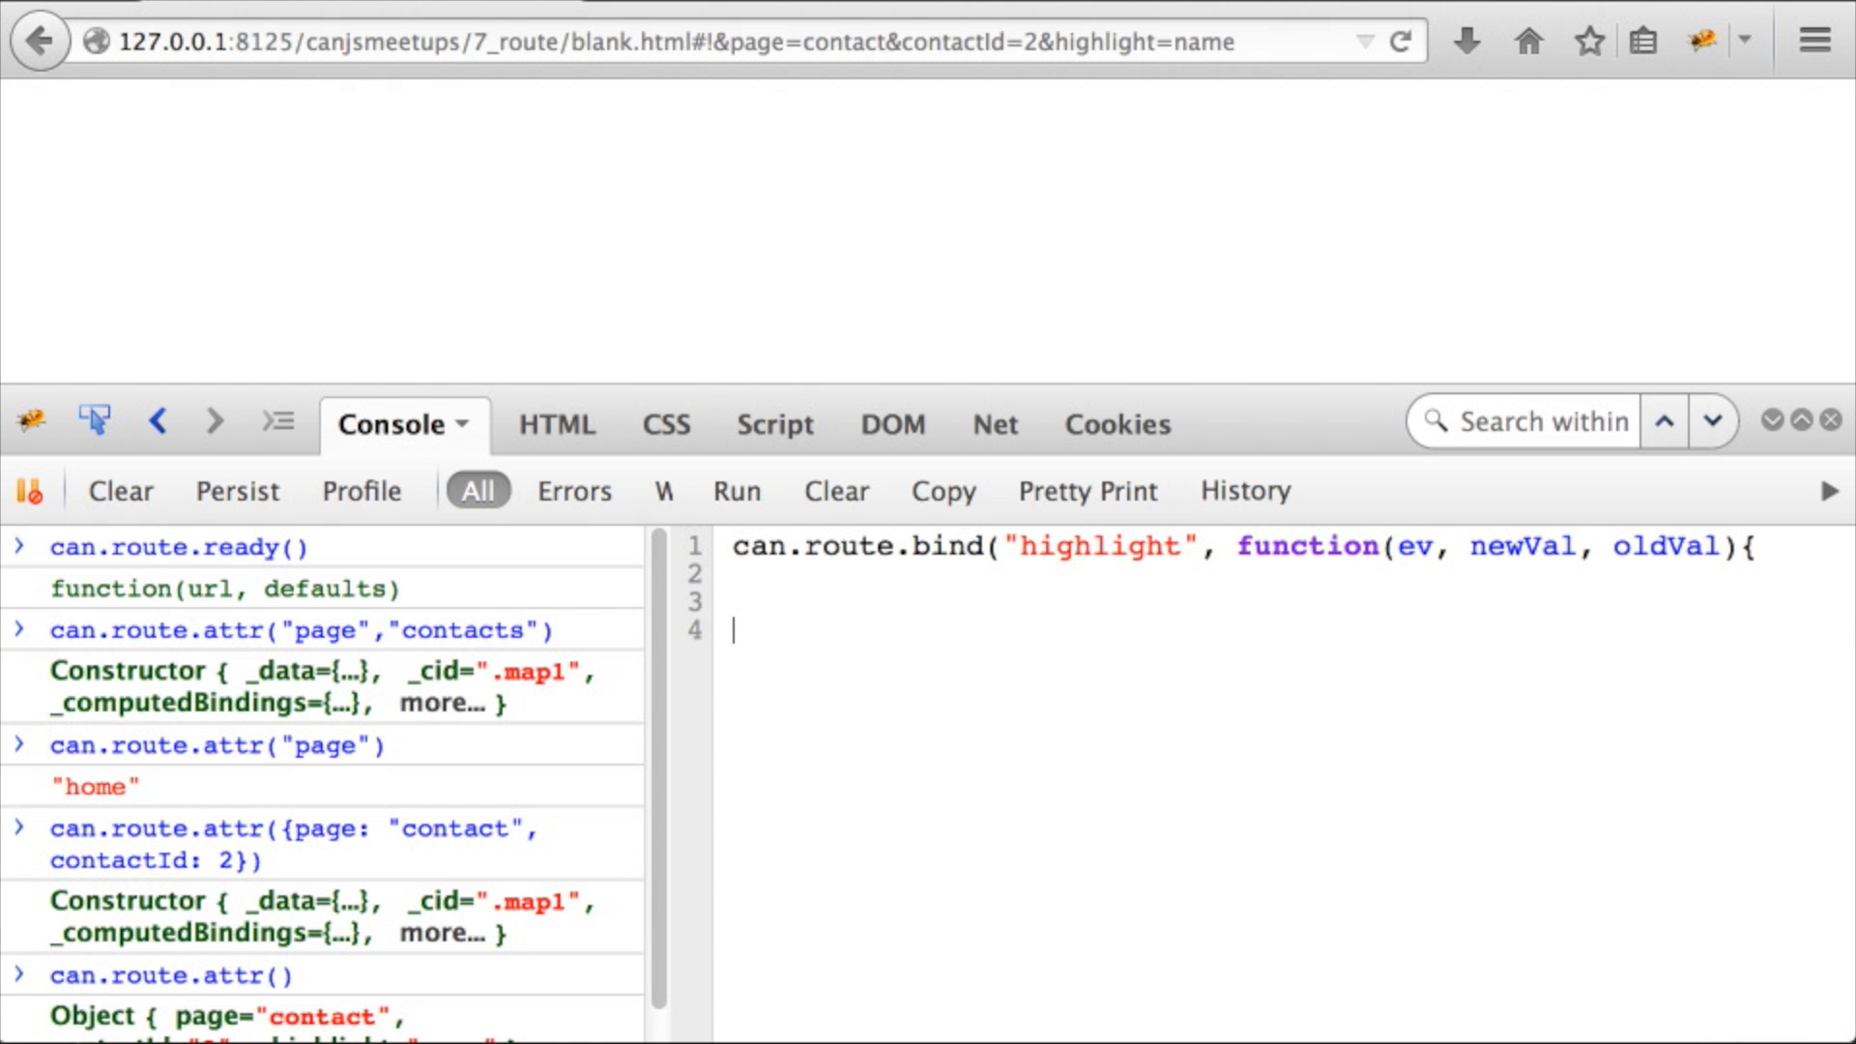
type("})")
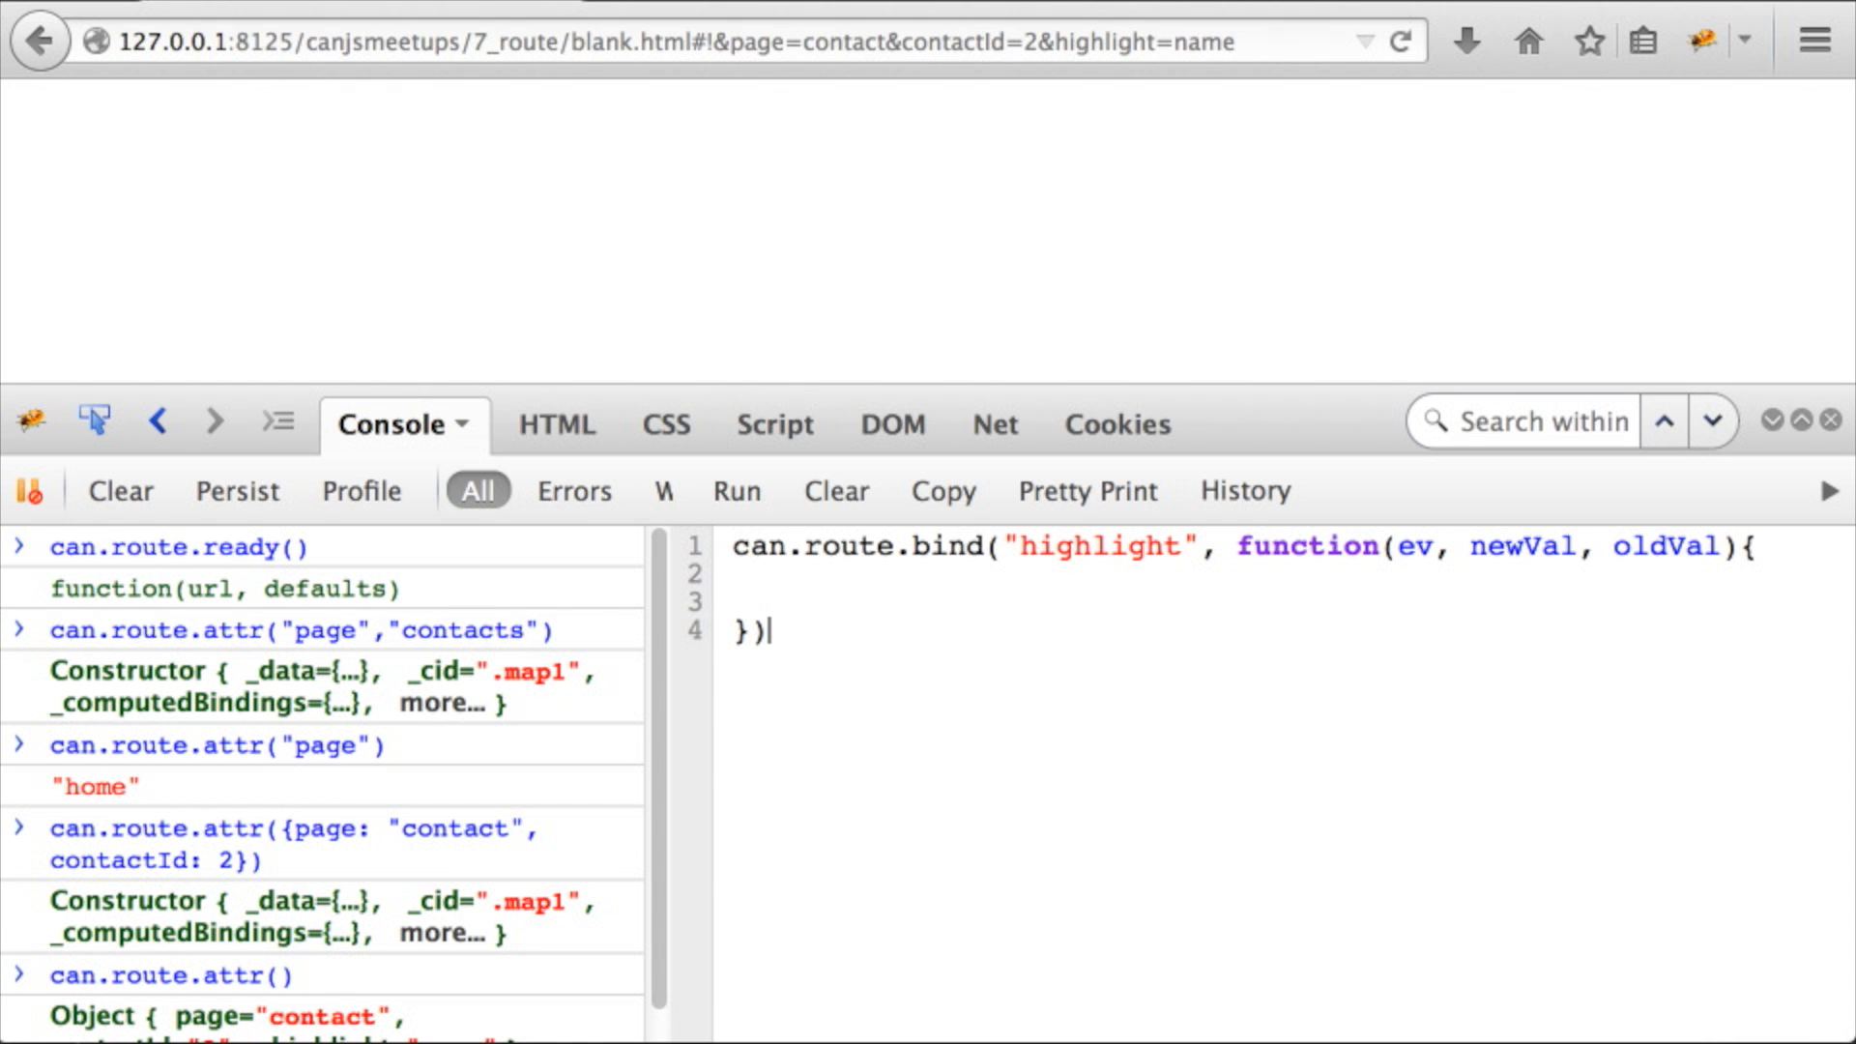
type("console.l")
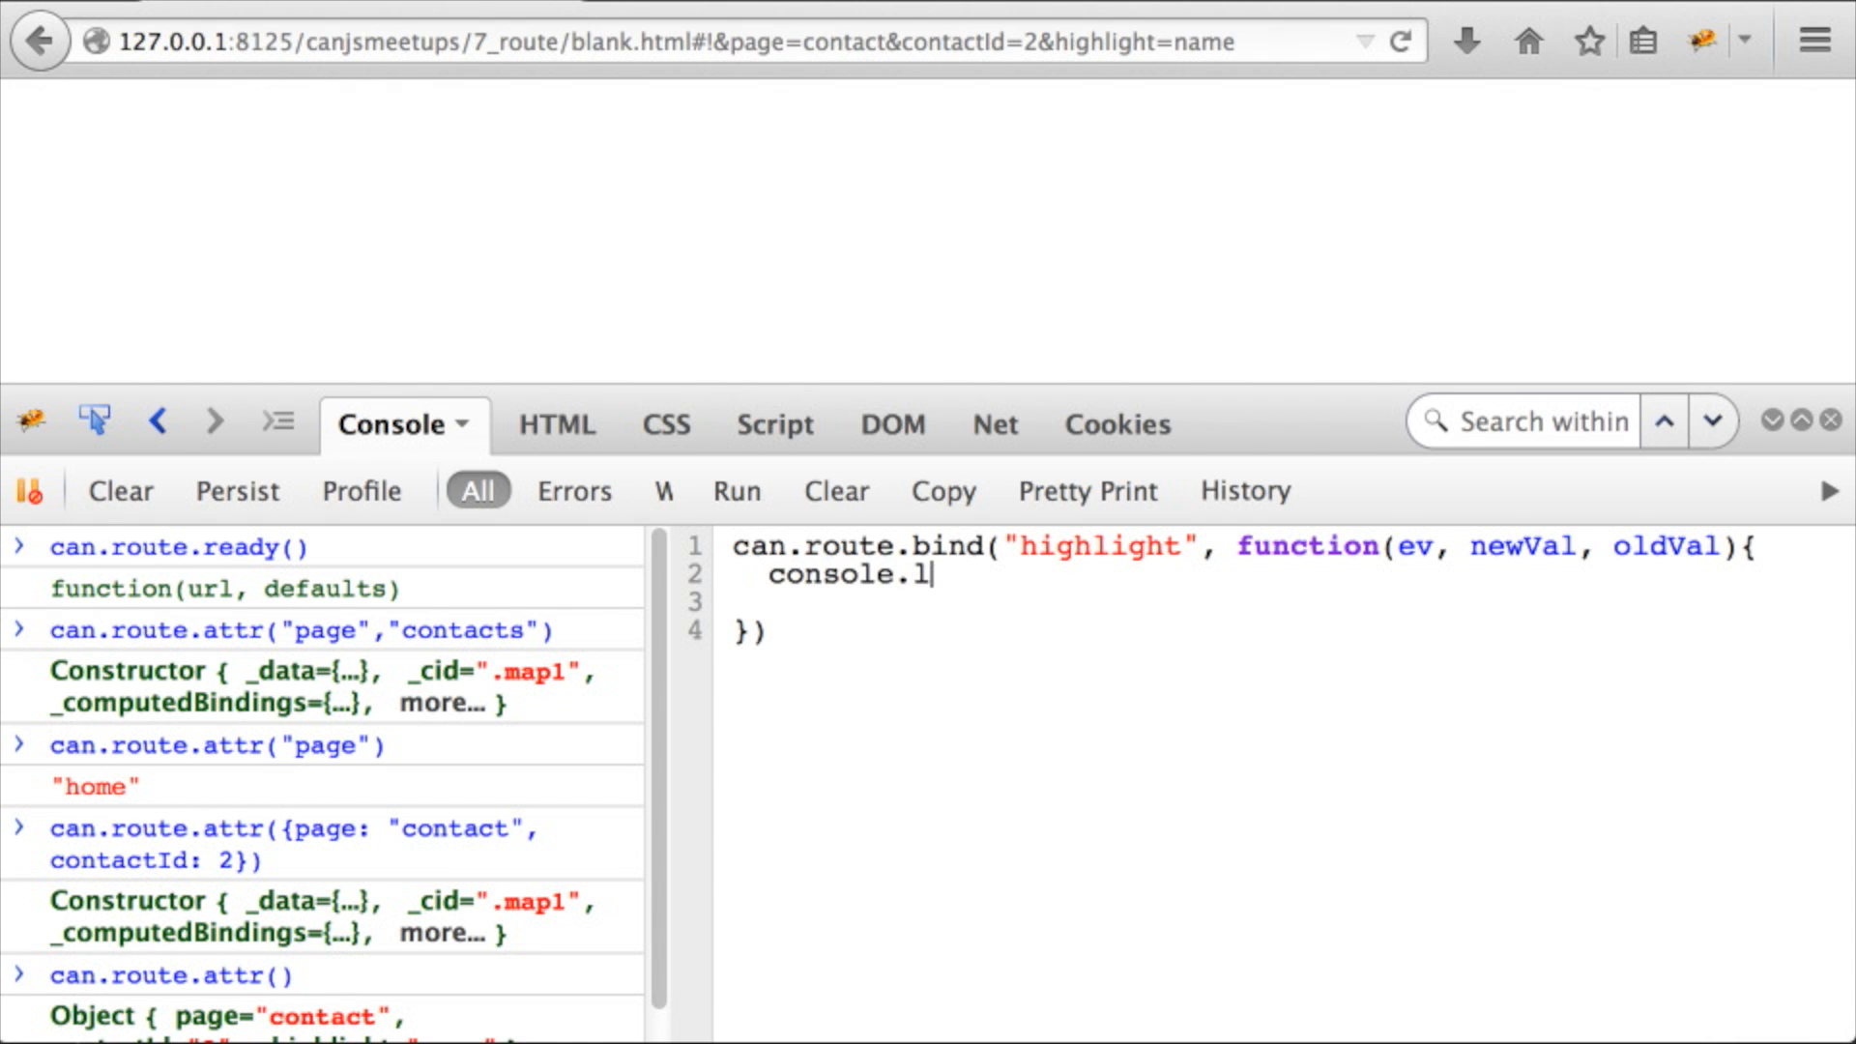
type("og(\"highlight change")
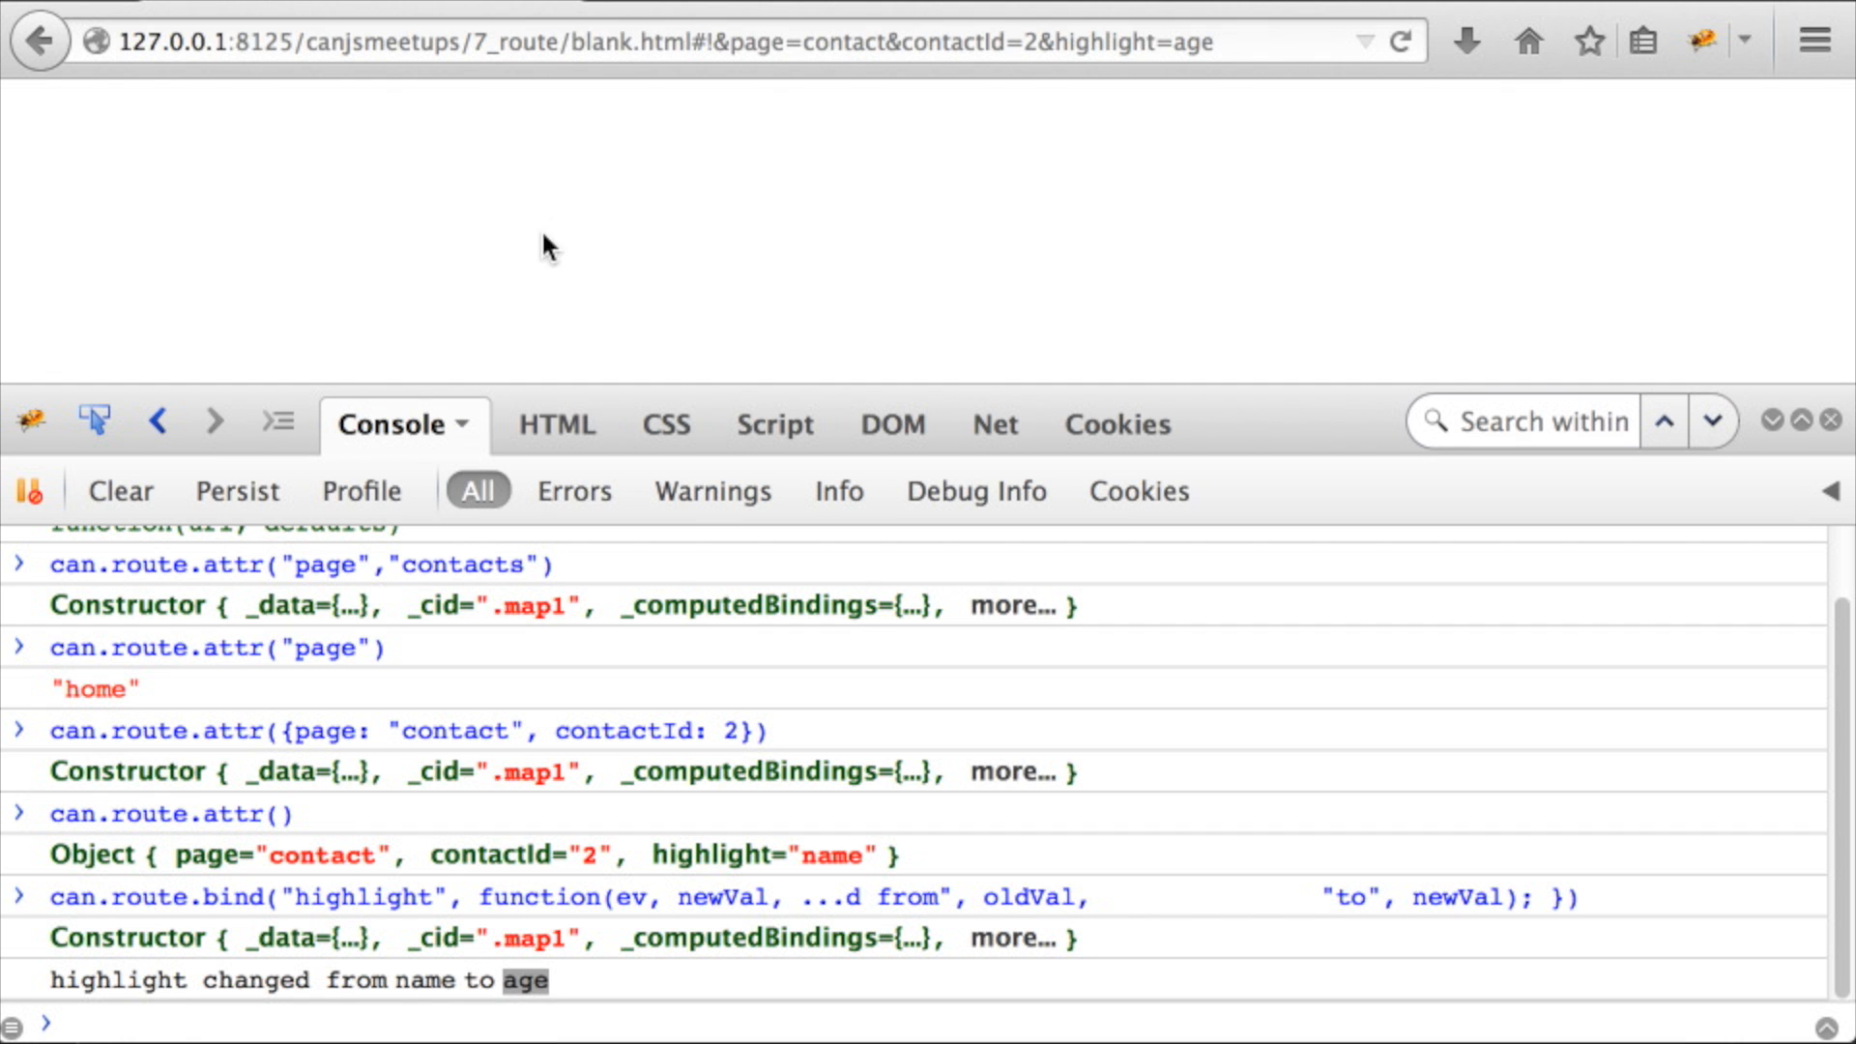
Step highlight back through history, then run can.route.attr("highlight", "address")
left_click(39, 40)
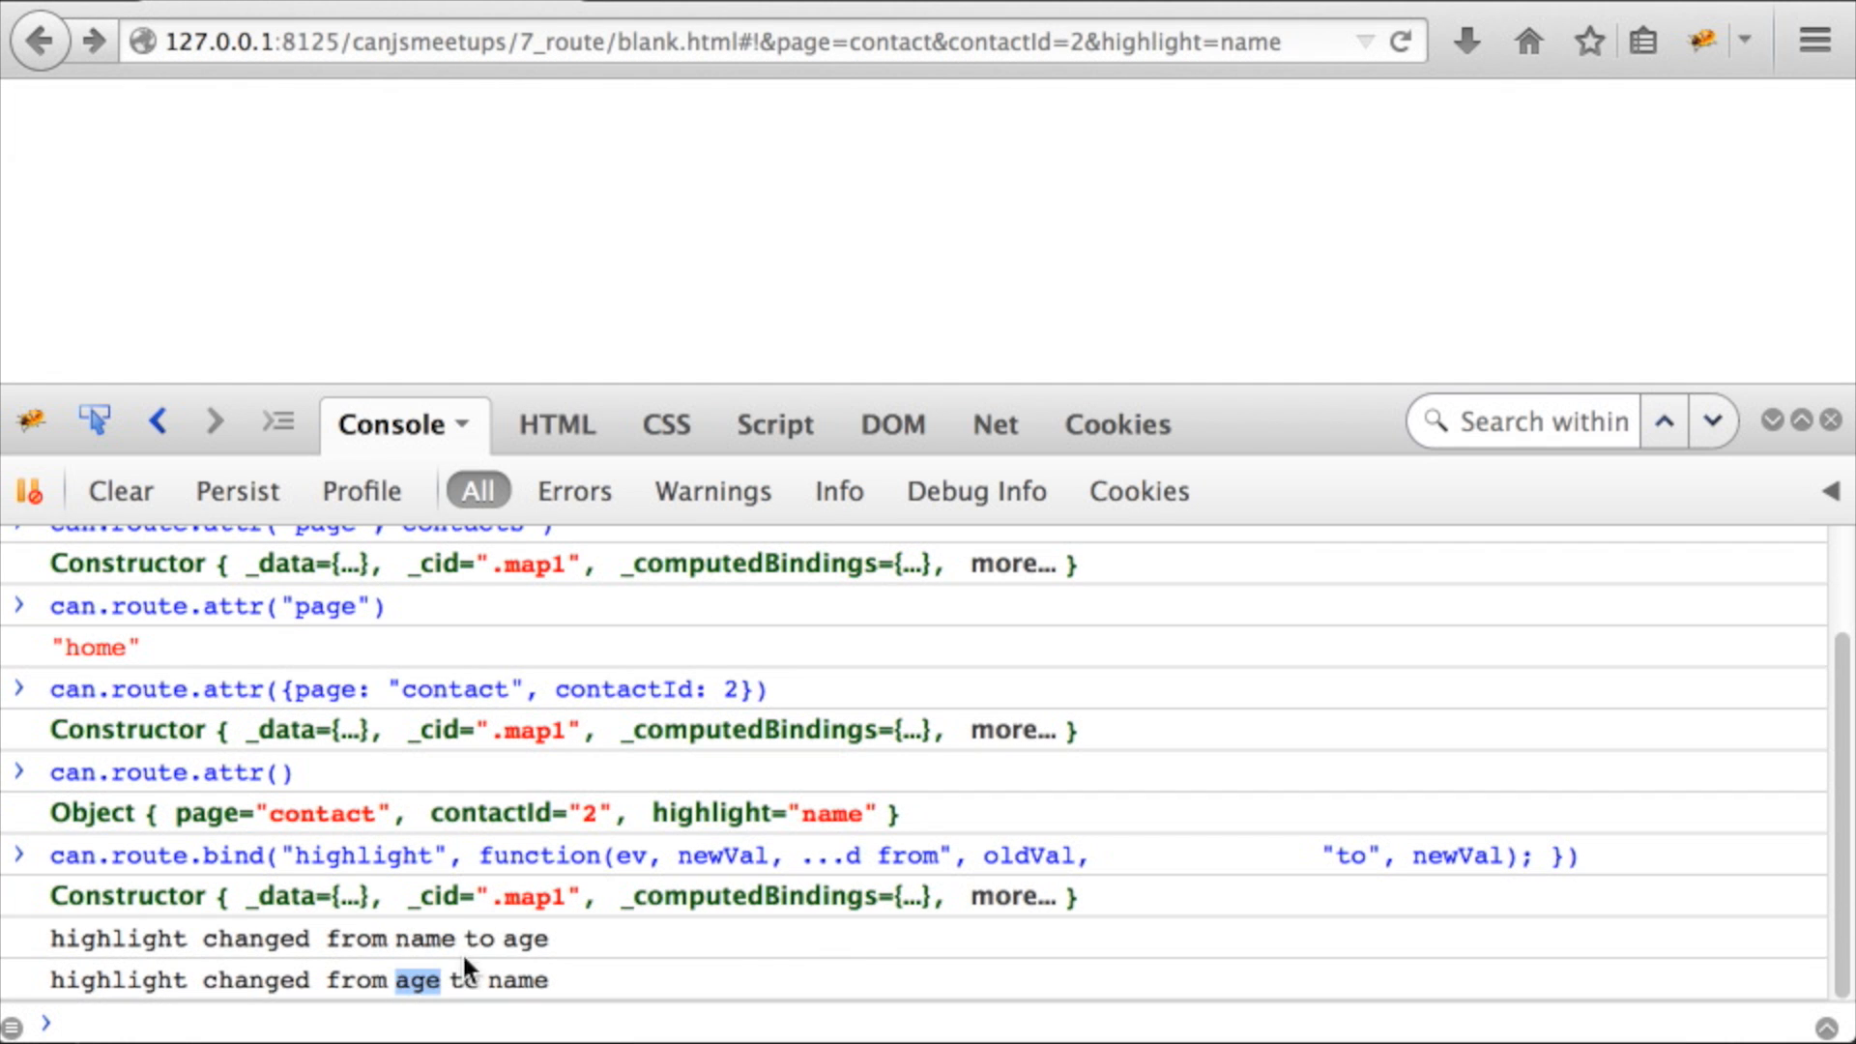
type("console")
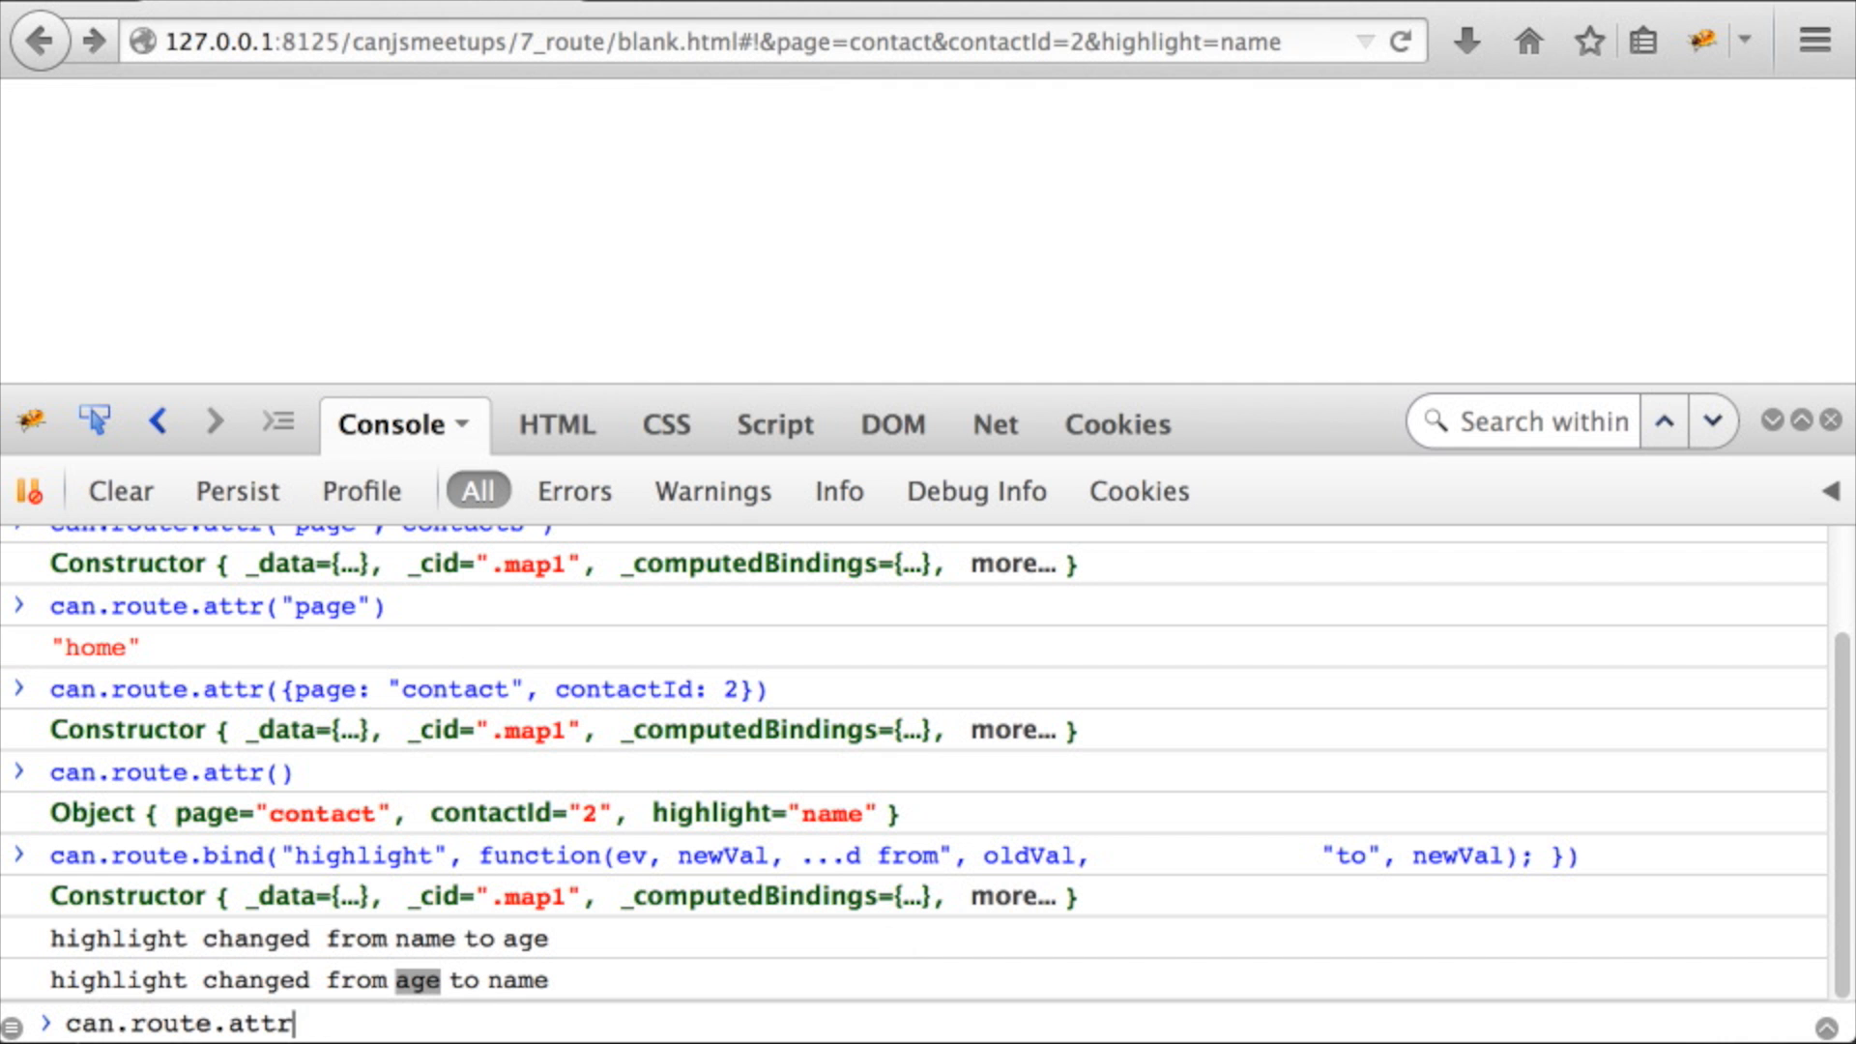
type("(\"highlight")
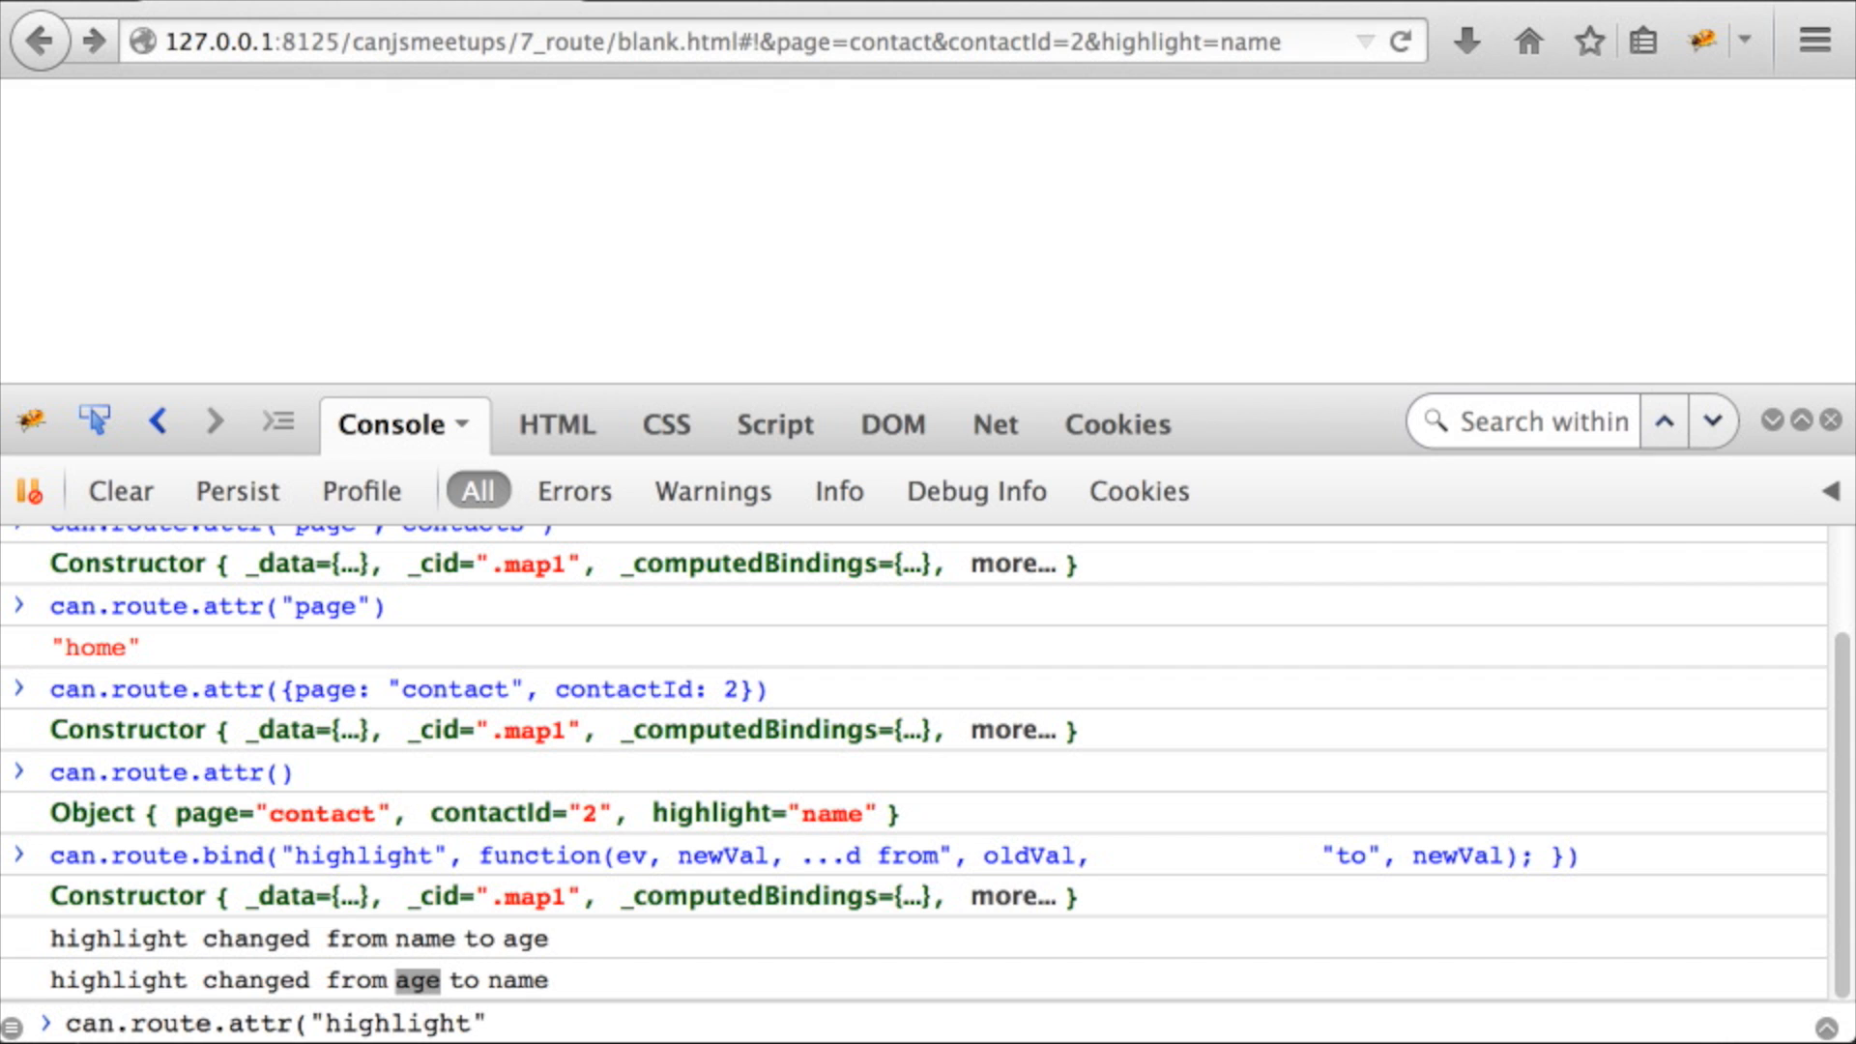
type(", \"addr")
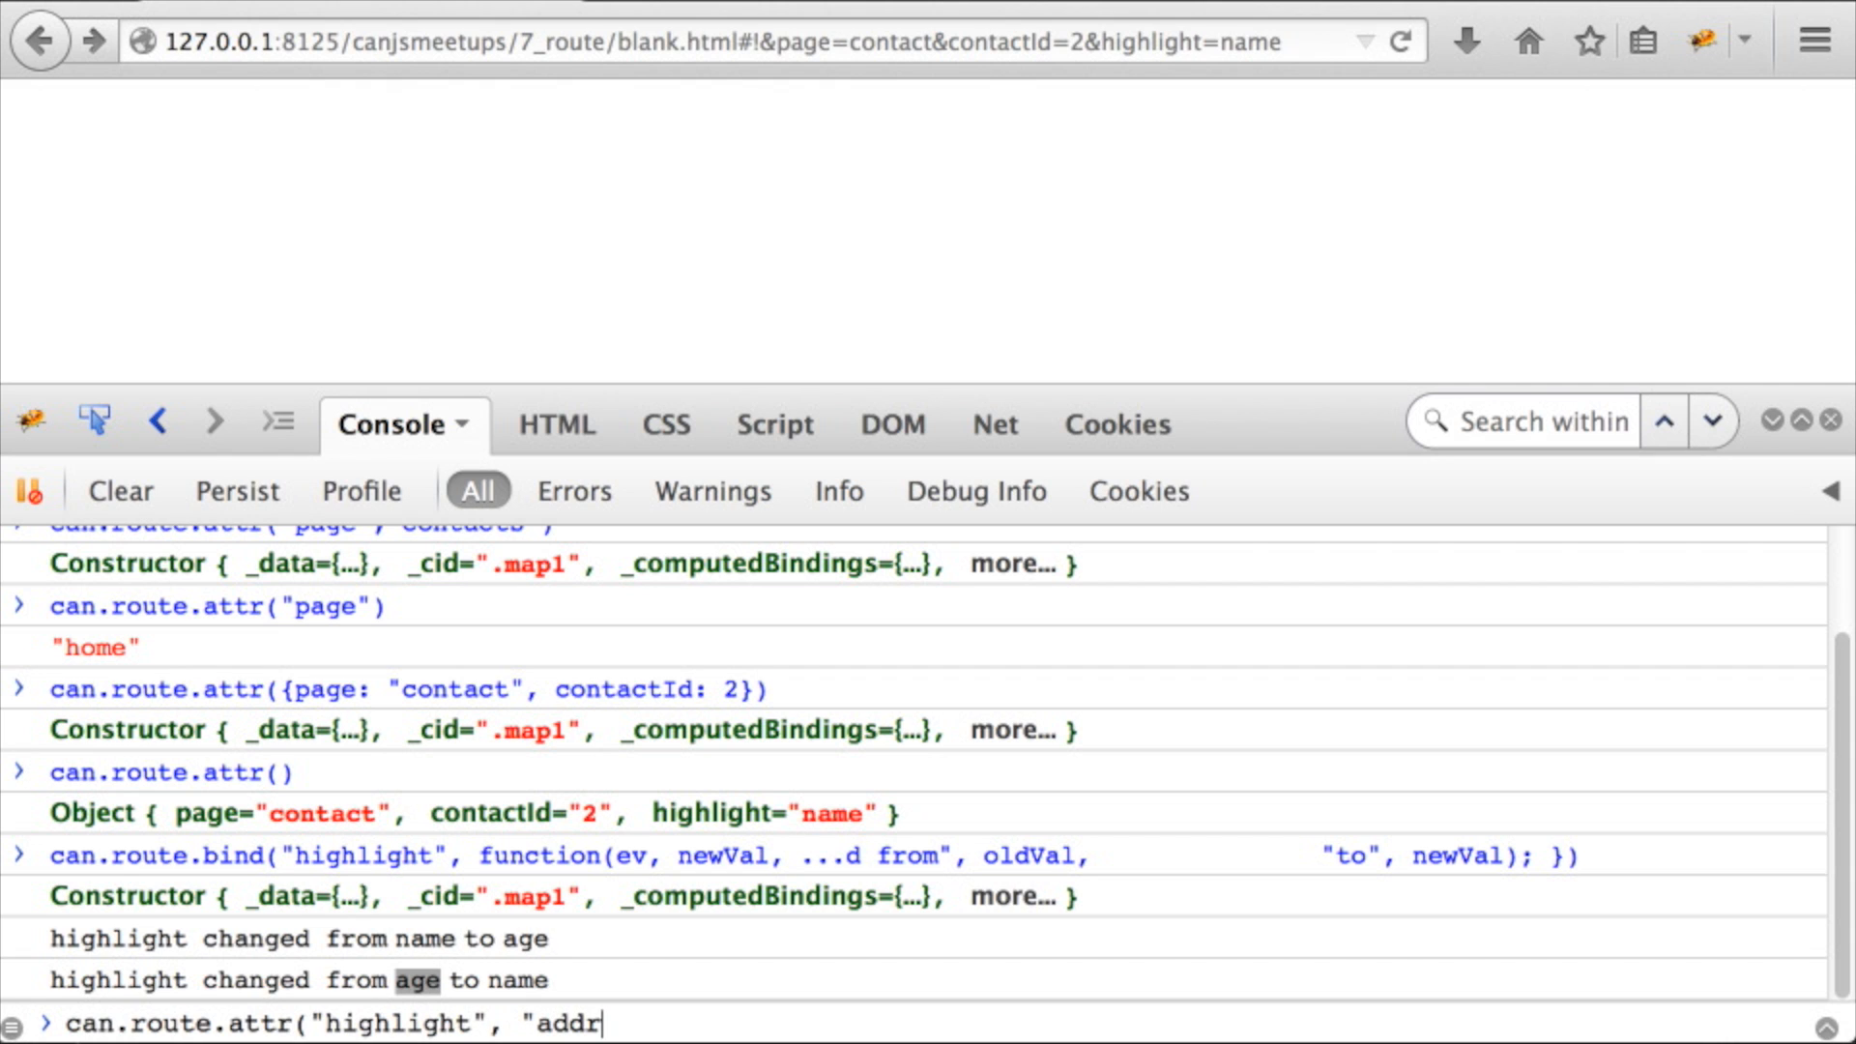
type("ess\")")
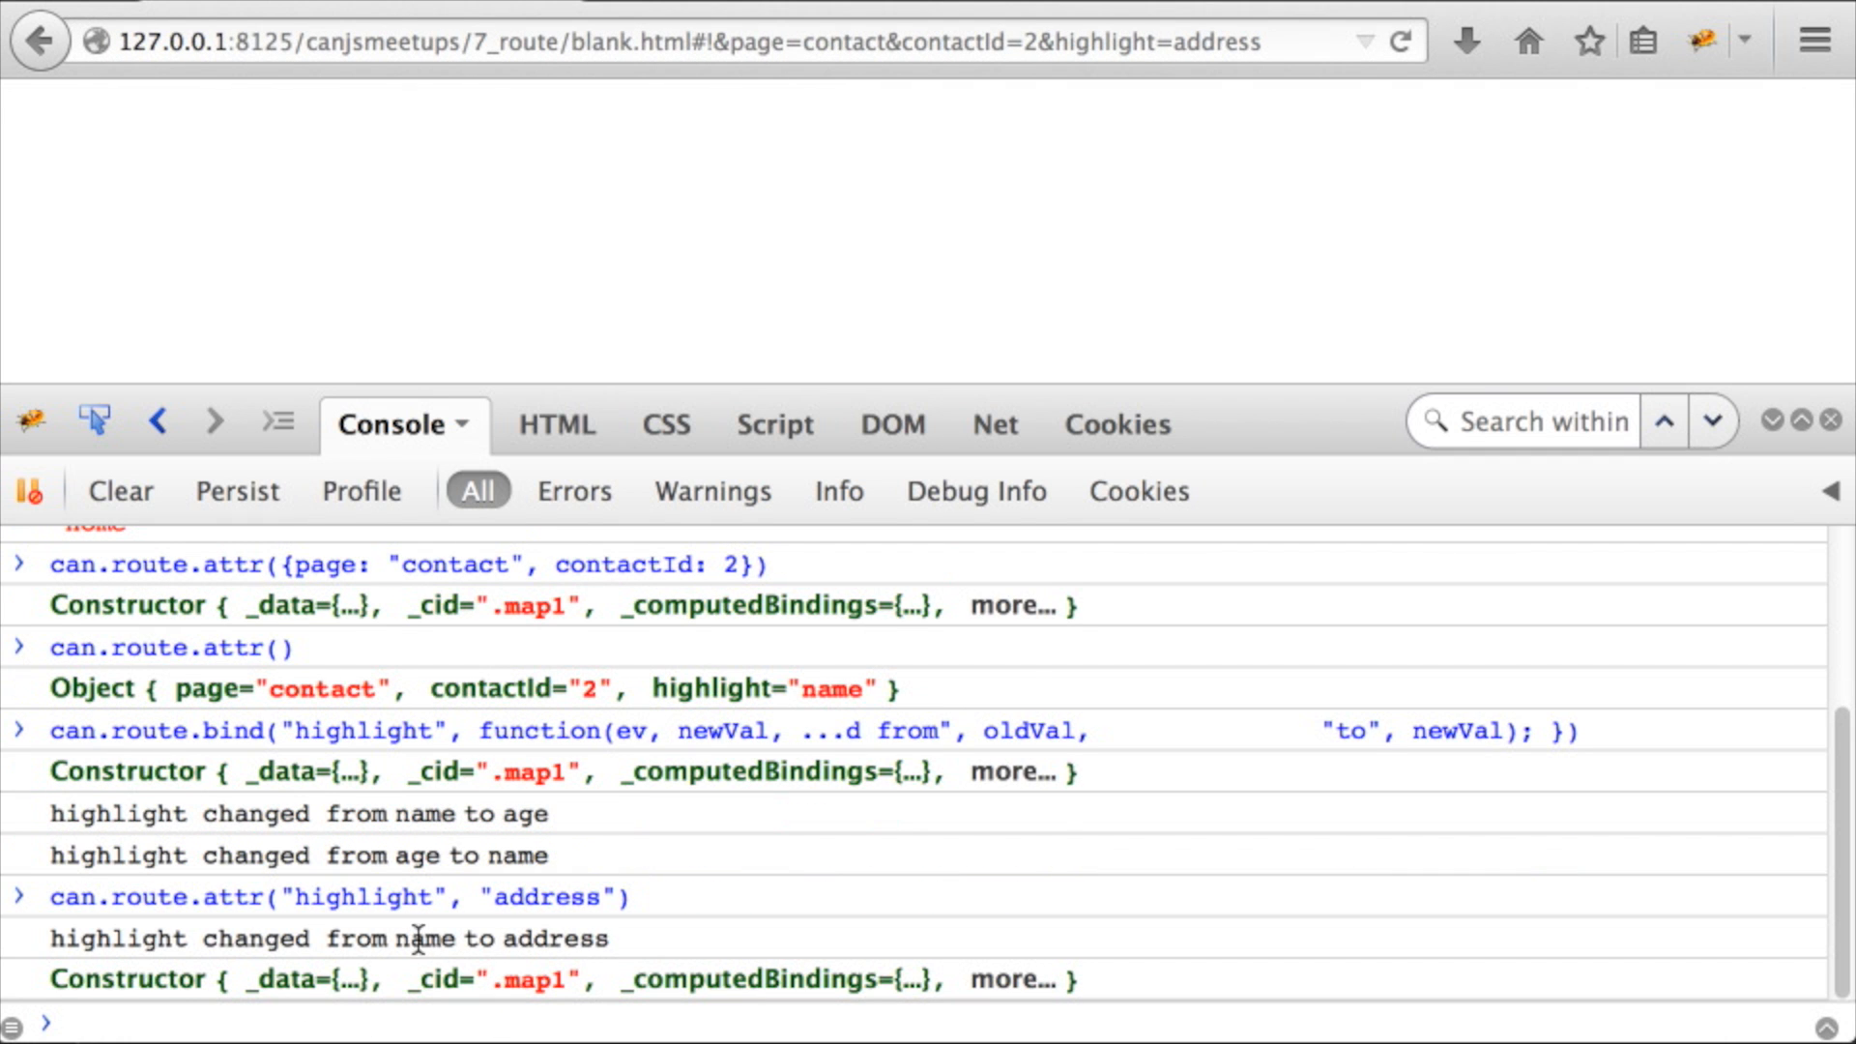
double_click(557, 940)
type("can.route.bind(\"change\", e")
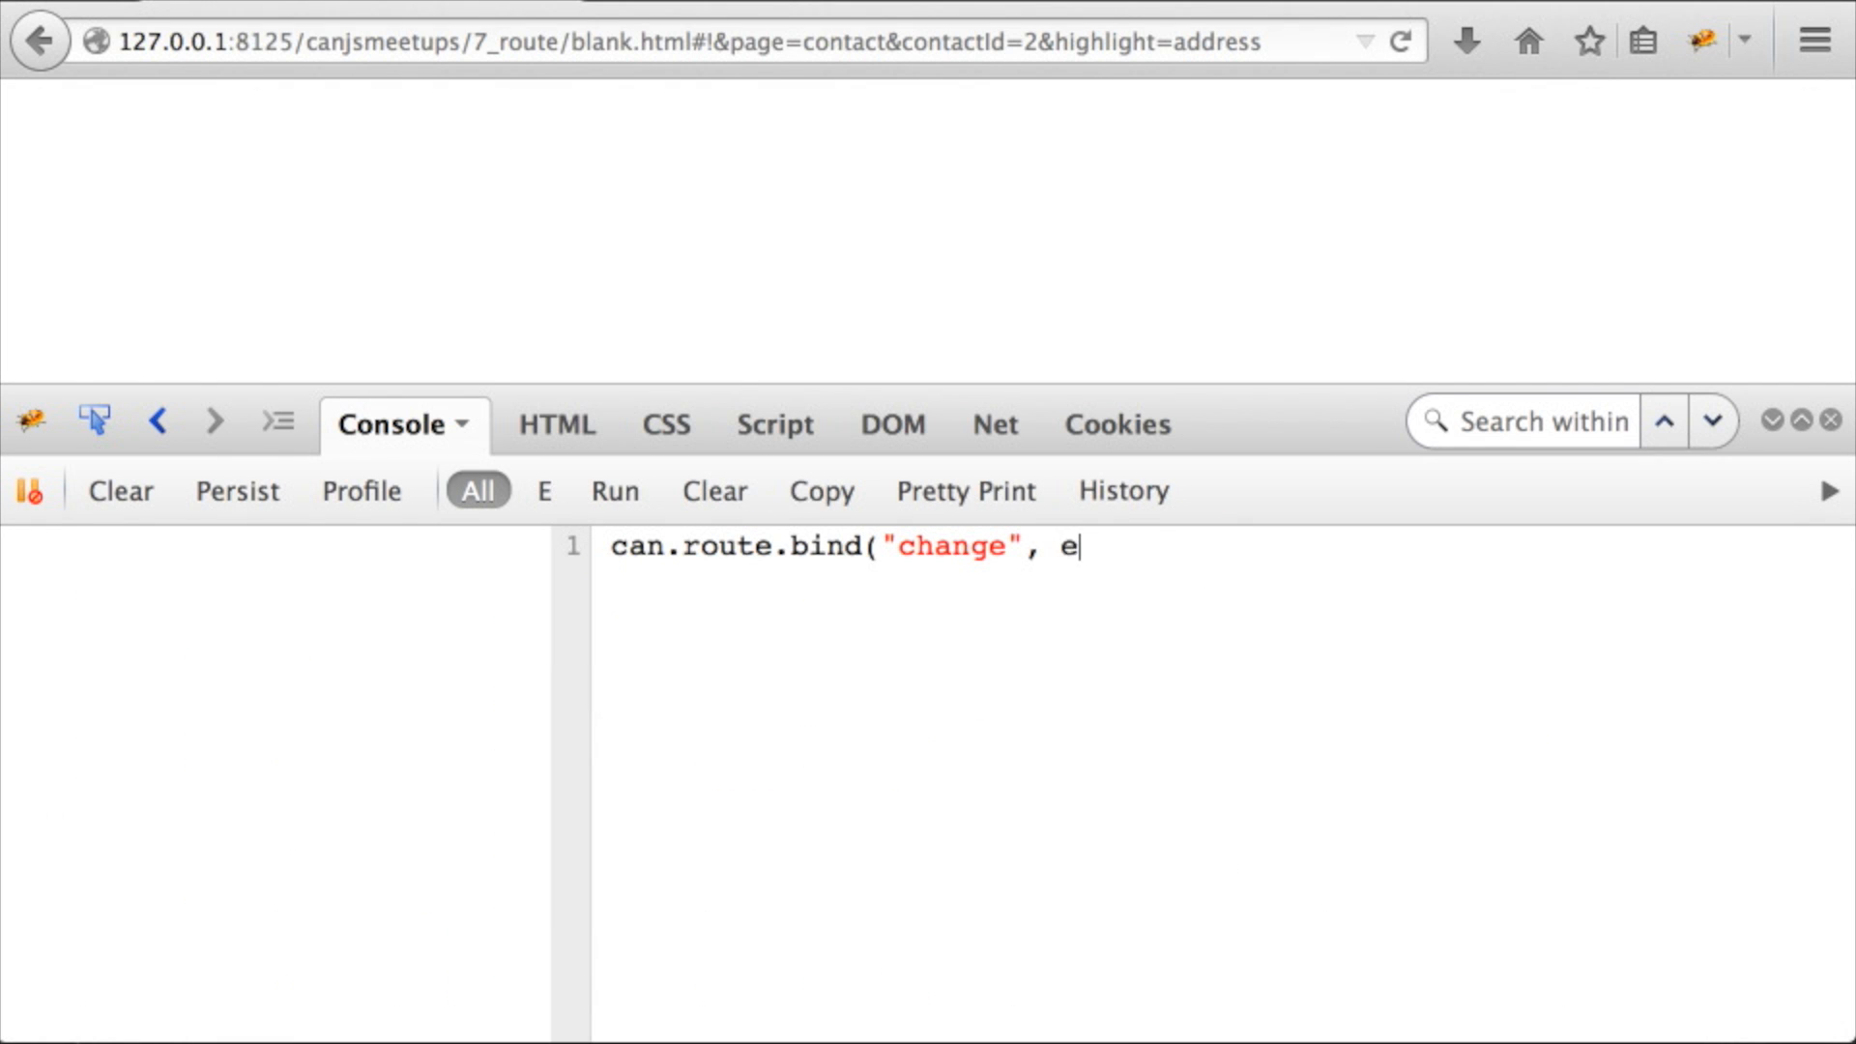
Bind a route change listener logging attr, how, "from" oldVal "to" newVal, and run it
type("function(ev,")
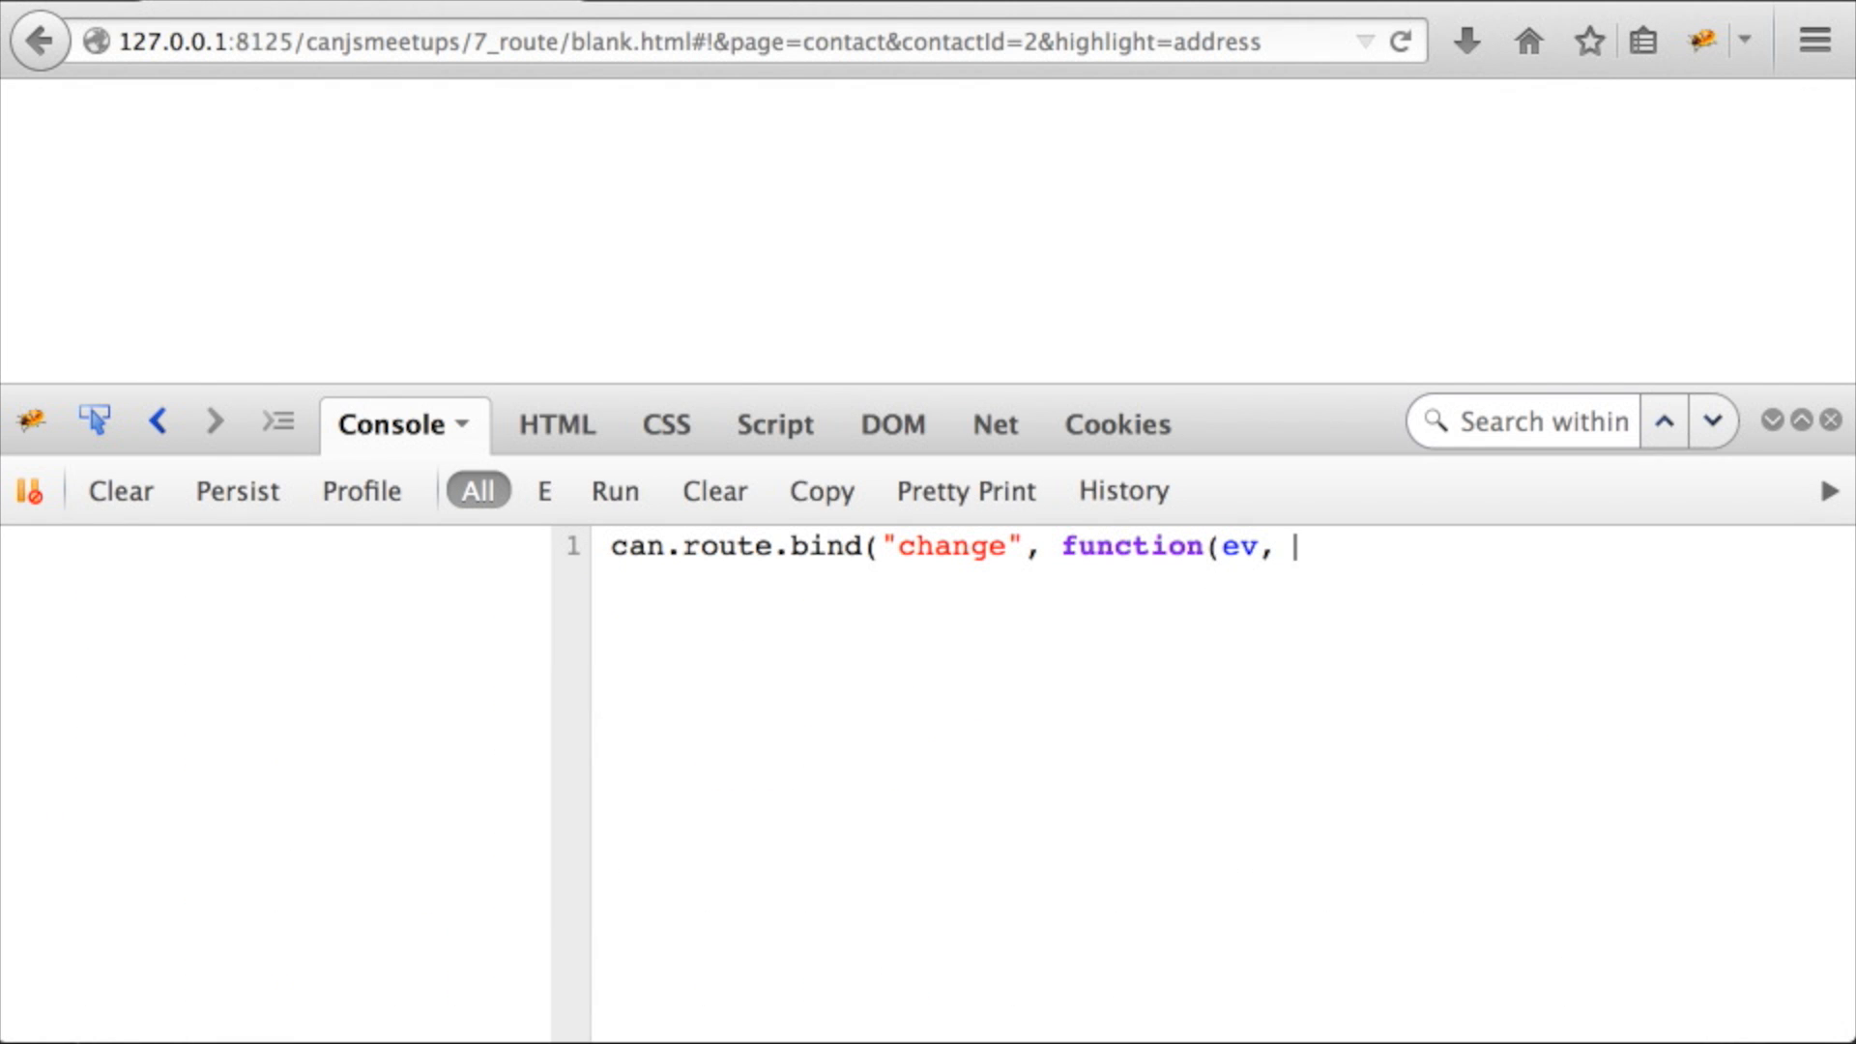
type("attr, how, newVal, oldVal){")
type("});")
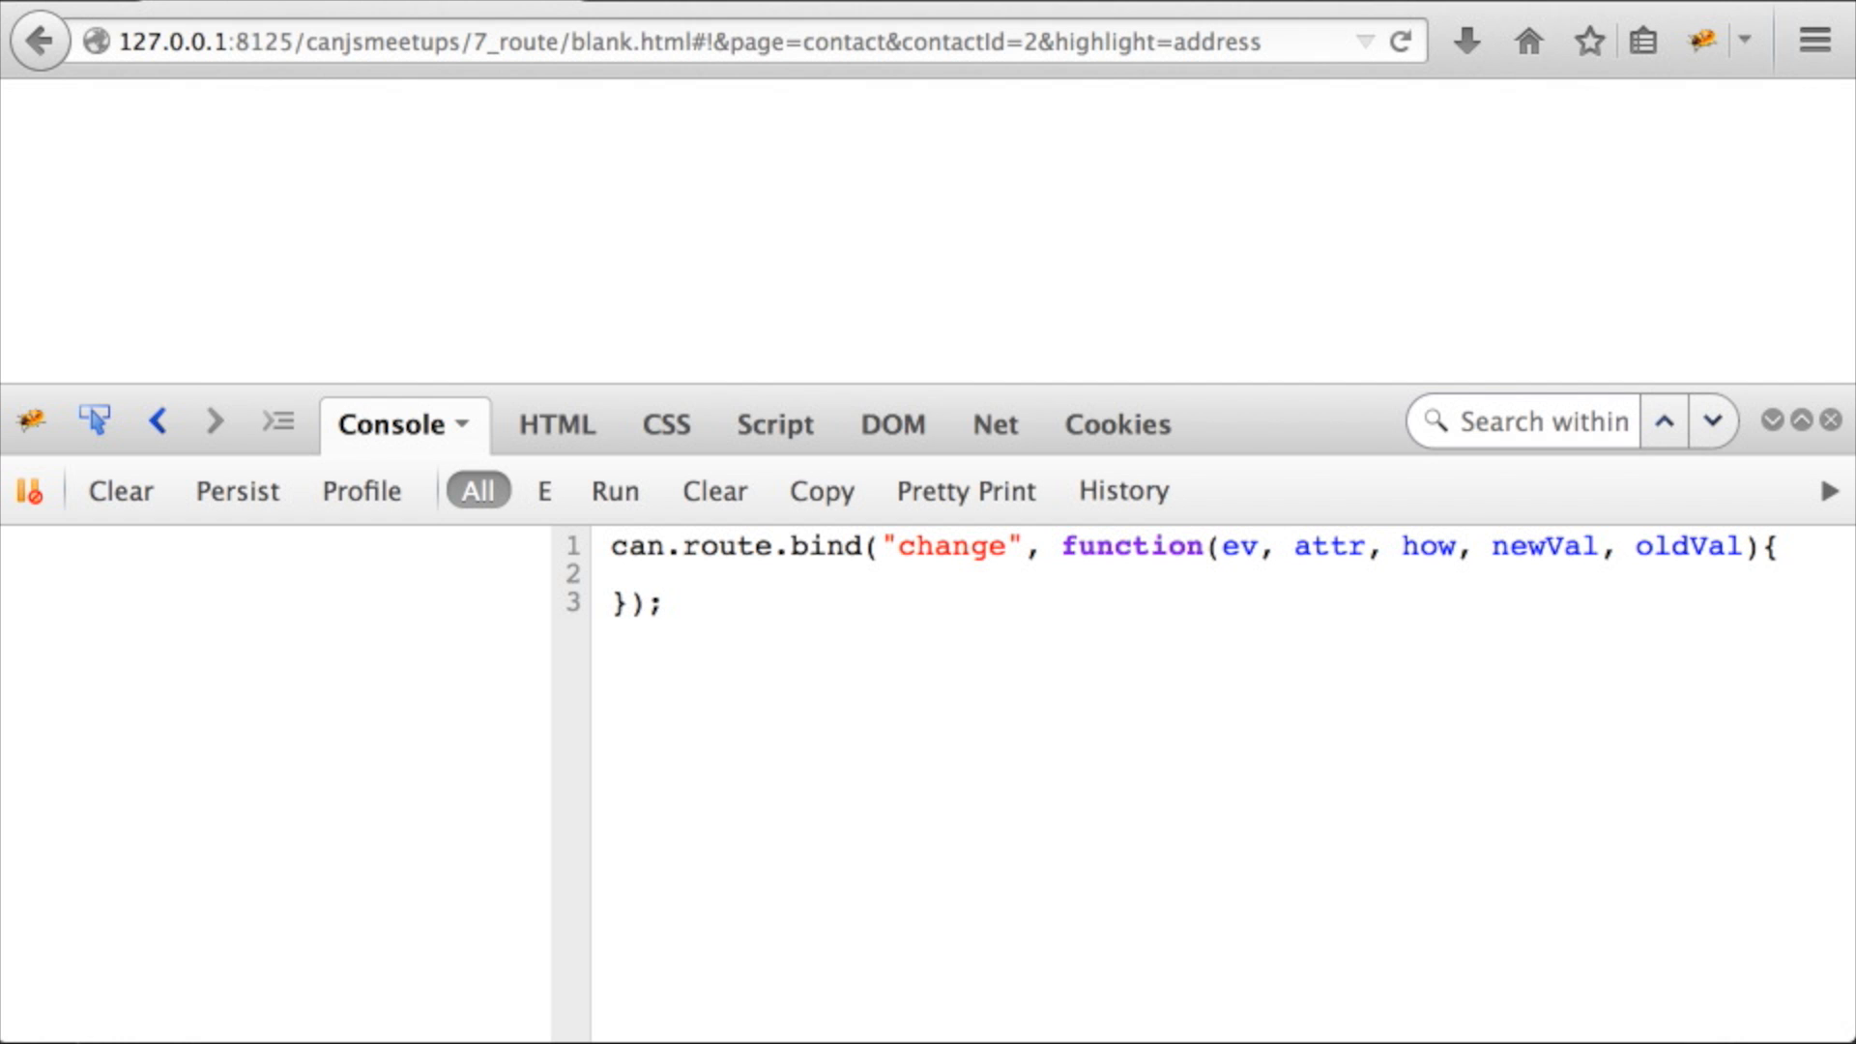
type("console.log(attr,\"was\",h")
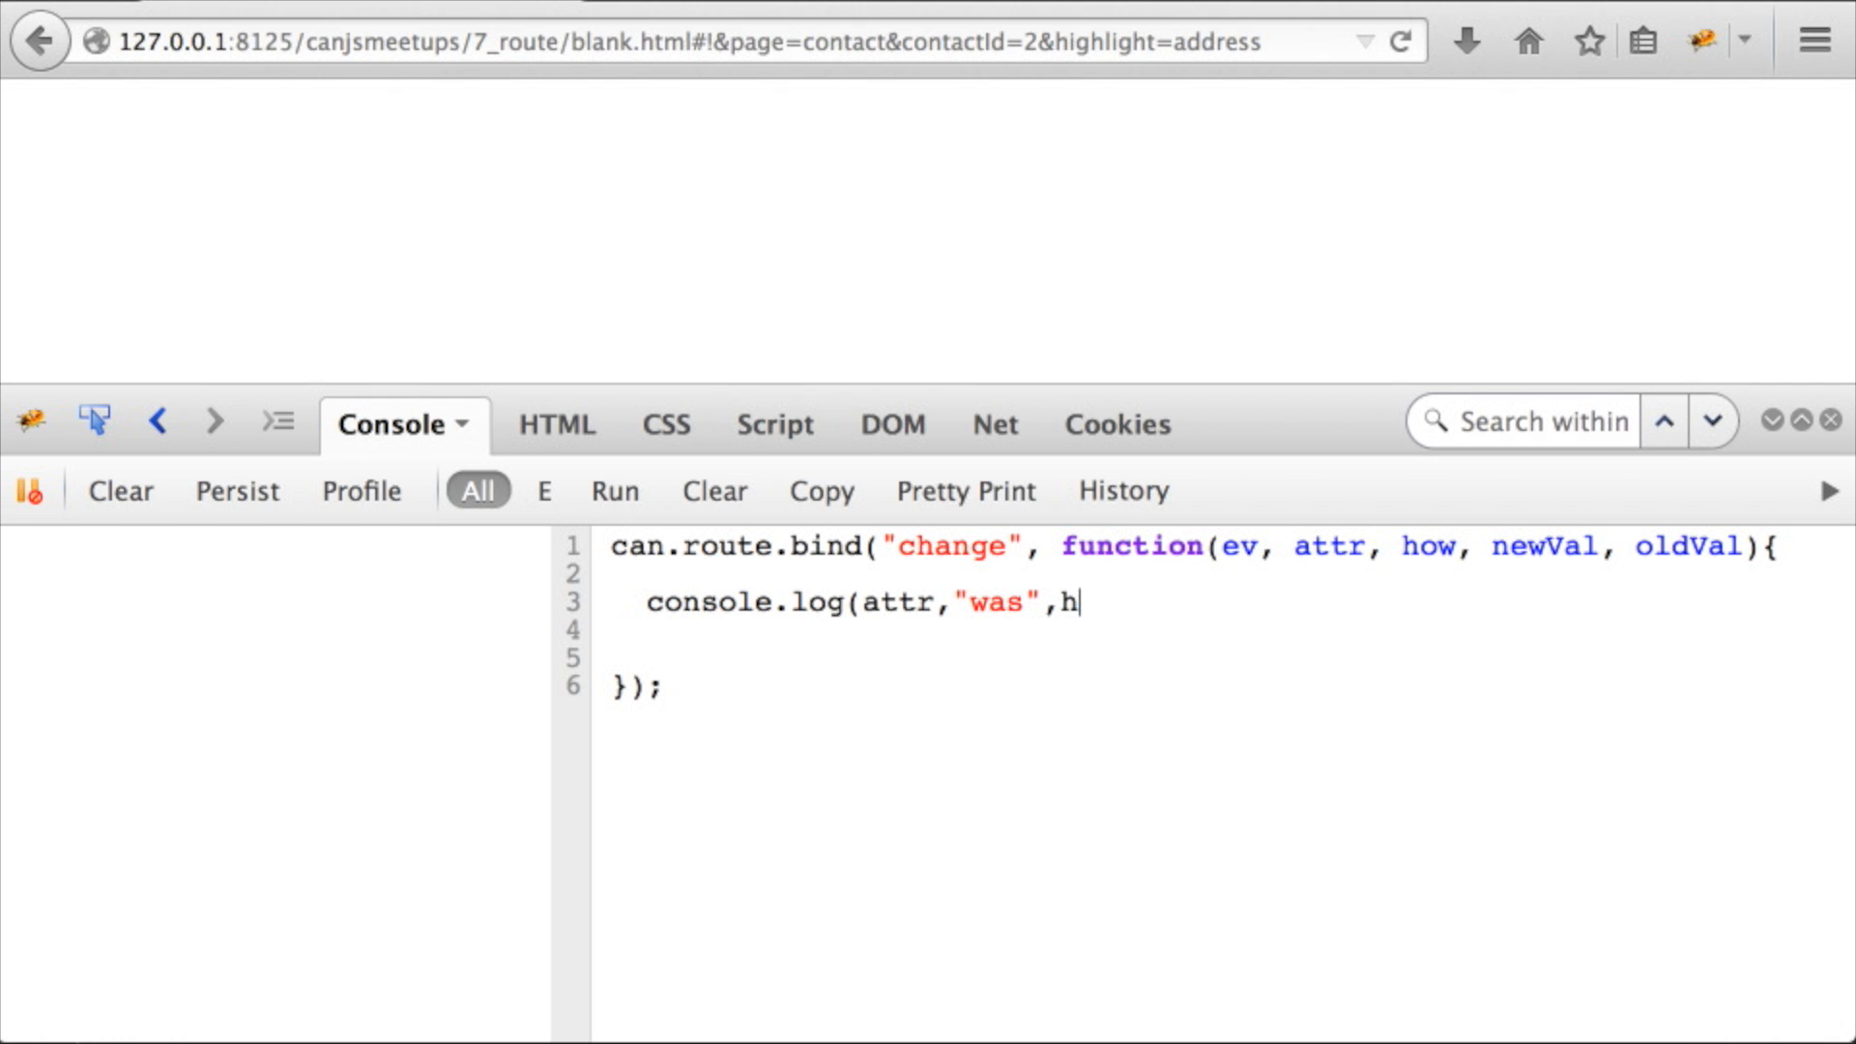
type("ow,\"from\",oldVal")
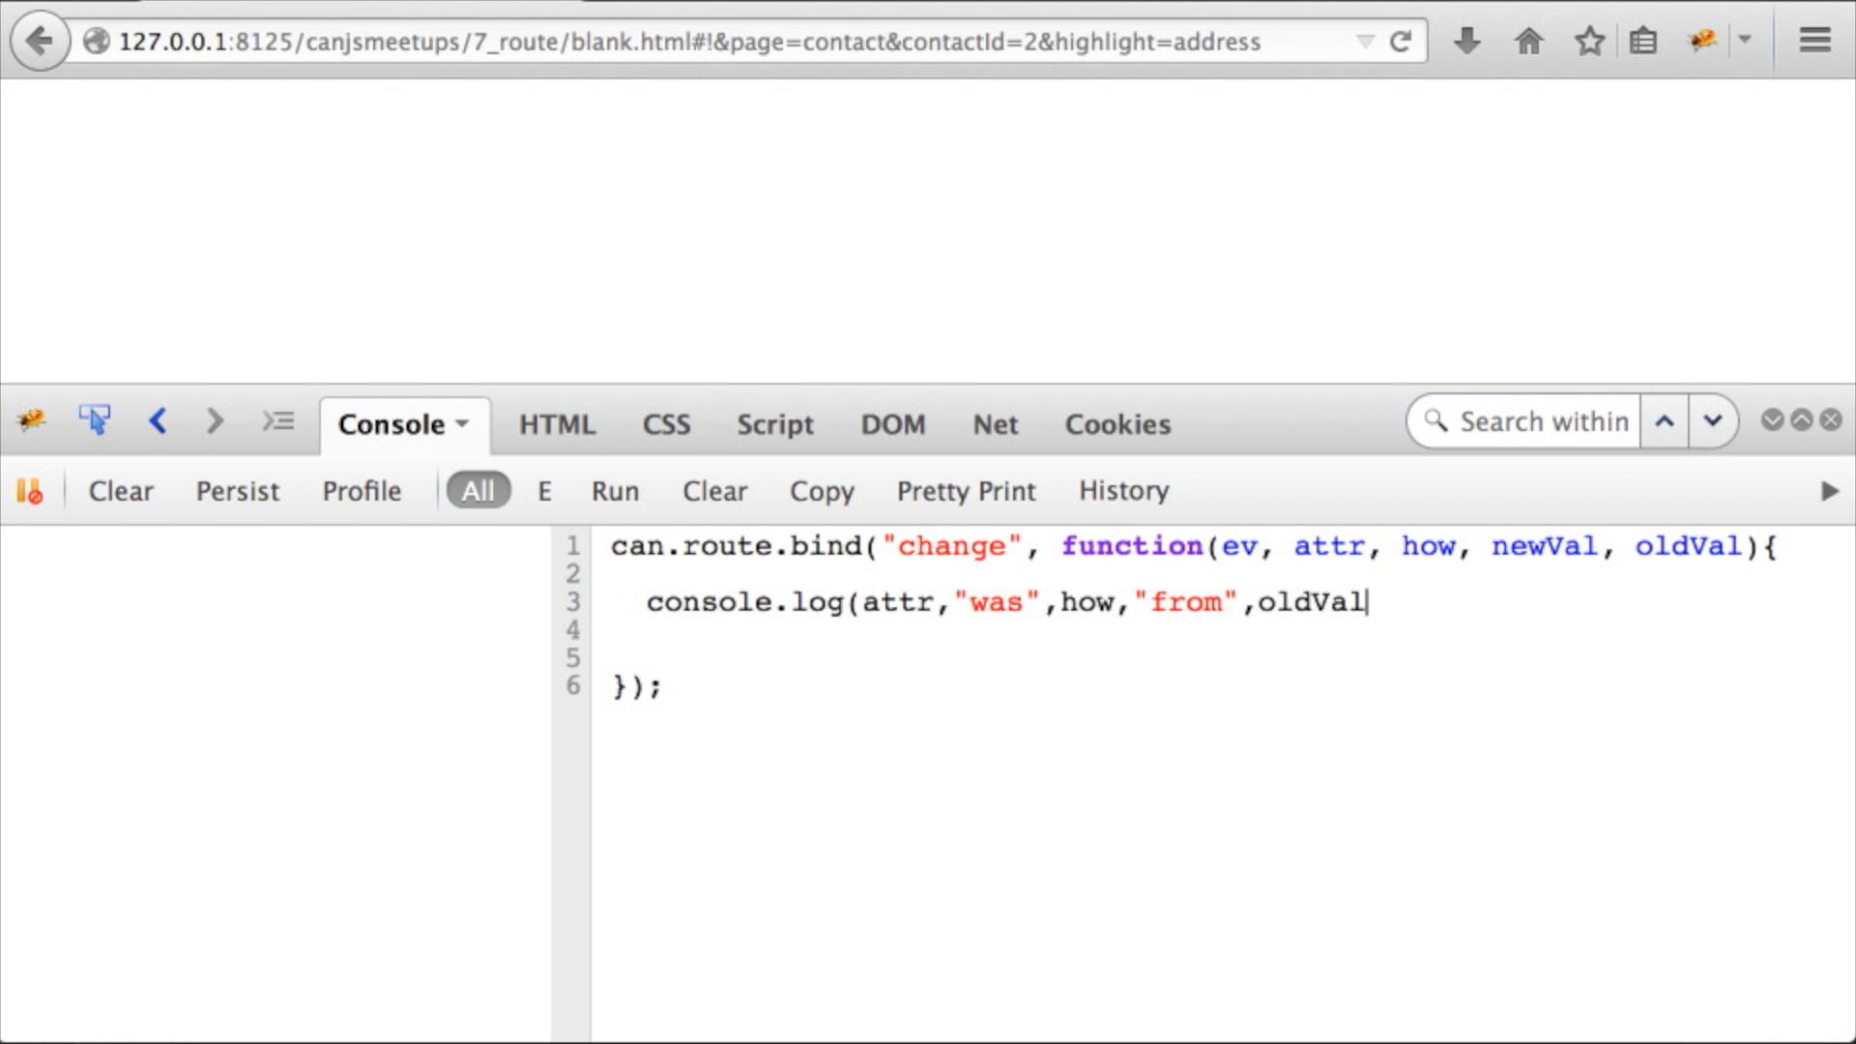
type(",\"to\",newVal);")
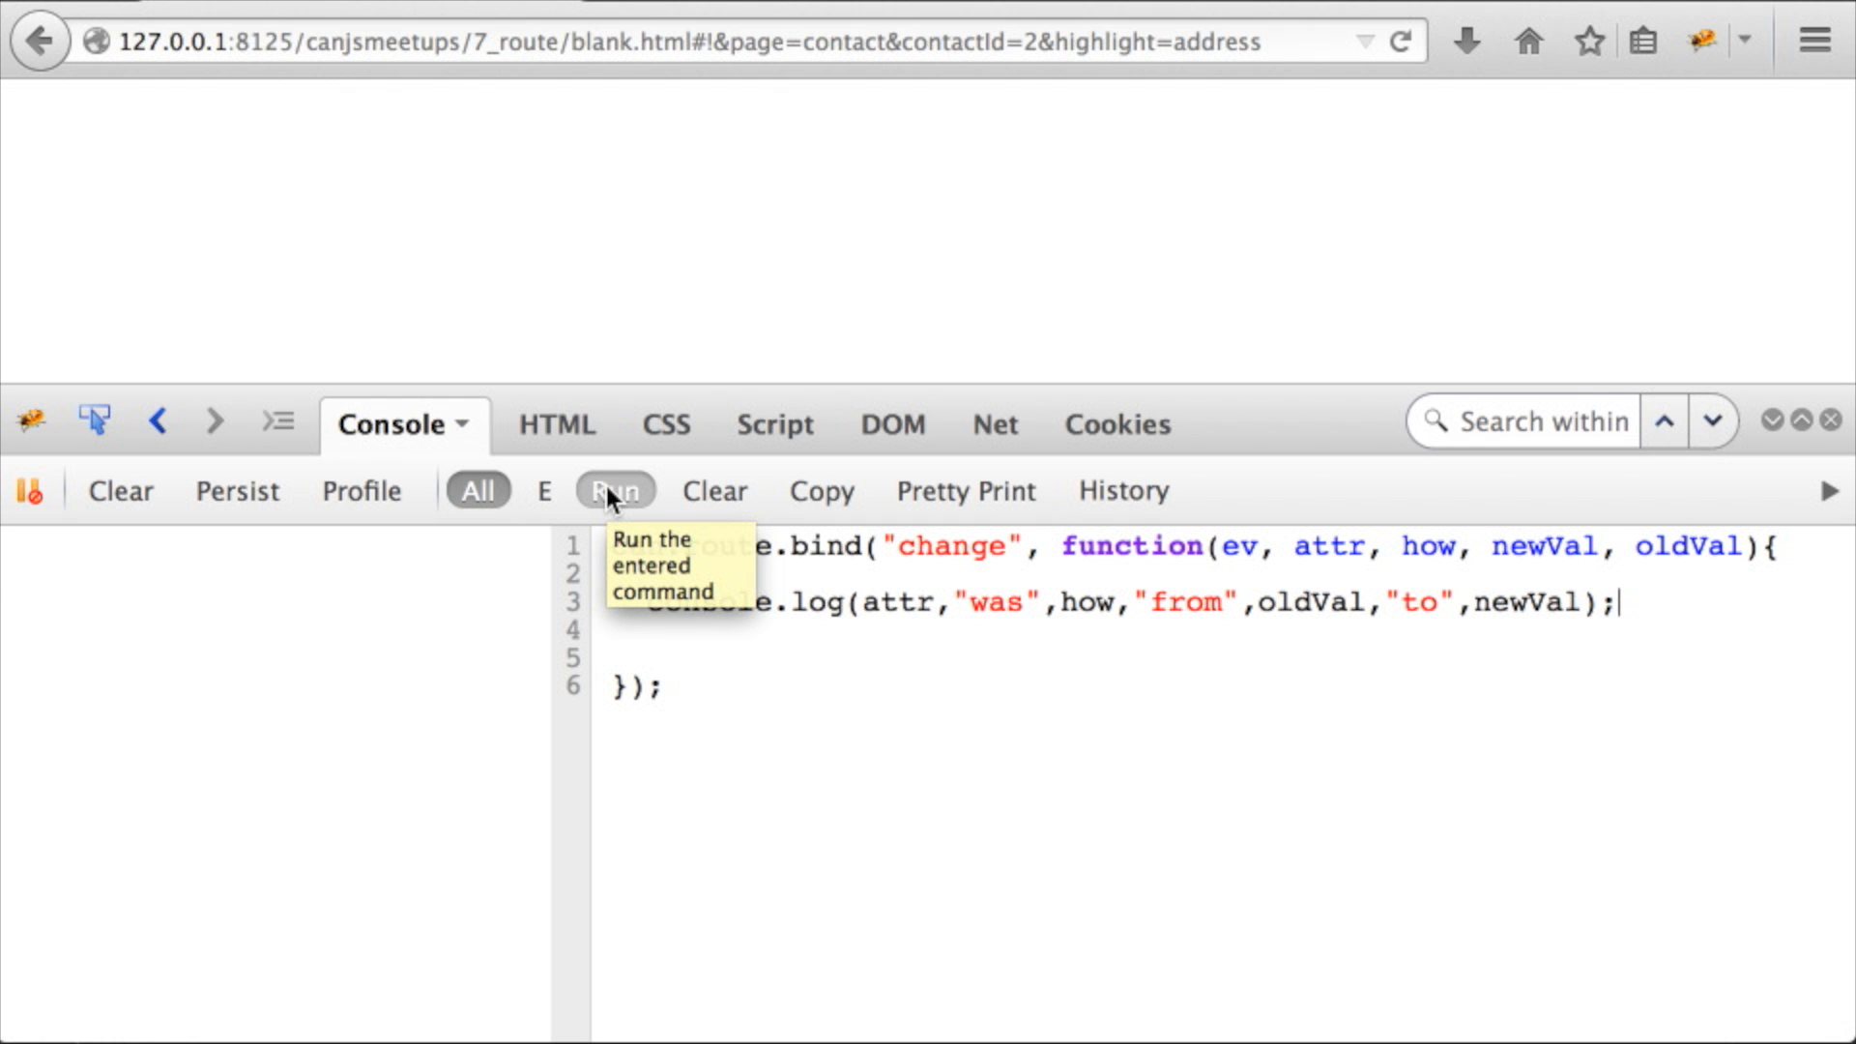
left_click(613, 489)
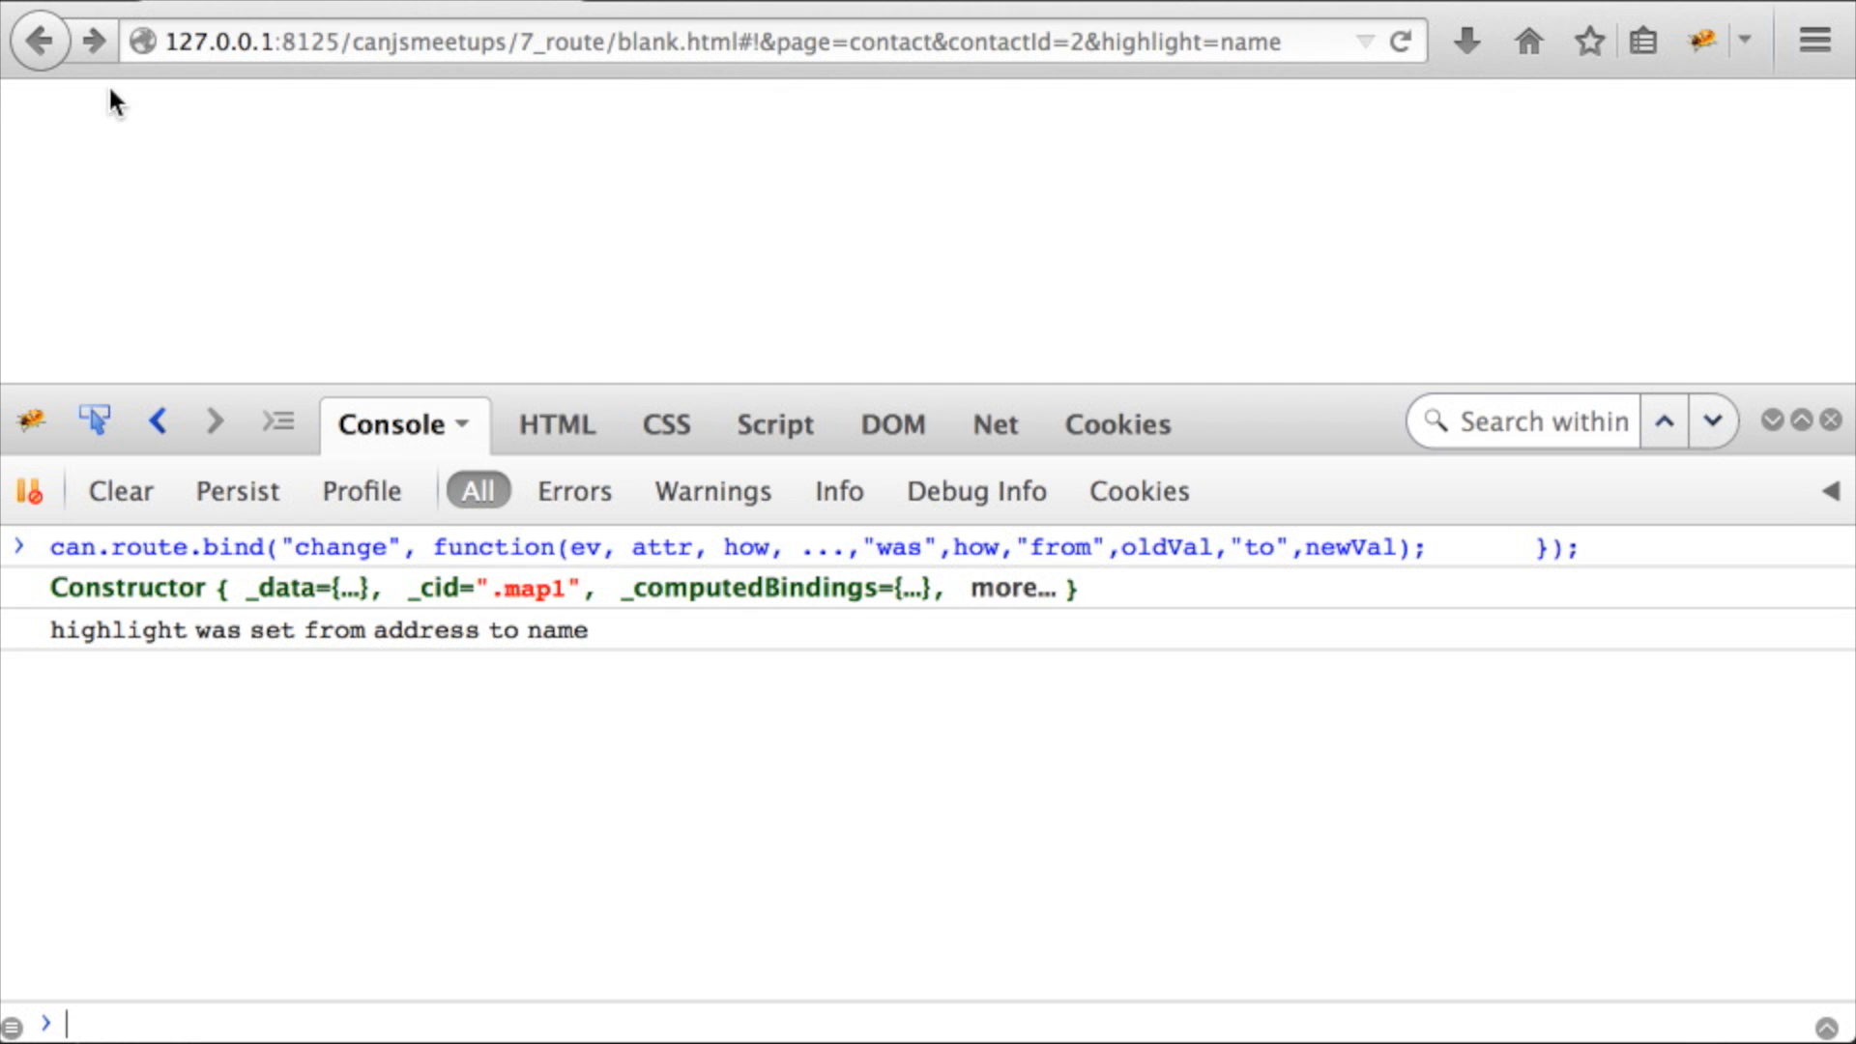
Go back twice in history so highlight reverts to name and is then removed
left_click(39, 41)
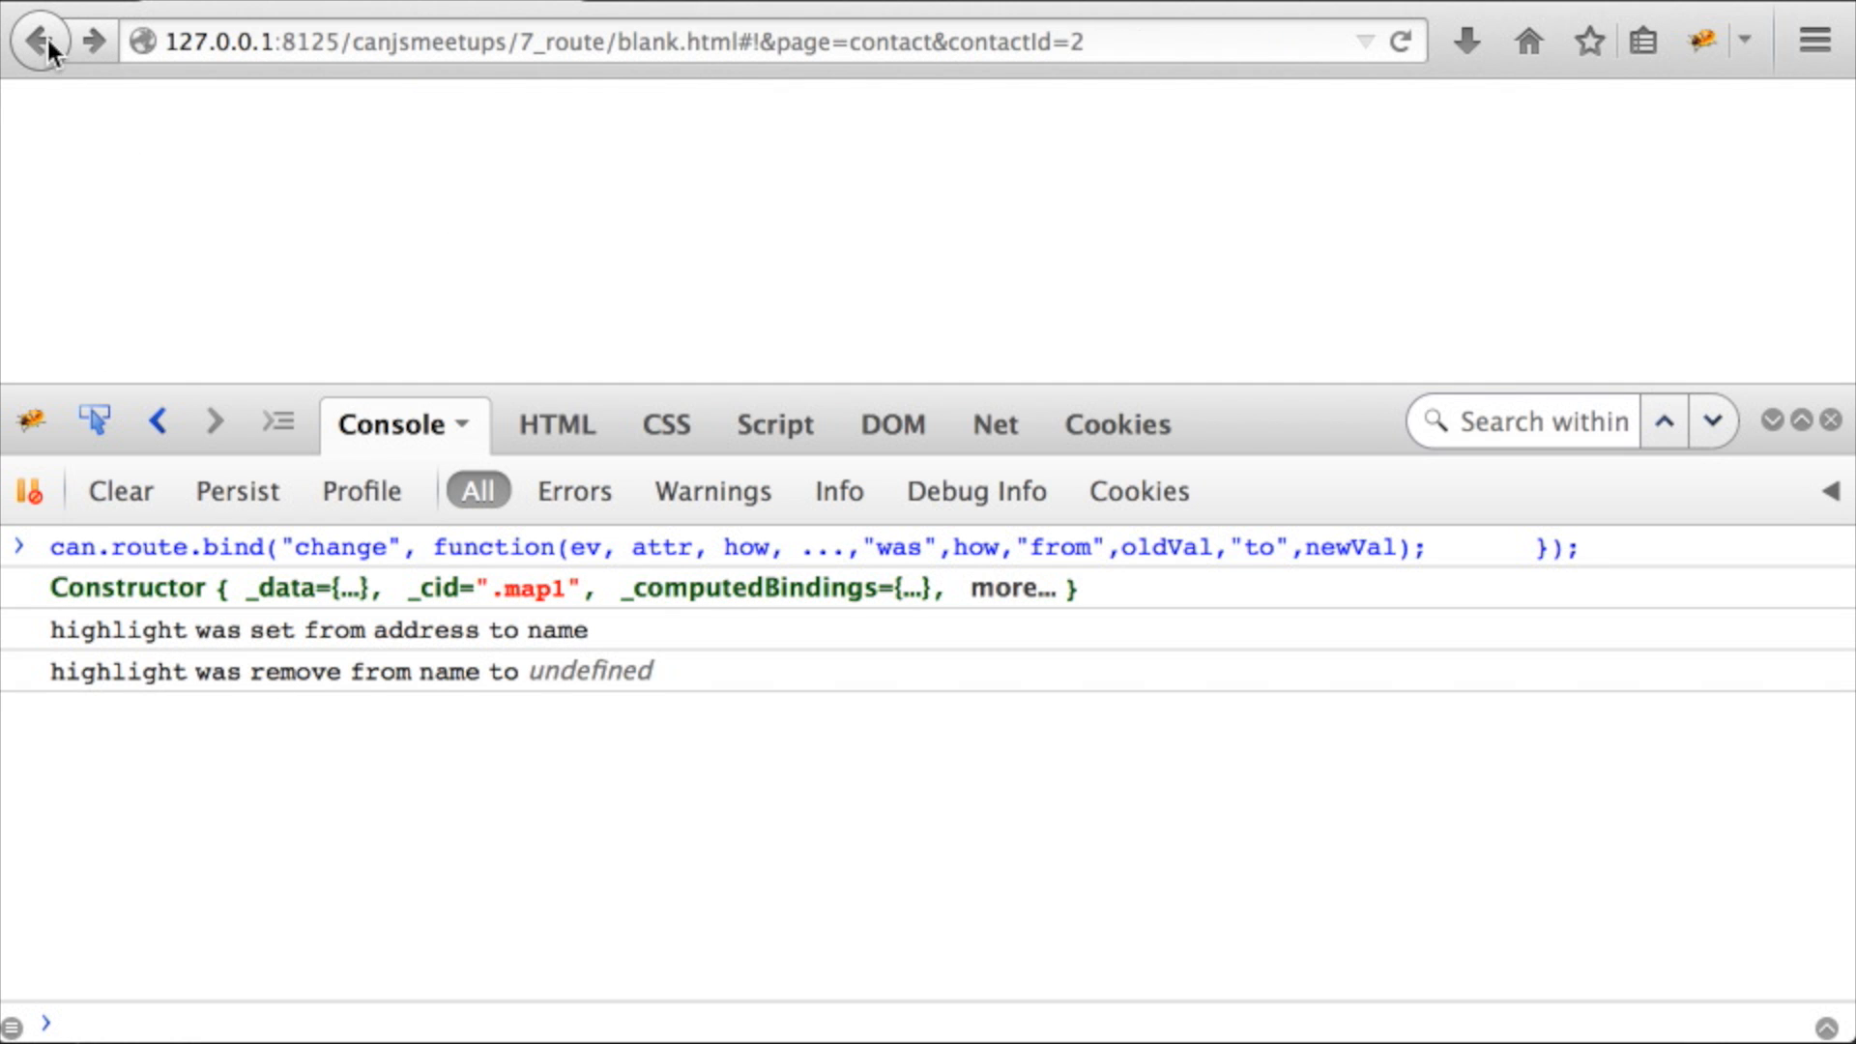
left_click(40, 40)
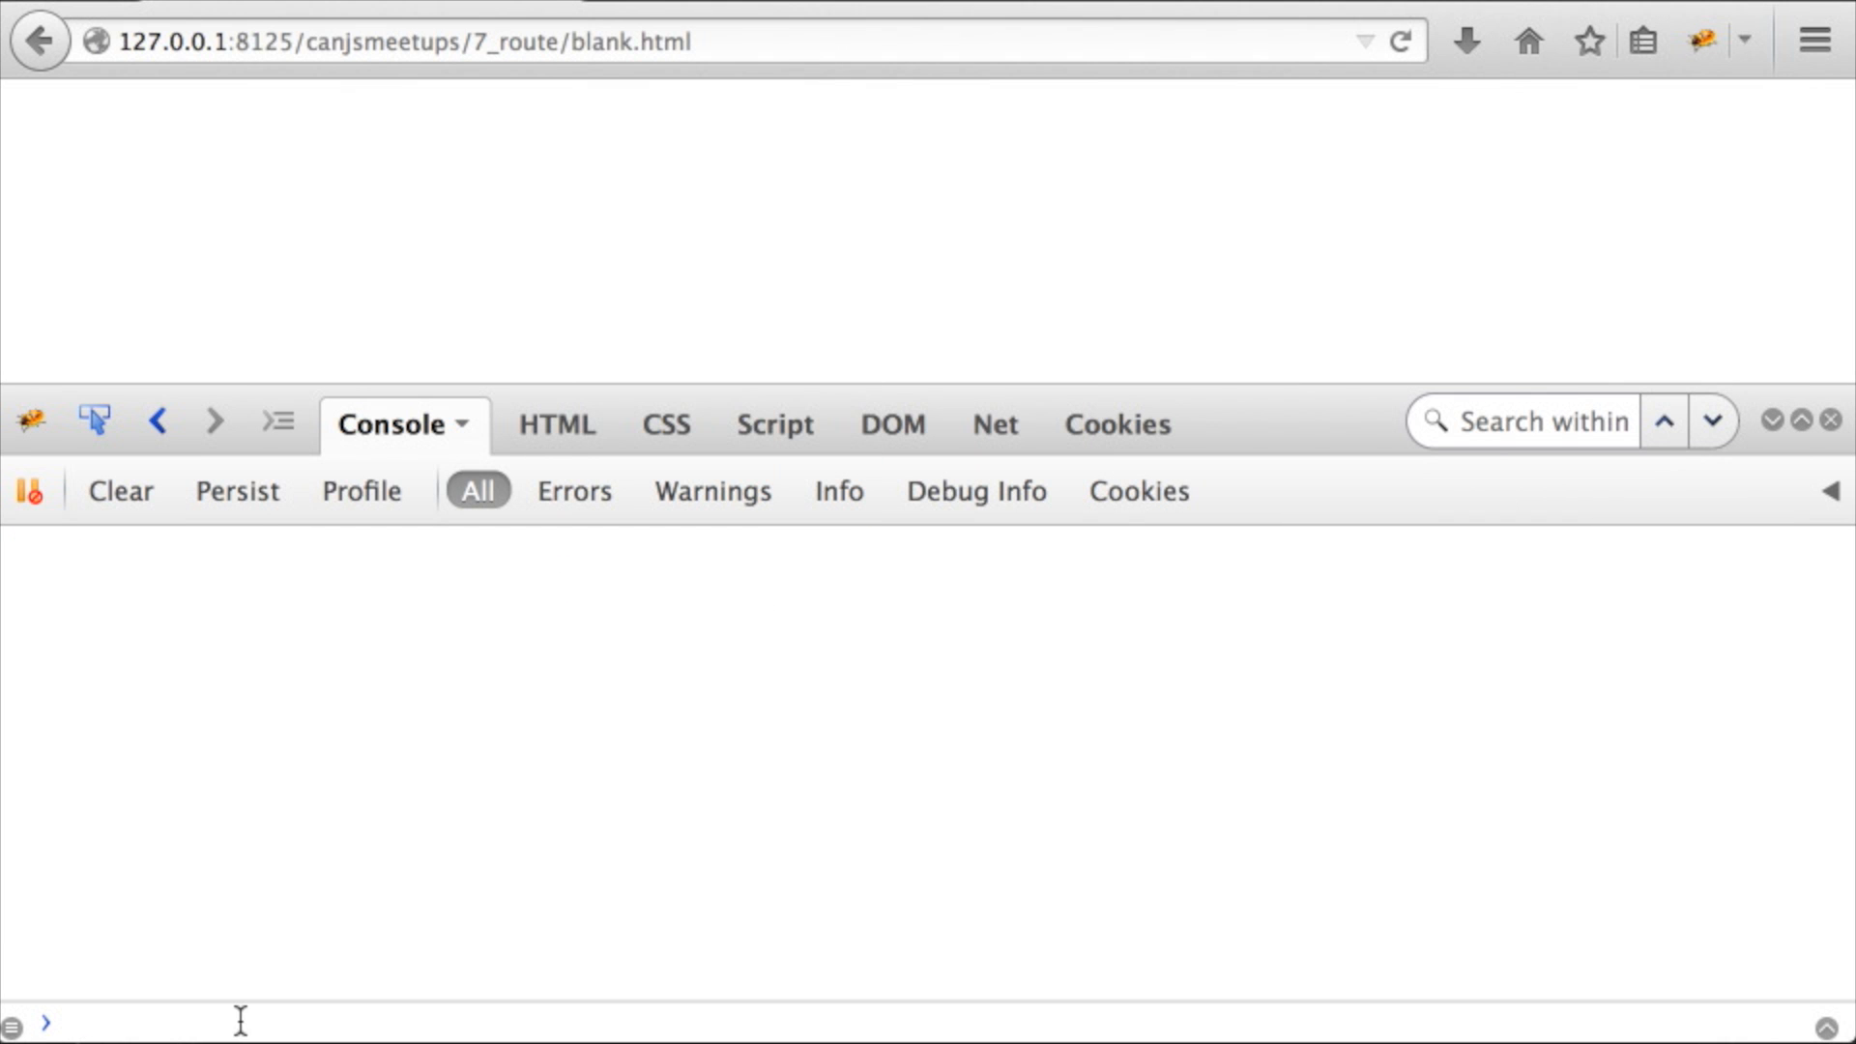
Define can.route(":page/:contactId"), load #!contact/5 and check can.route.attr()
type("can.route(\"")
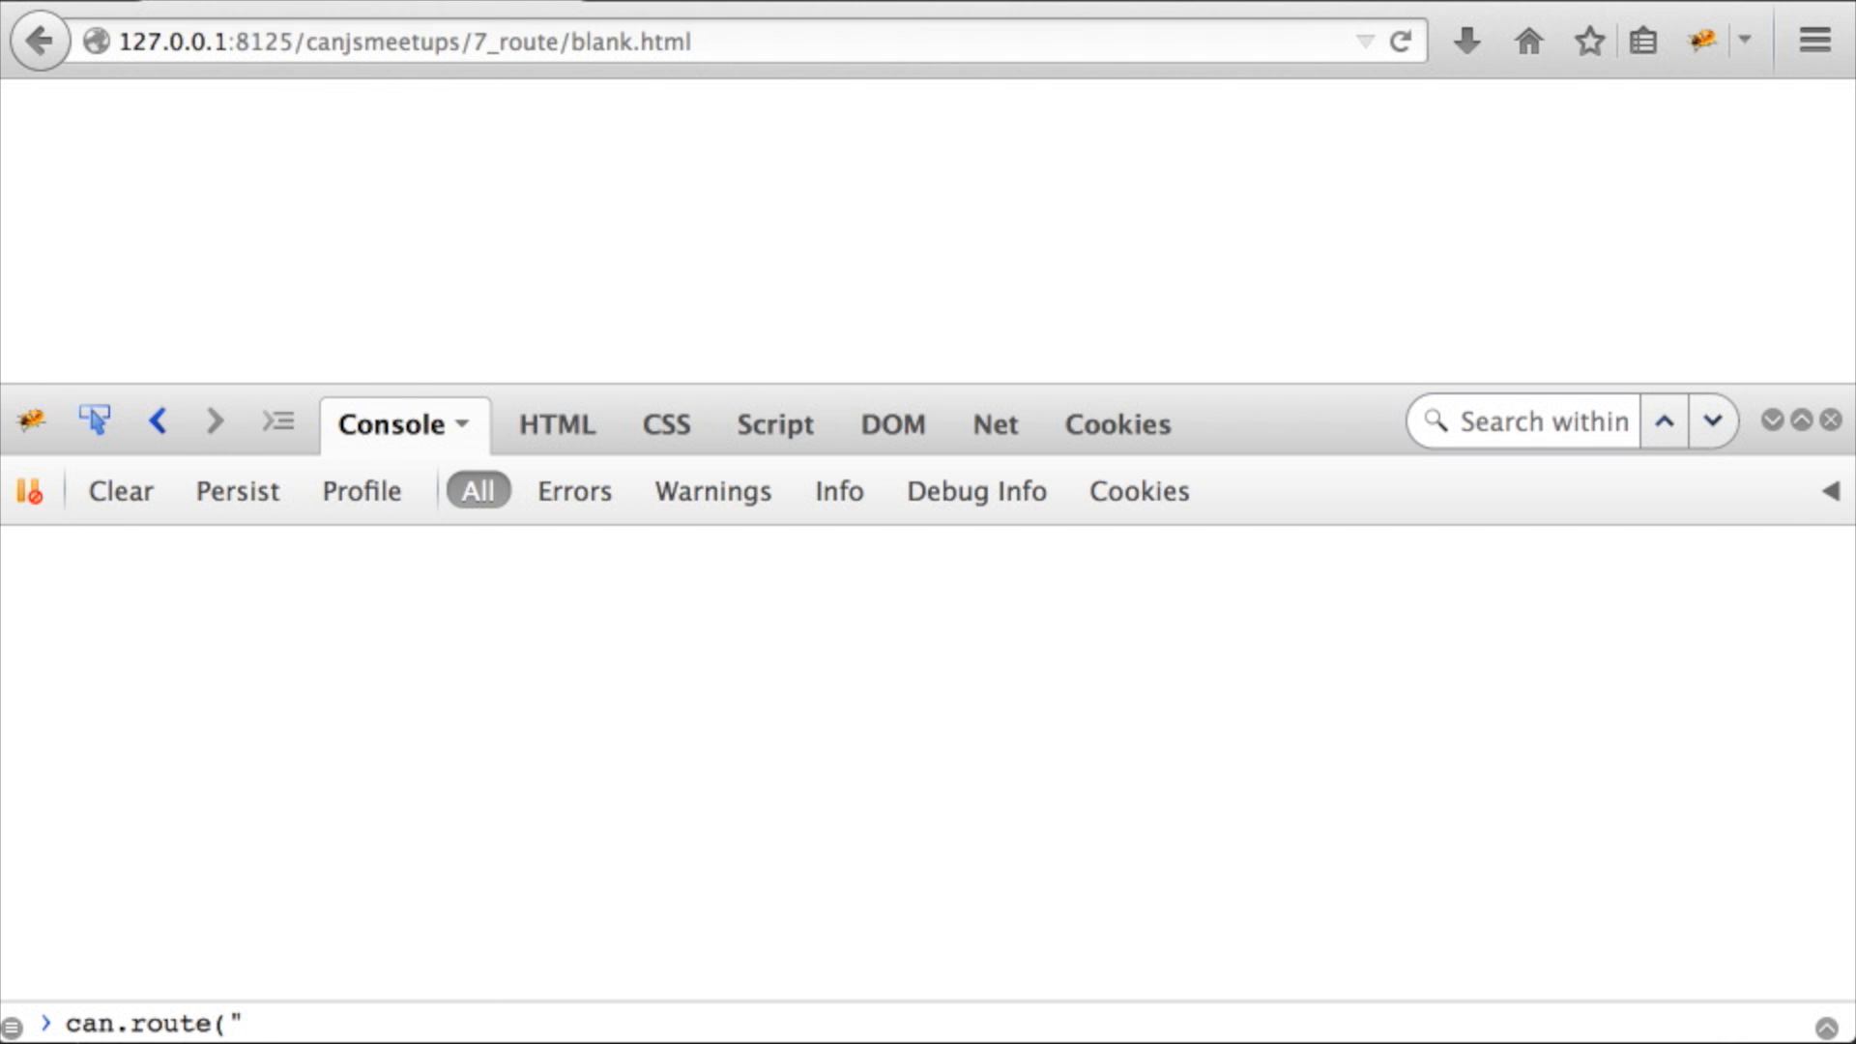
type(":page/:contactId\")")
left_click(750, 41)
type("#!")
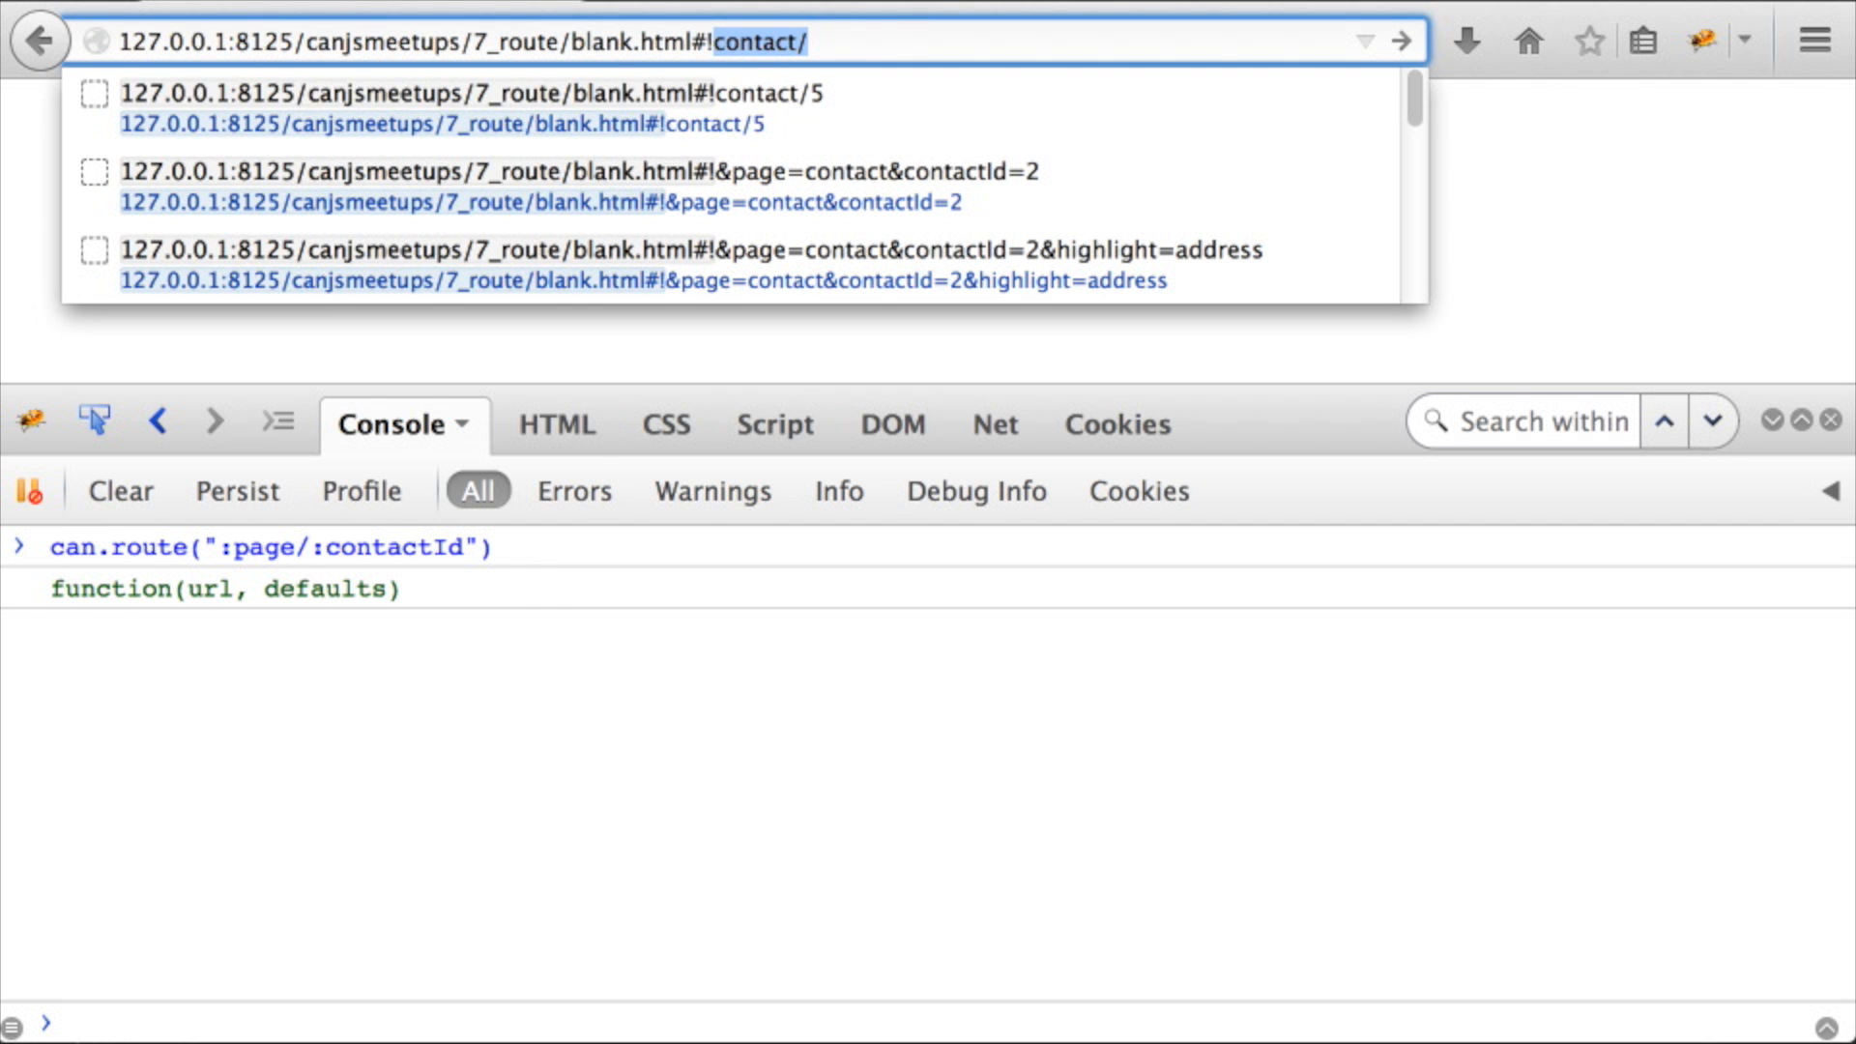
left_click(473, 108)
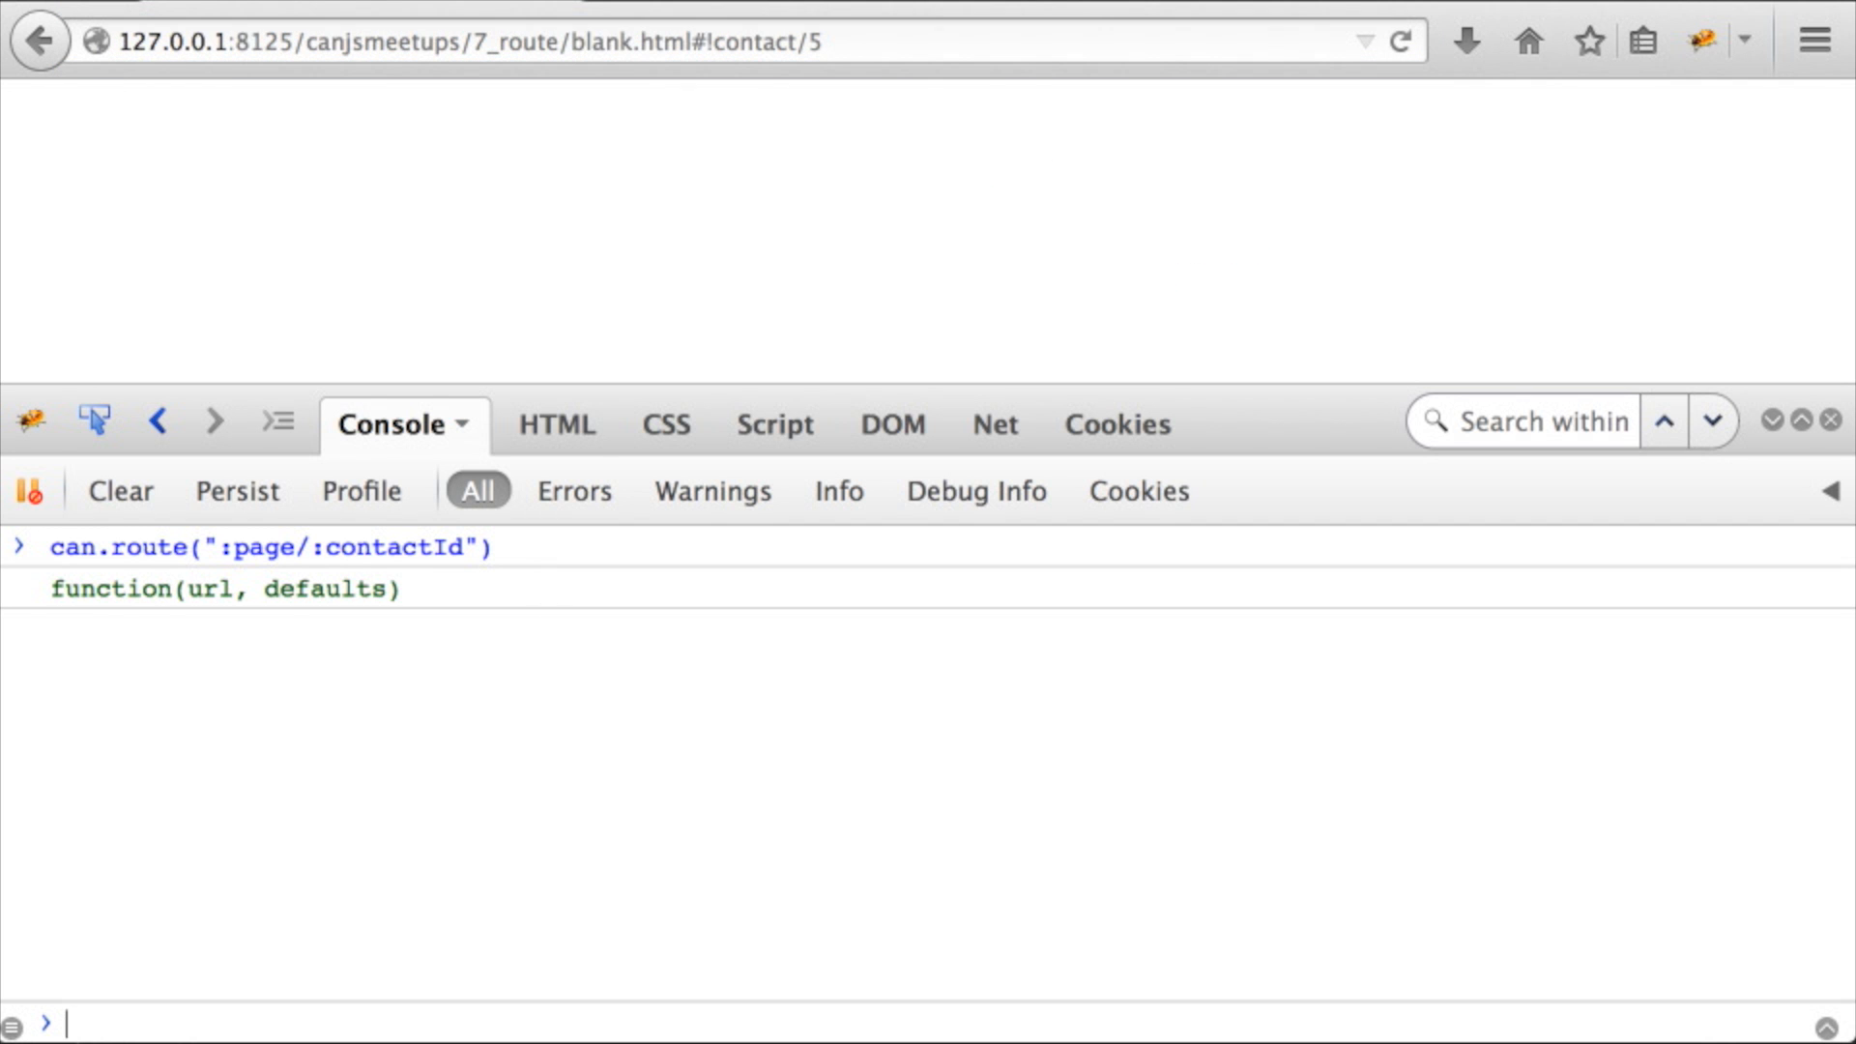
type("can.")
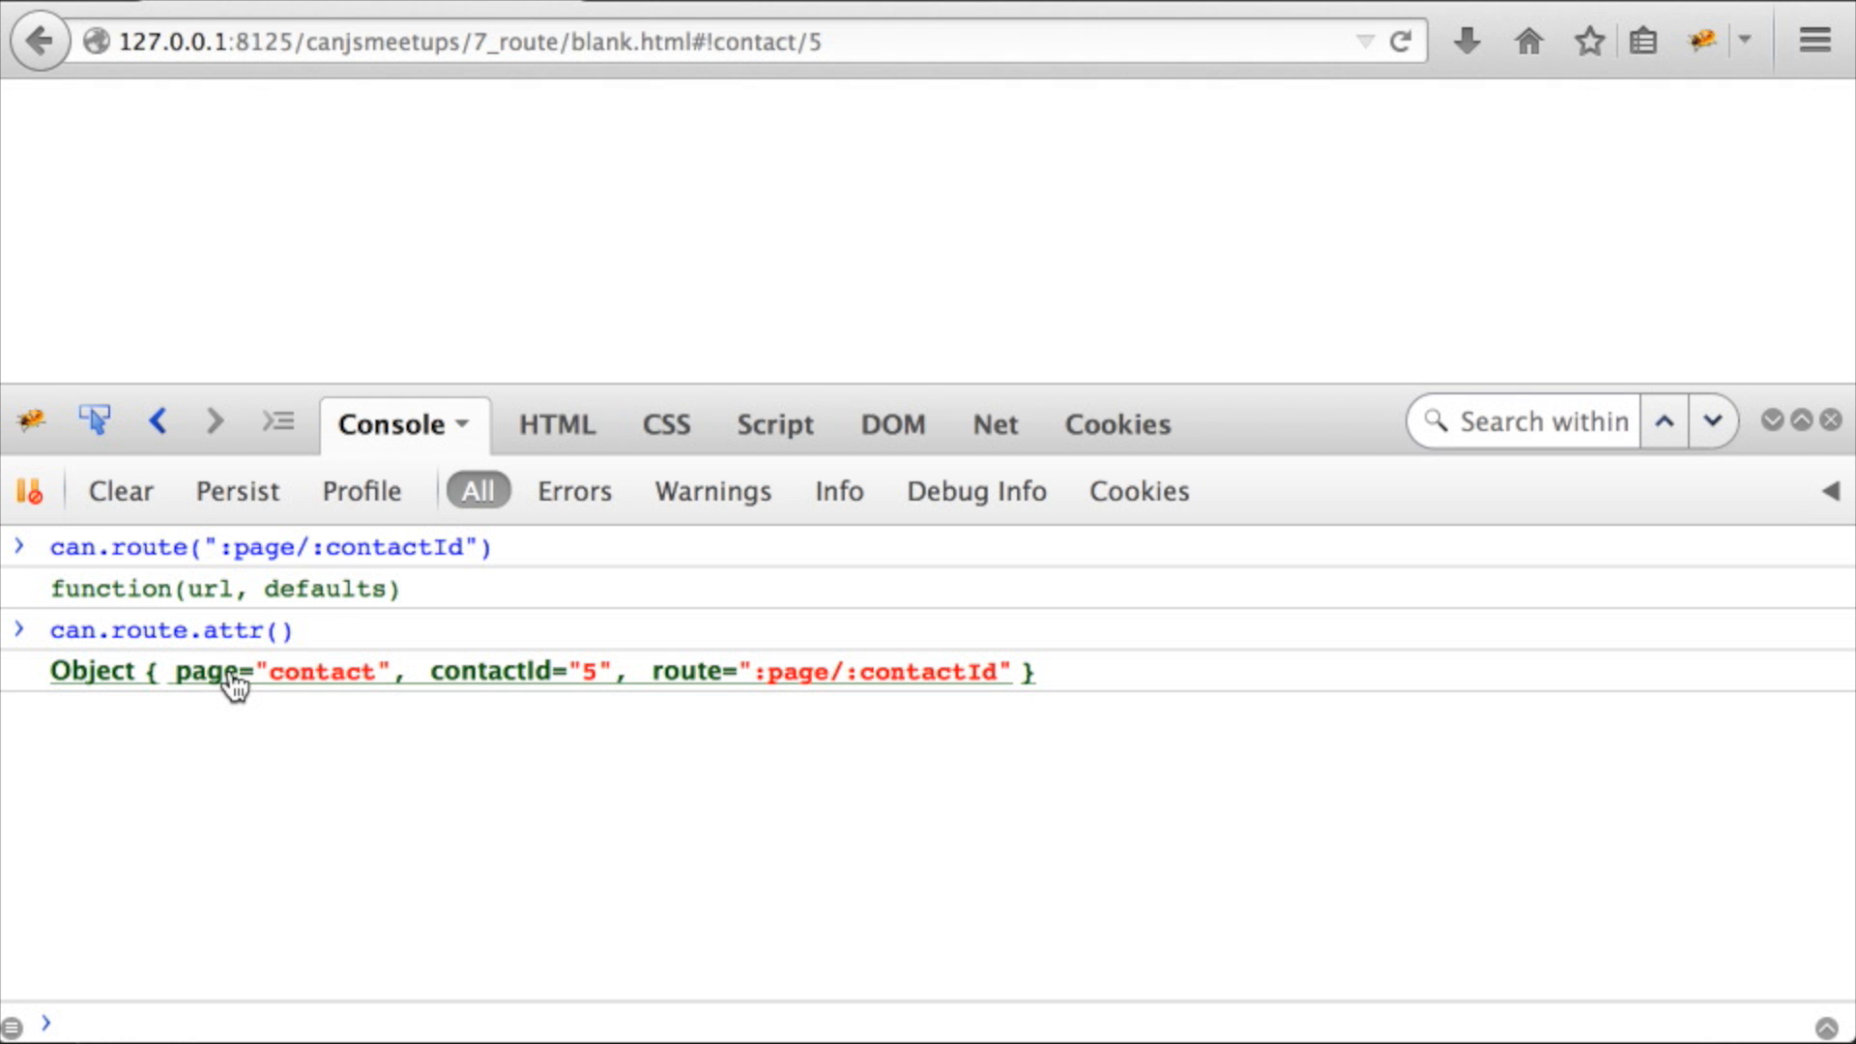
left_click(770, 41)
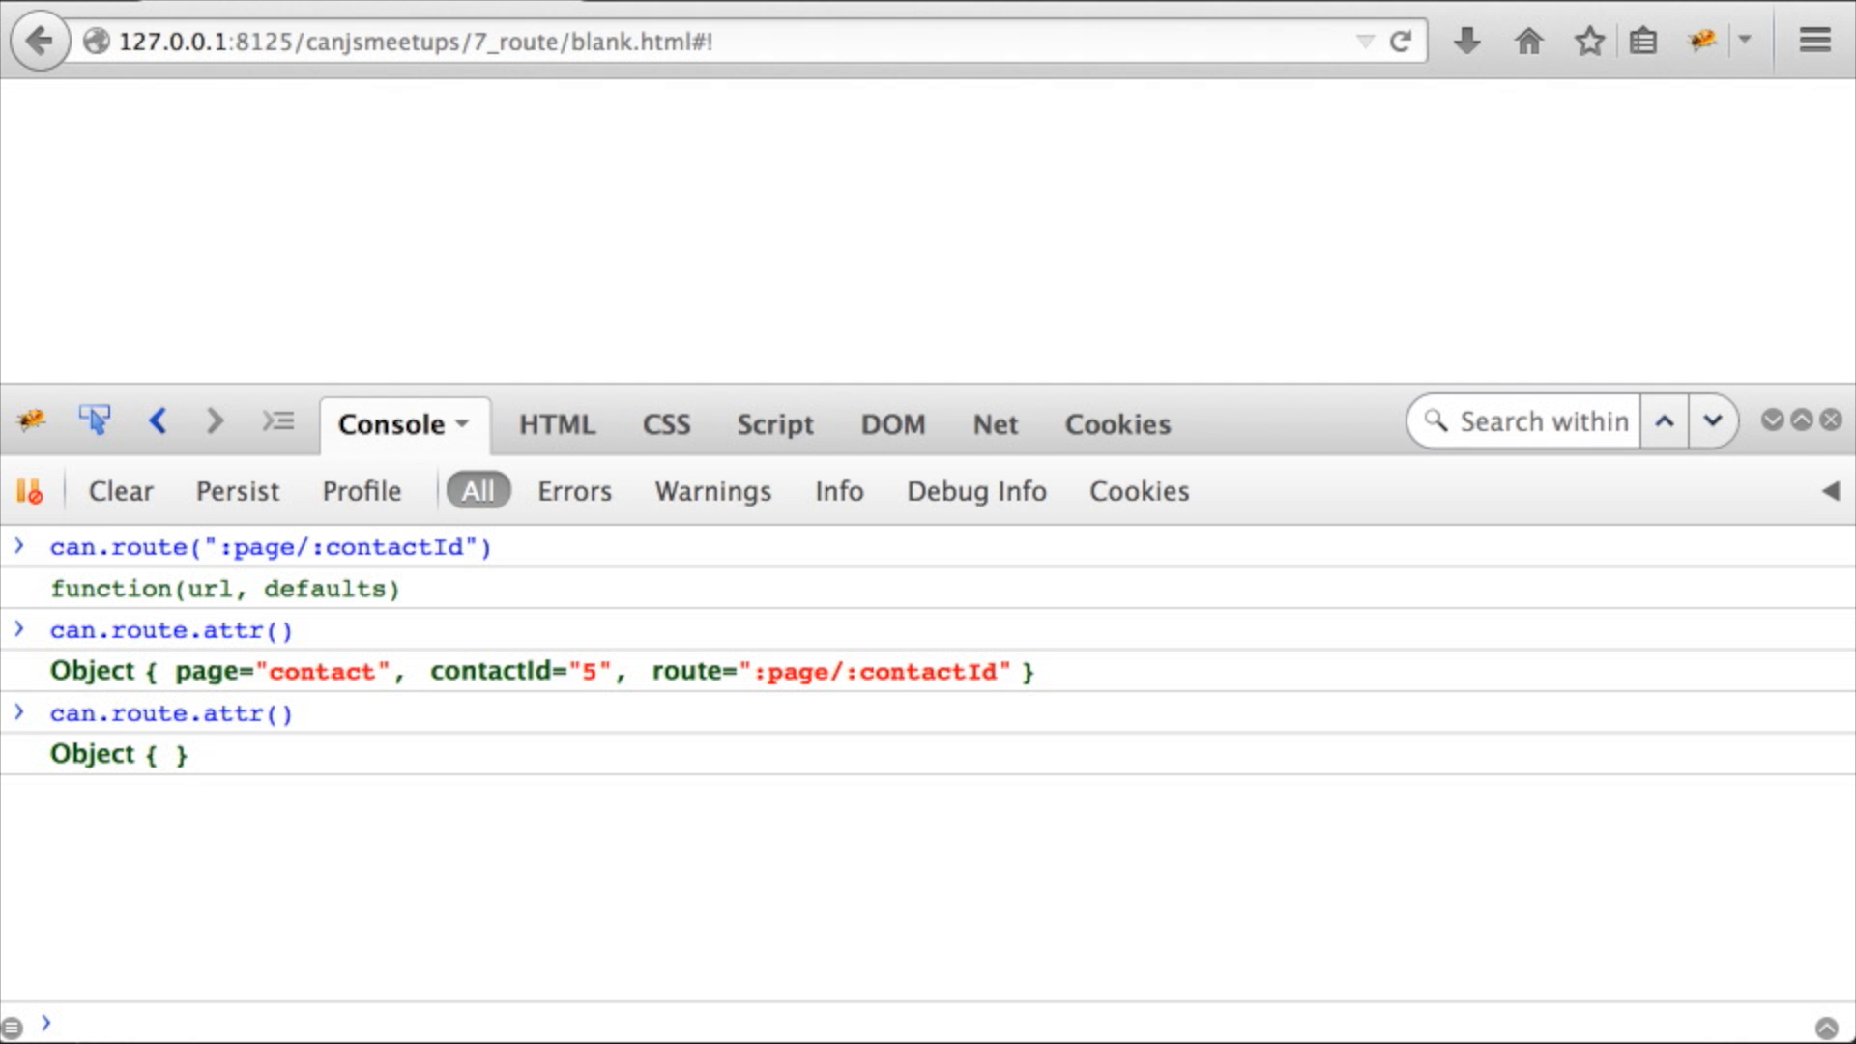
Set page contact with contactId 6 via can.route.attr, making the hash #!contact/6
type("can.route.attr({page:")
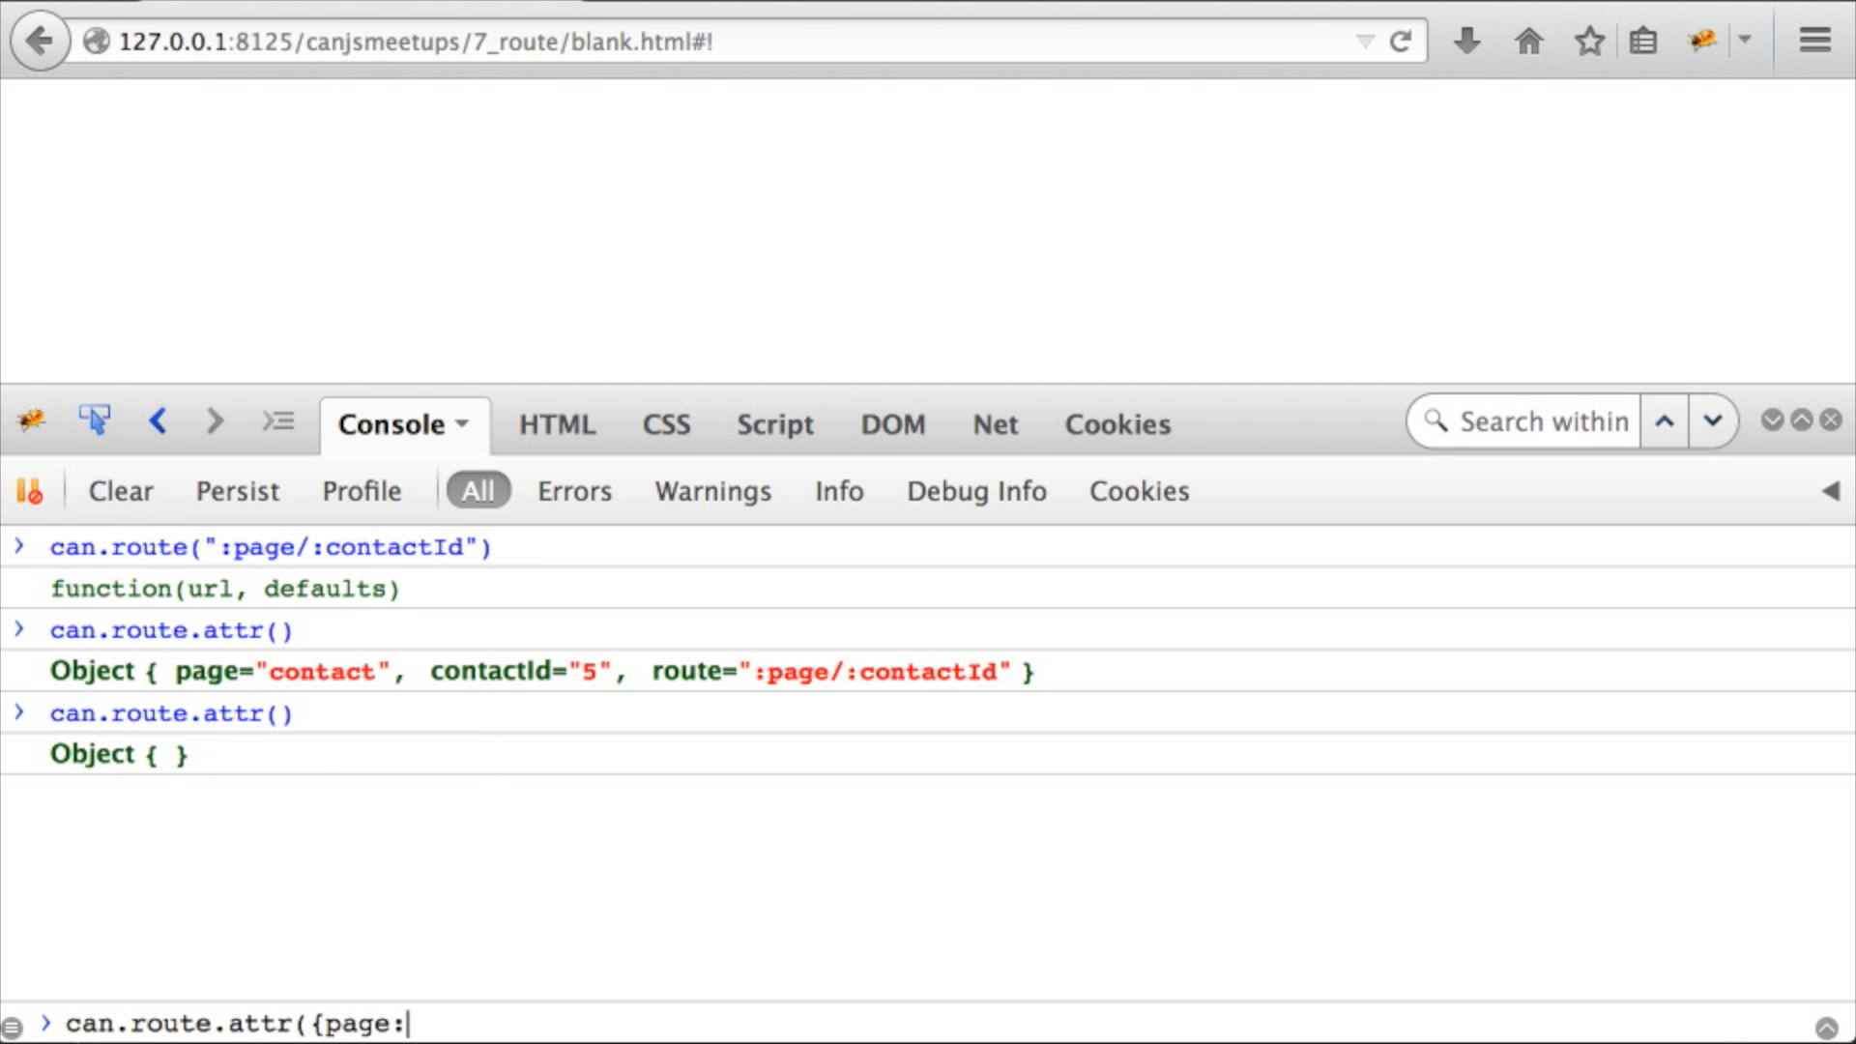
type("\"contact\", contac")
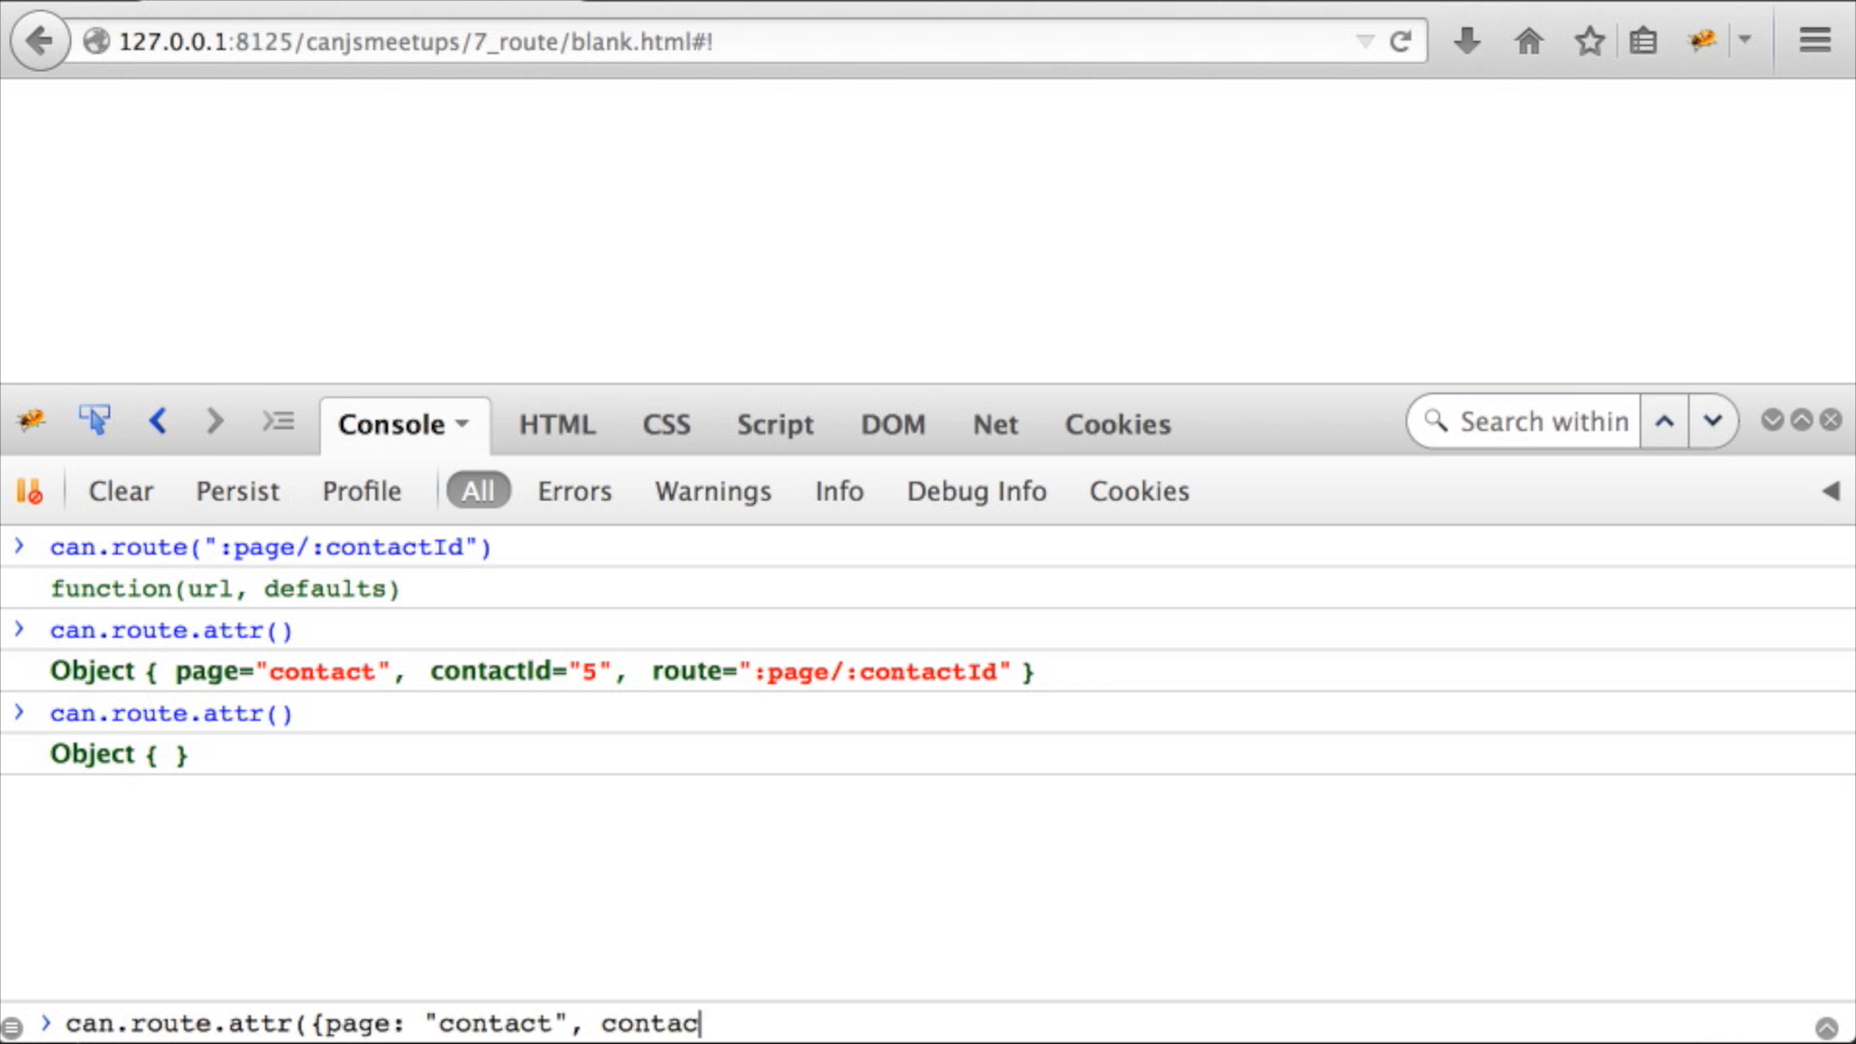
type("tId: 6})")
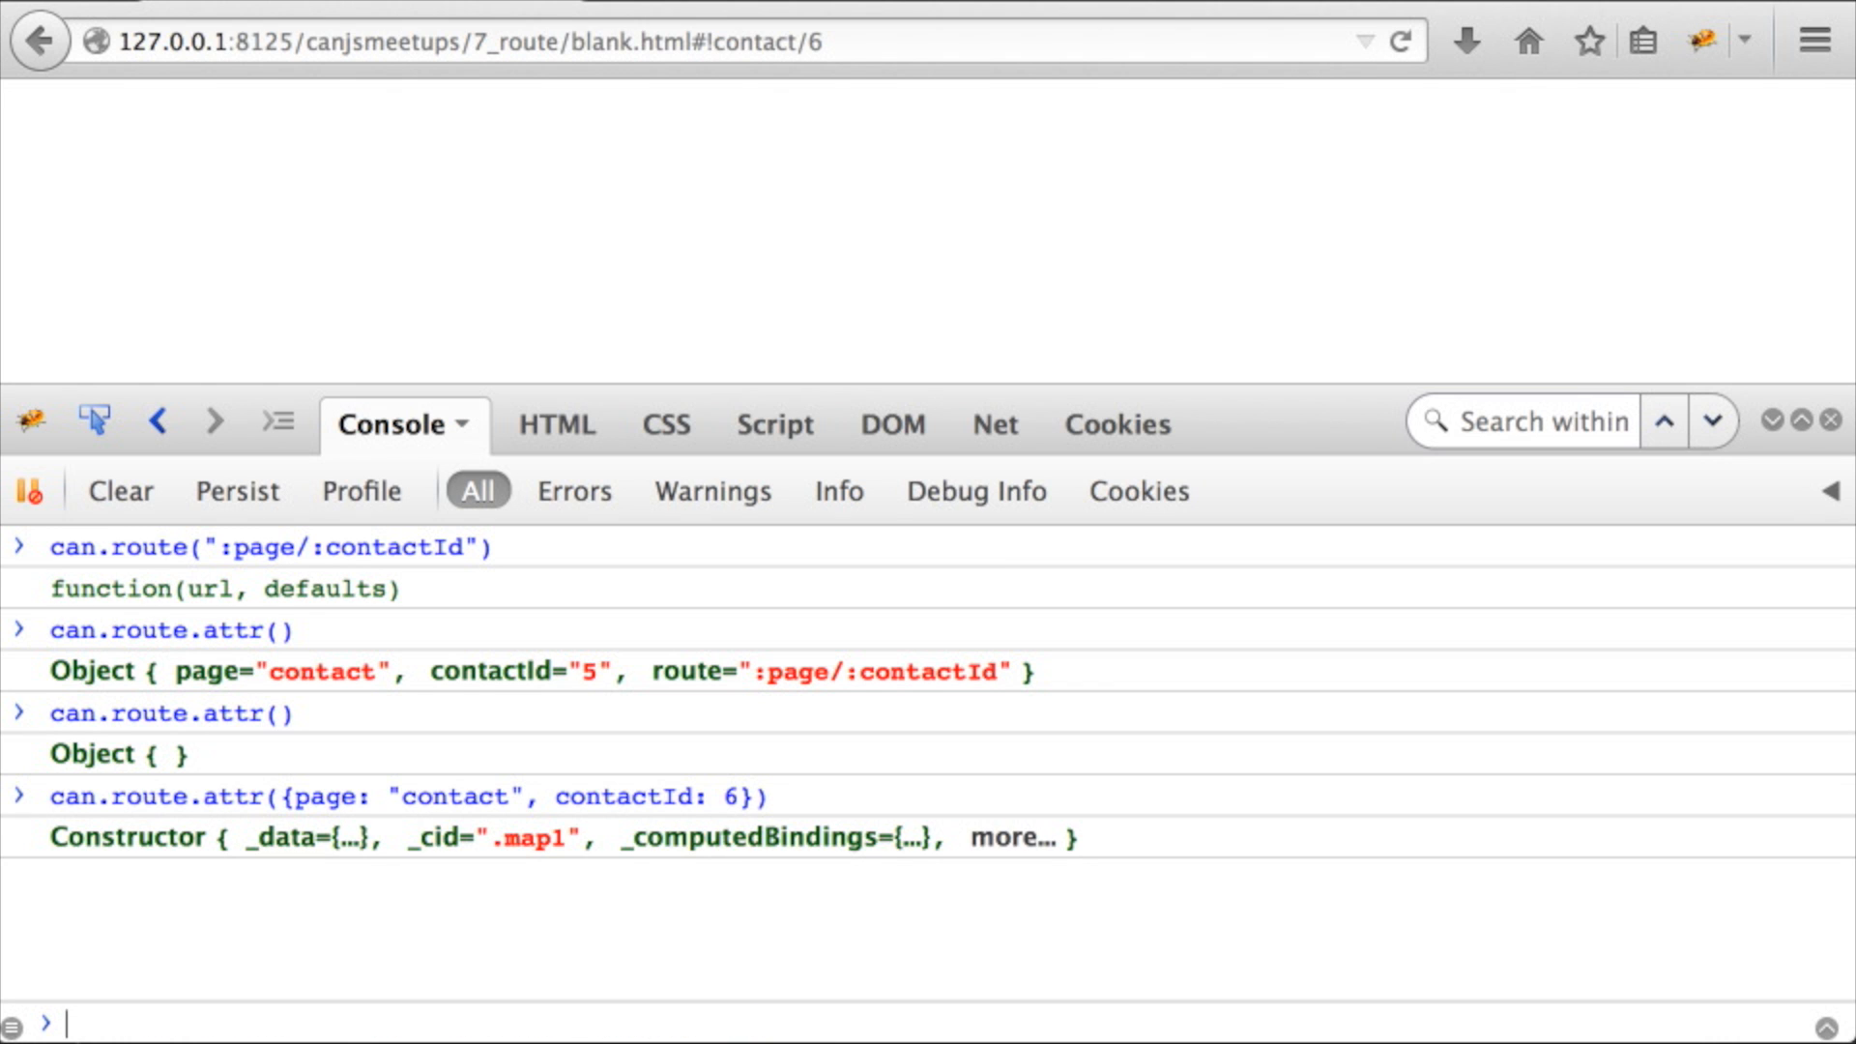
mouse_move(741, 70)
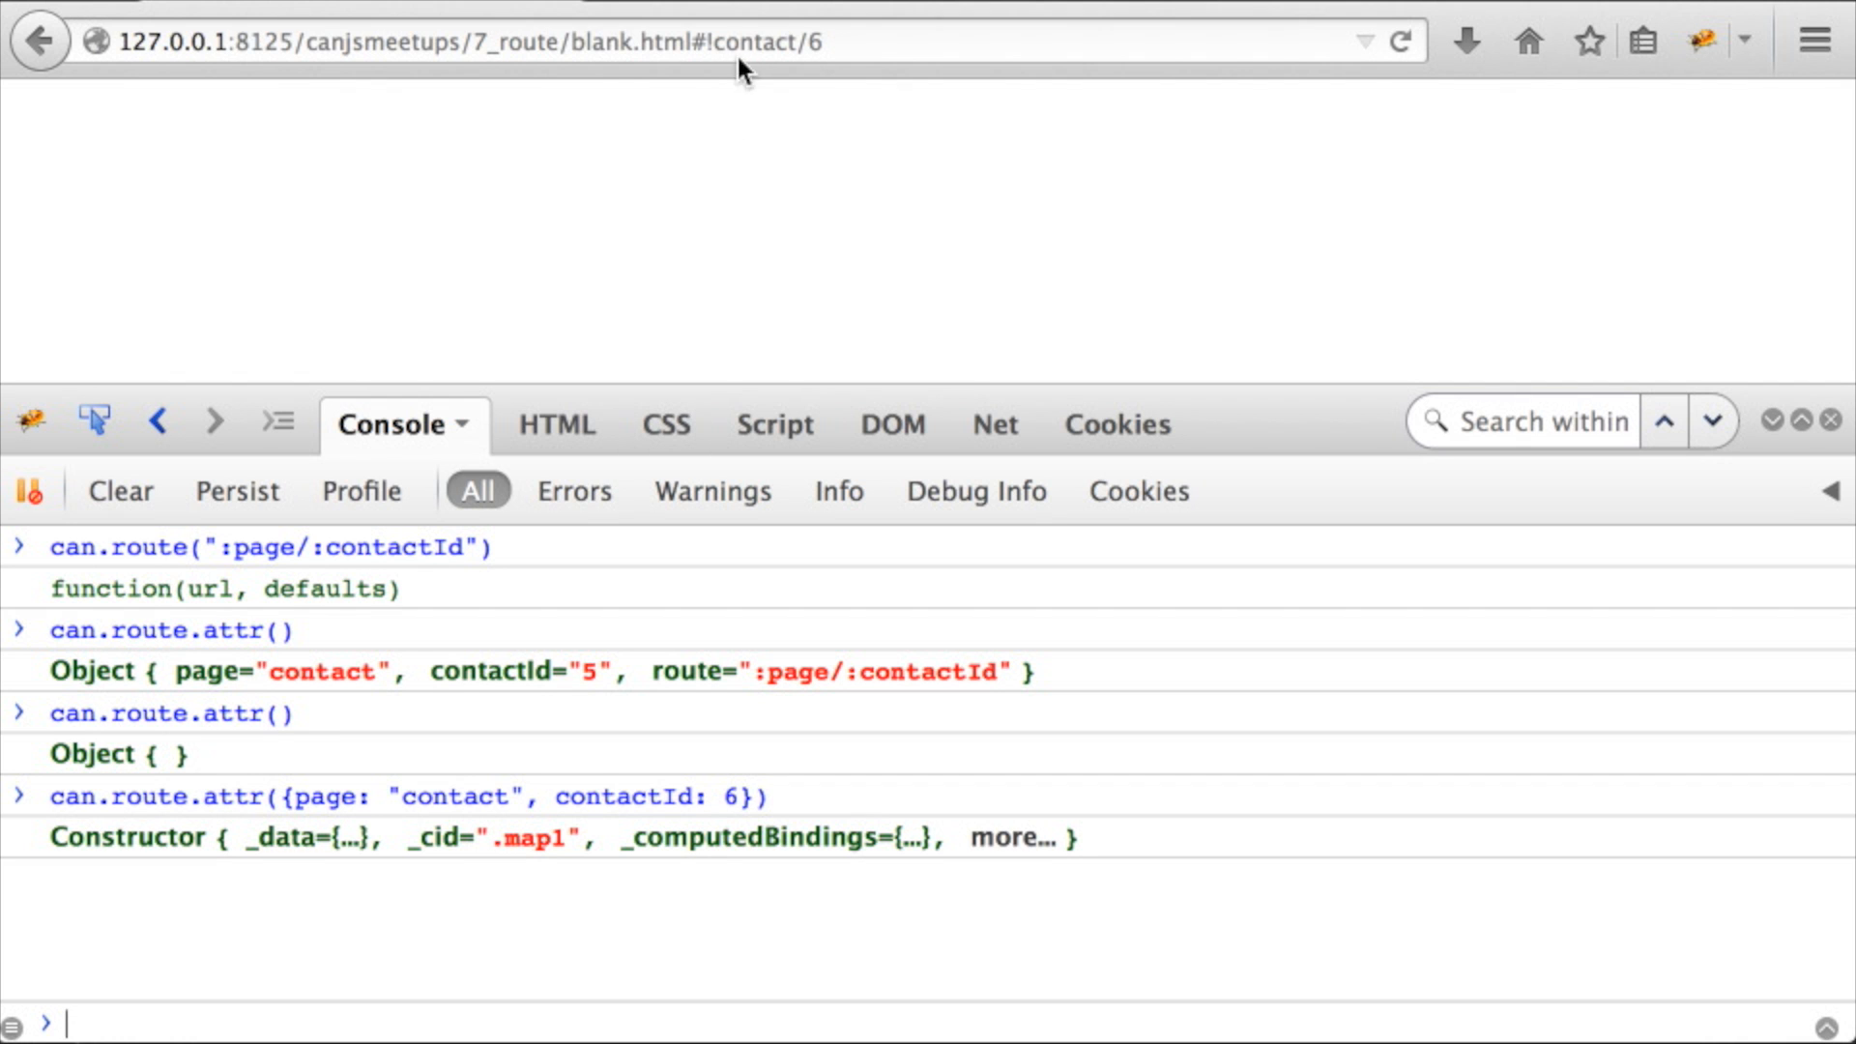
double_click(768, 41)
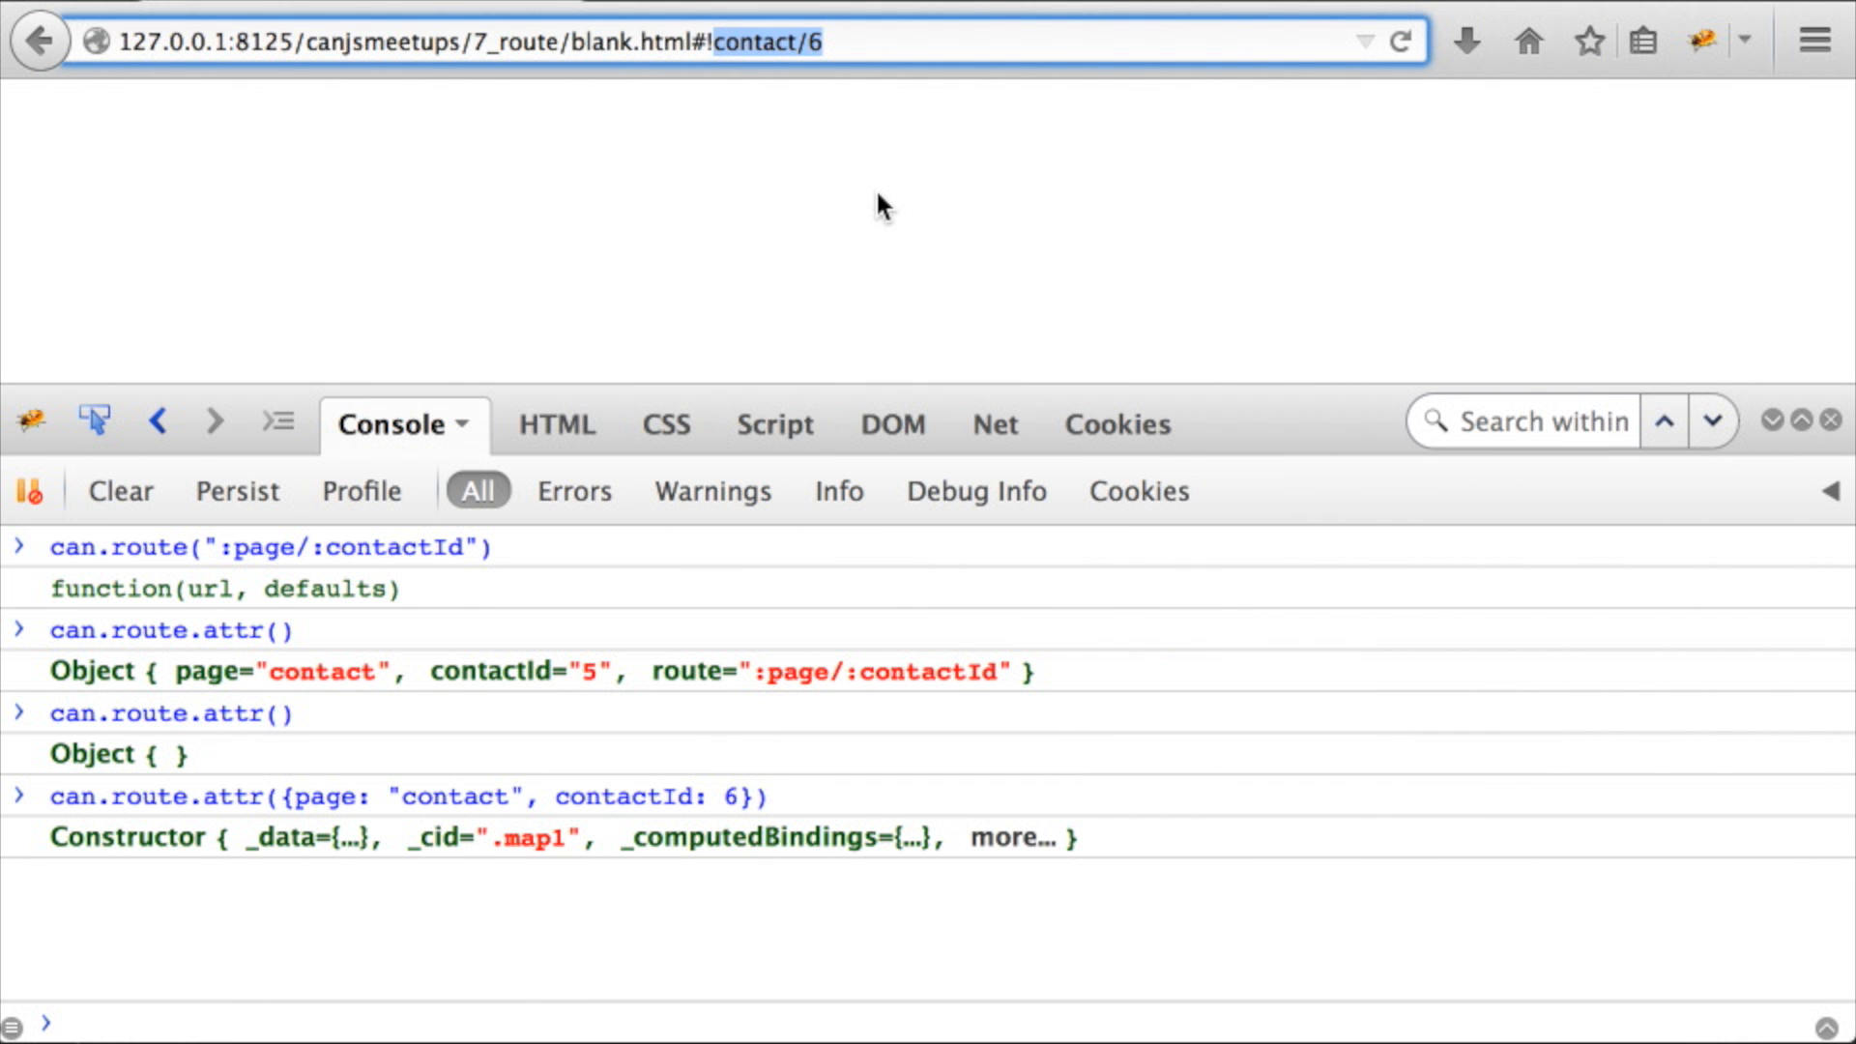
type("can.route.removeAttr(\"")
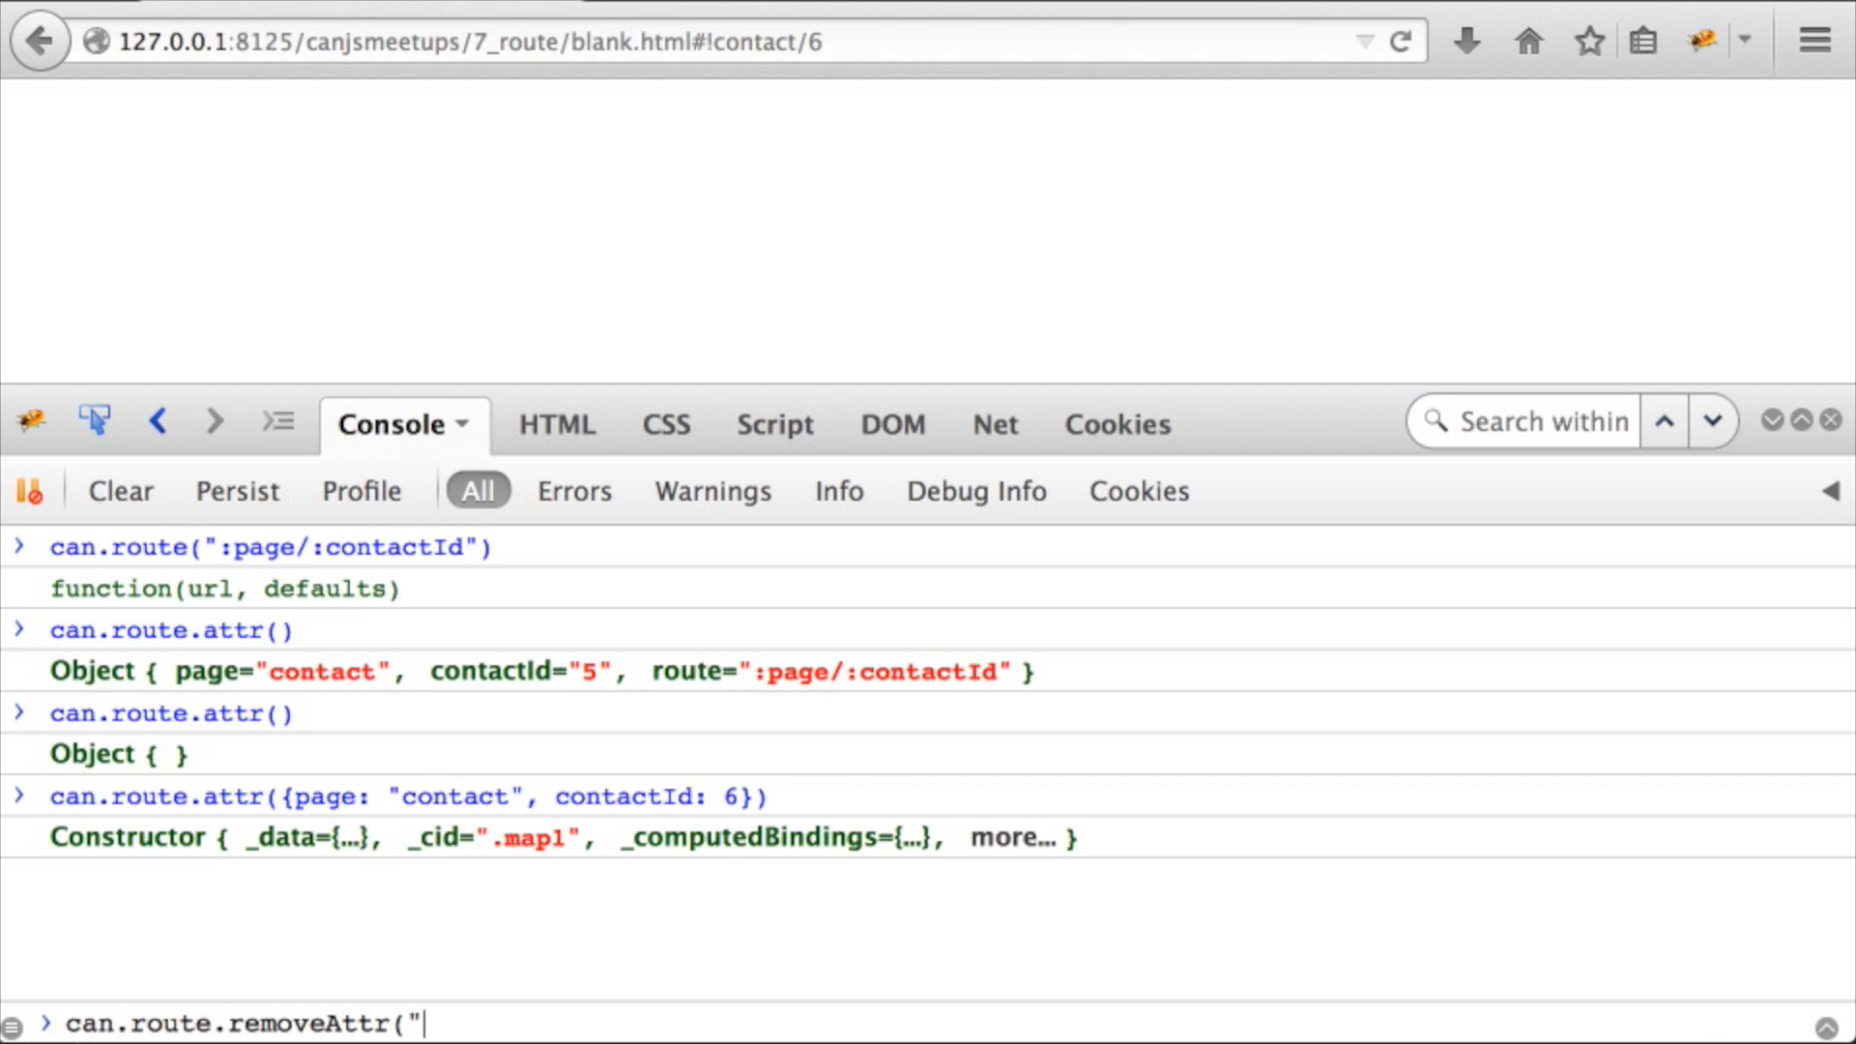
Run can.route.removeAttr("contactId") so the hash falls back to #!&page=contact
type("contactId\")")
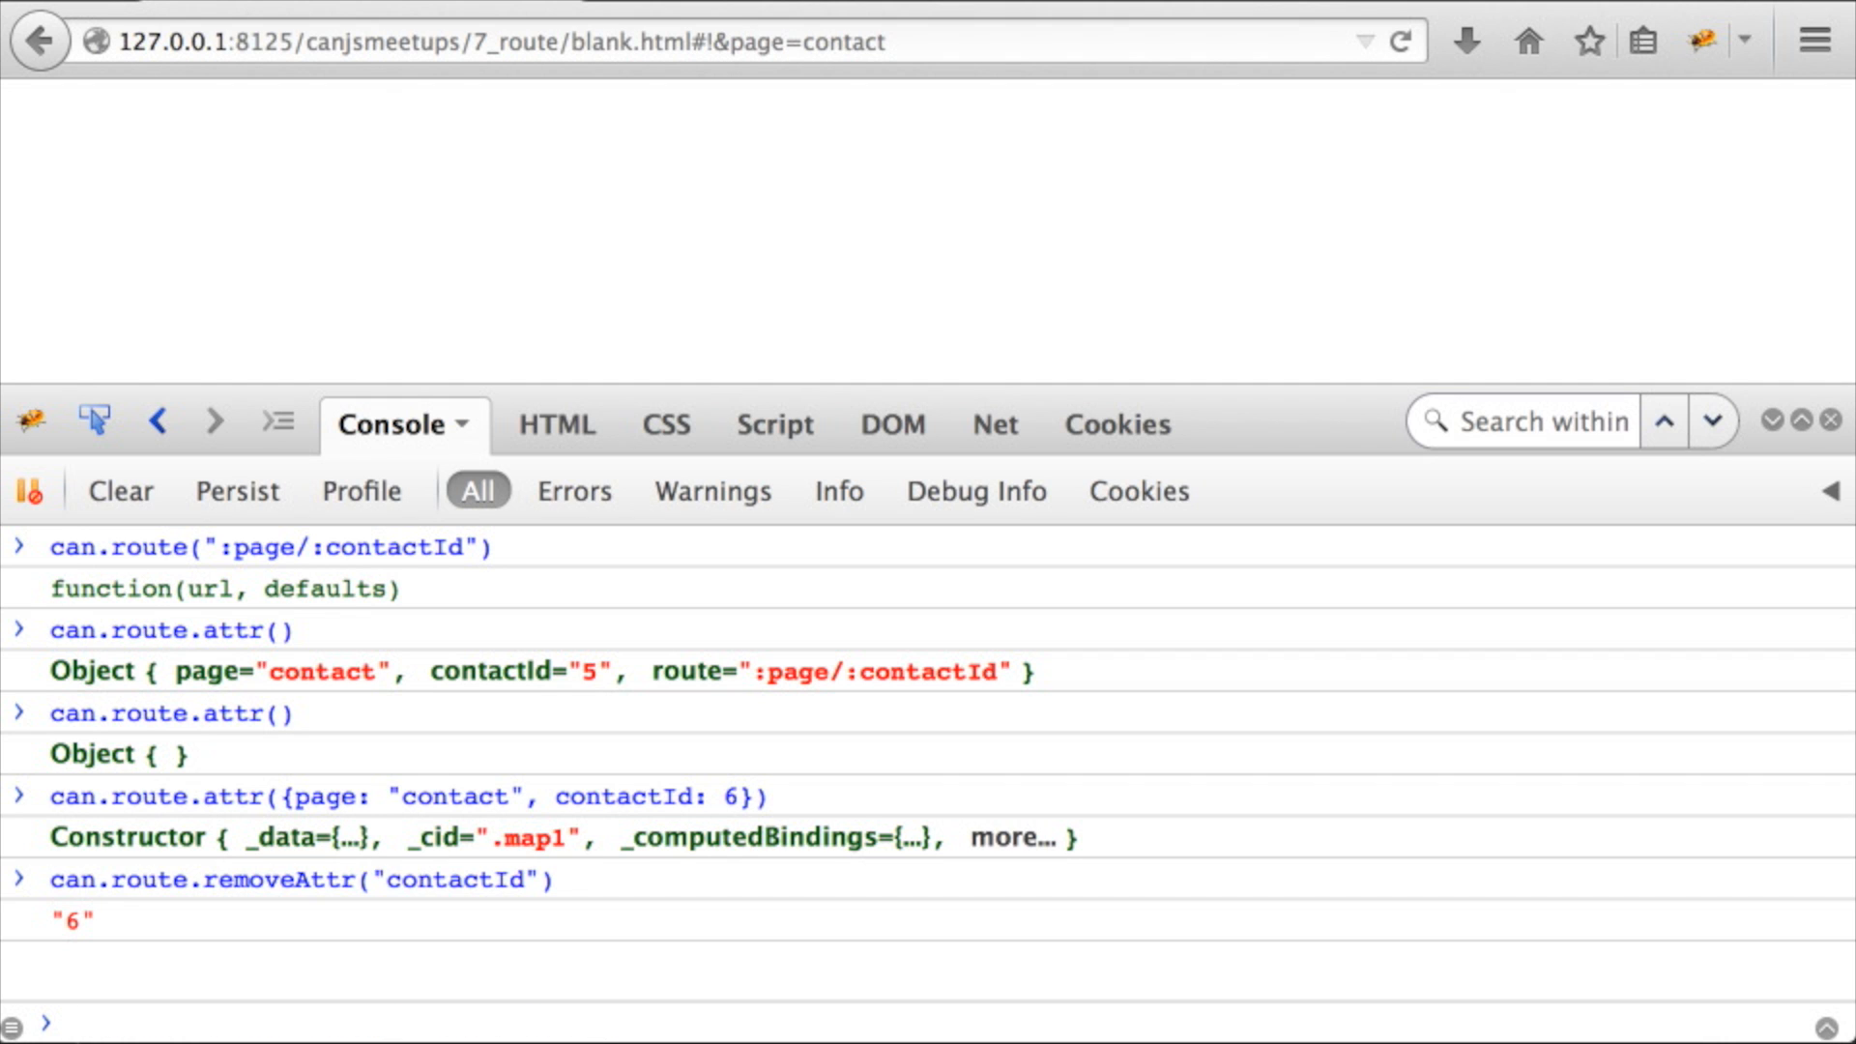
left_click(746, 41)
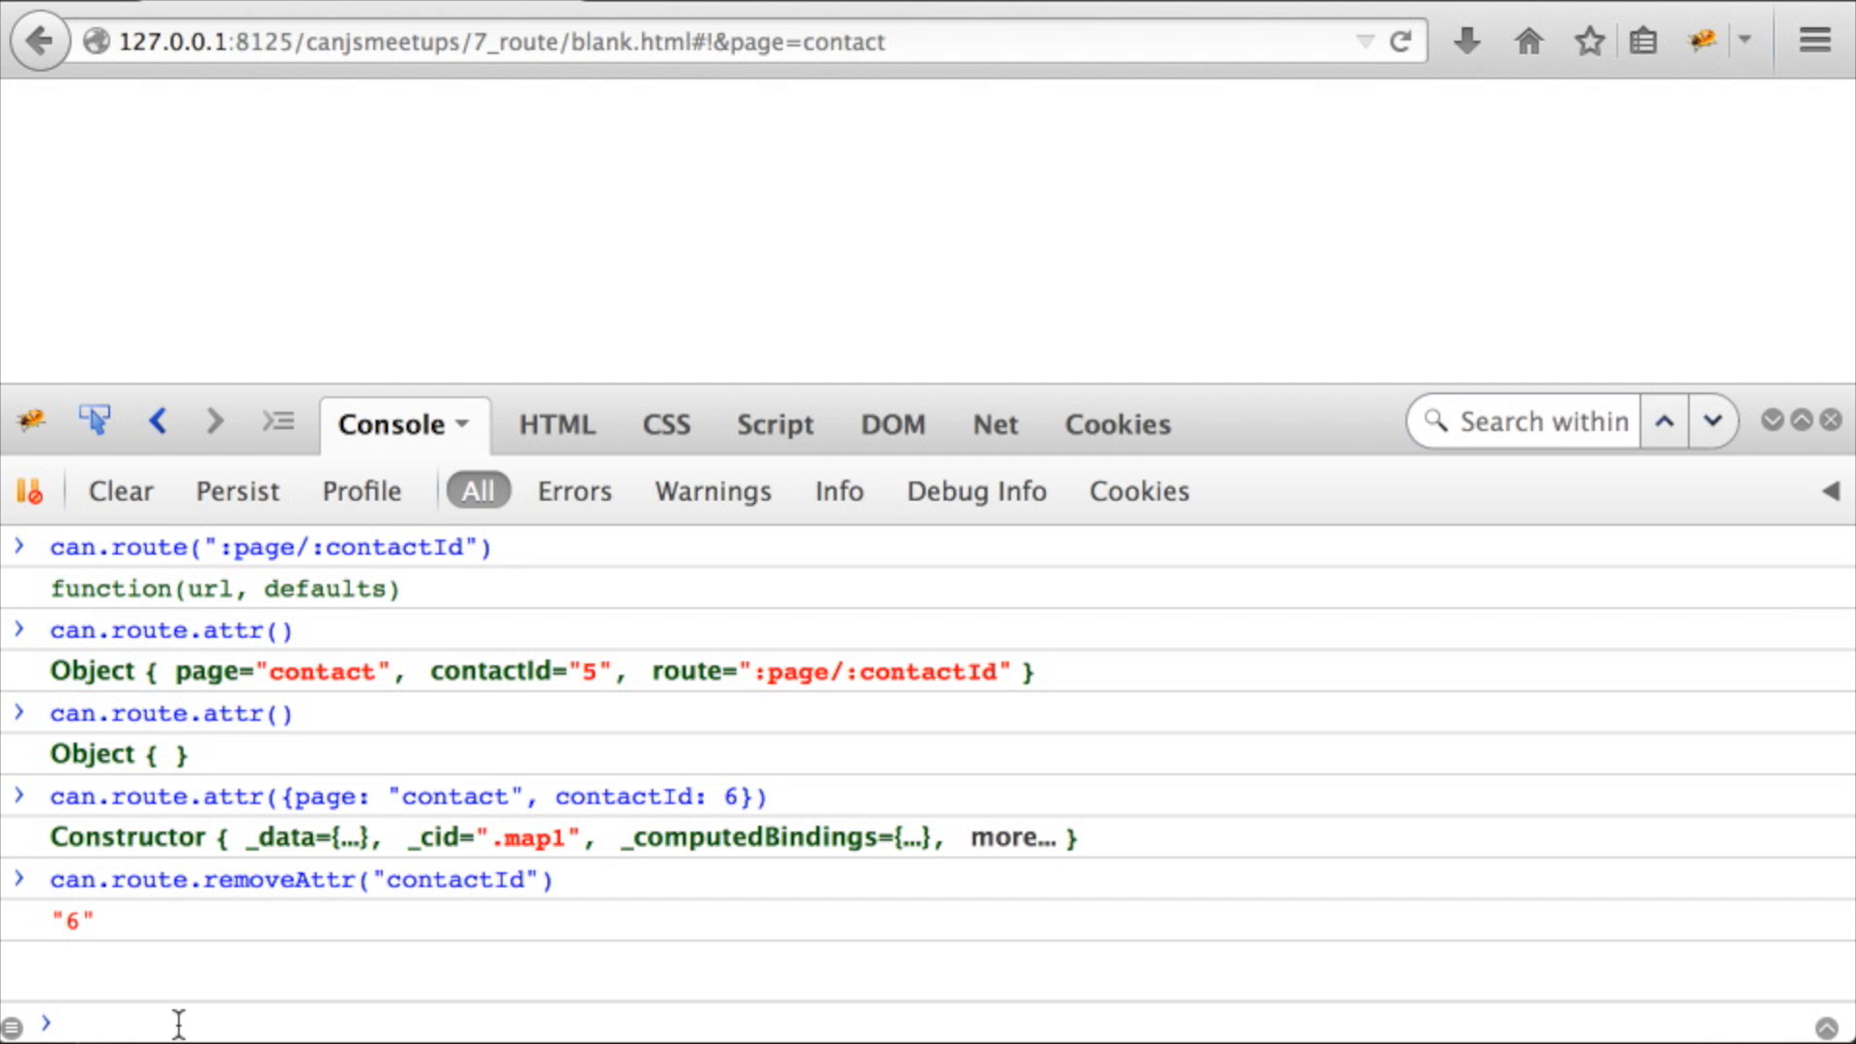
Add a default route can.route("", {page: "home"}) so the hash shrinks to #!
type("can.route(\"\",{page: \"home")
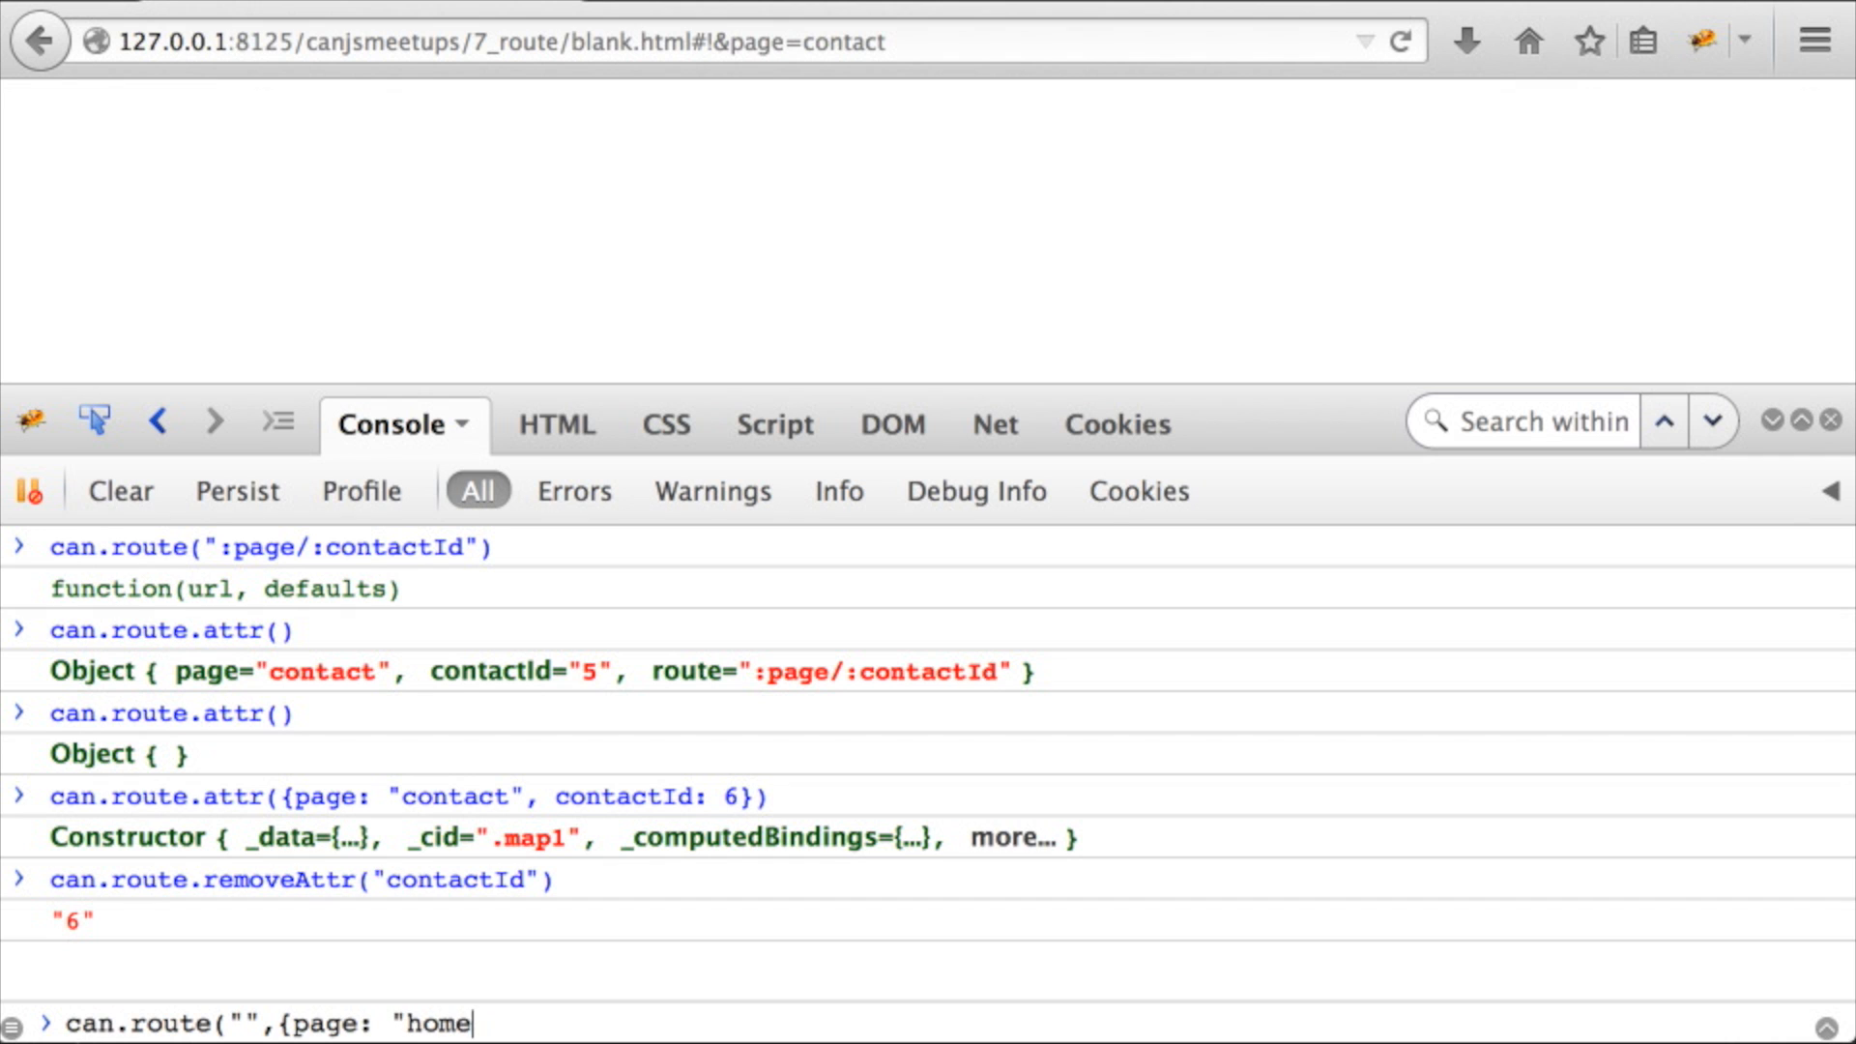
type("\"})")
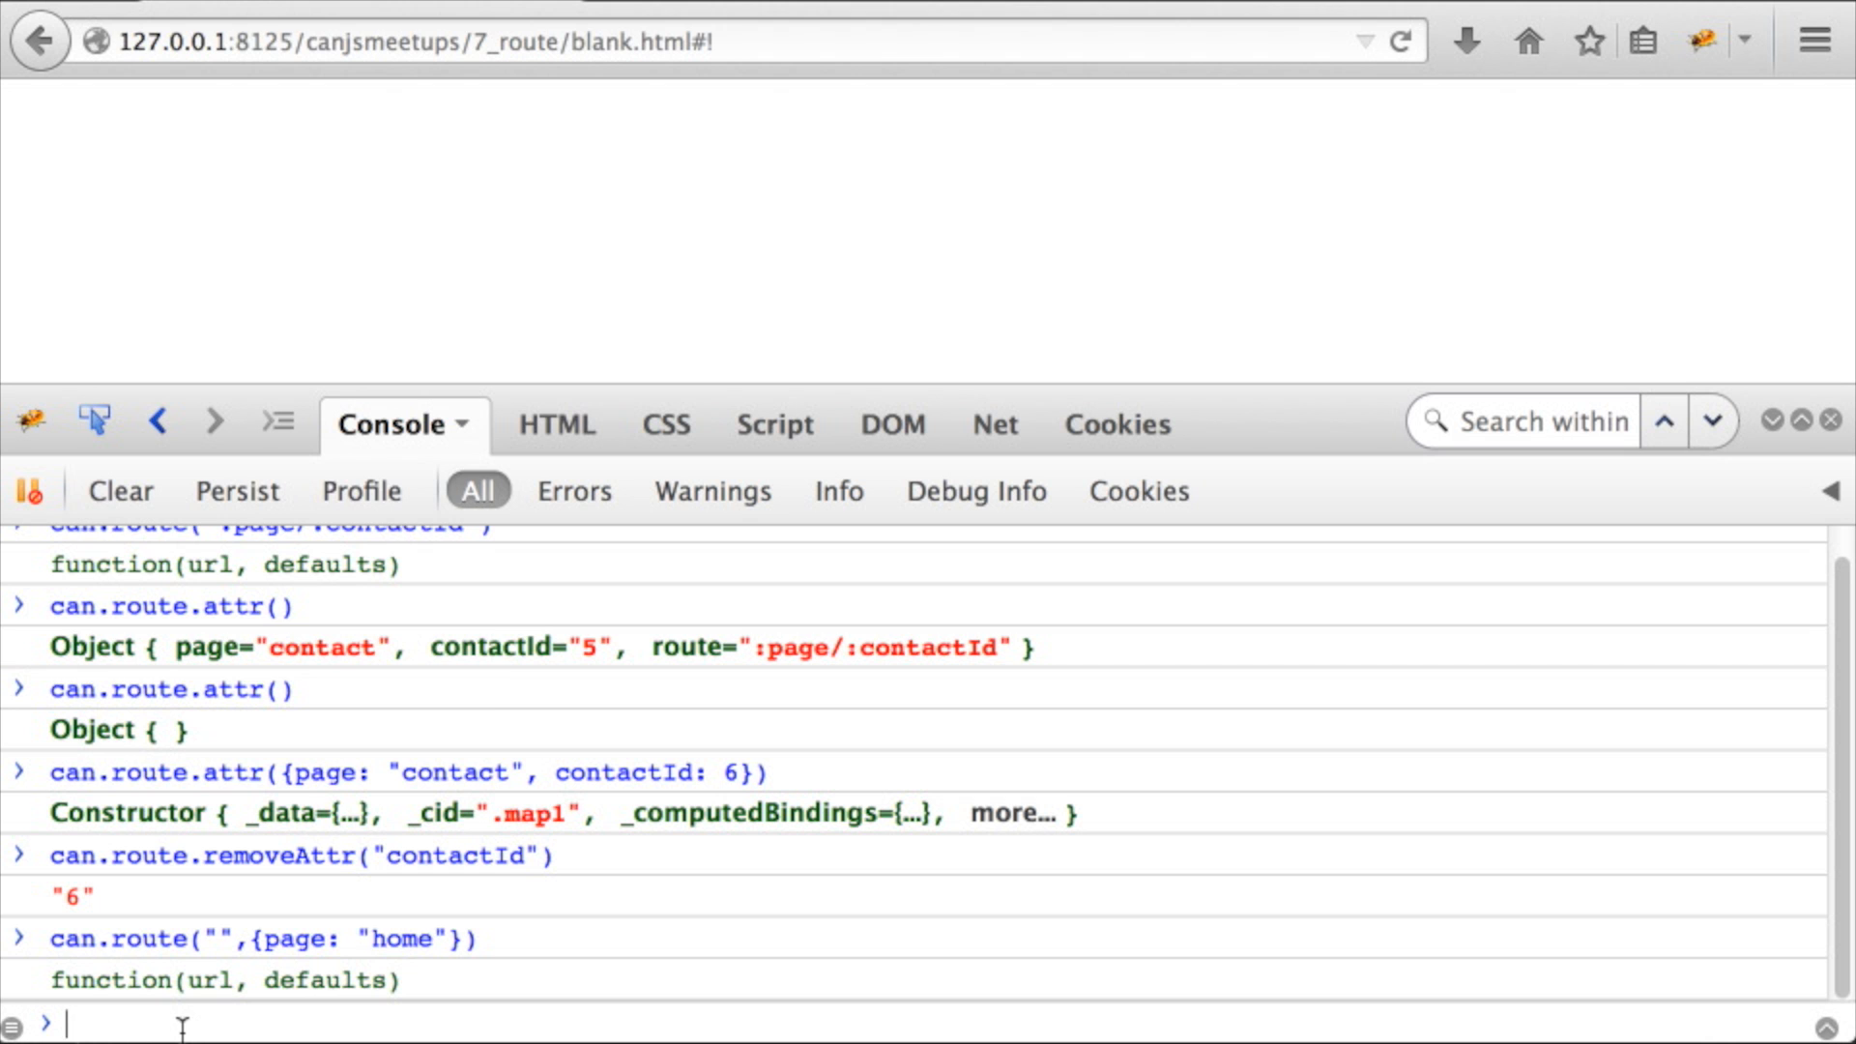
type("can.route")
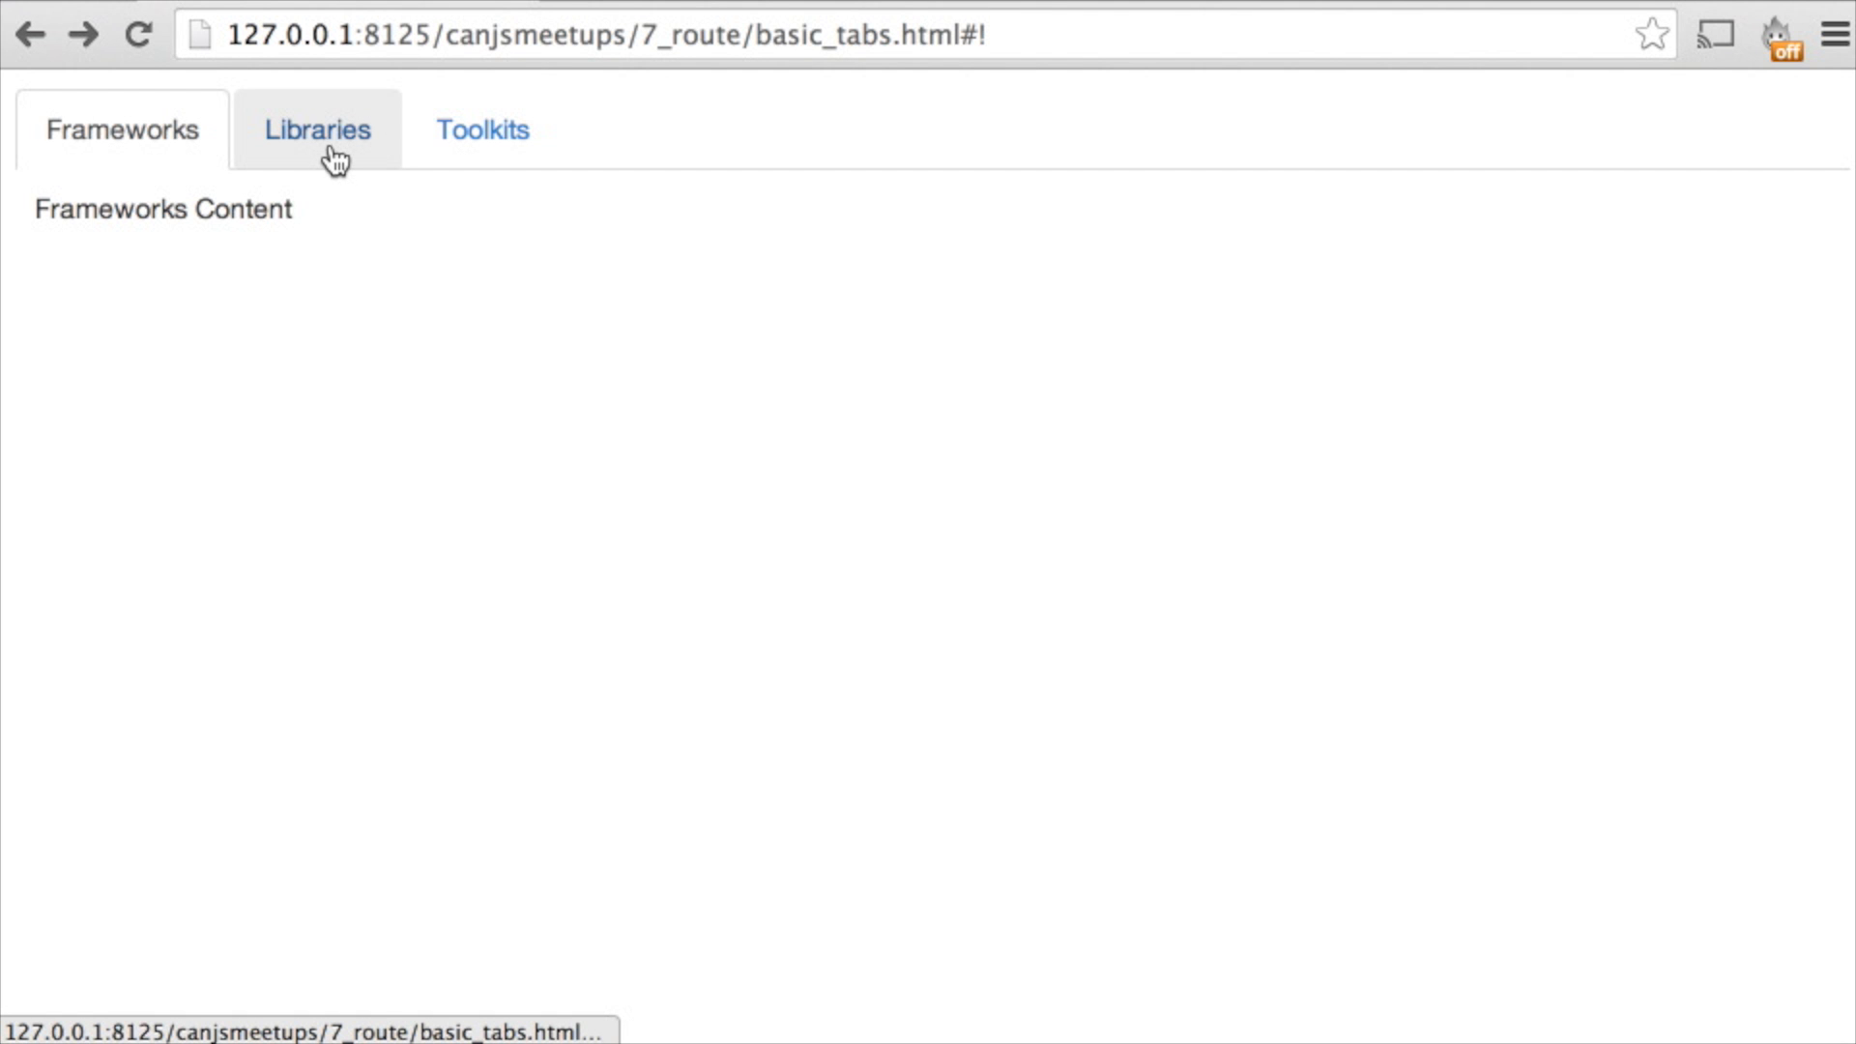
Switch the top tabs to Libraries then Toolkits and go back one state
left_click(315, 130)
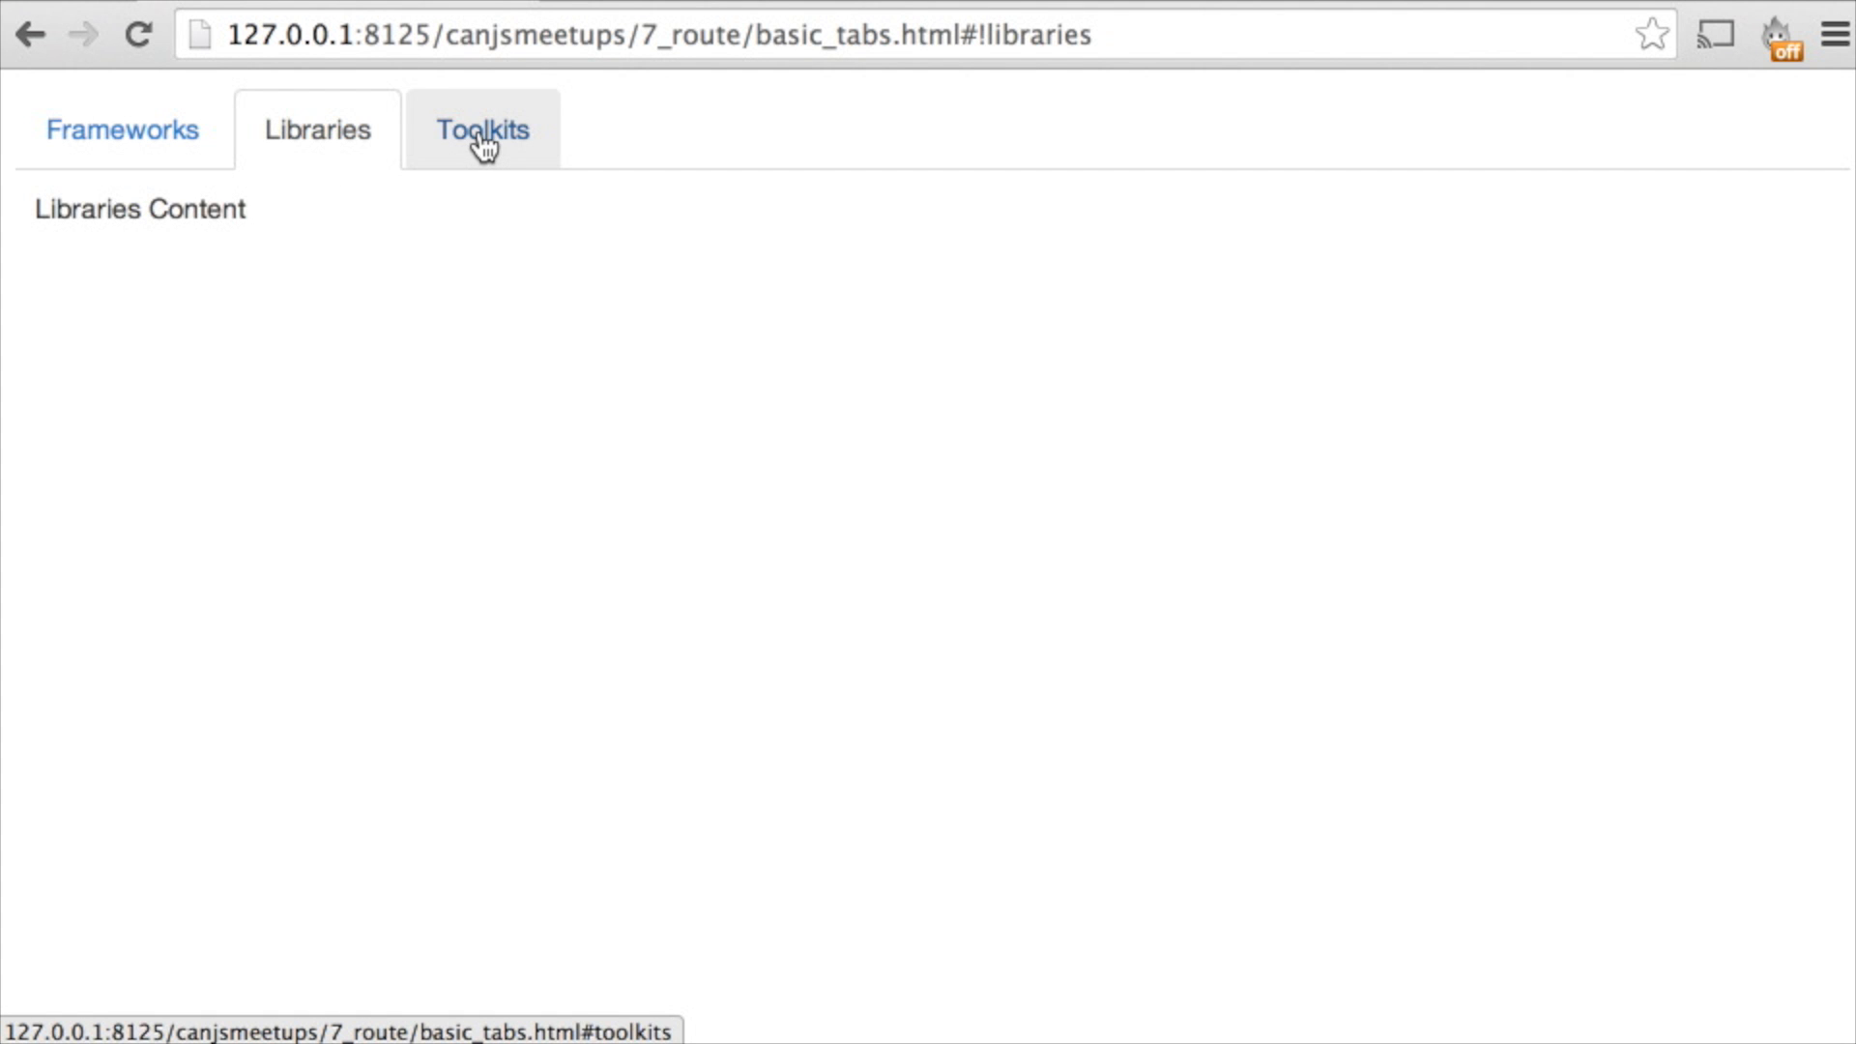
left_click(481, 129)
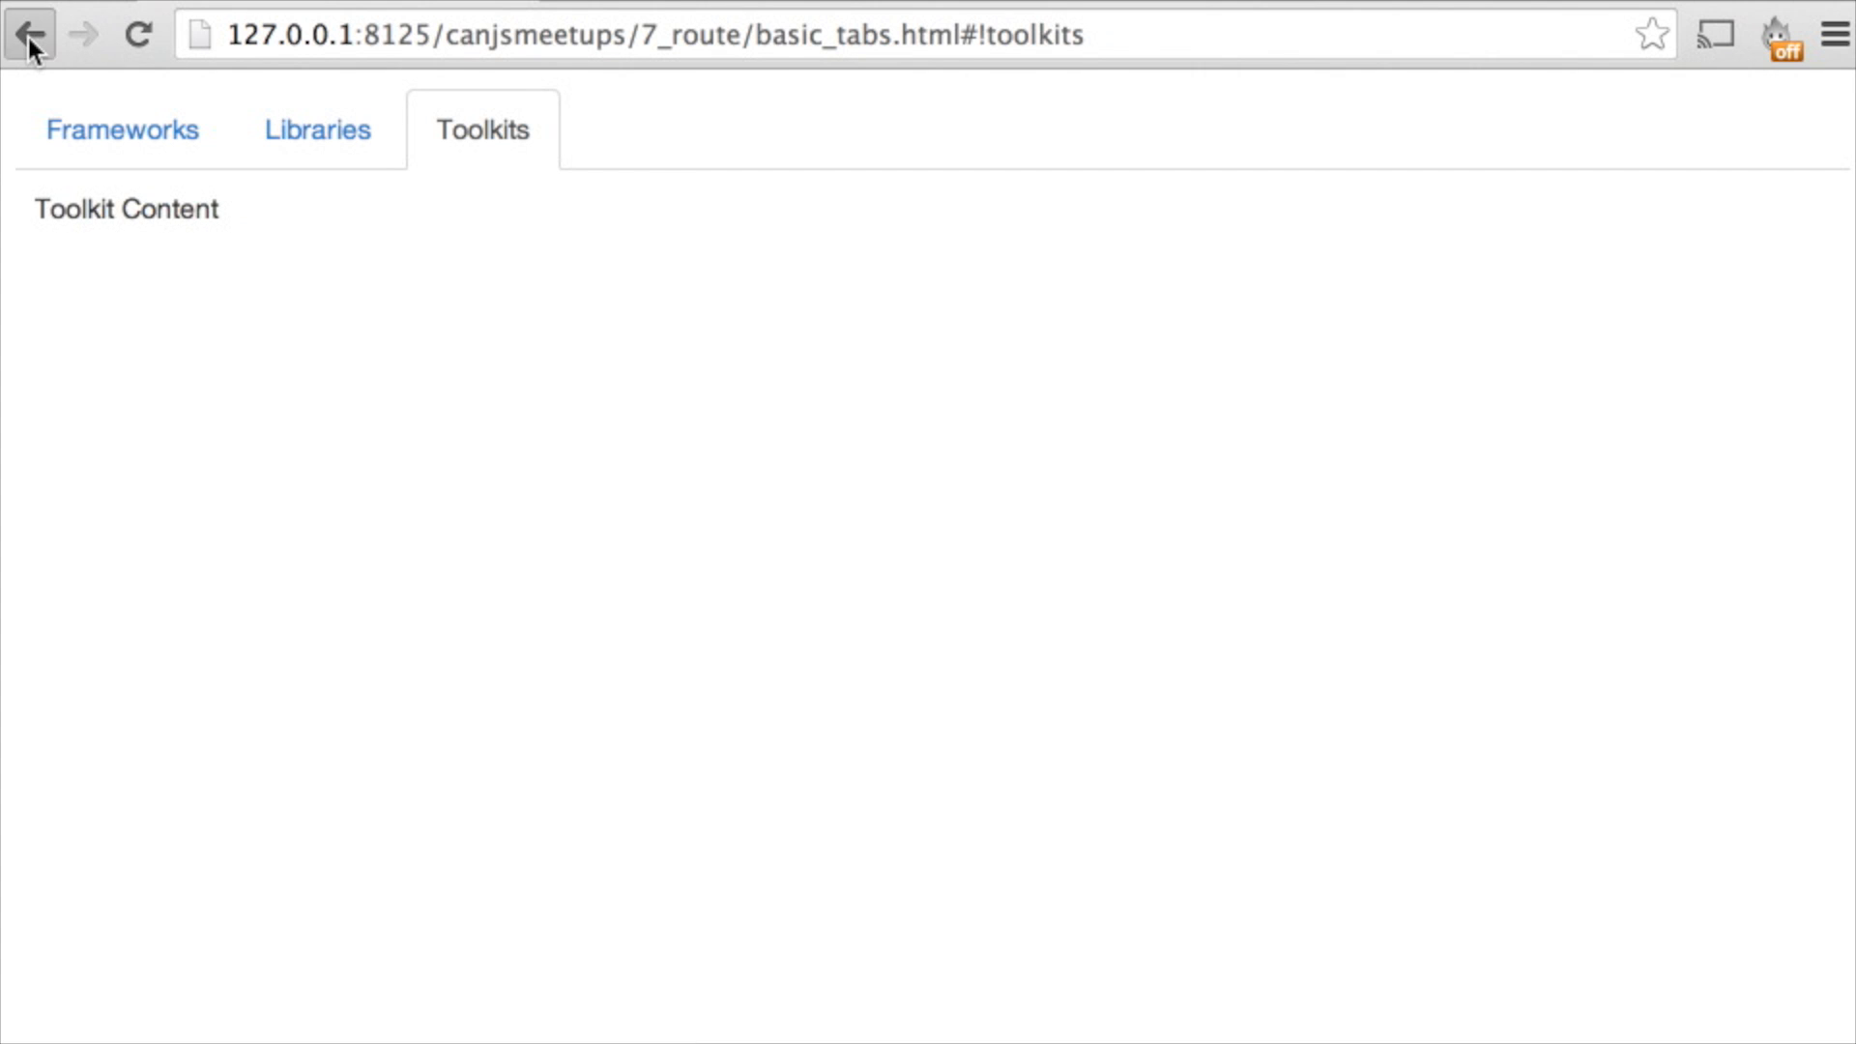
left_click(29, 33)
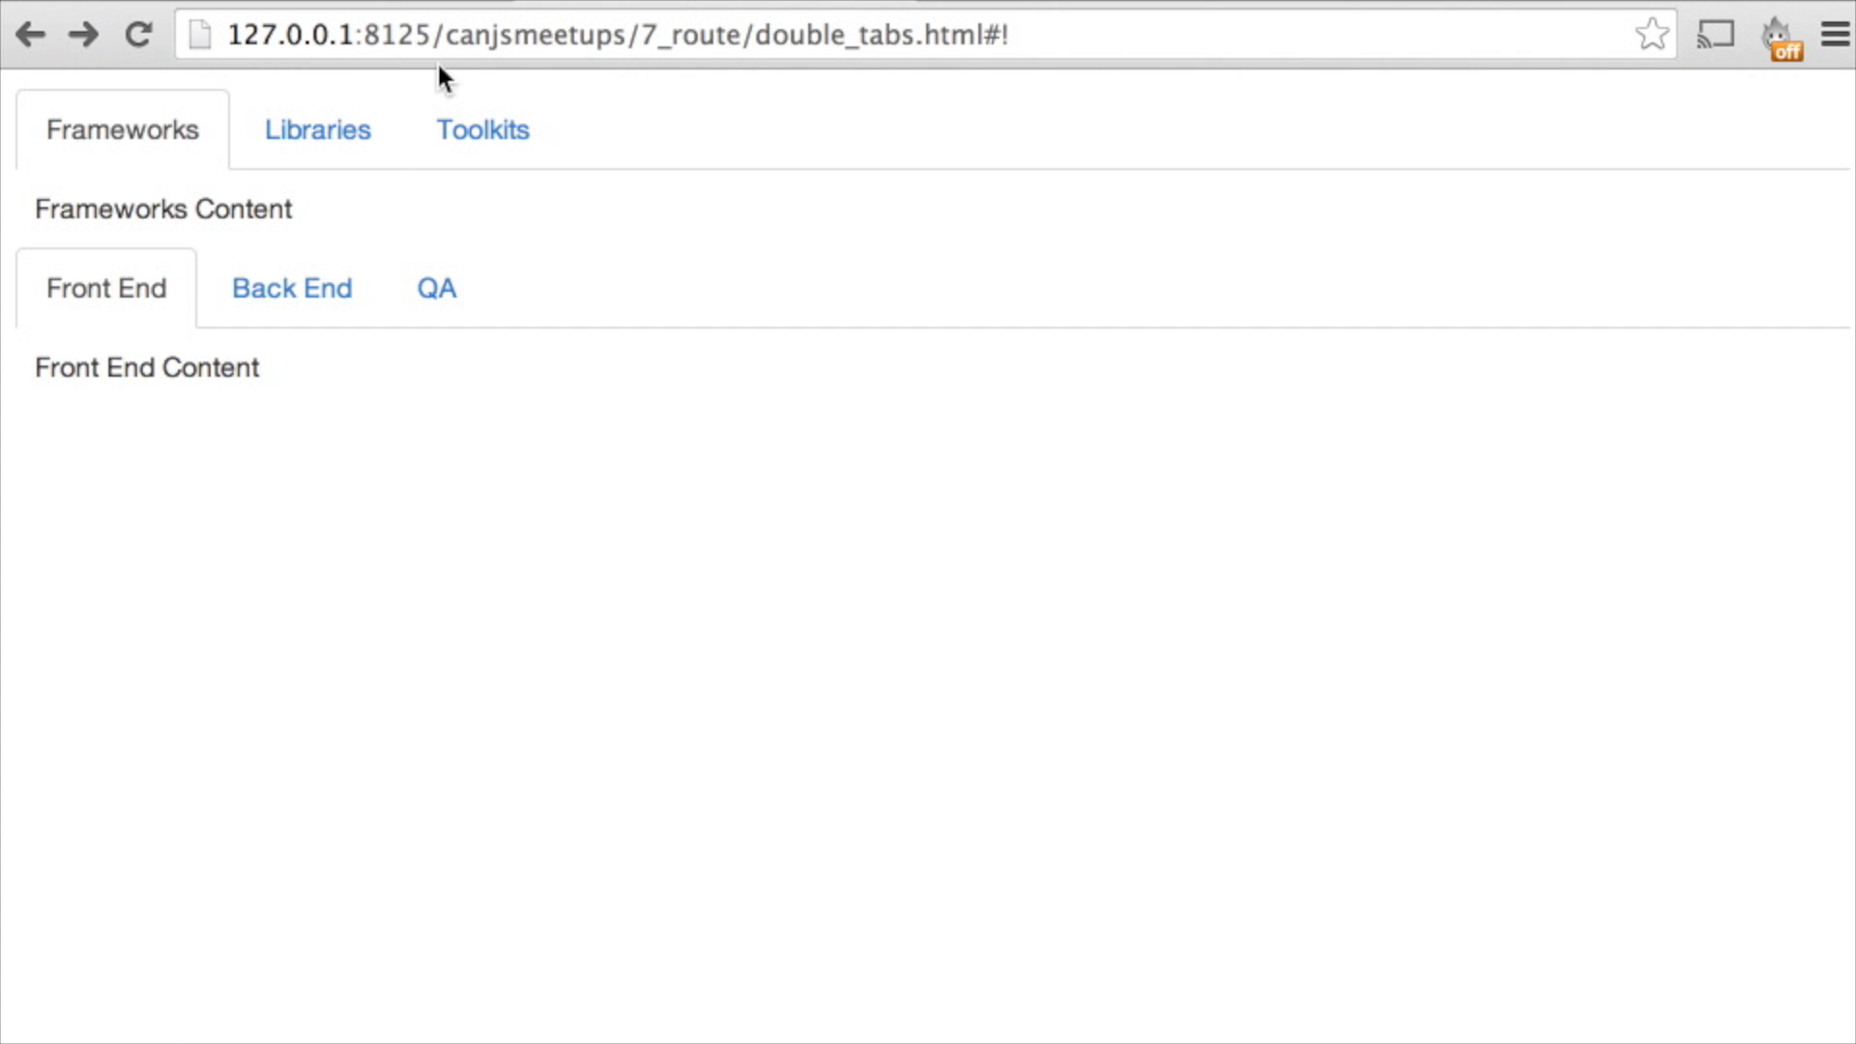
Select Toolkits with QA (#!toolkits/qa), then step back twice through Back End and earlier states
left_click(316, 129)
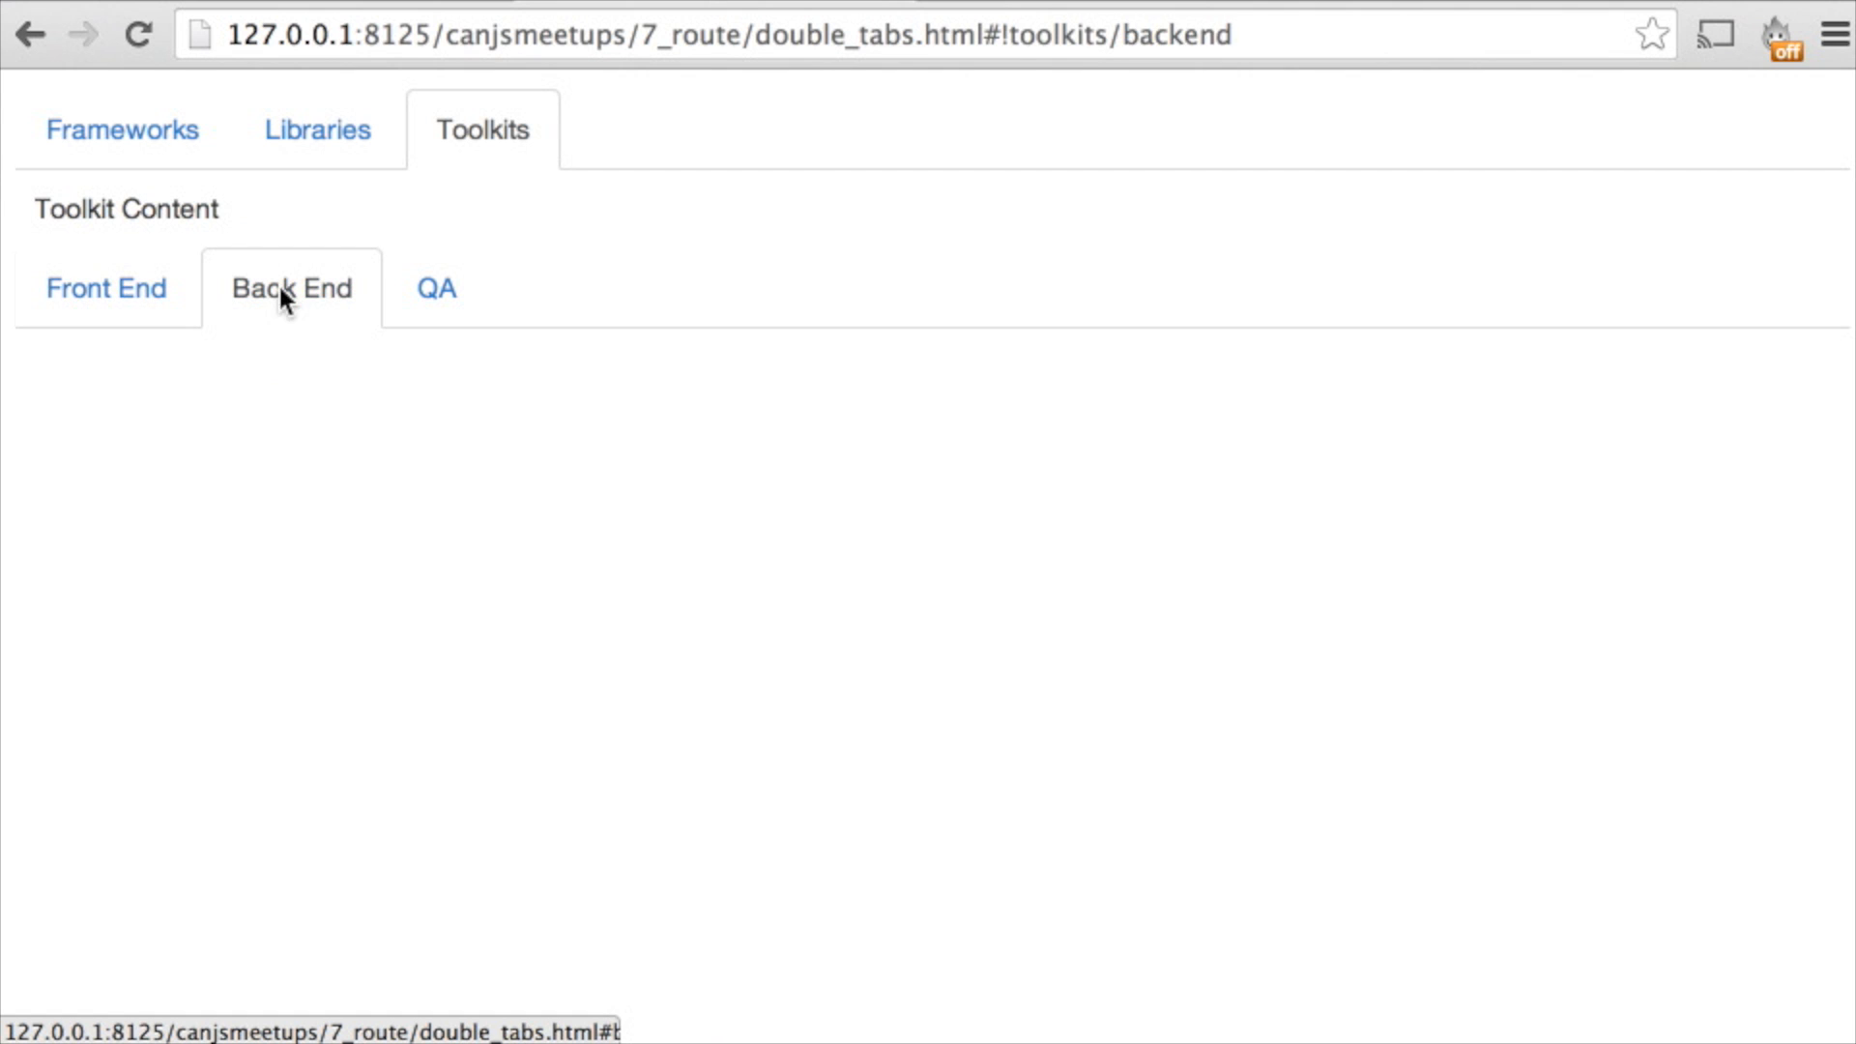
left_click(435, 289)
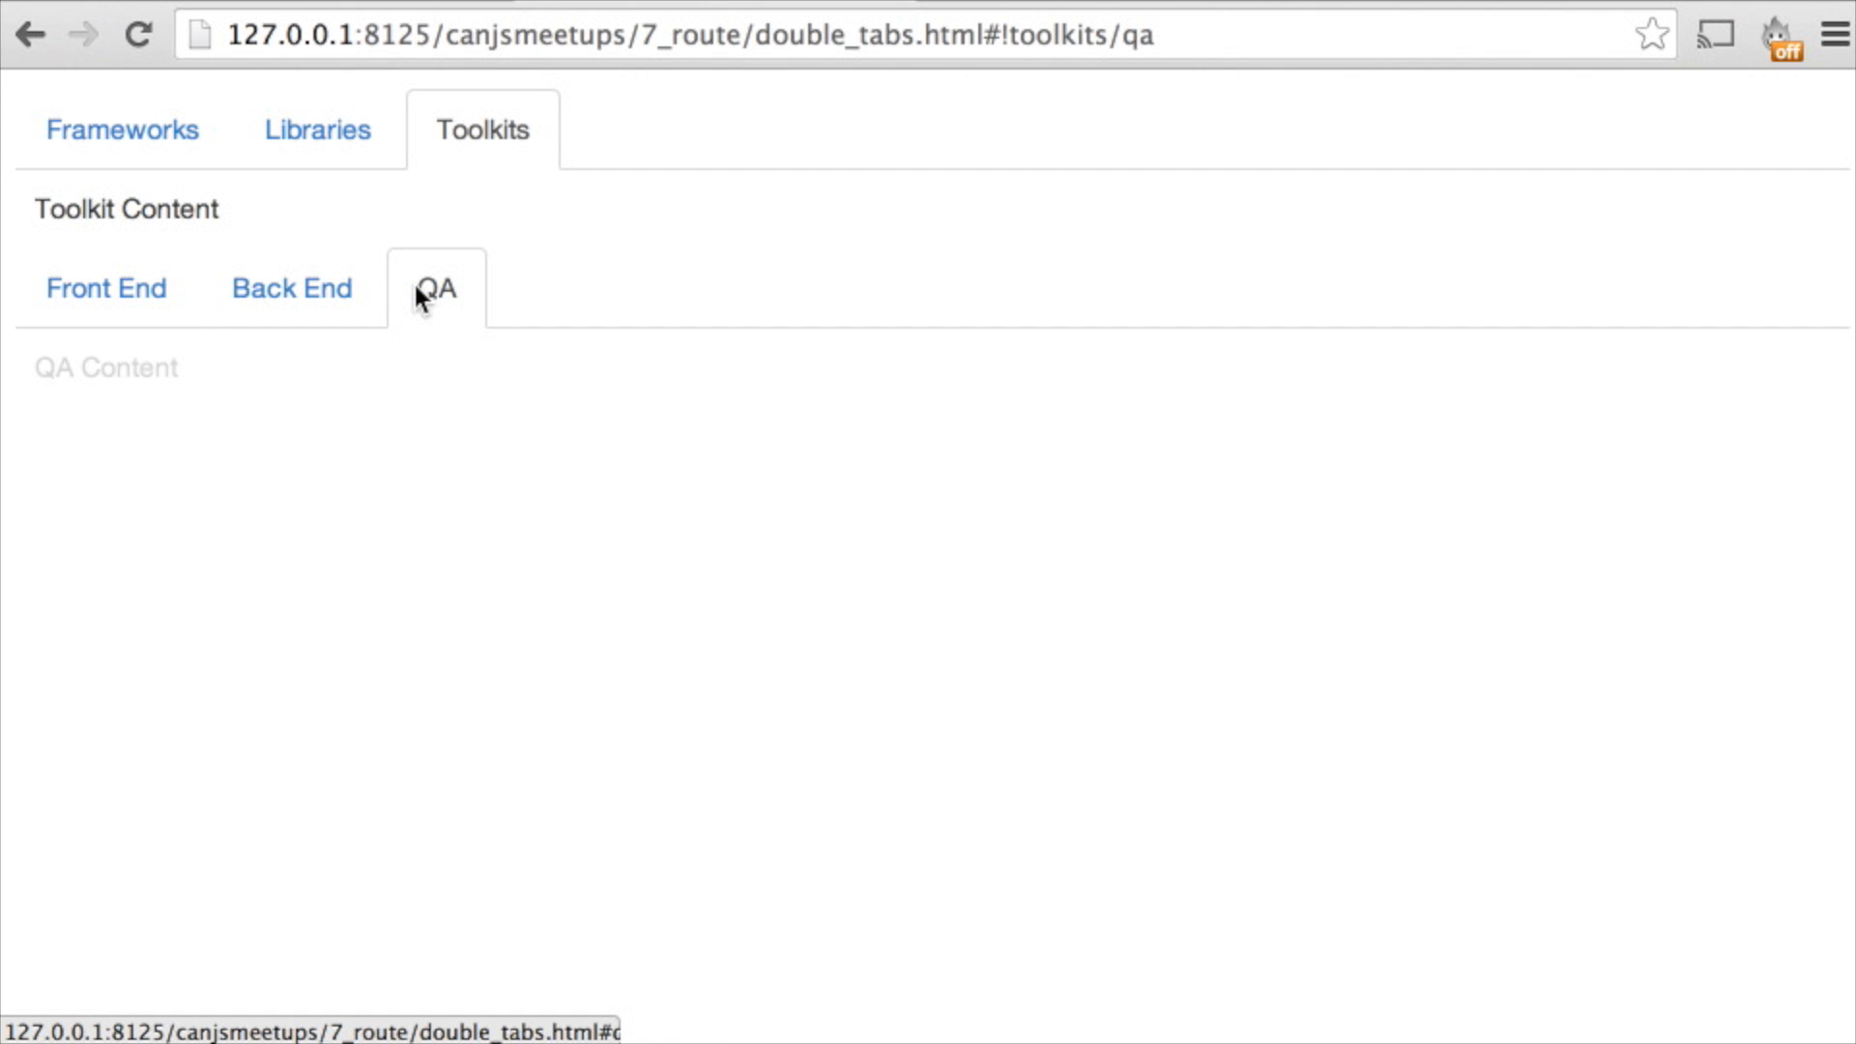
left_click(29, 32)
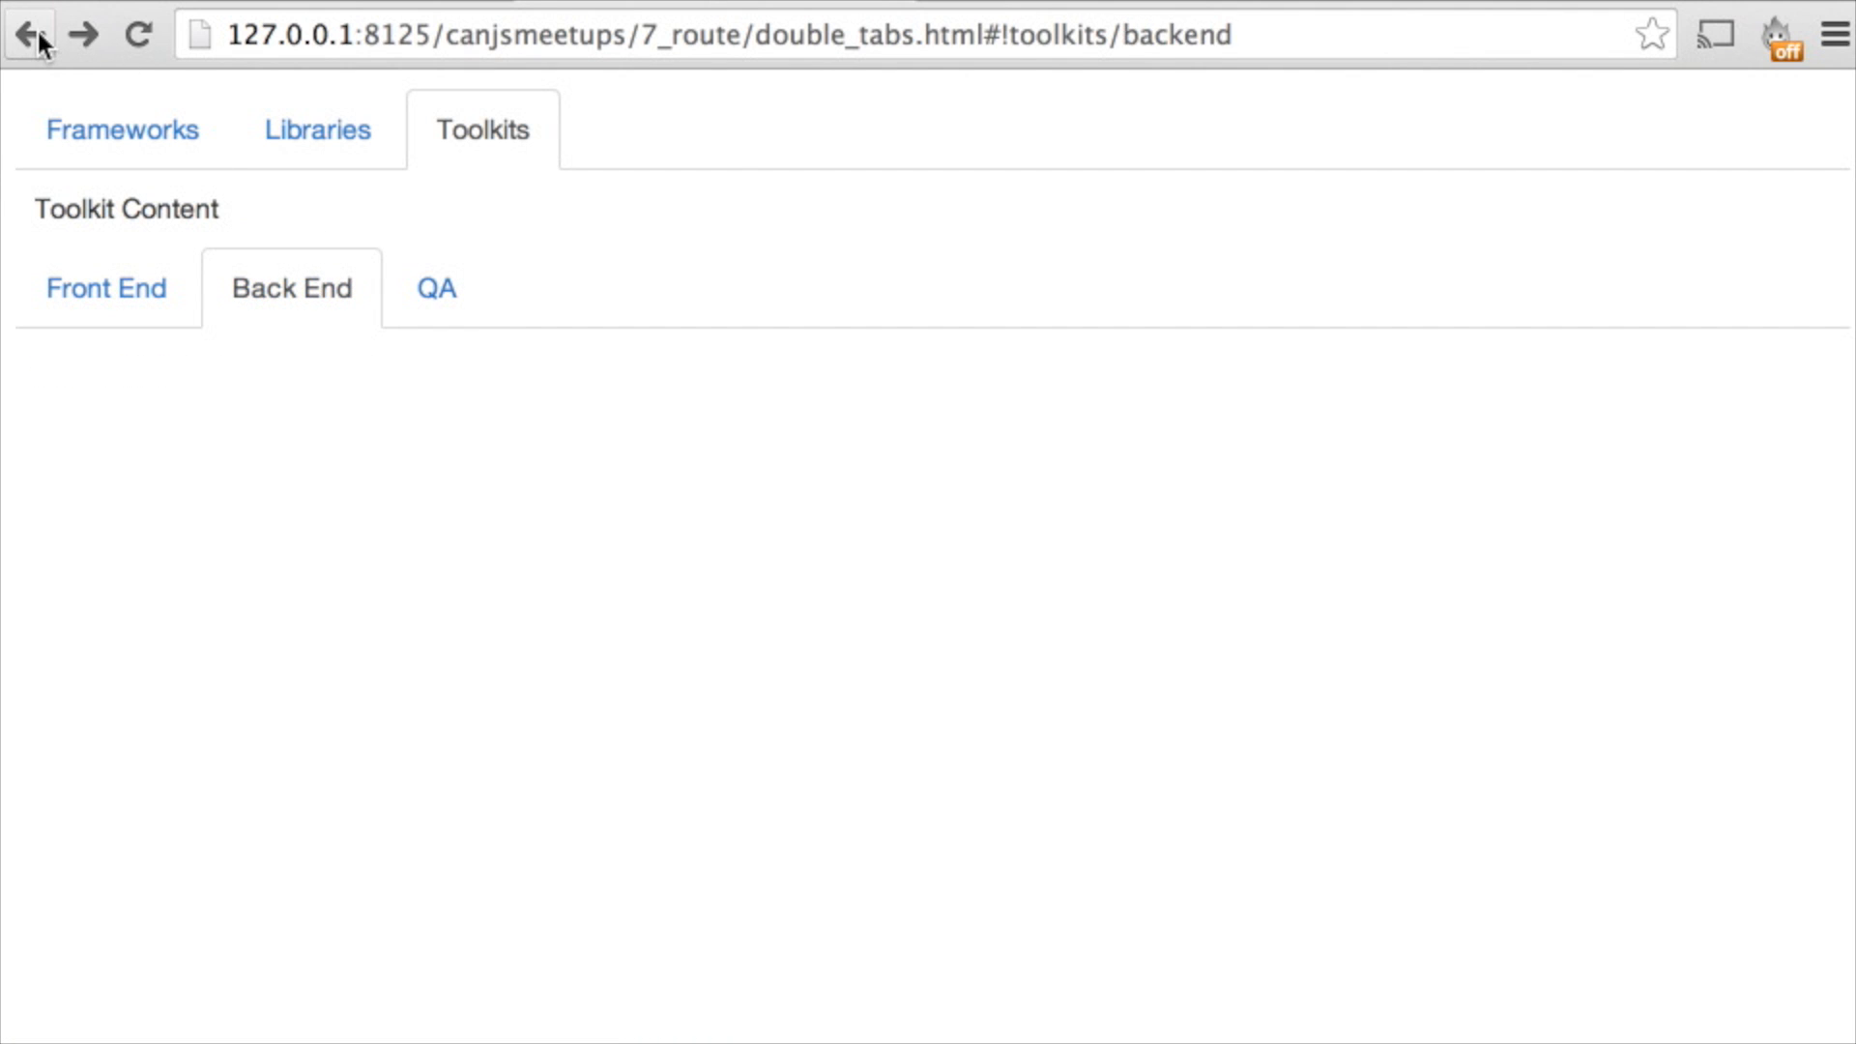
left_click(29, 35)
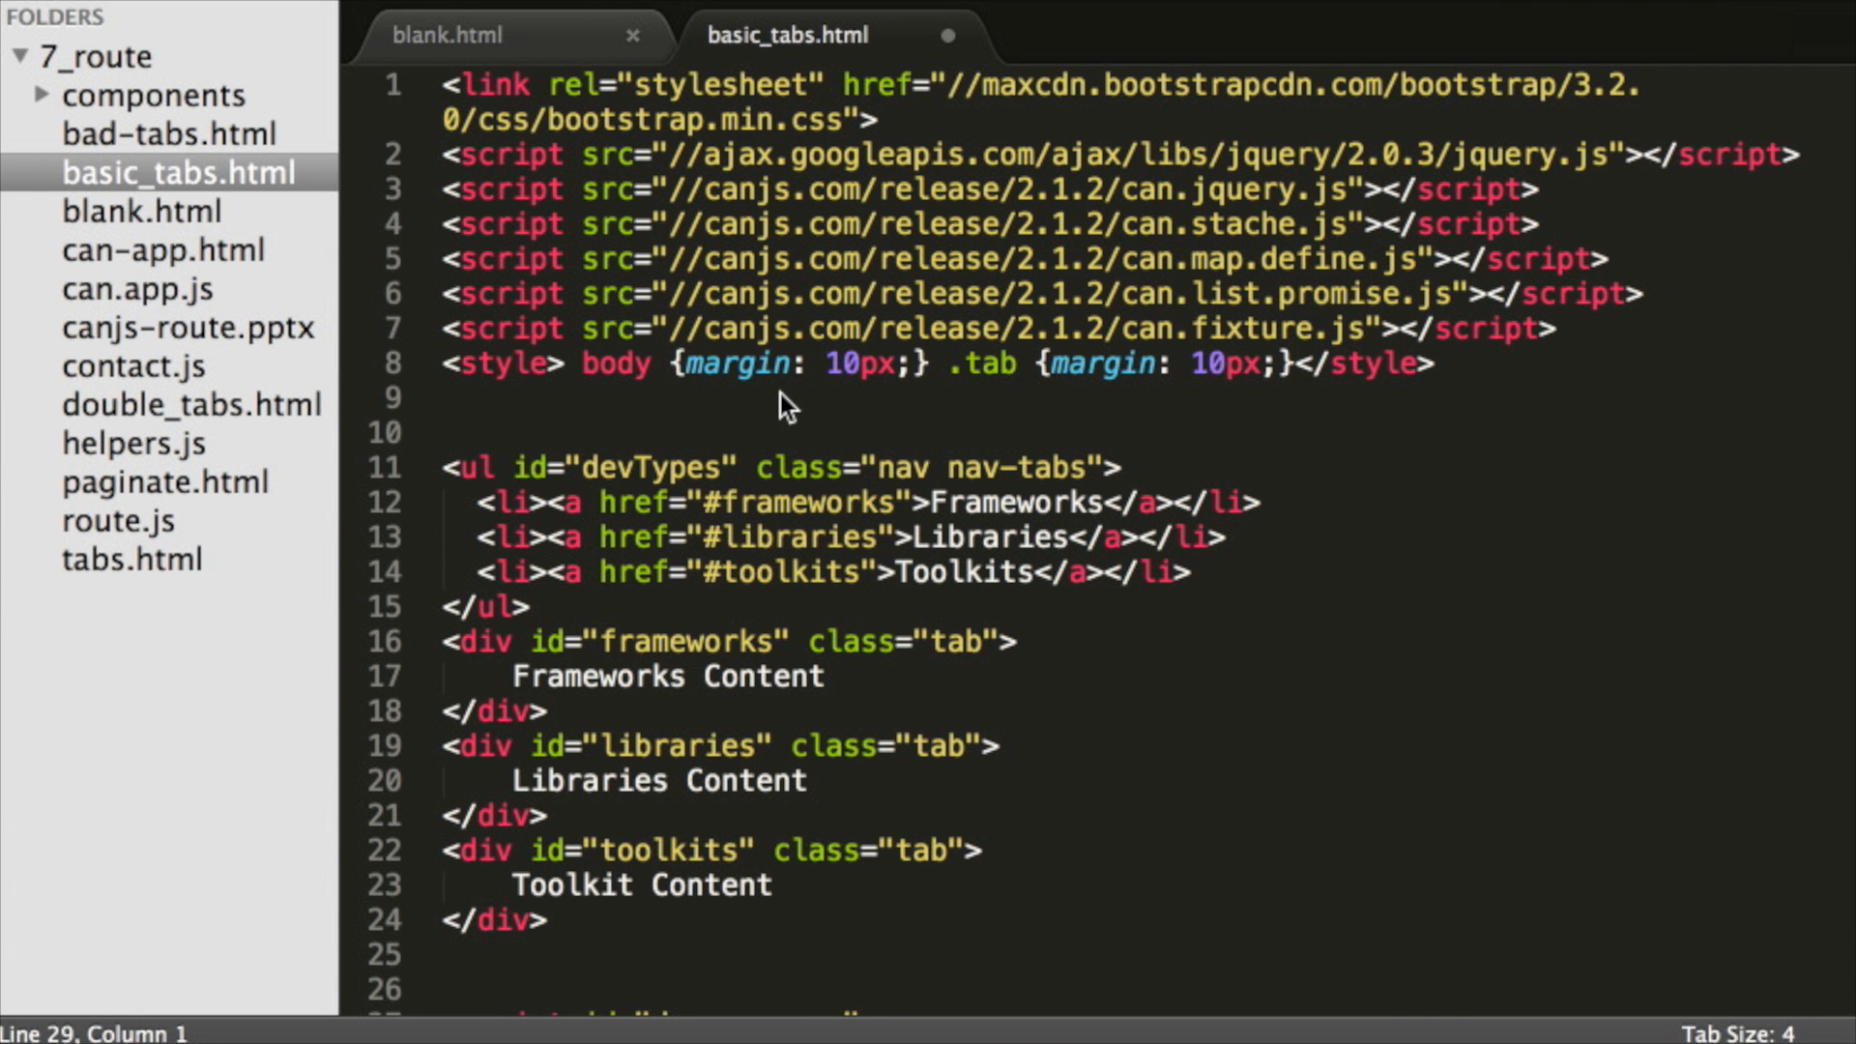
mouse_move(462, 474)
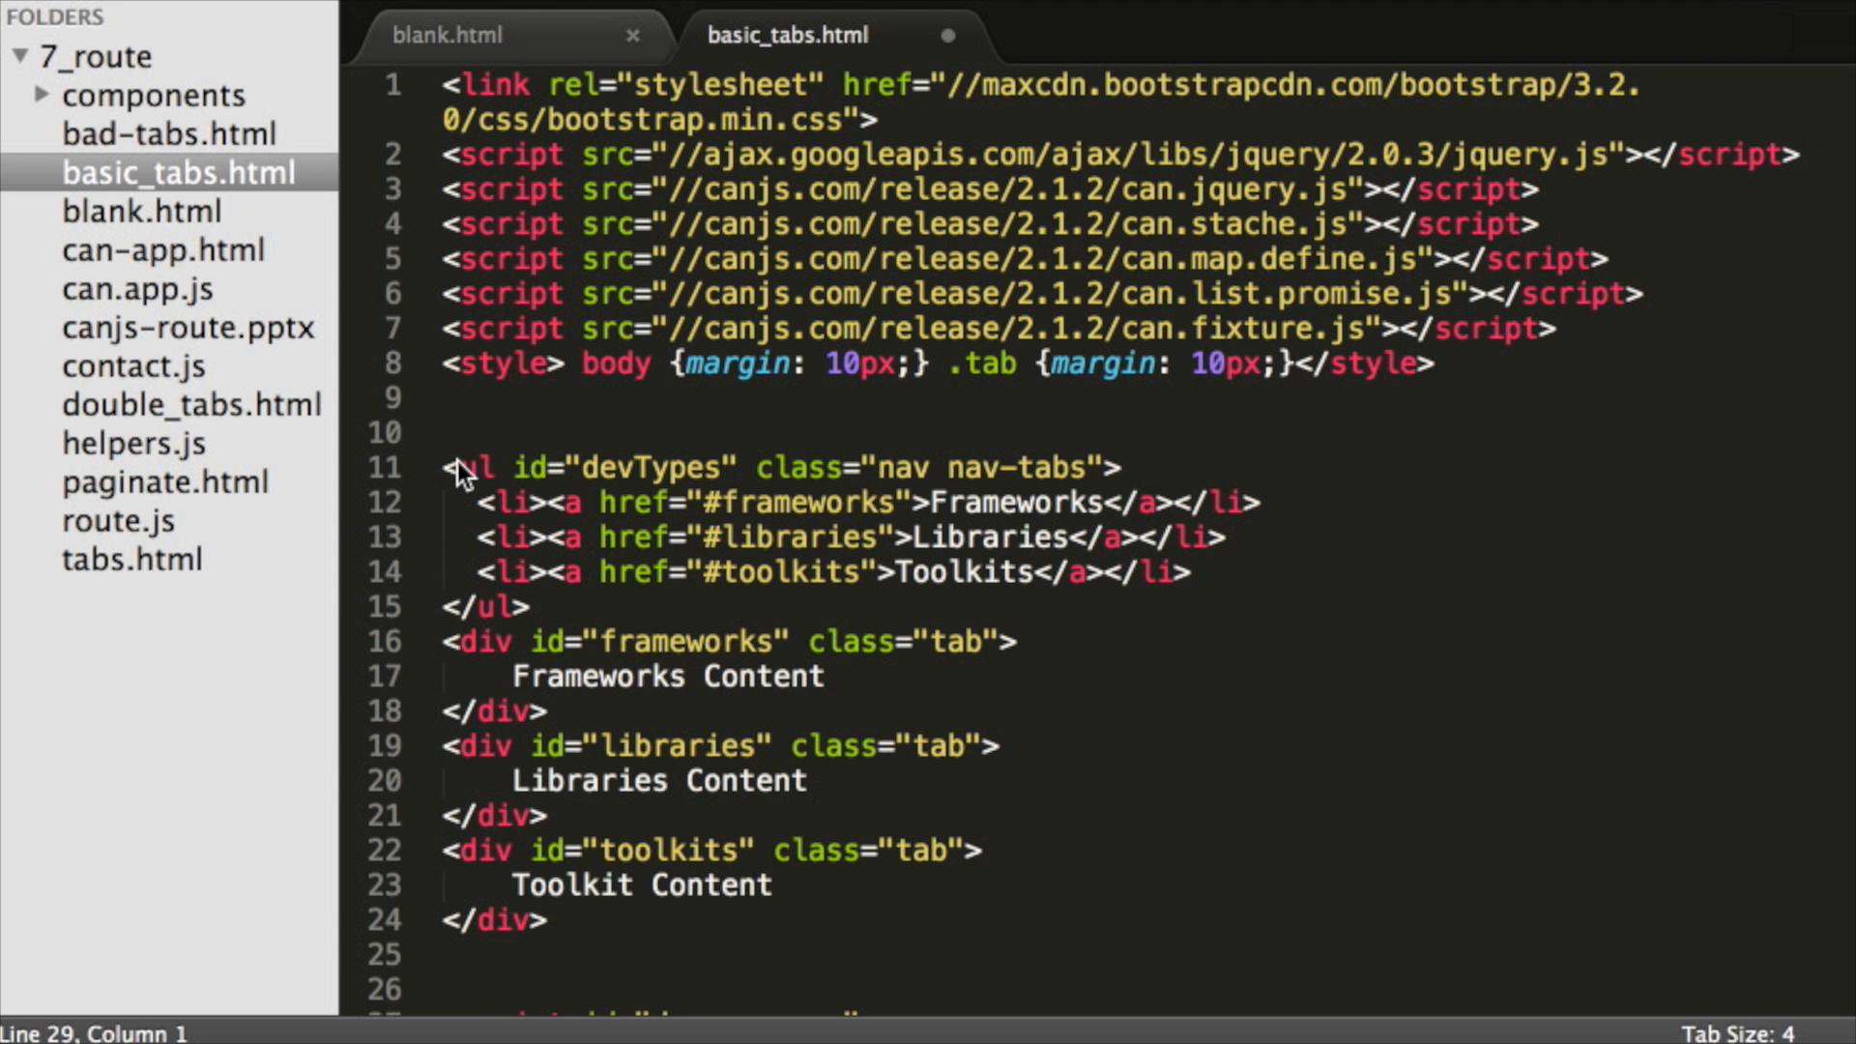
left_click(447, 466)
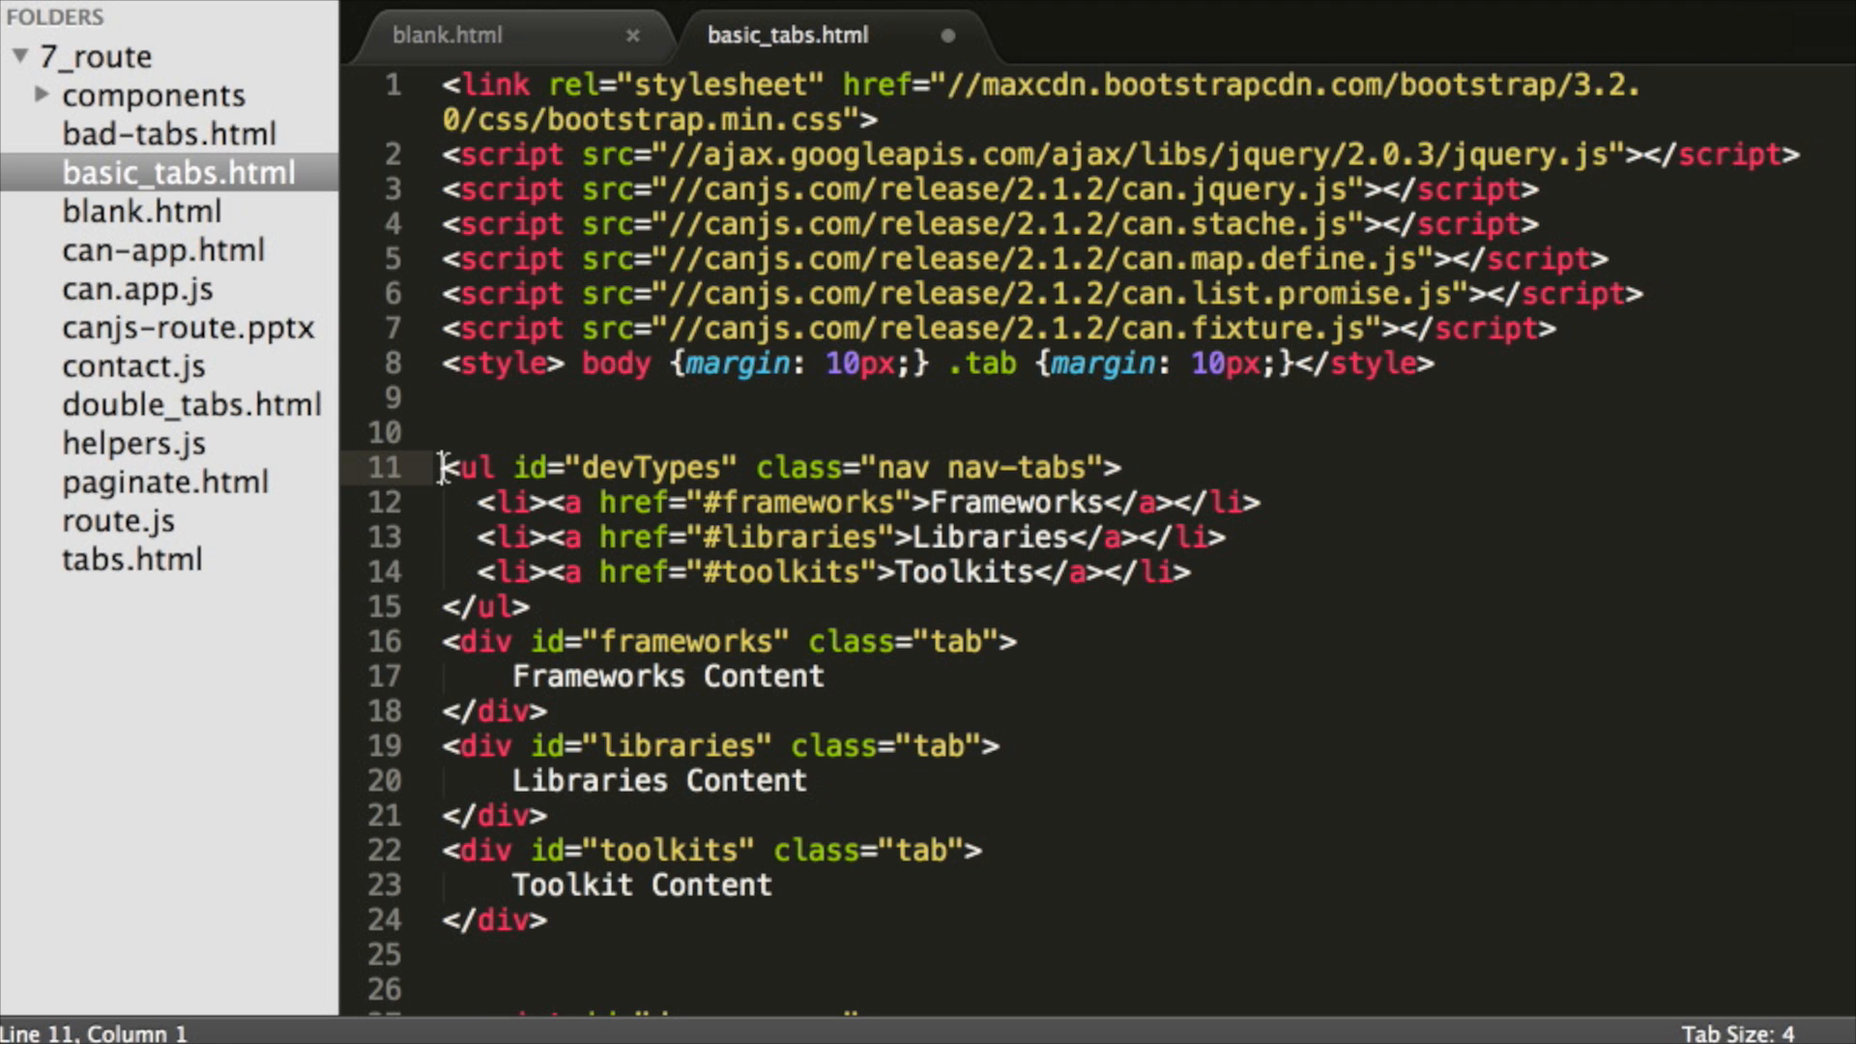
left_click_drag(441, 466, 536, 607)
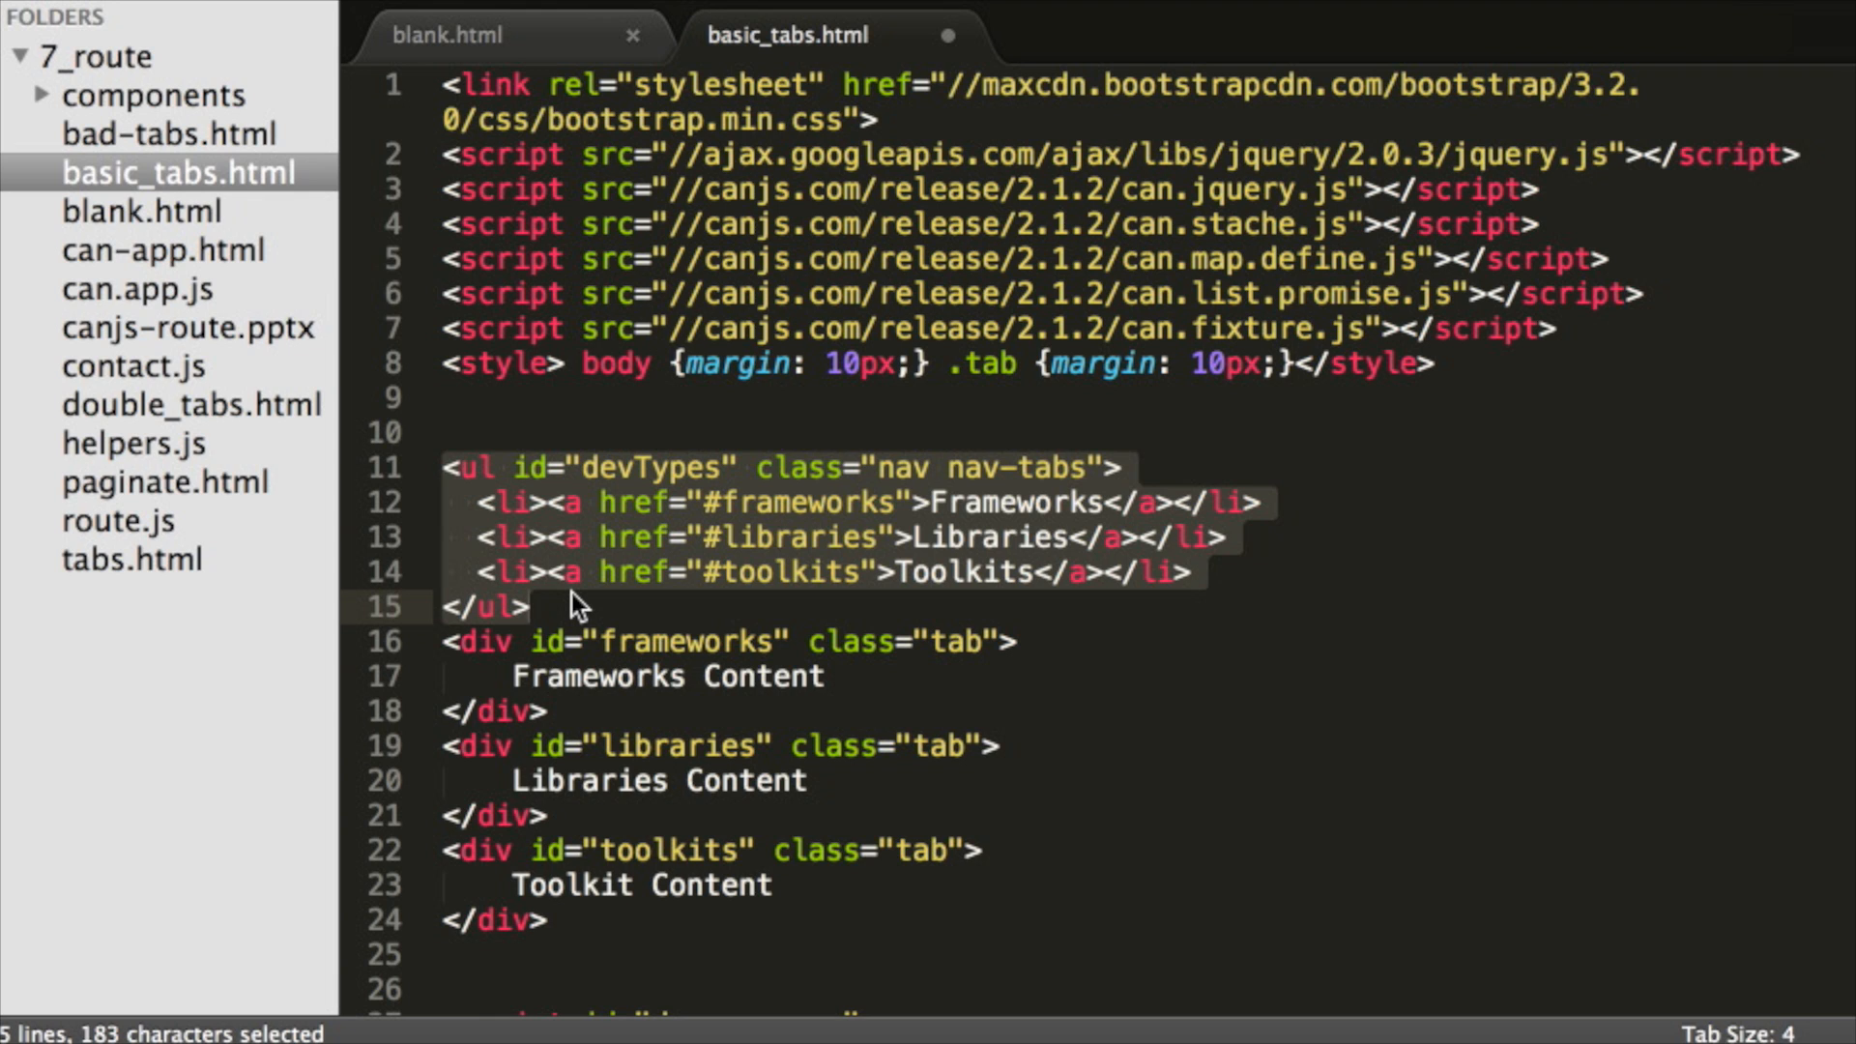
mouse_move(785, 545)
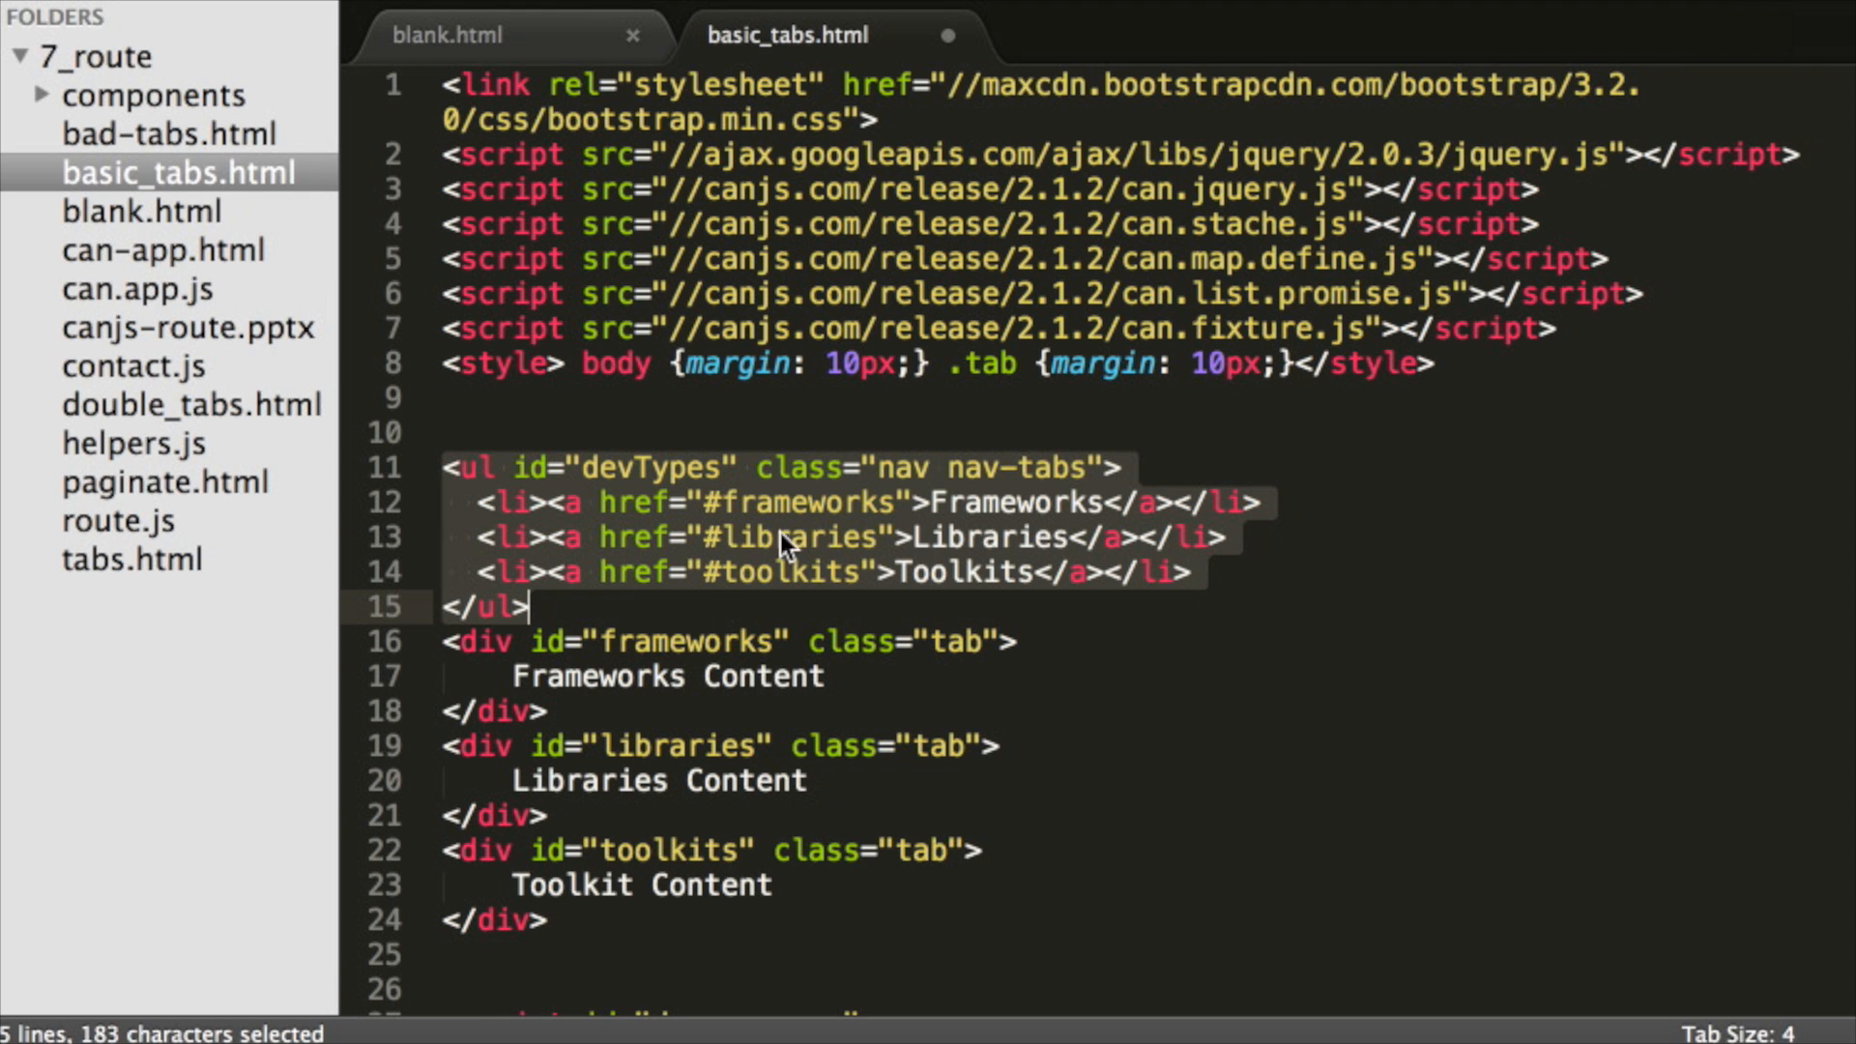
double_click(760, 502)
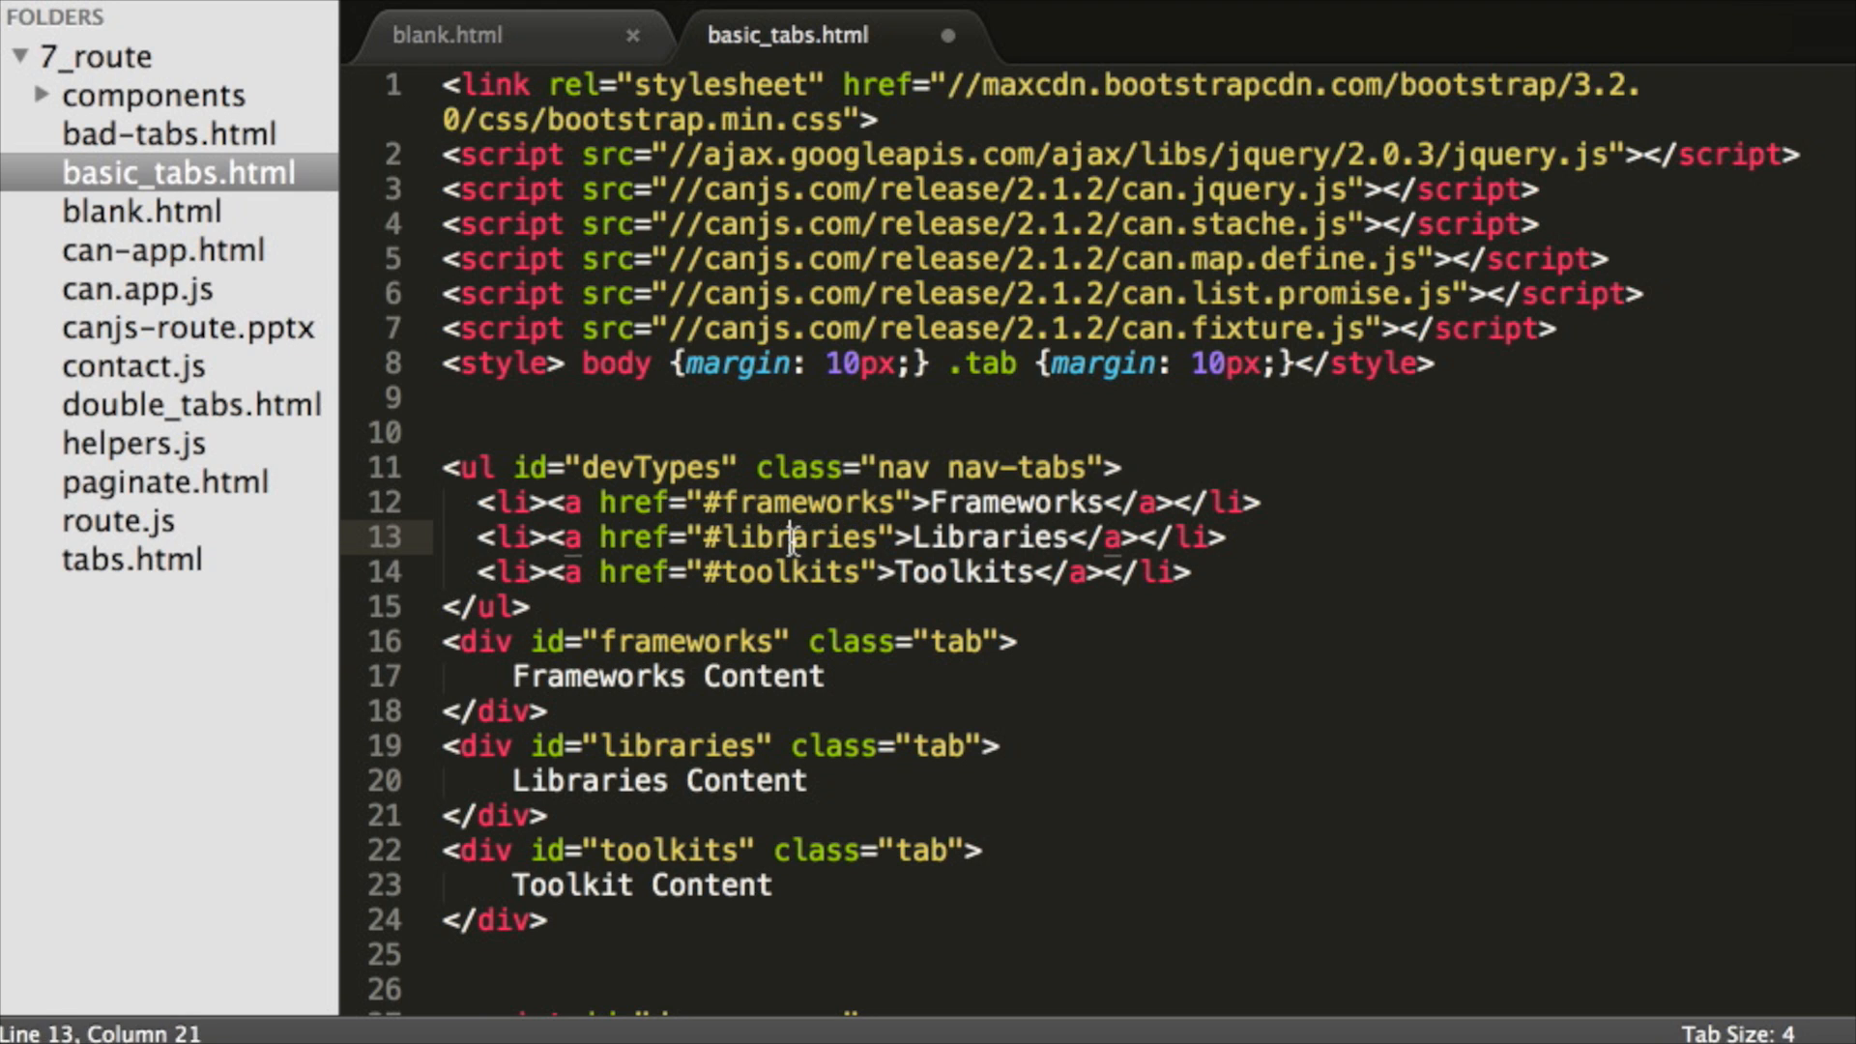
double_click(788, 573)
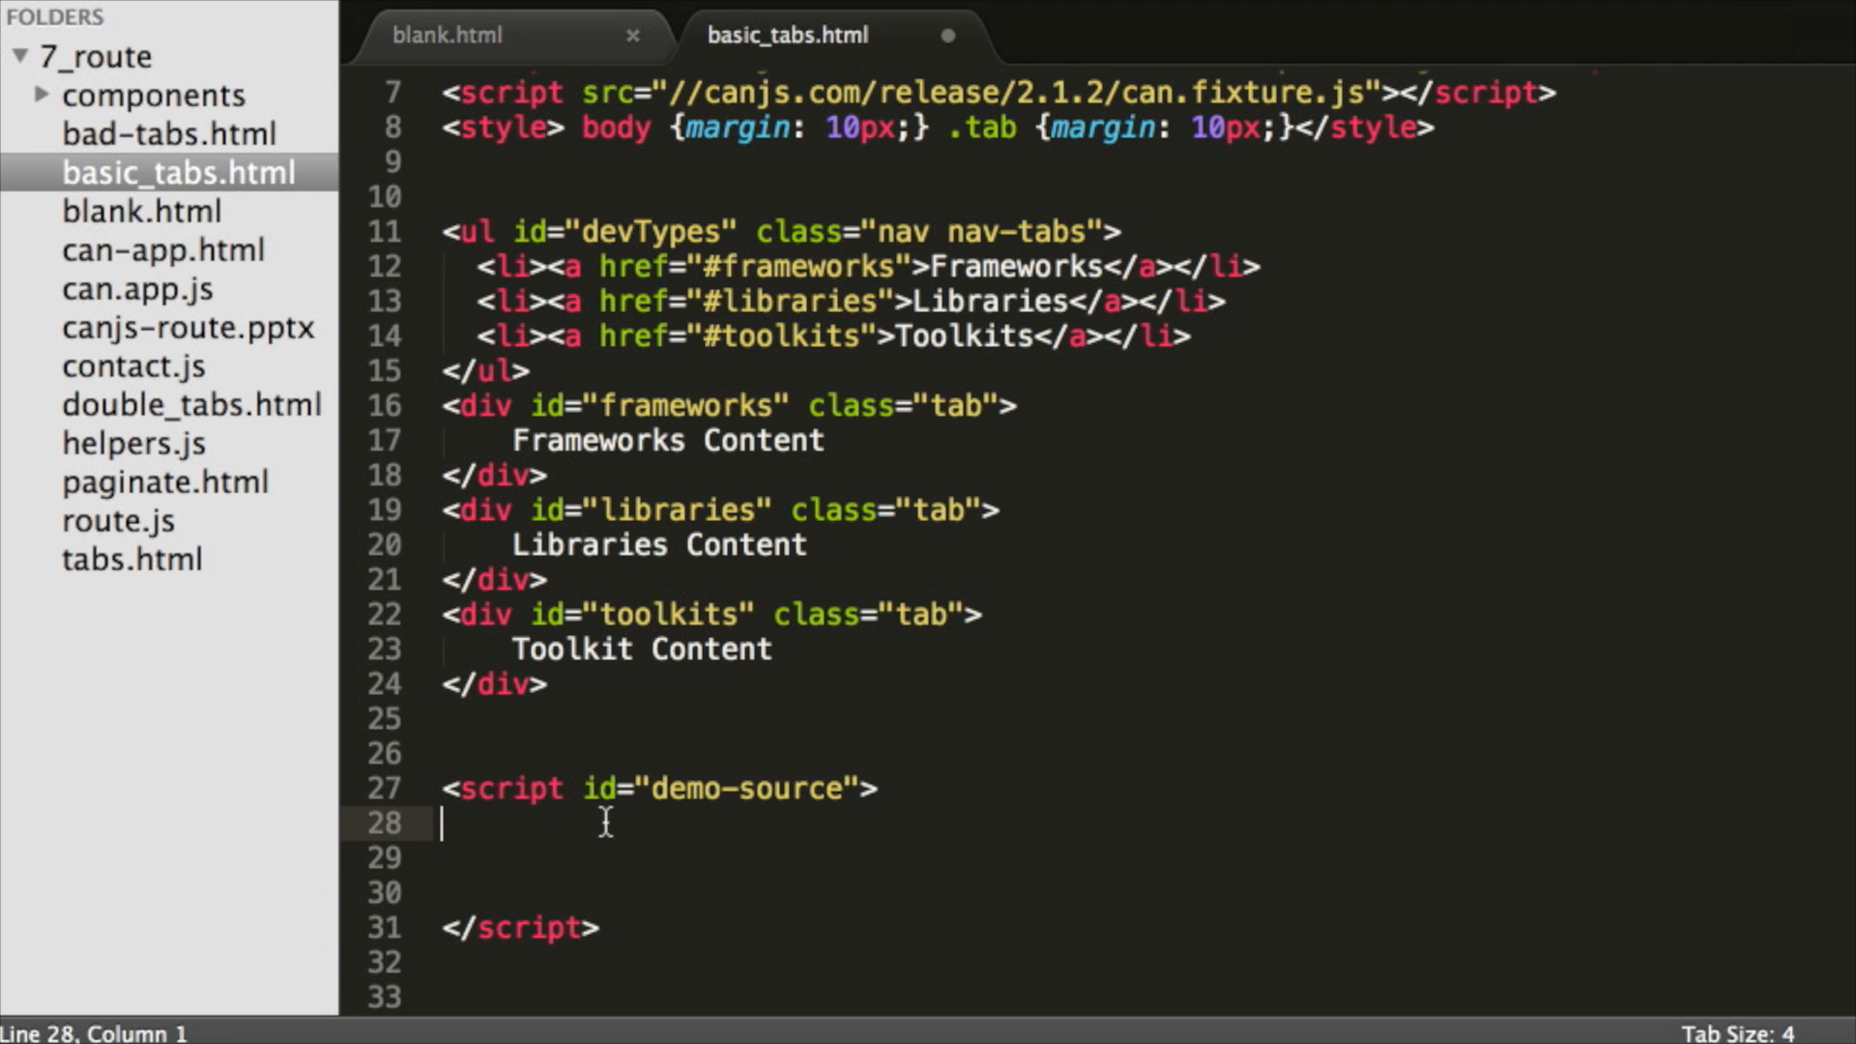
Bind a click handler on the #devTypes links that calls ev.preventDefault()
type("$(\"\")")
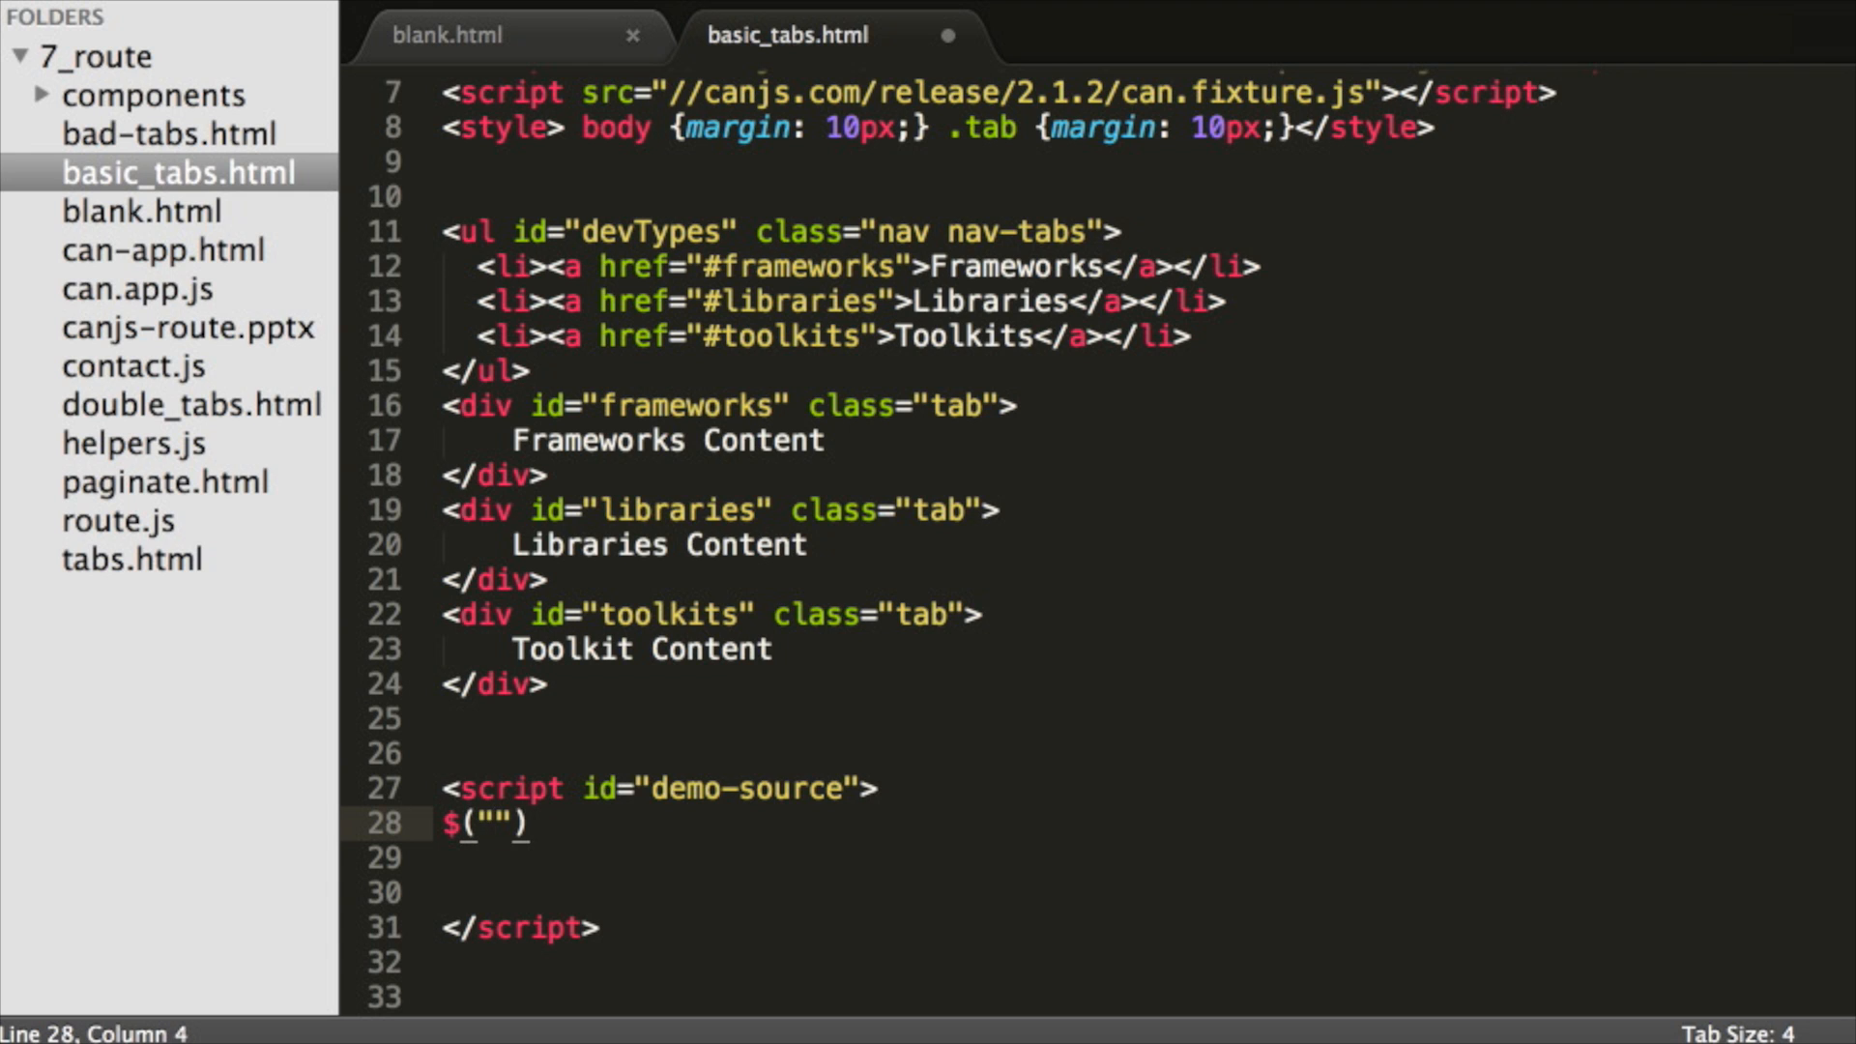
type("#devTypes a")
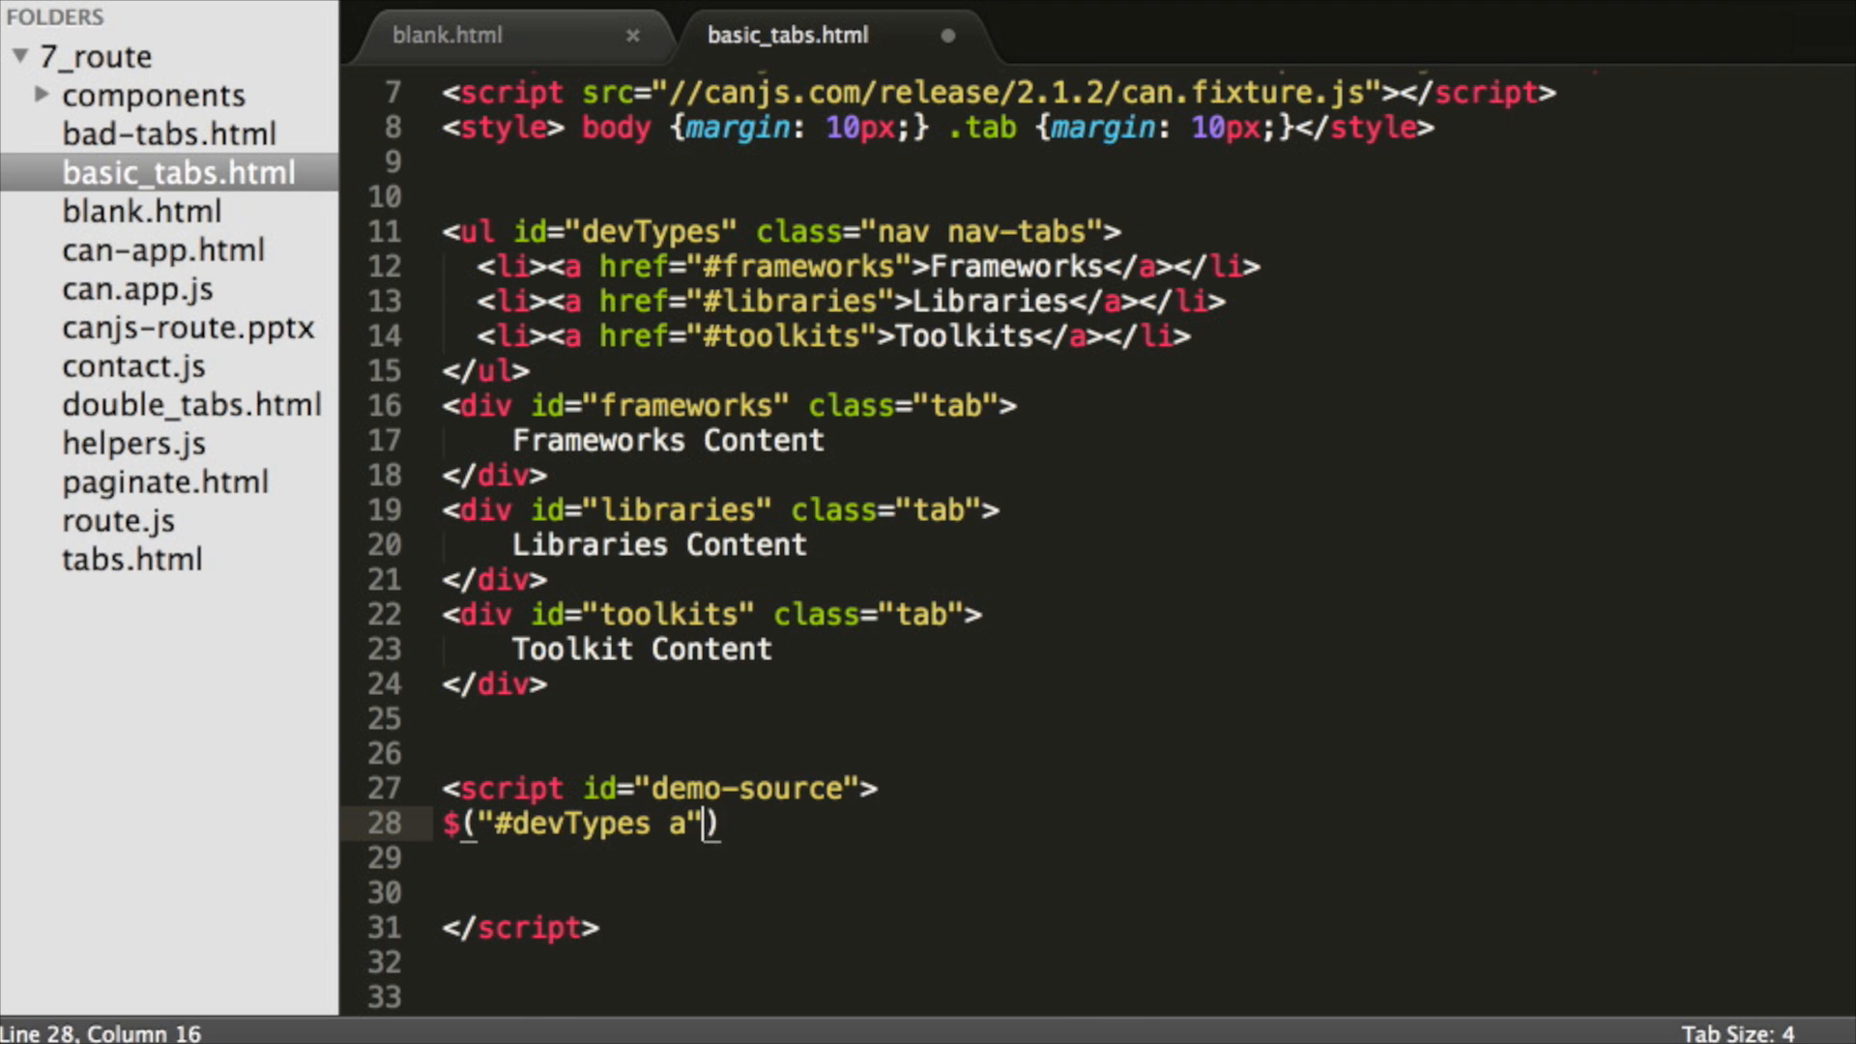
type(".bind(\"click\")")
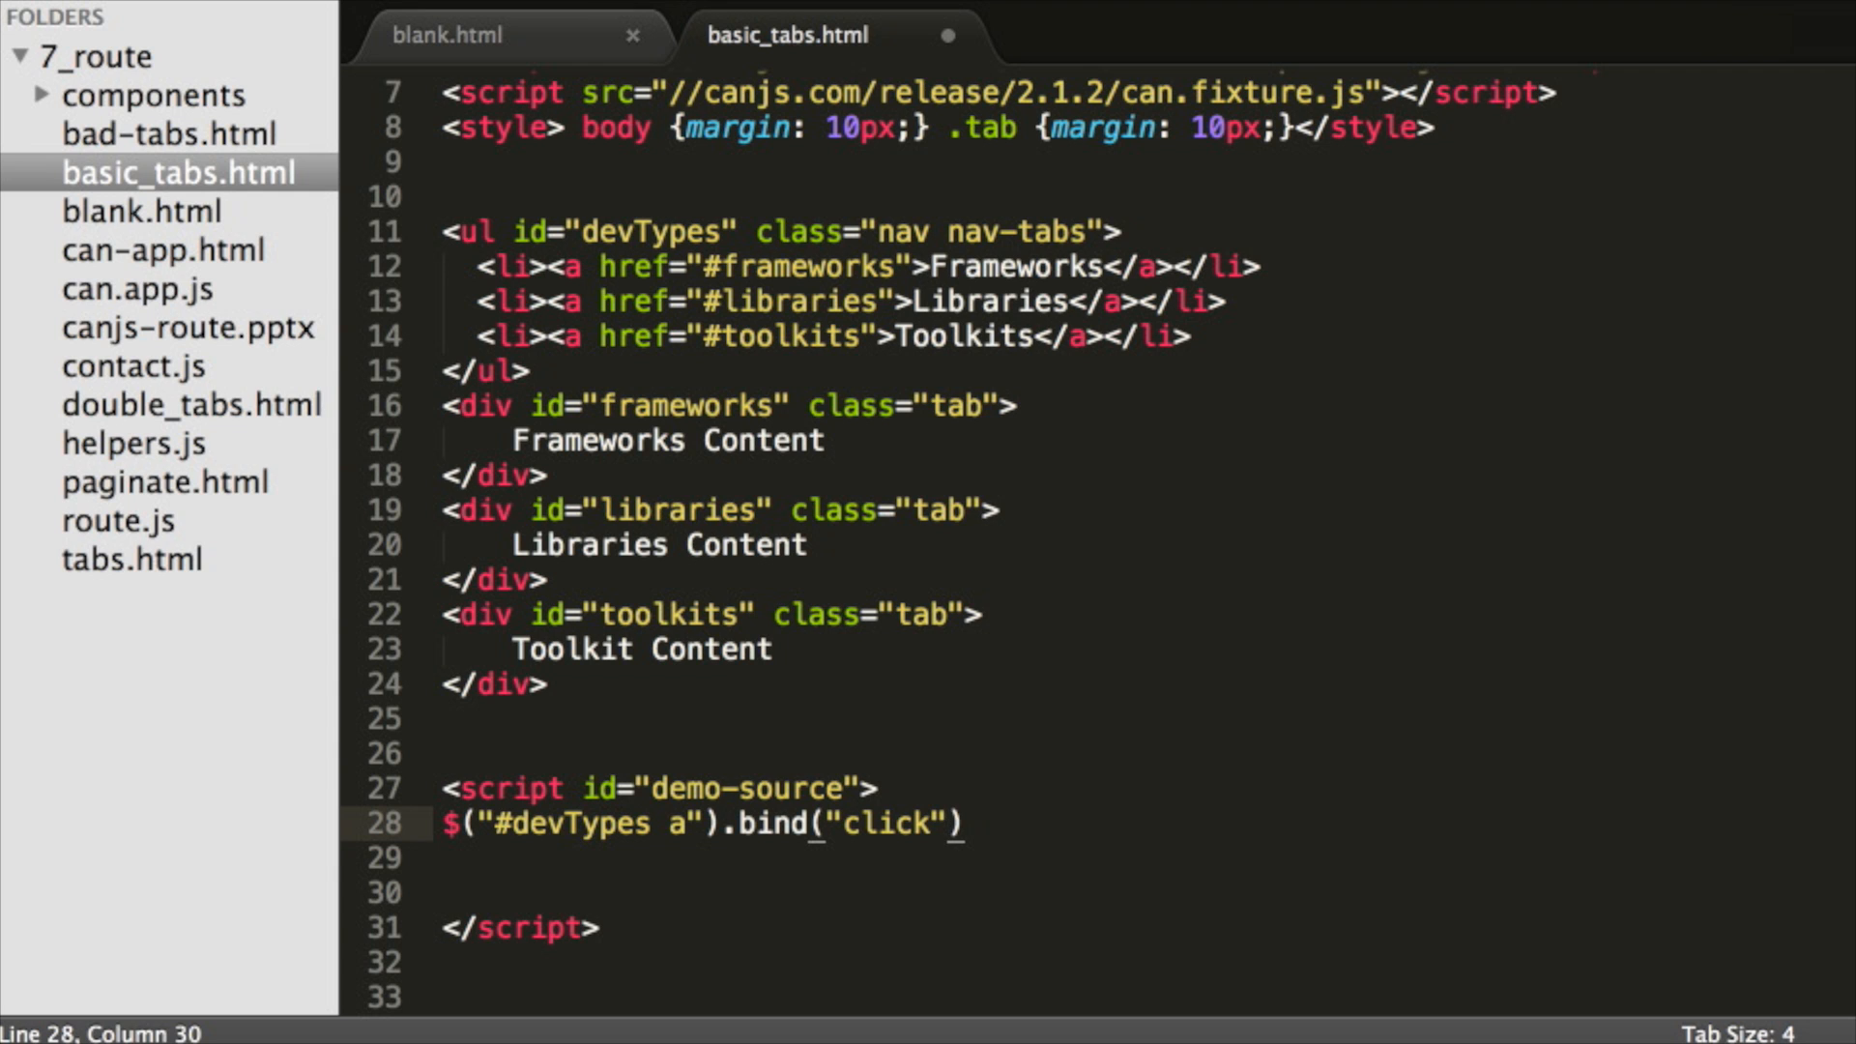
type(", function(){}")
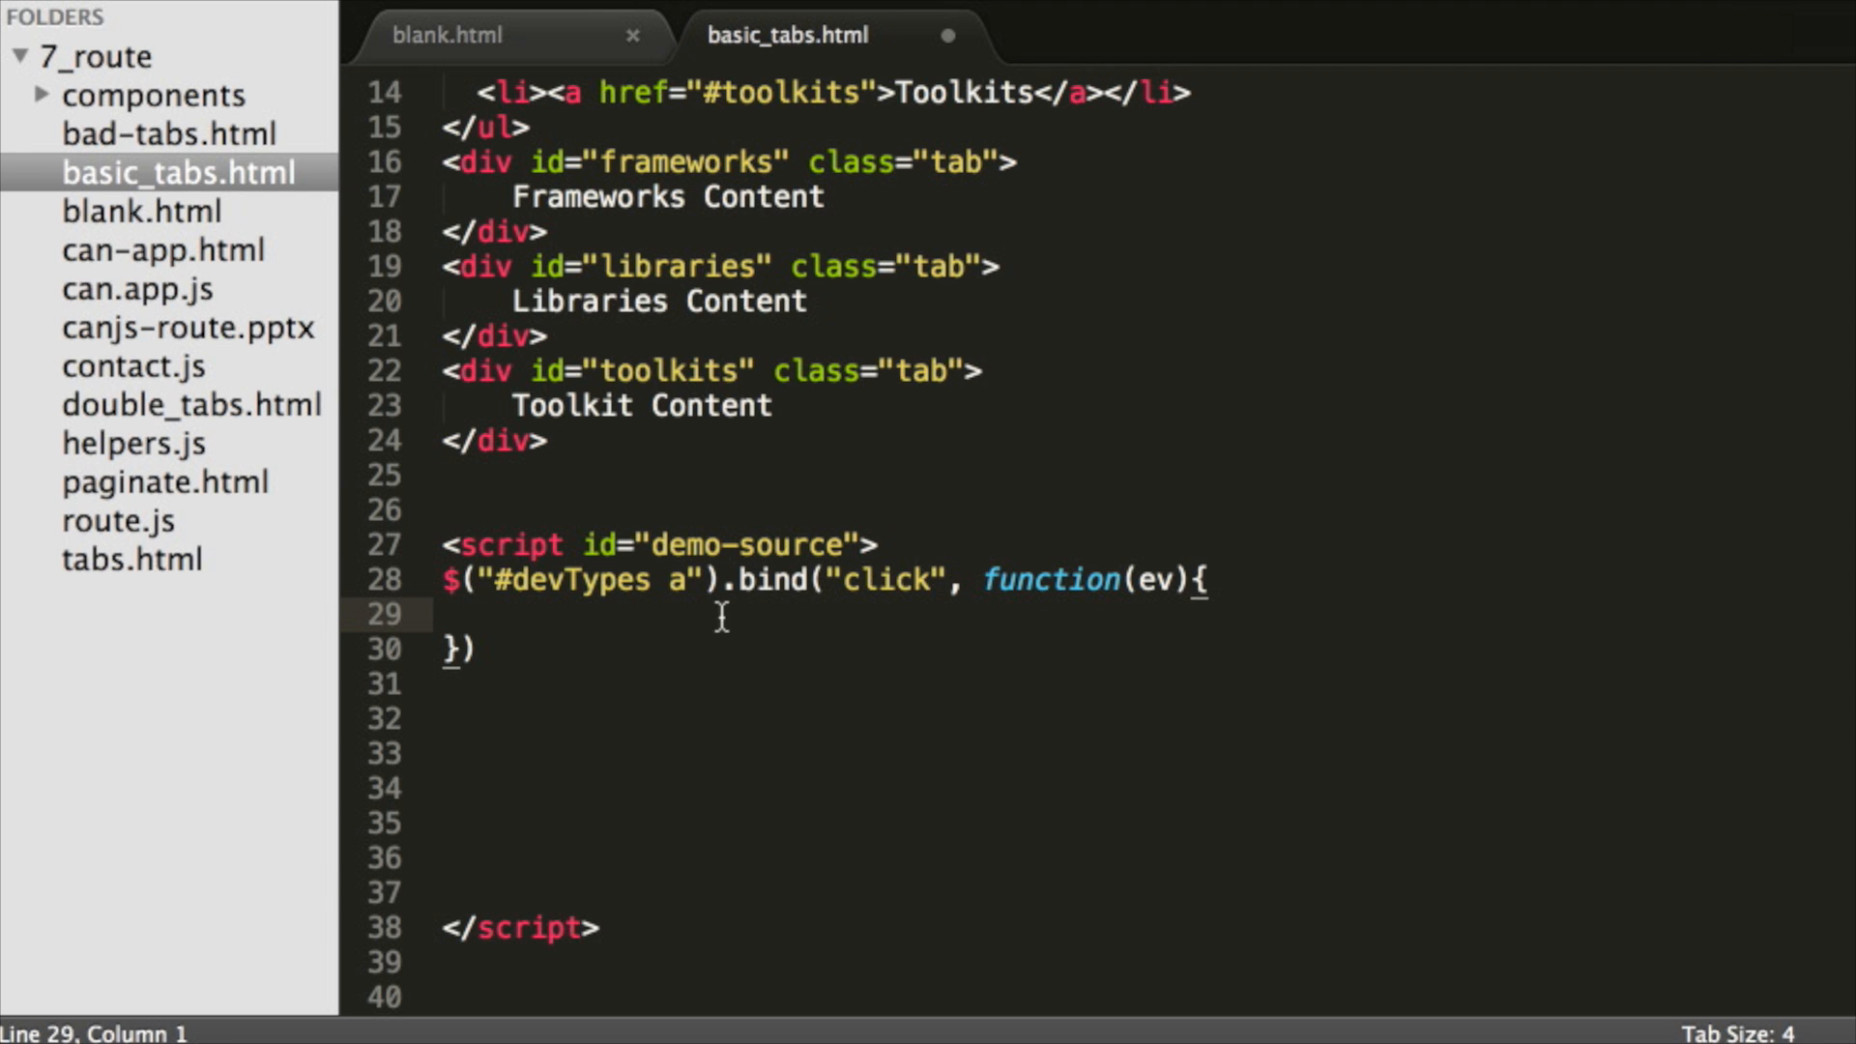
type("ev.preventDefault();")
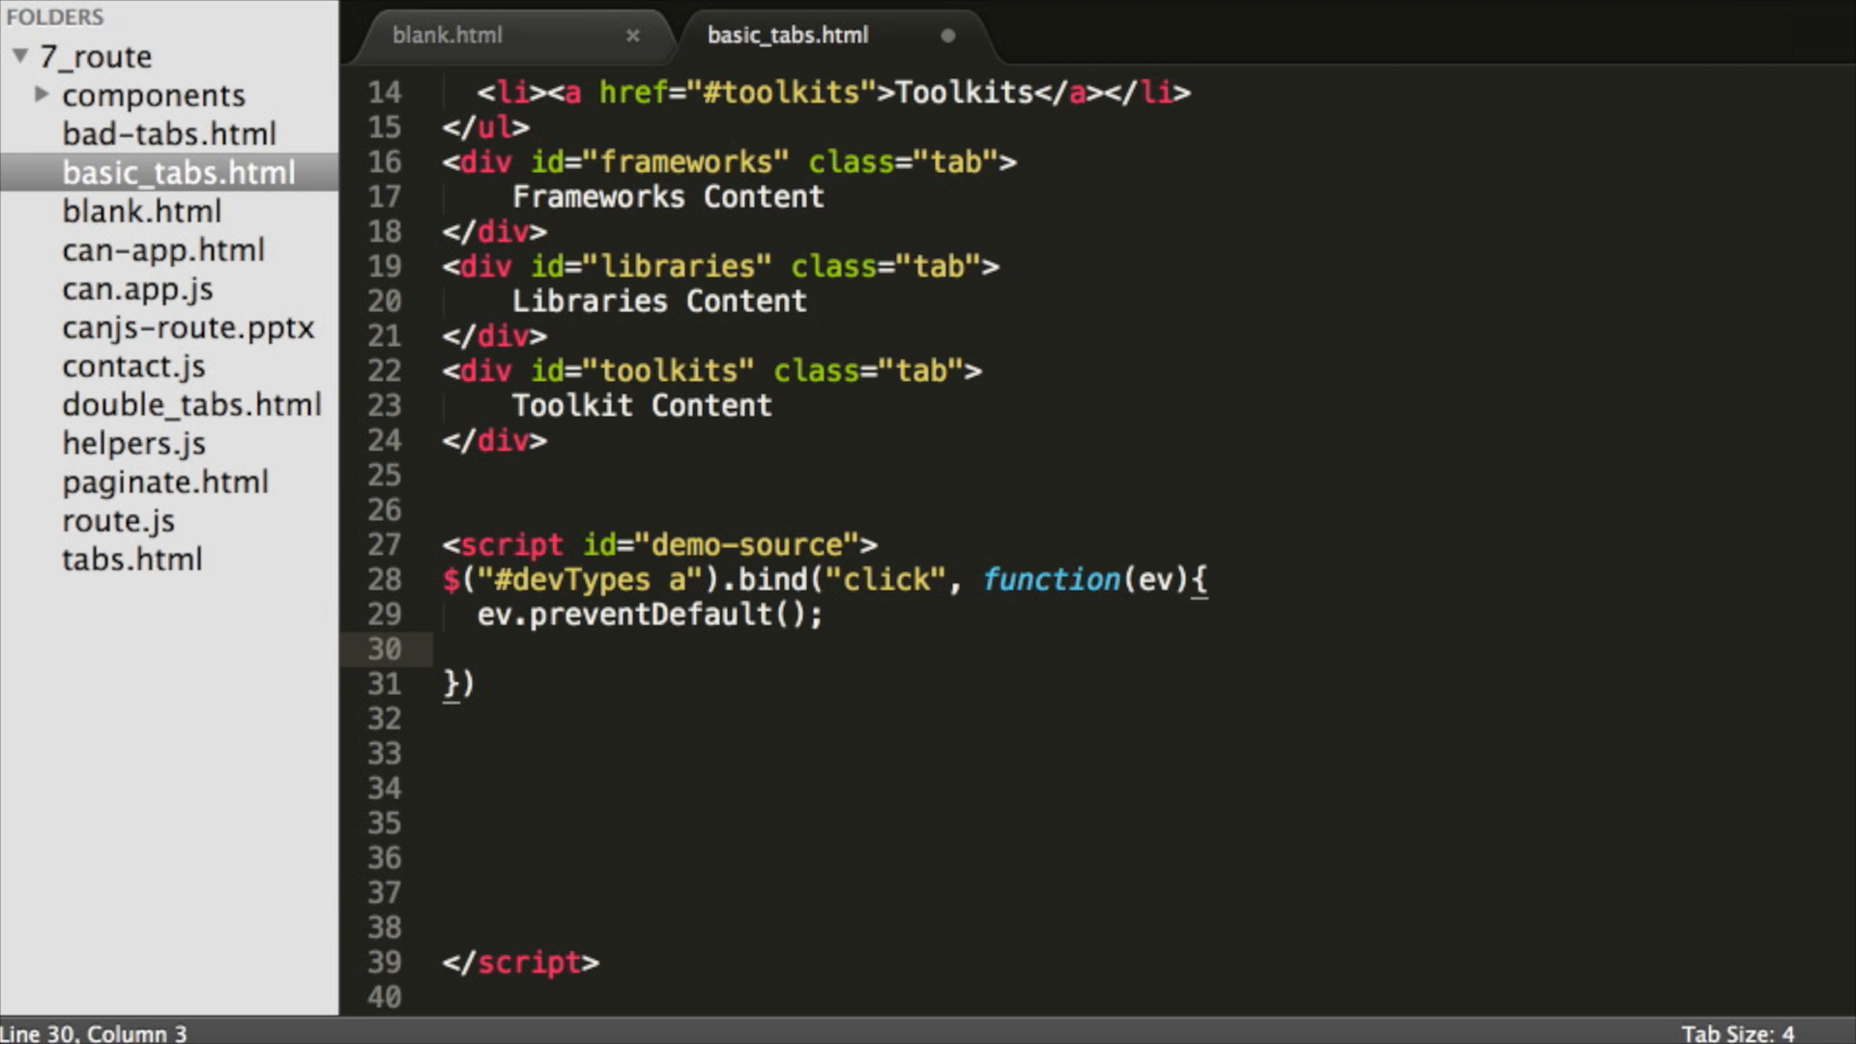
Set can.route's devType from $(this).attr("href").substr(1), then begin a can.route.bind call
type("can.route.attr(\"devType")
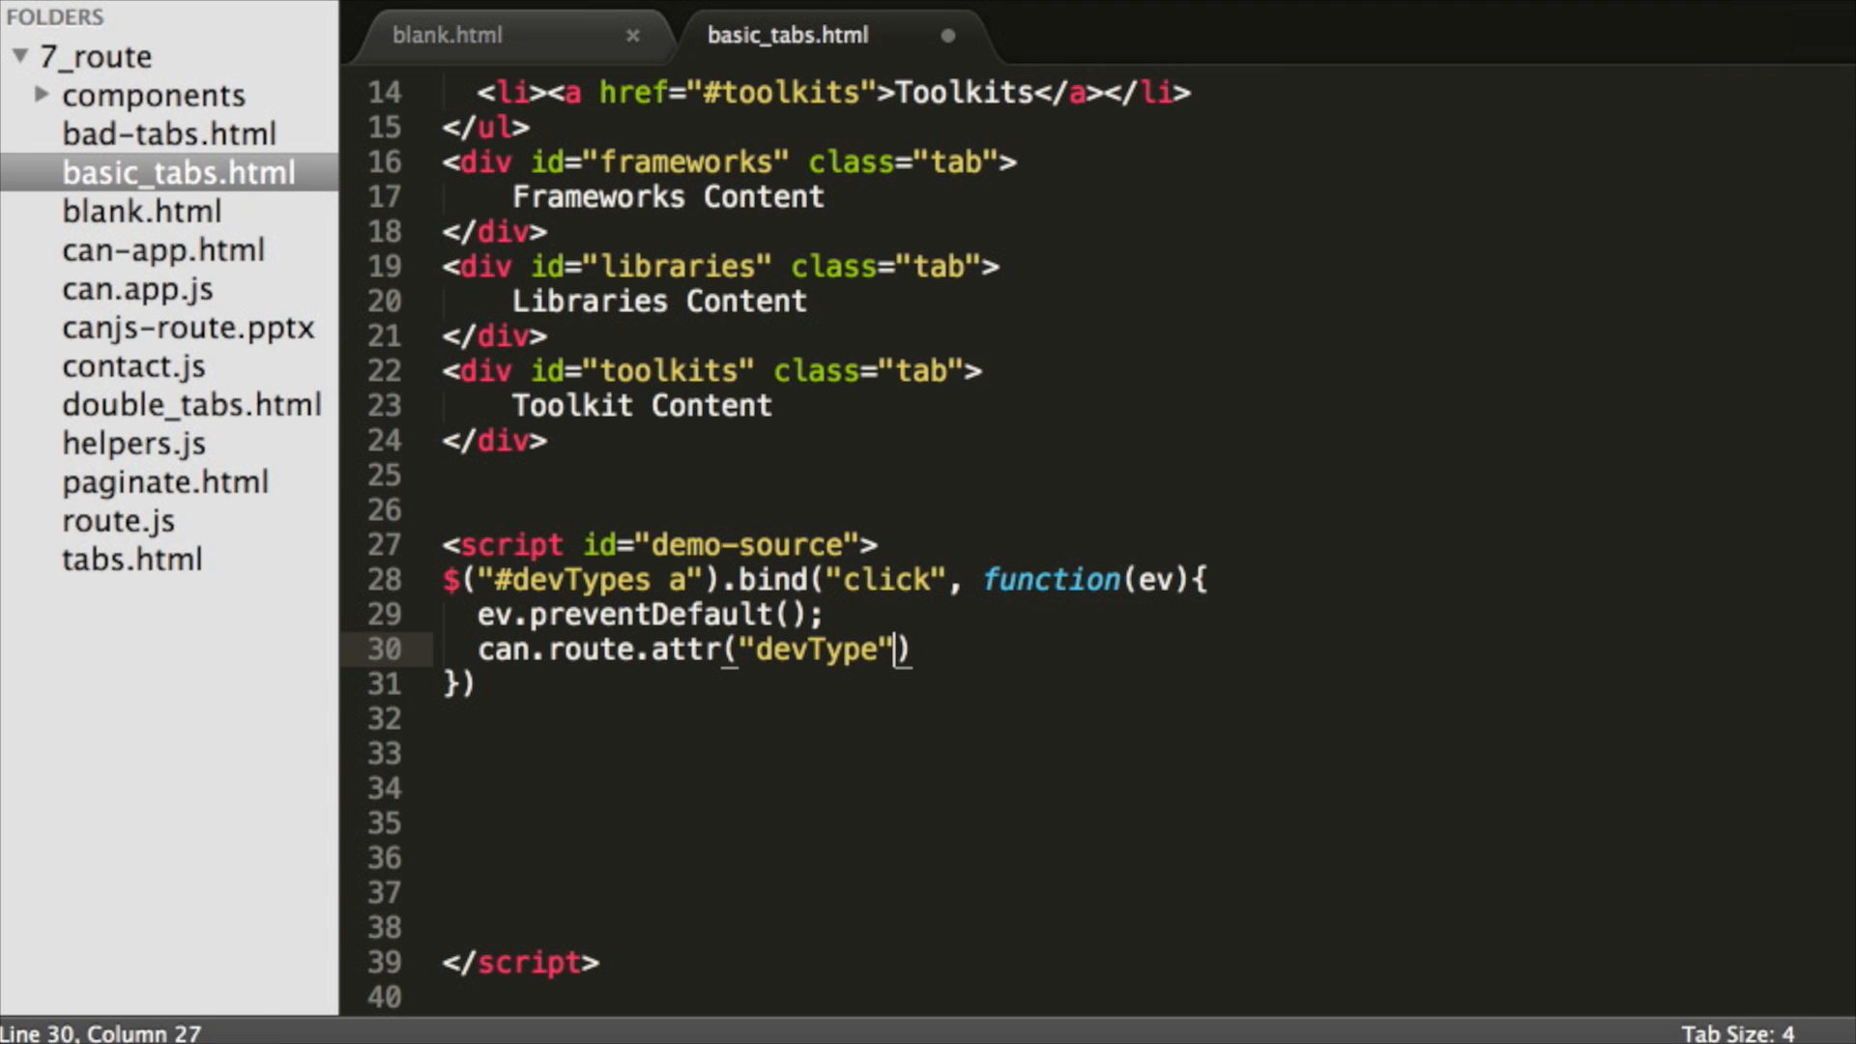
type(",")
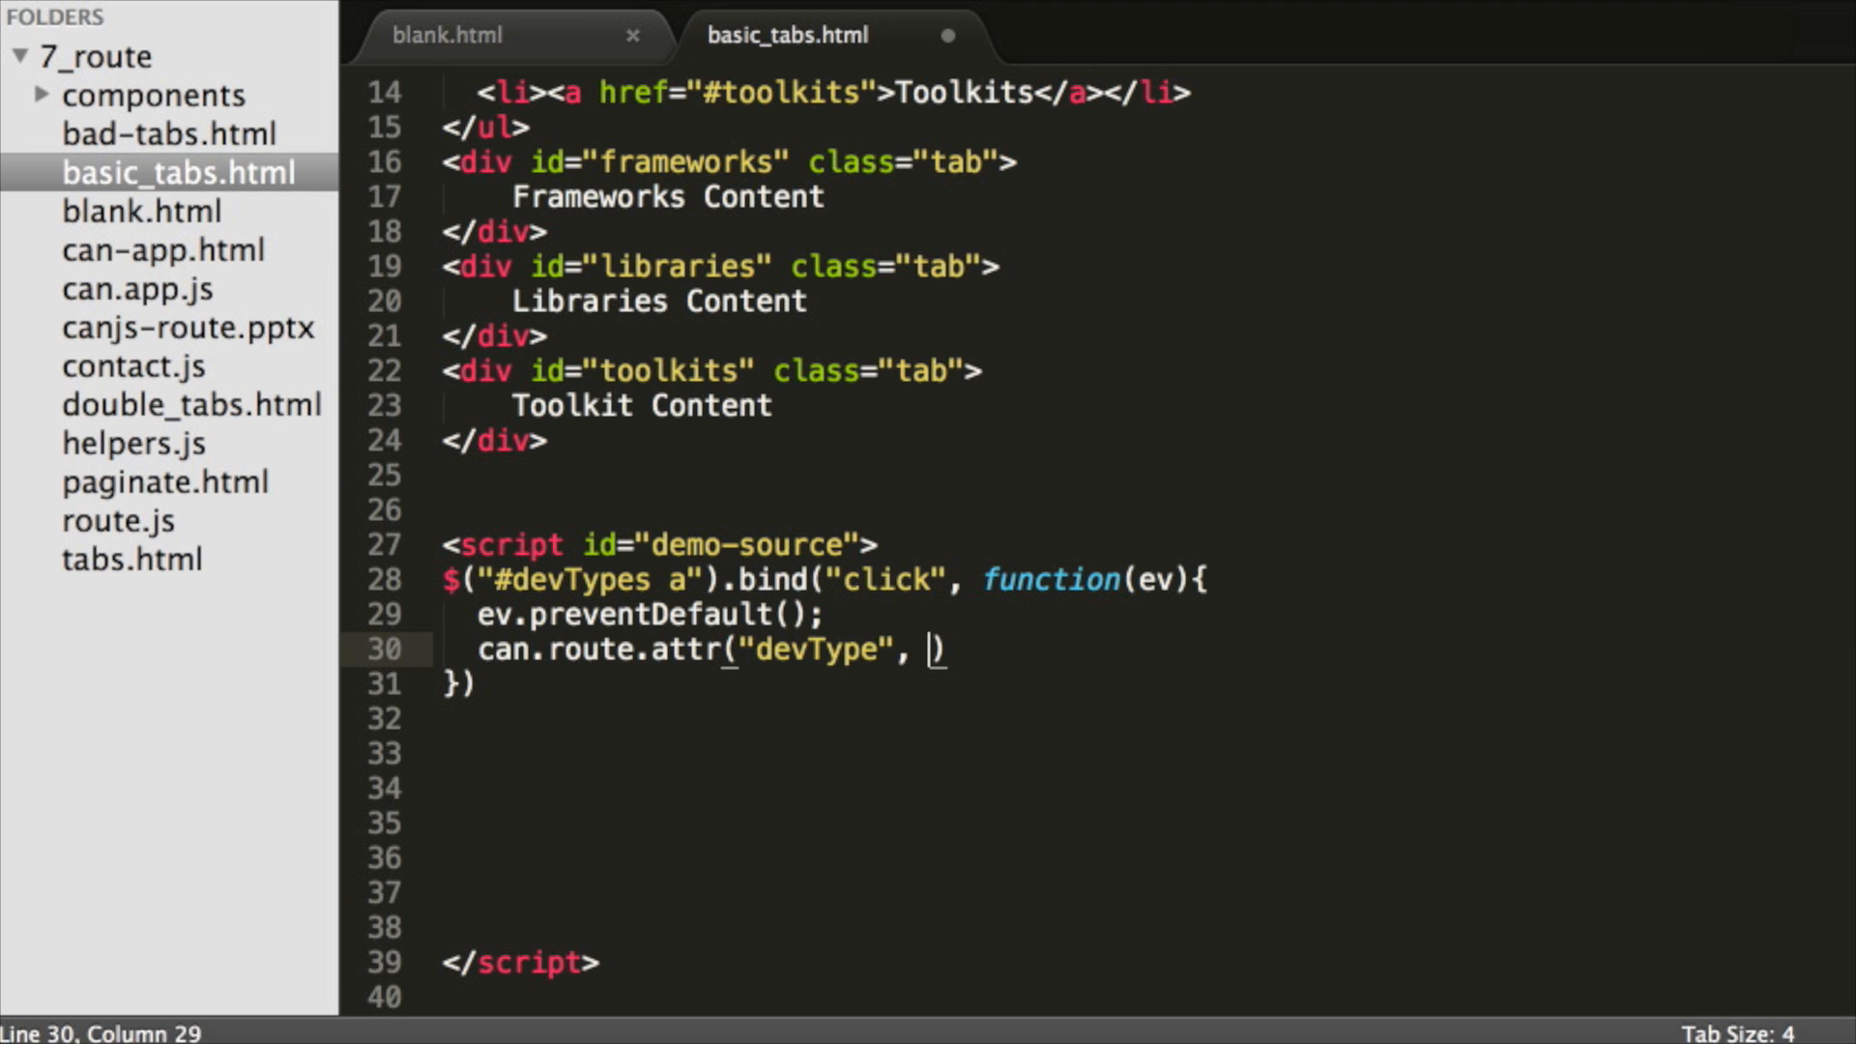
type("$(this)")
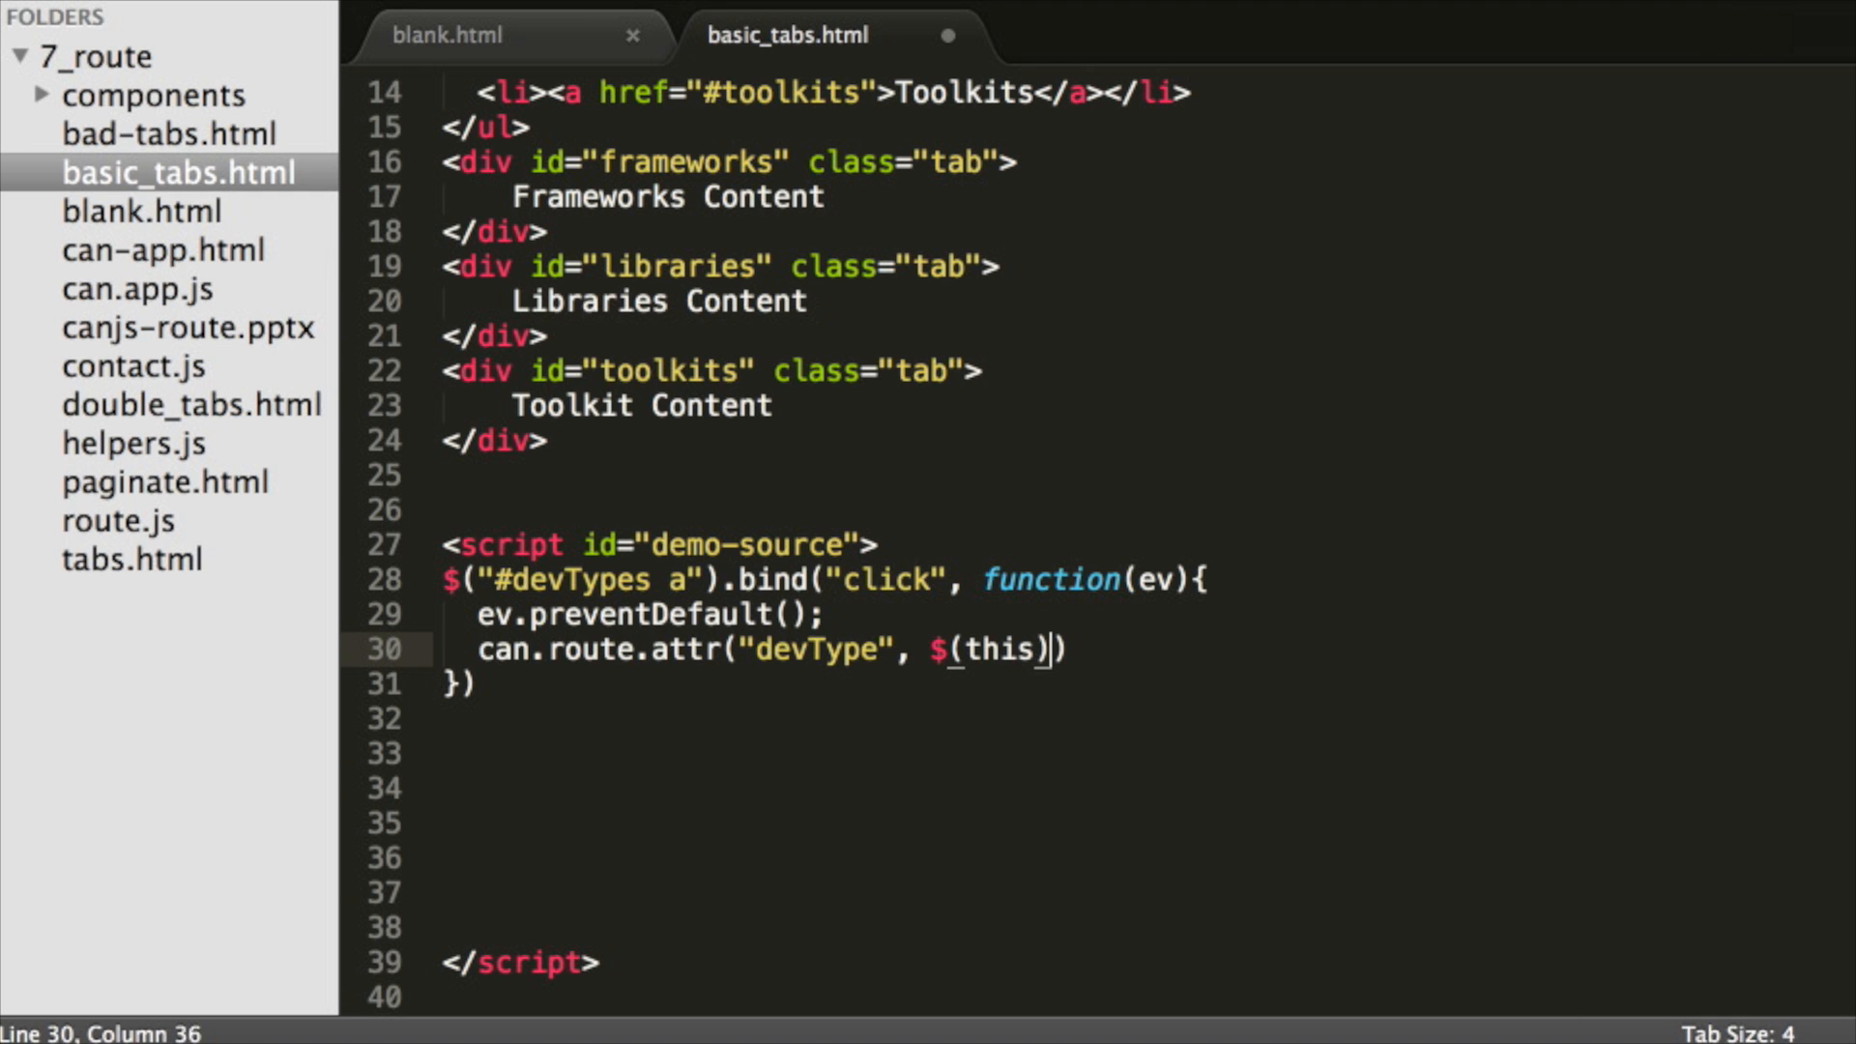
type(".attr(\"href\").substr(1))")
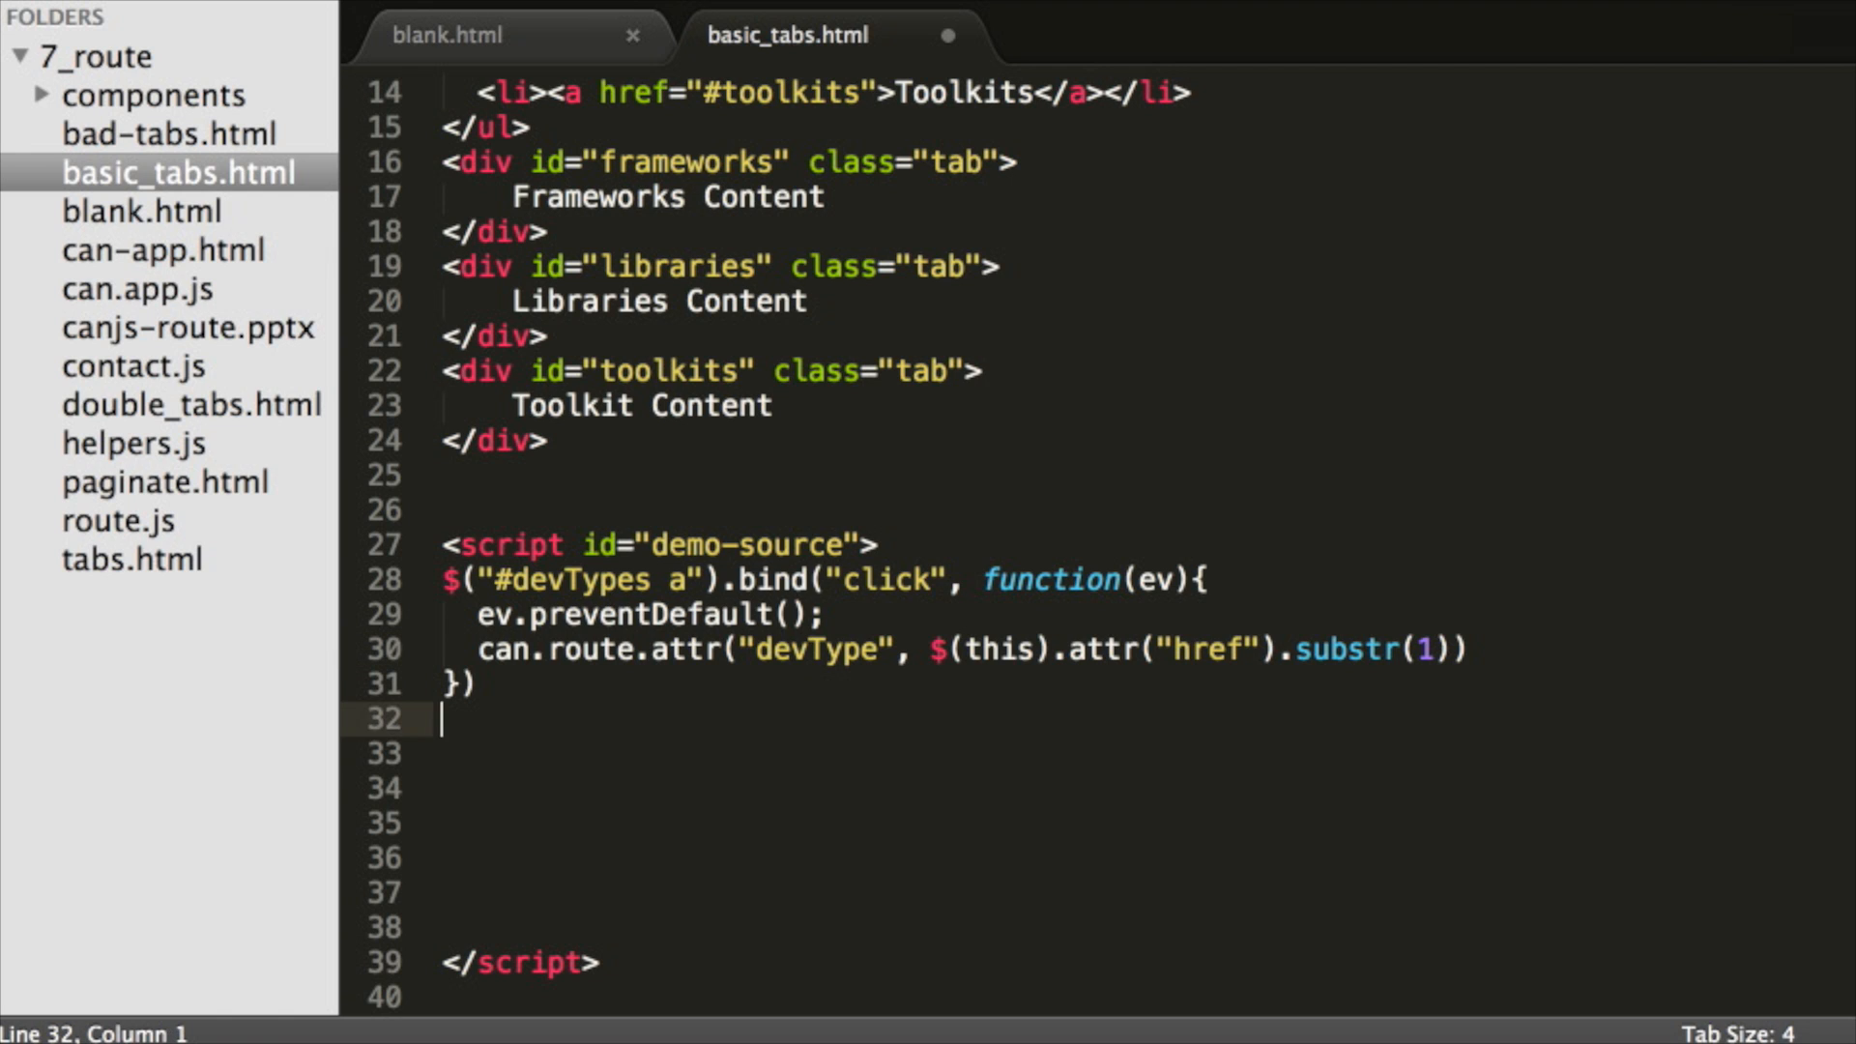
type("can.route.bind(\"devType\", function")
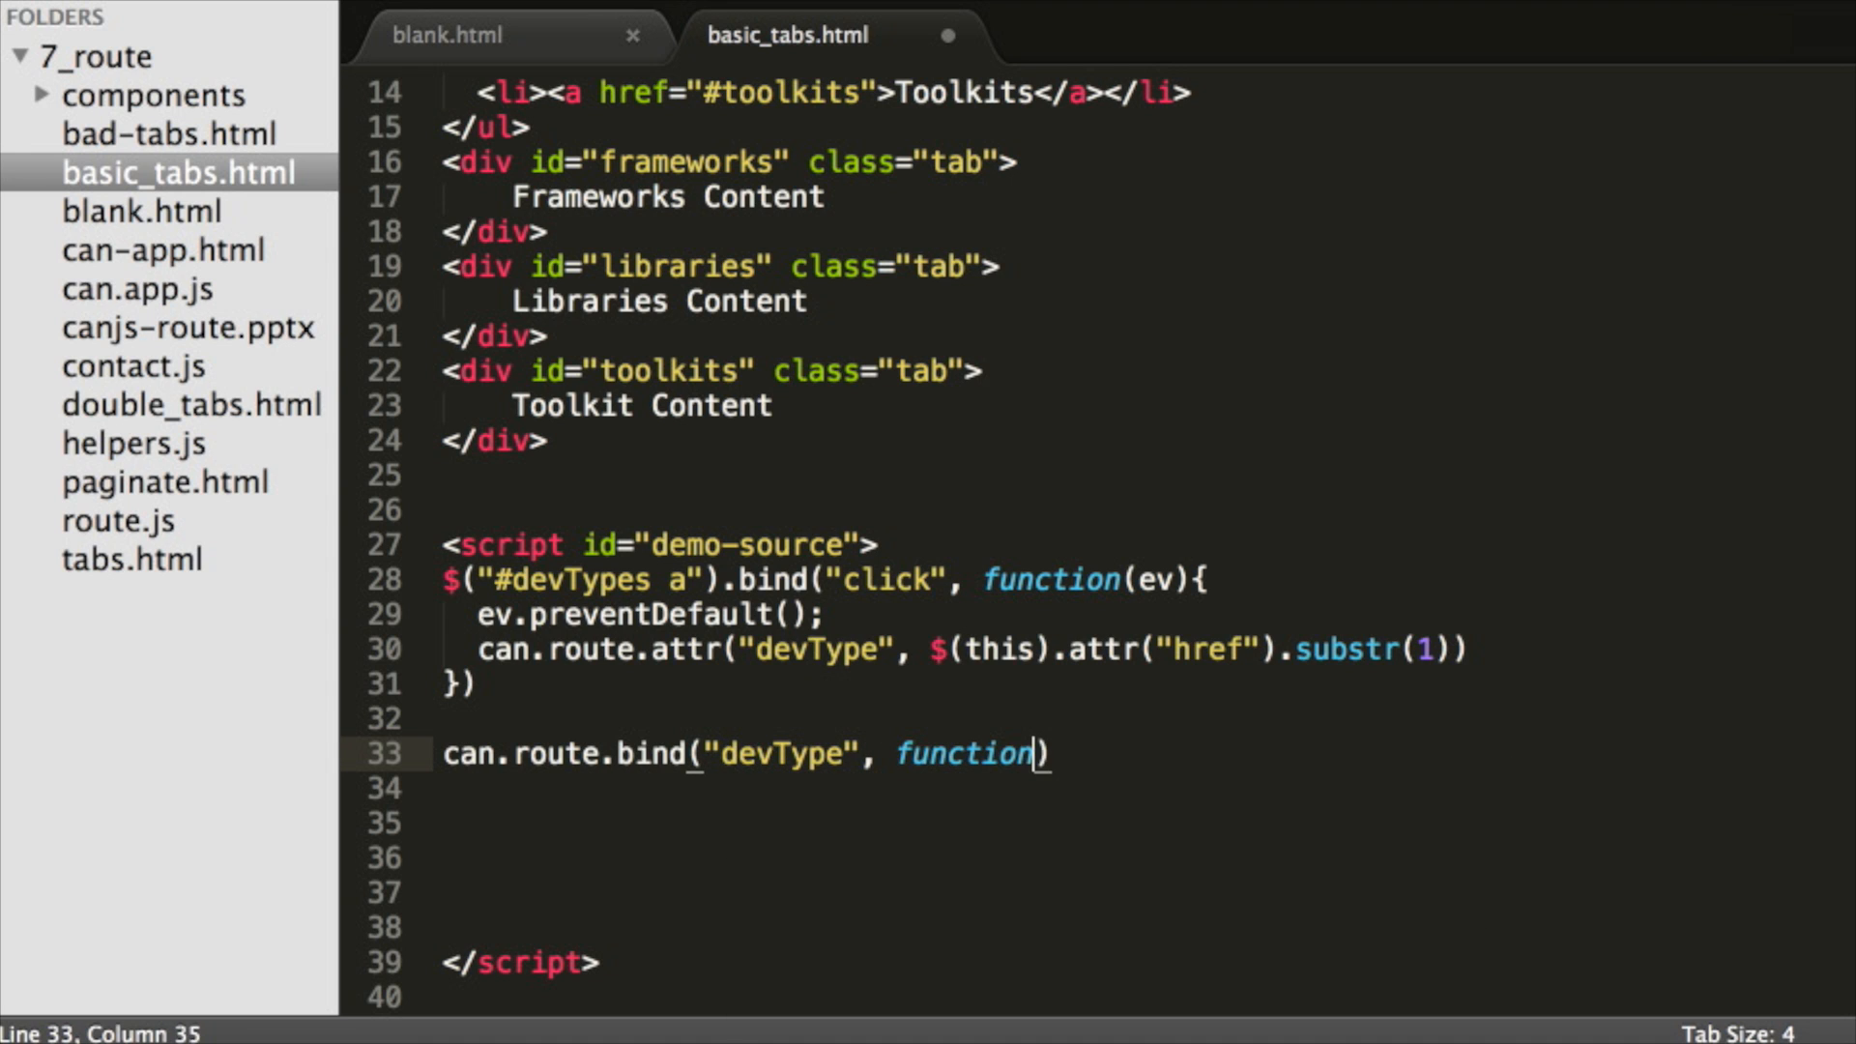
In the devType listener, loop over #devTypes links and derive tabName from each href
type("ev, newValue){})")
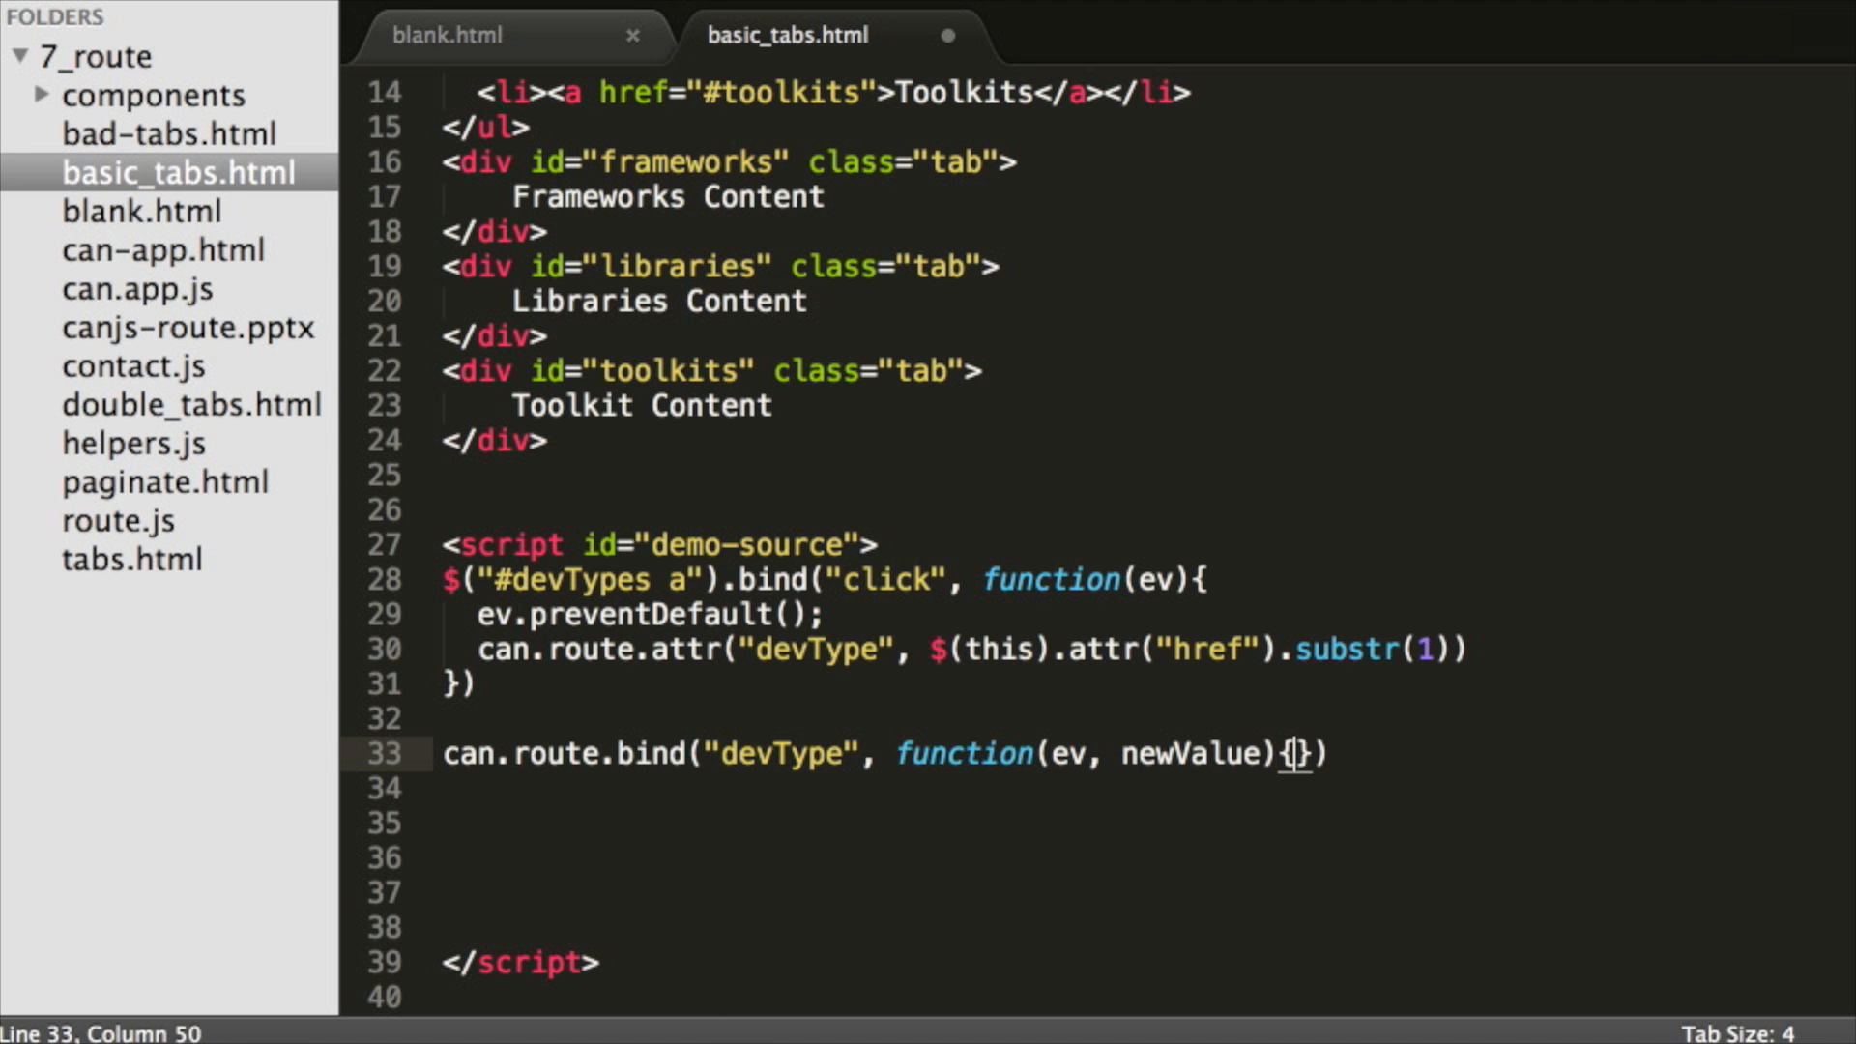
type("$()")
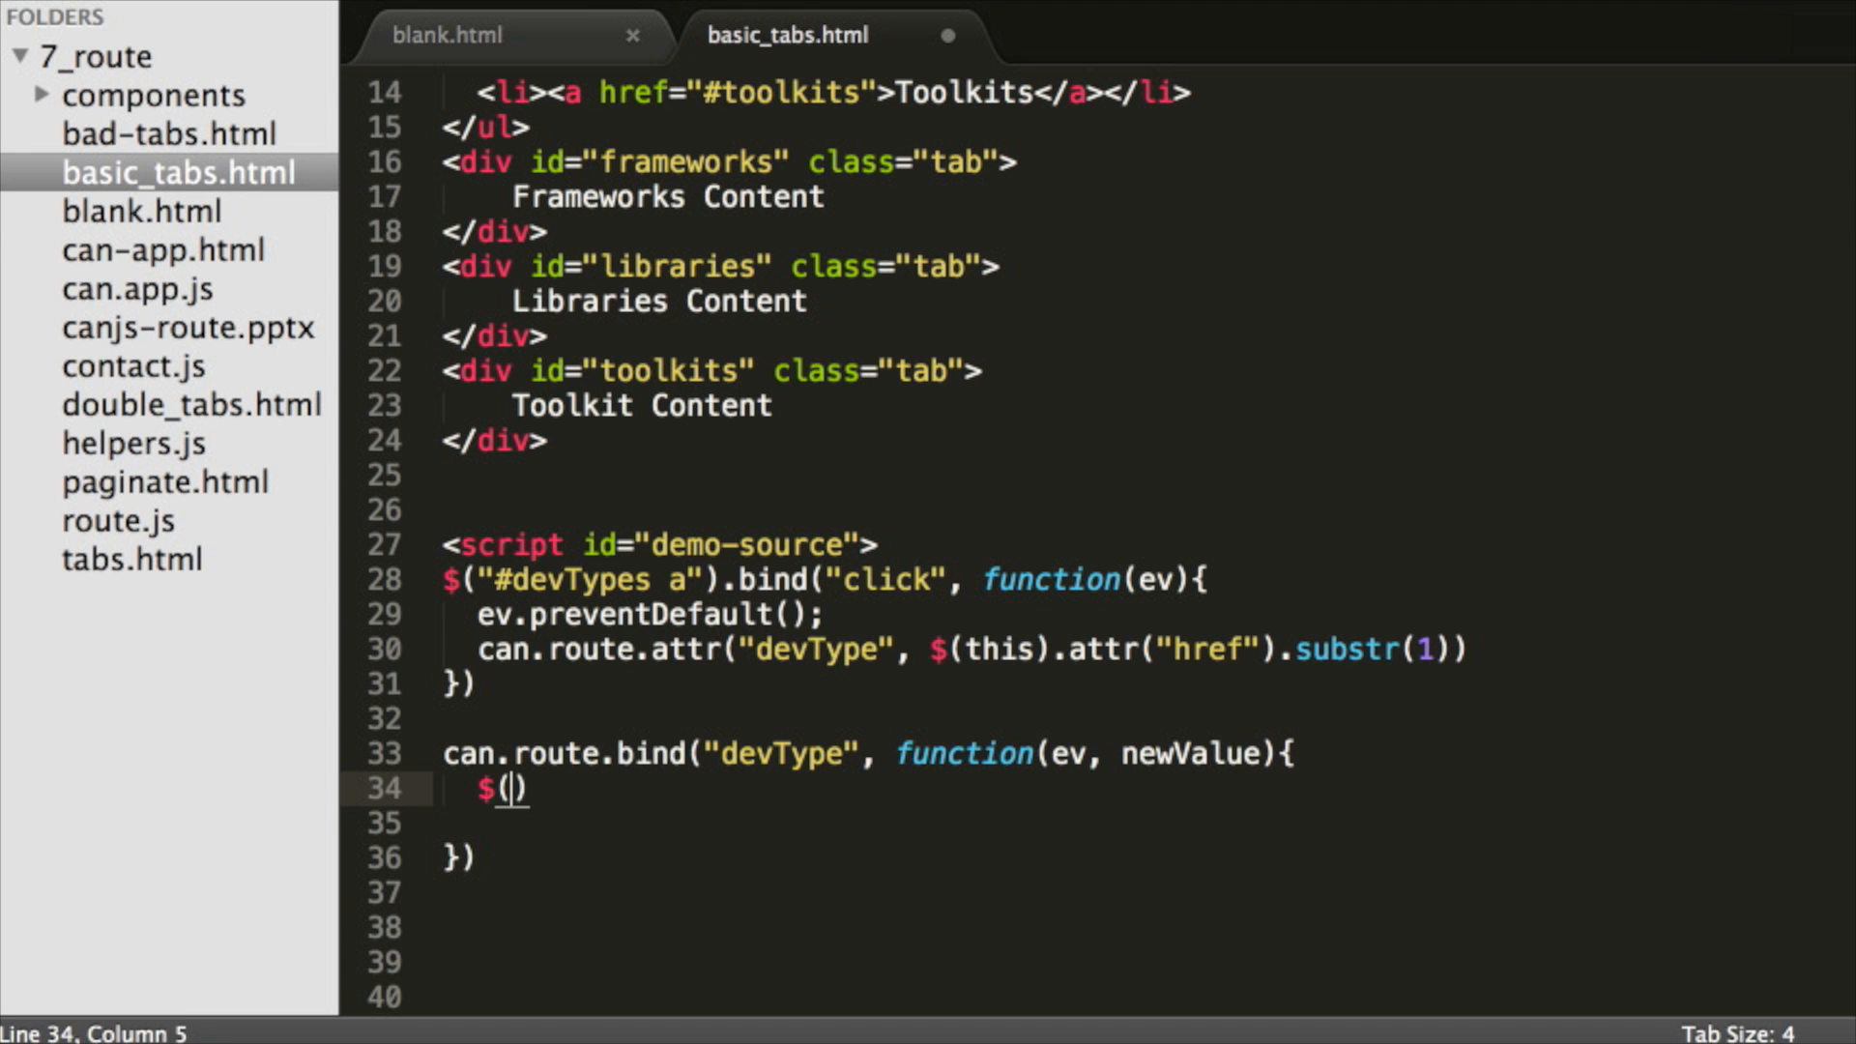
type("\"#devTypes a\").each(function(){")
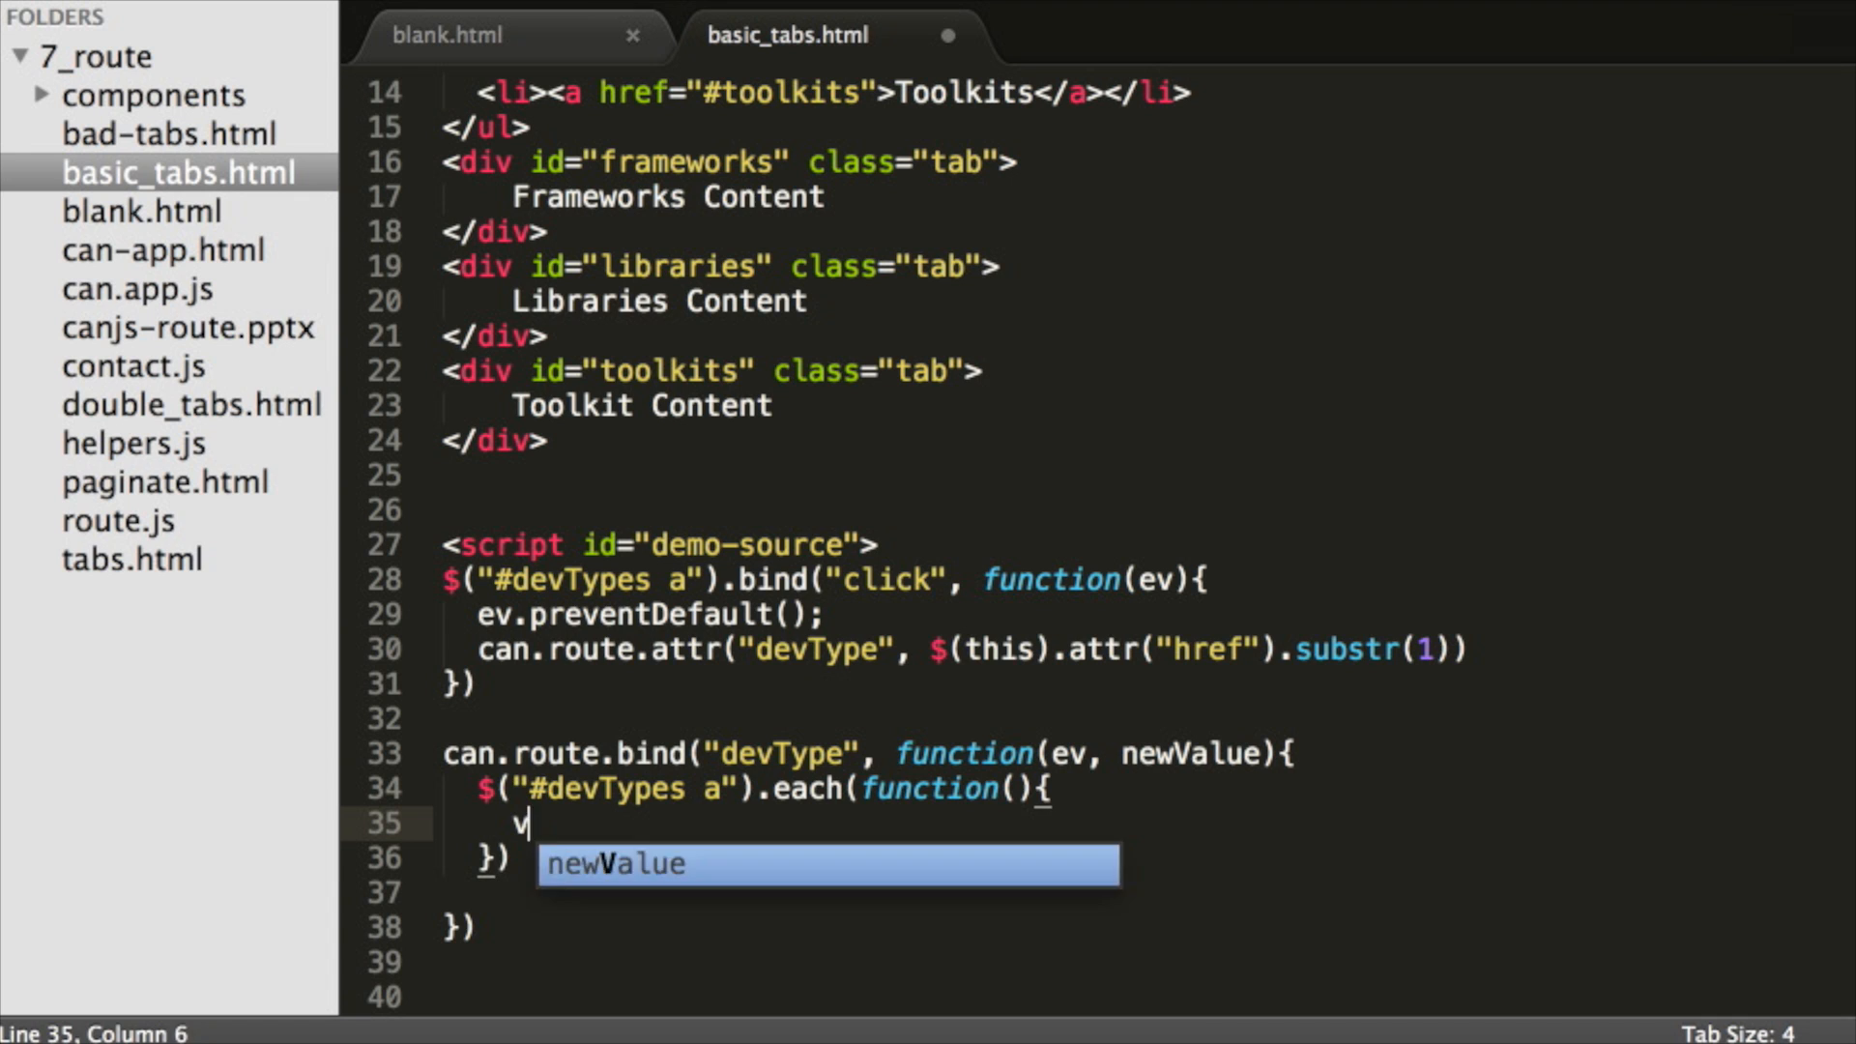
type("ar tabName = $(this).")
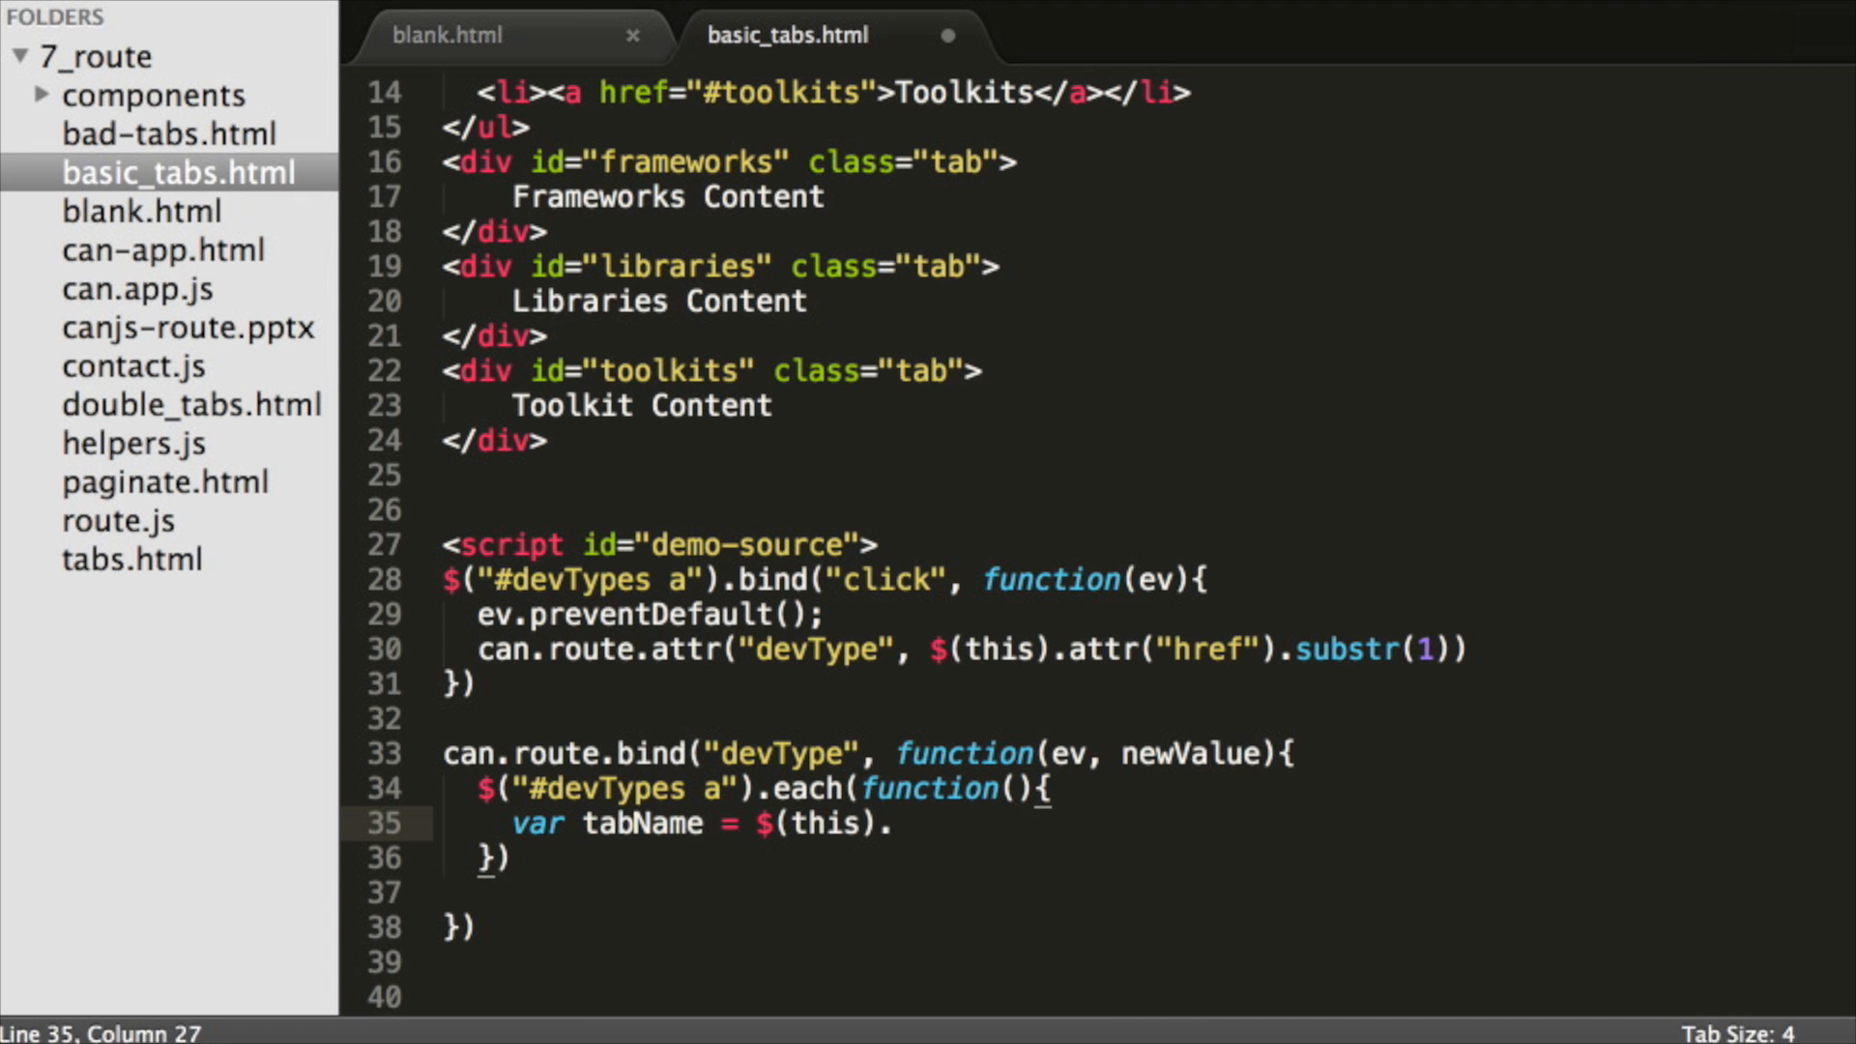
type(".attr(\"href\").substr(1);")
type("if(tabName === newValue) {")
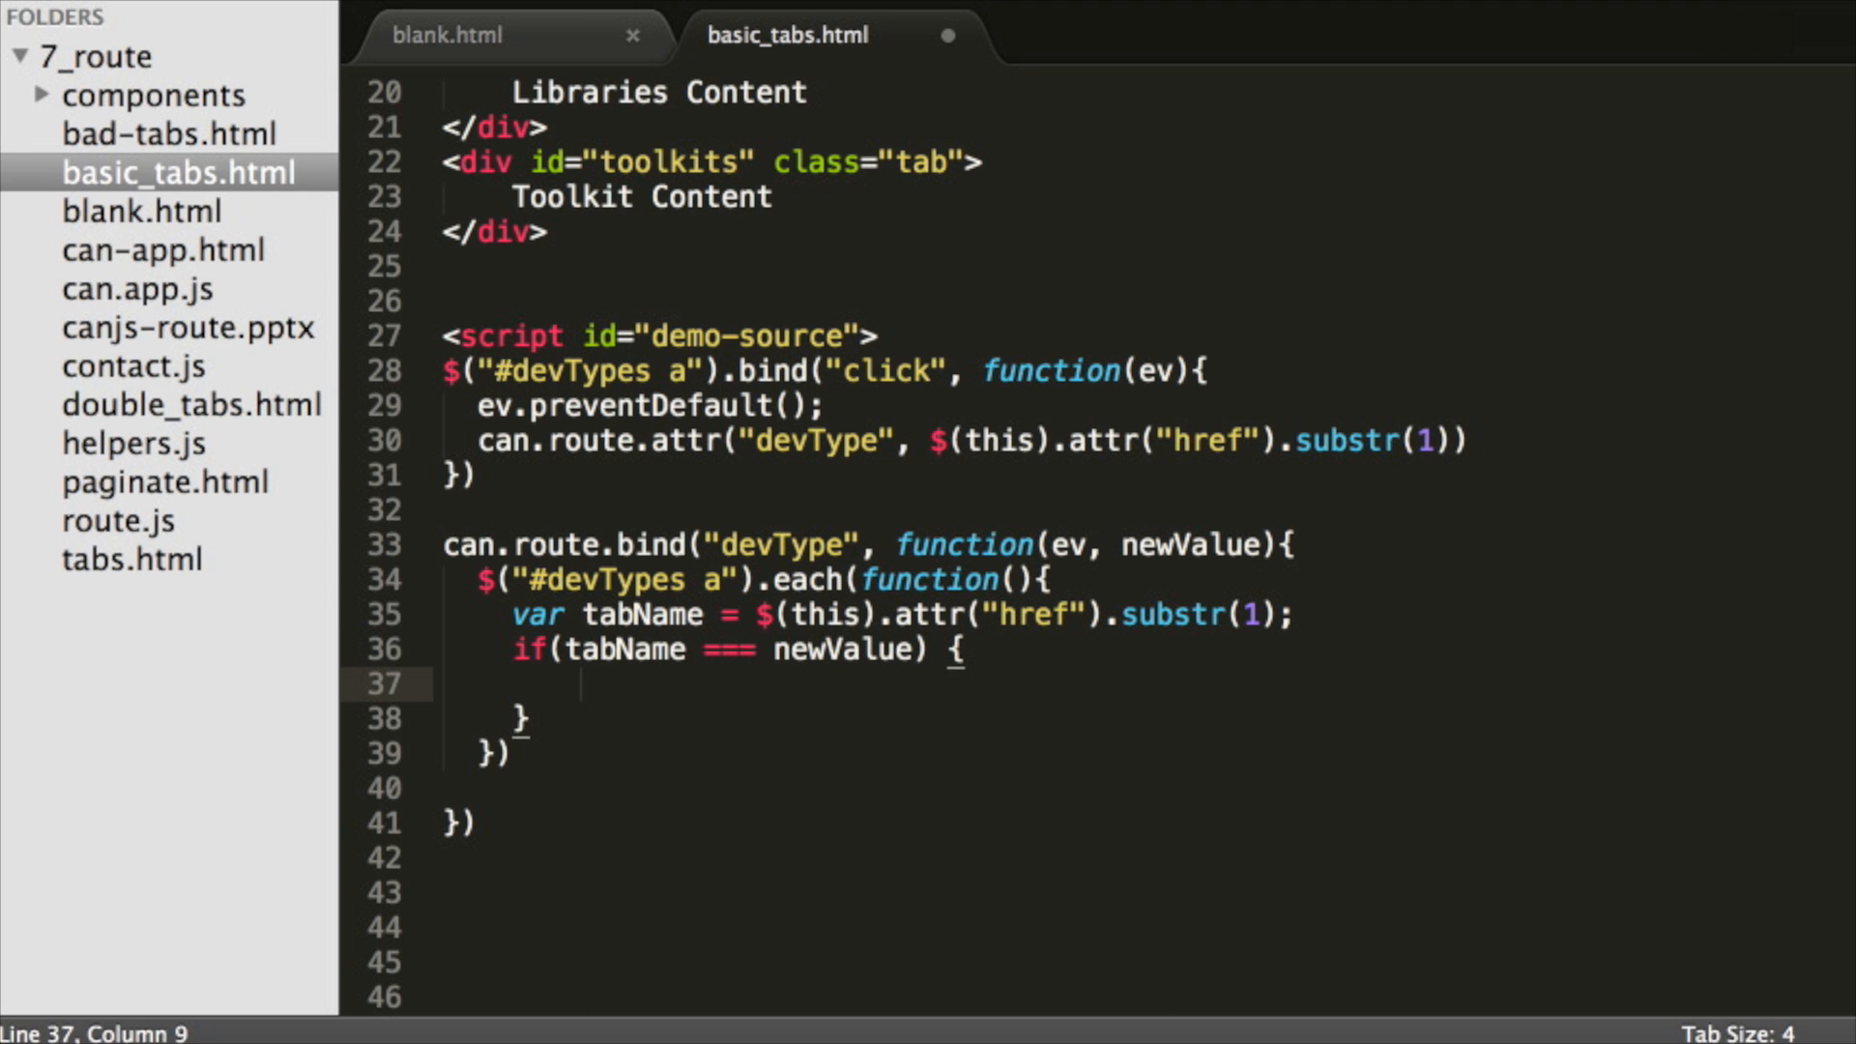
When tabName matches, fade the tab in slowly and add the active class to its parent
type("$(\"#\"+ta)")
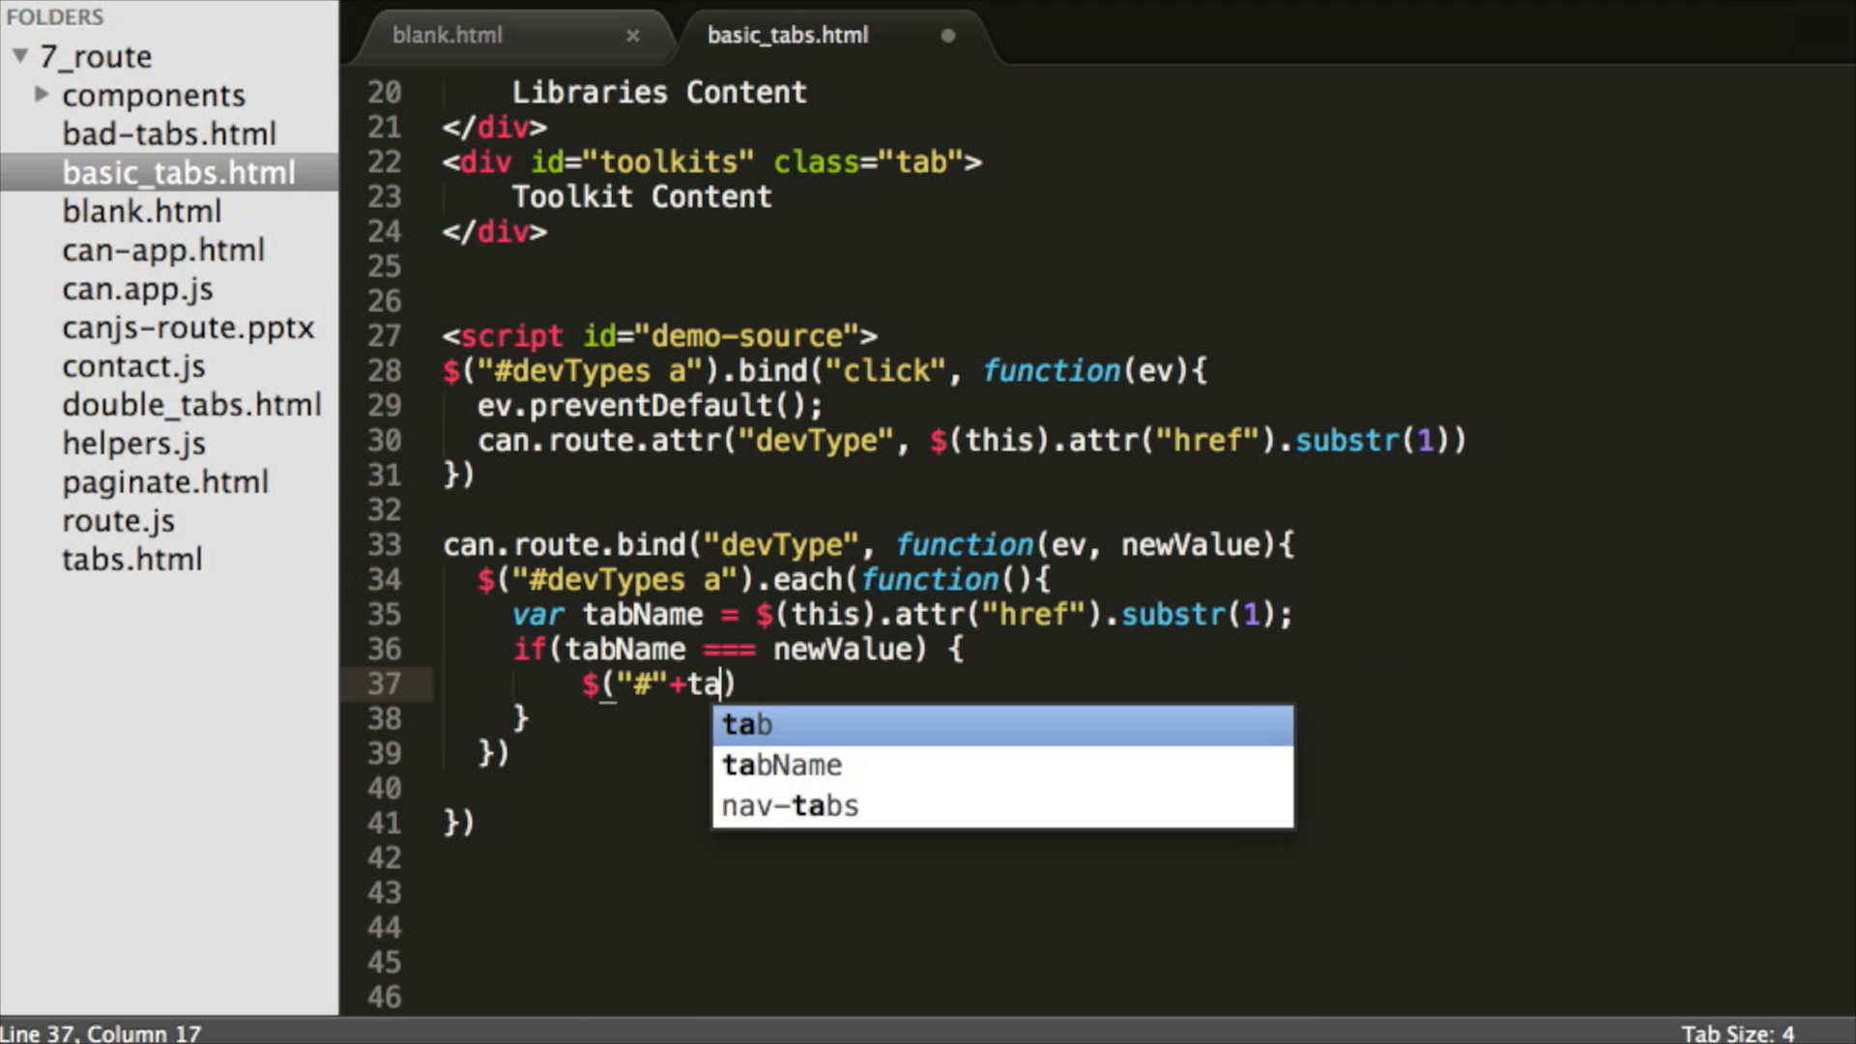
type("bName).fadeIn")
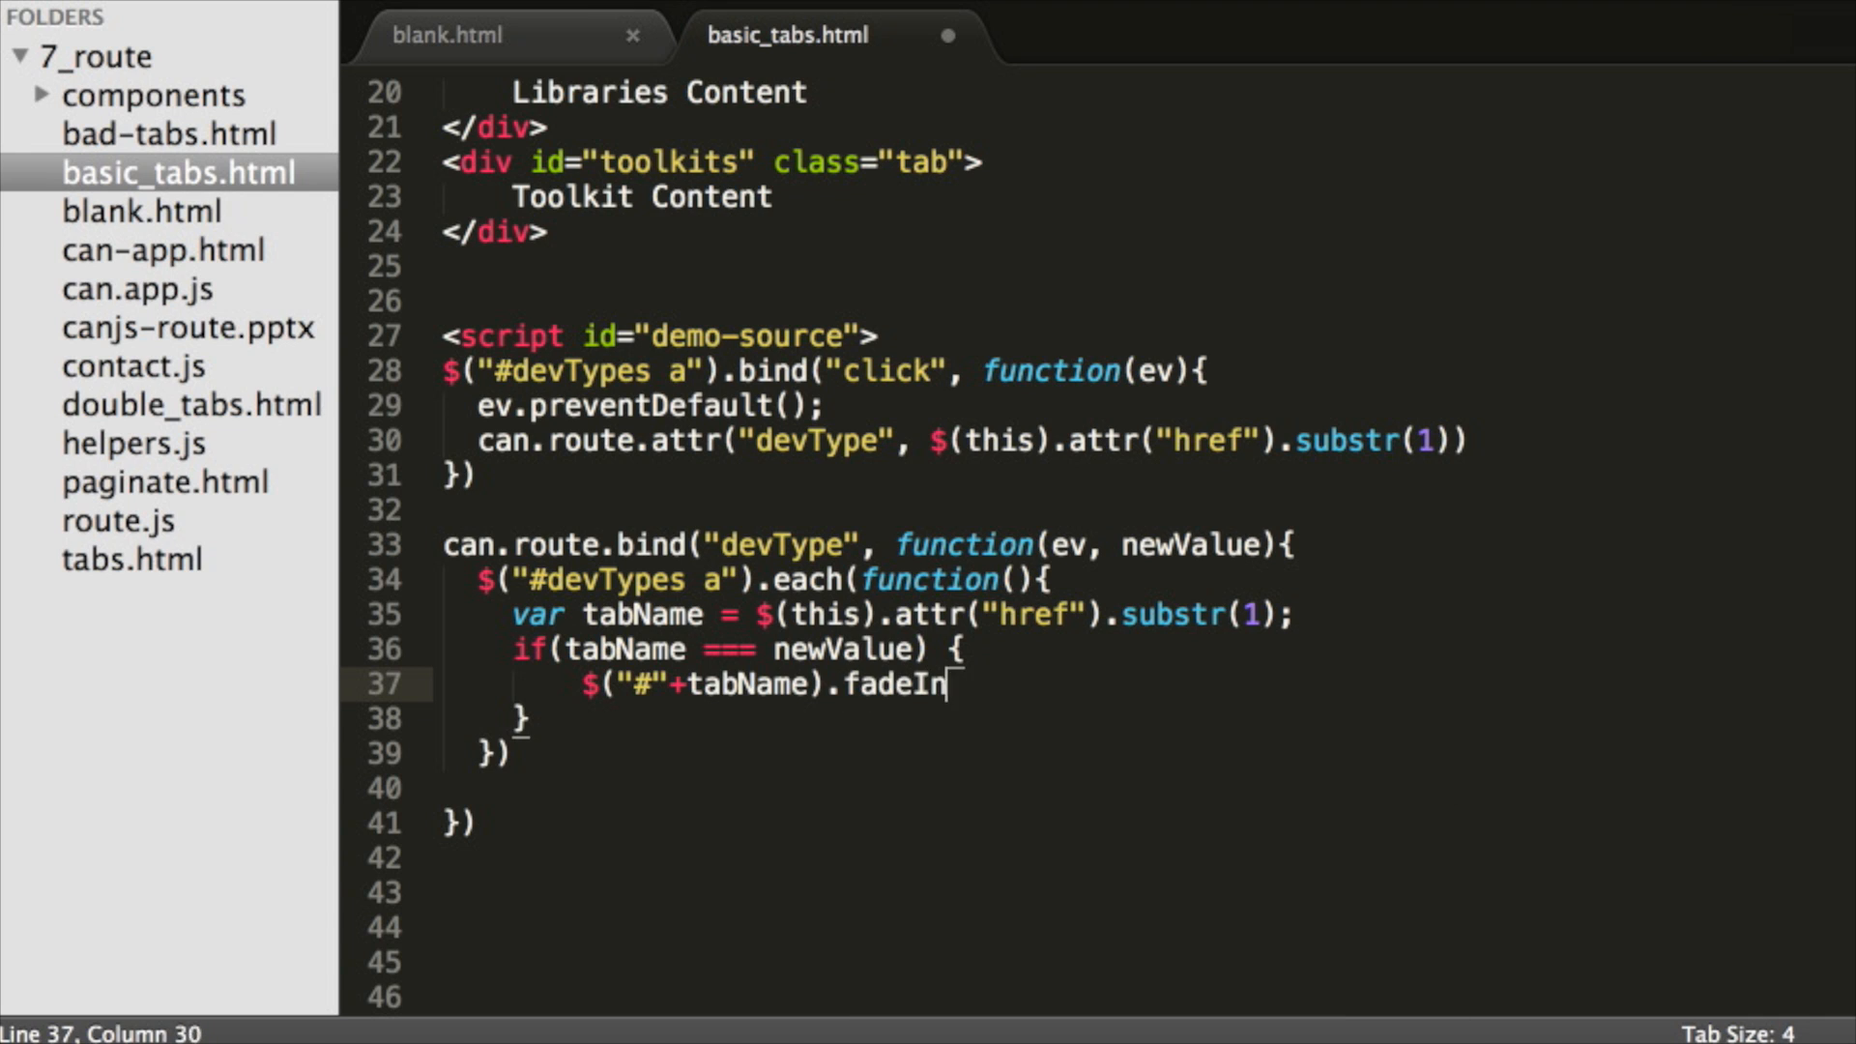
type("(\"slow\");")
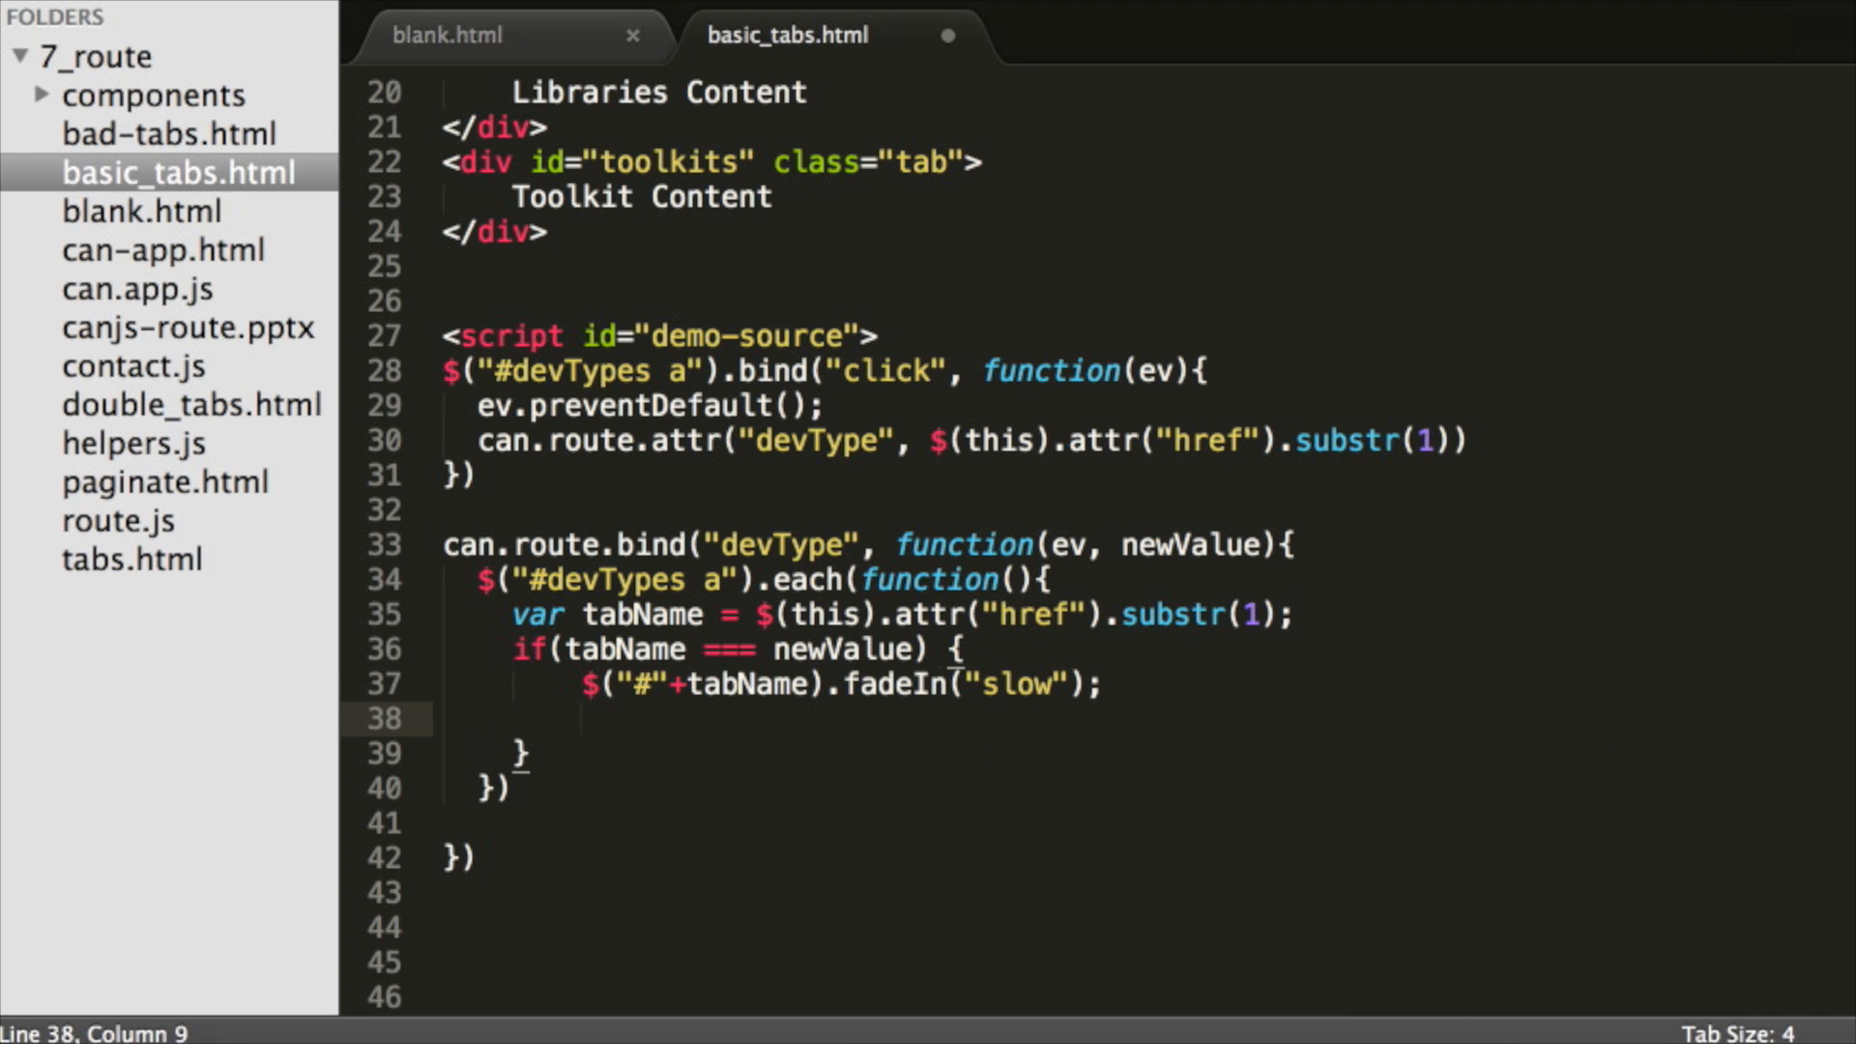
type("$(this).parent().addClass(\"active\")")
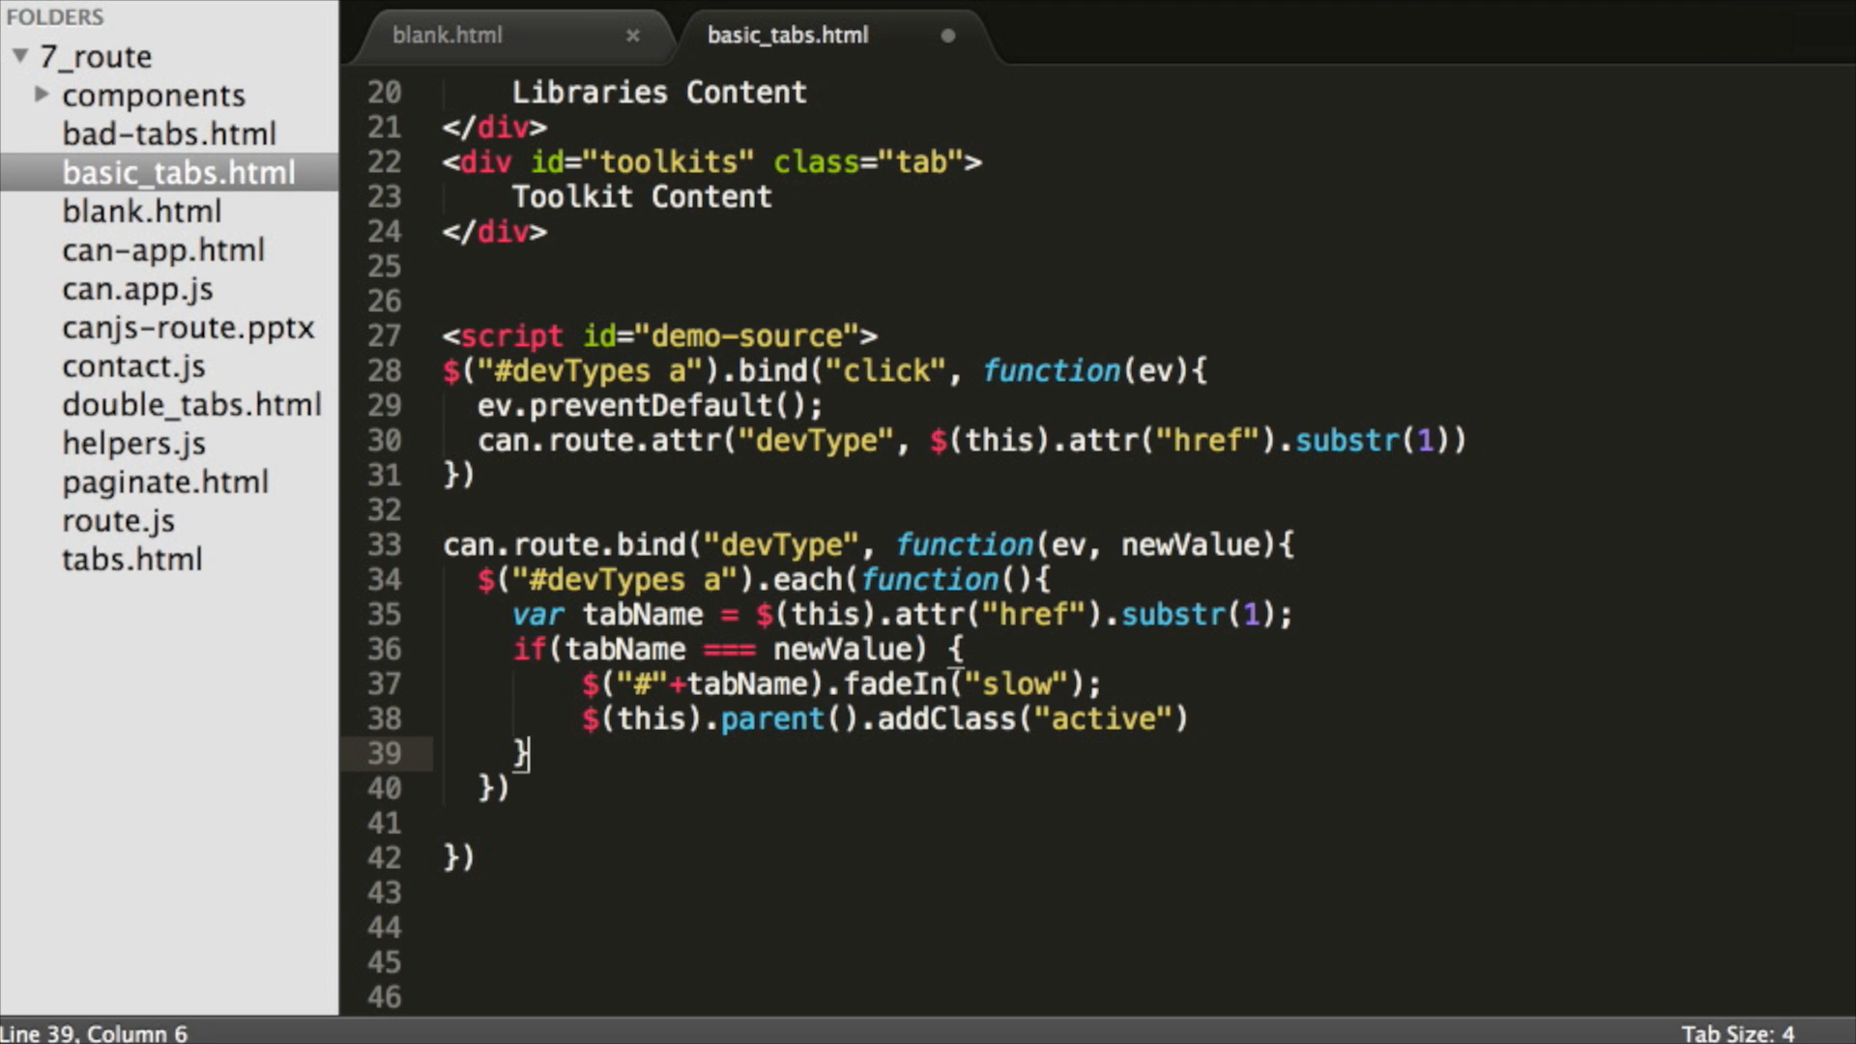
Otherwise hide the tab and remove the active class from its parent
type("else {")
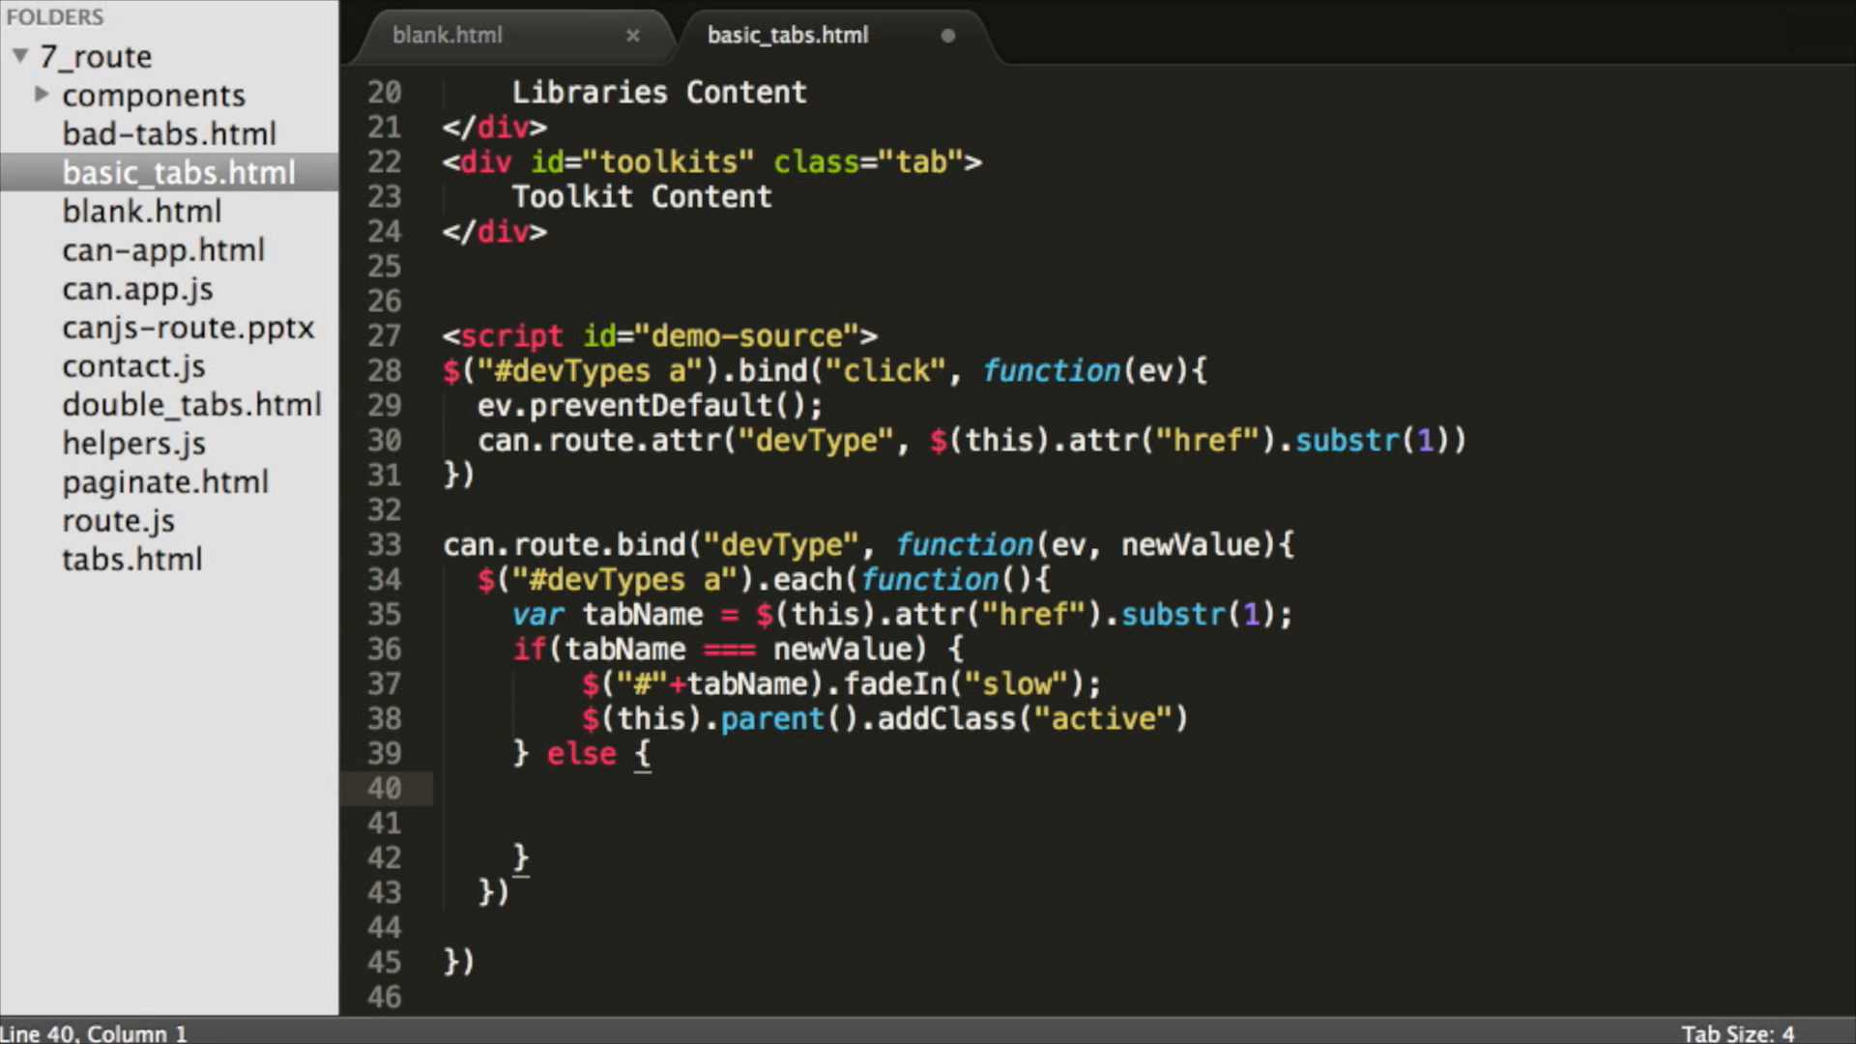
type("$(\"\")")
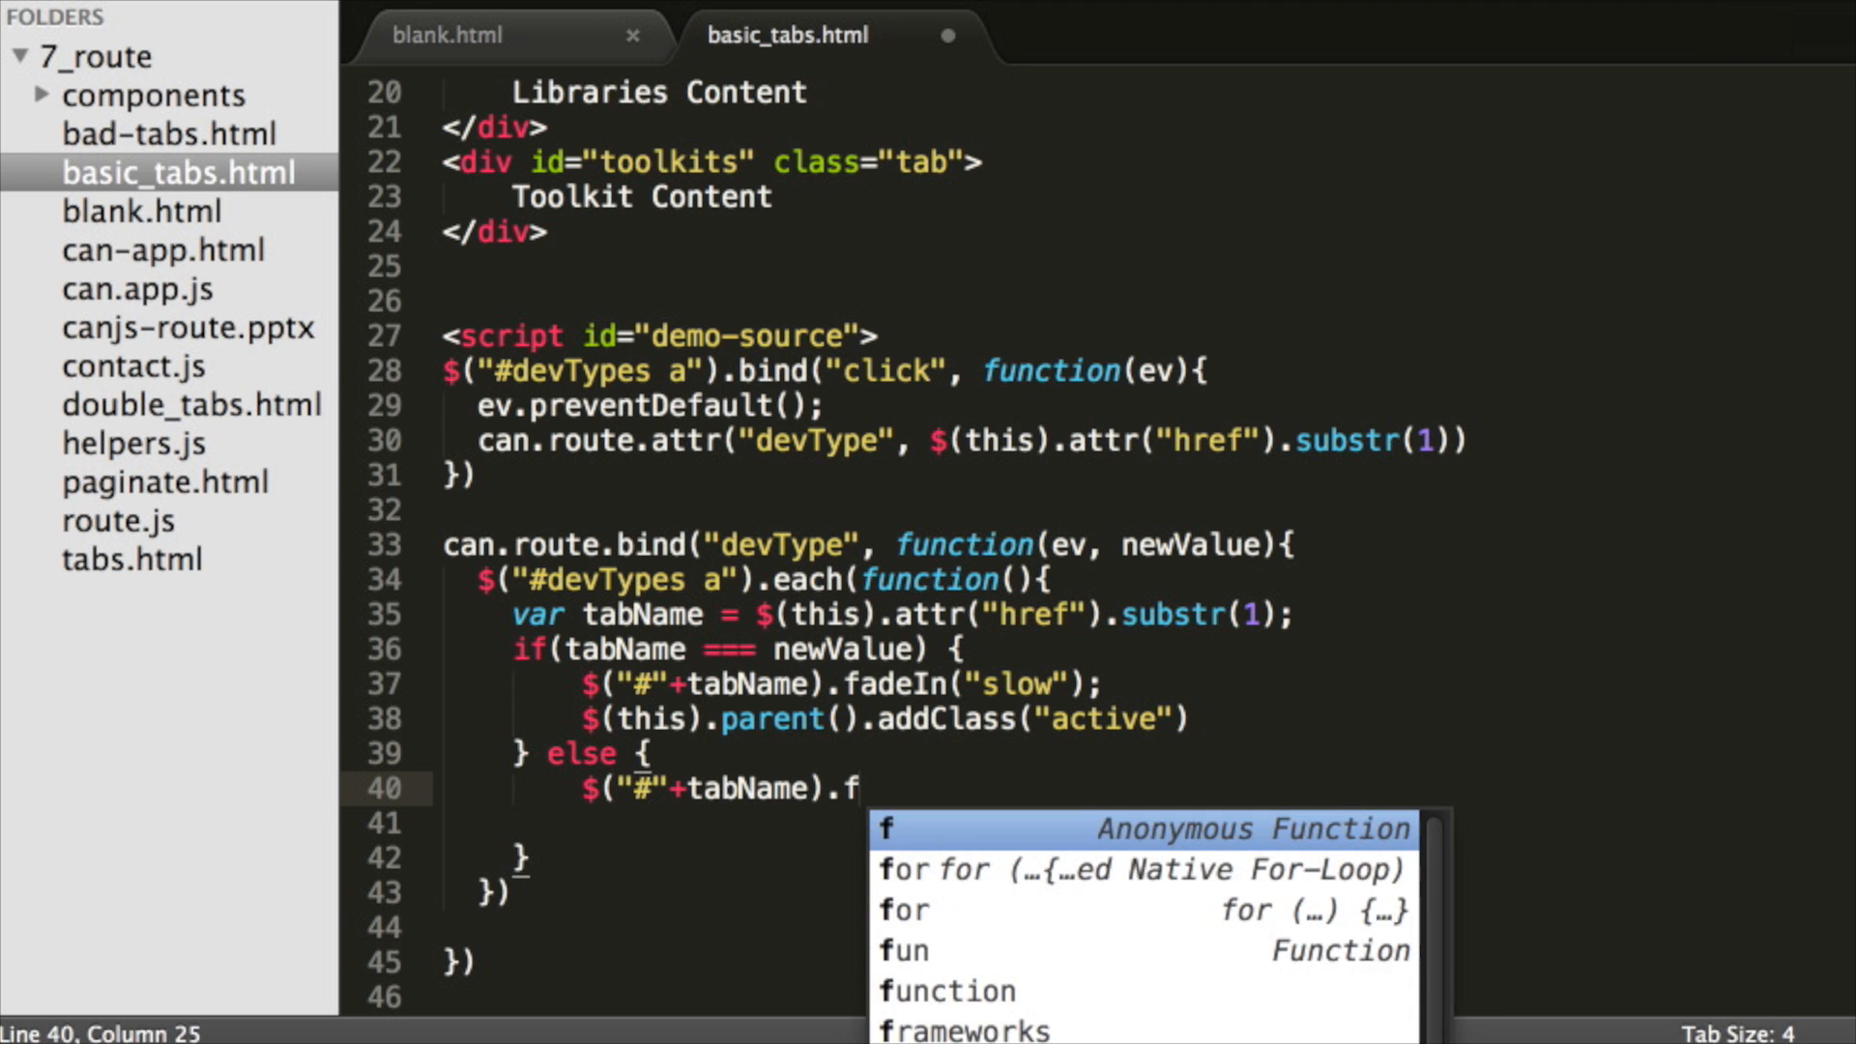
type("hide();")
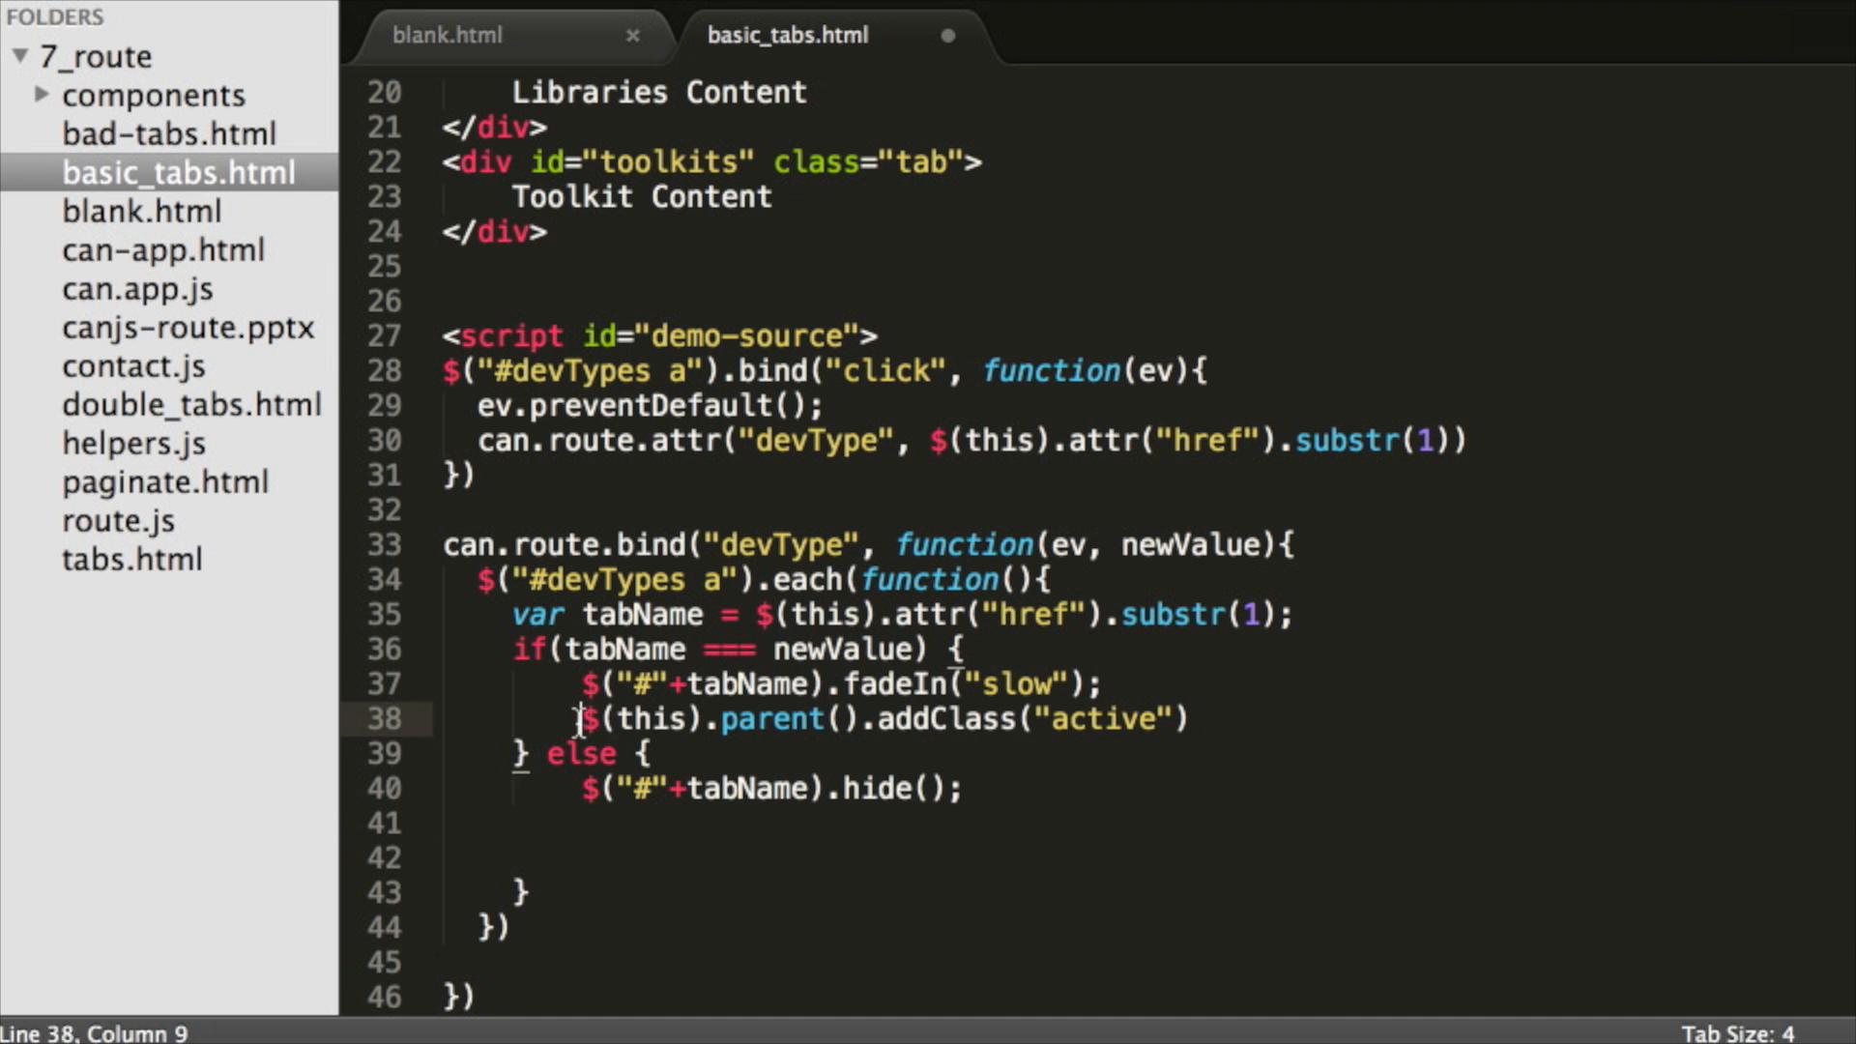
type("$(this).parent().removeClass(\"active\")")
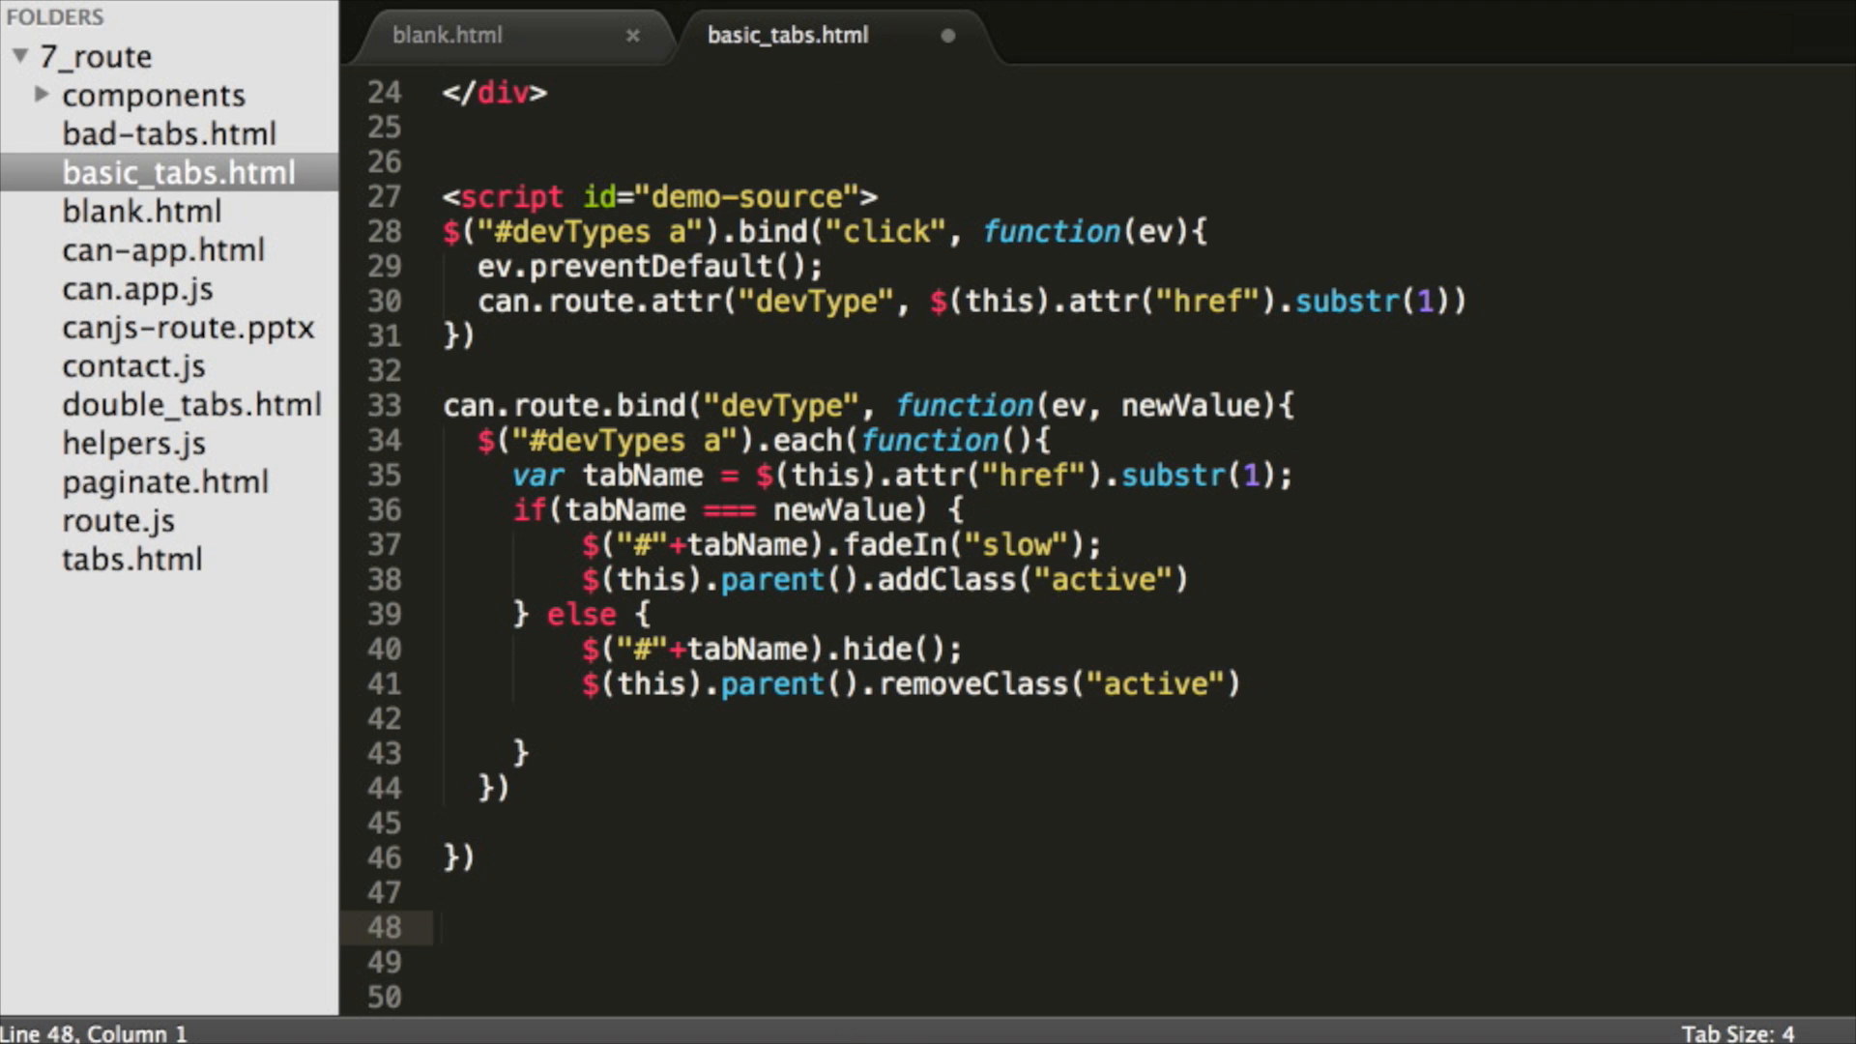
Define can.route(":devType") defaulting devType to frameworks and call can.route.ready()
type("can.route(\":\")")
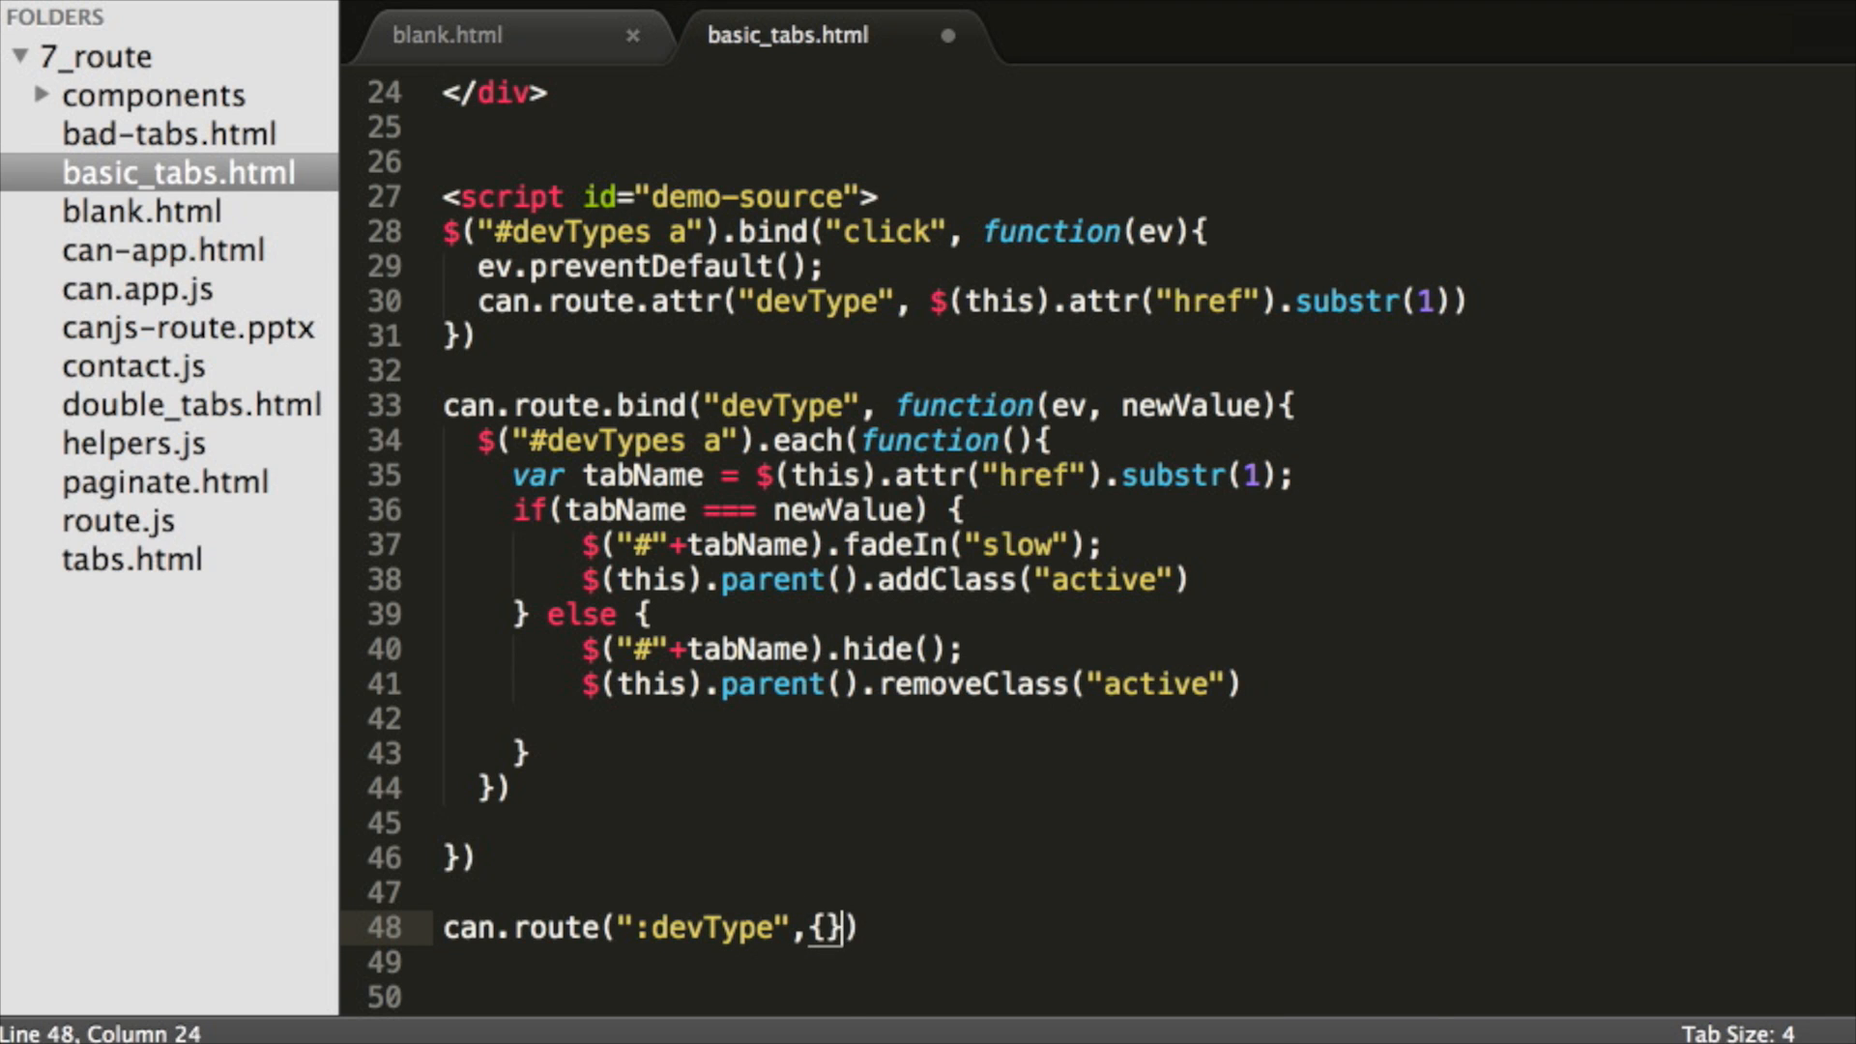
type("devType: \"frameworks")
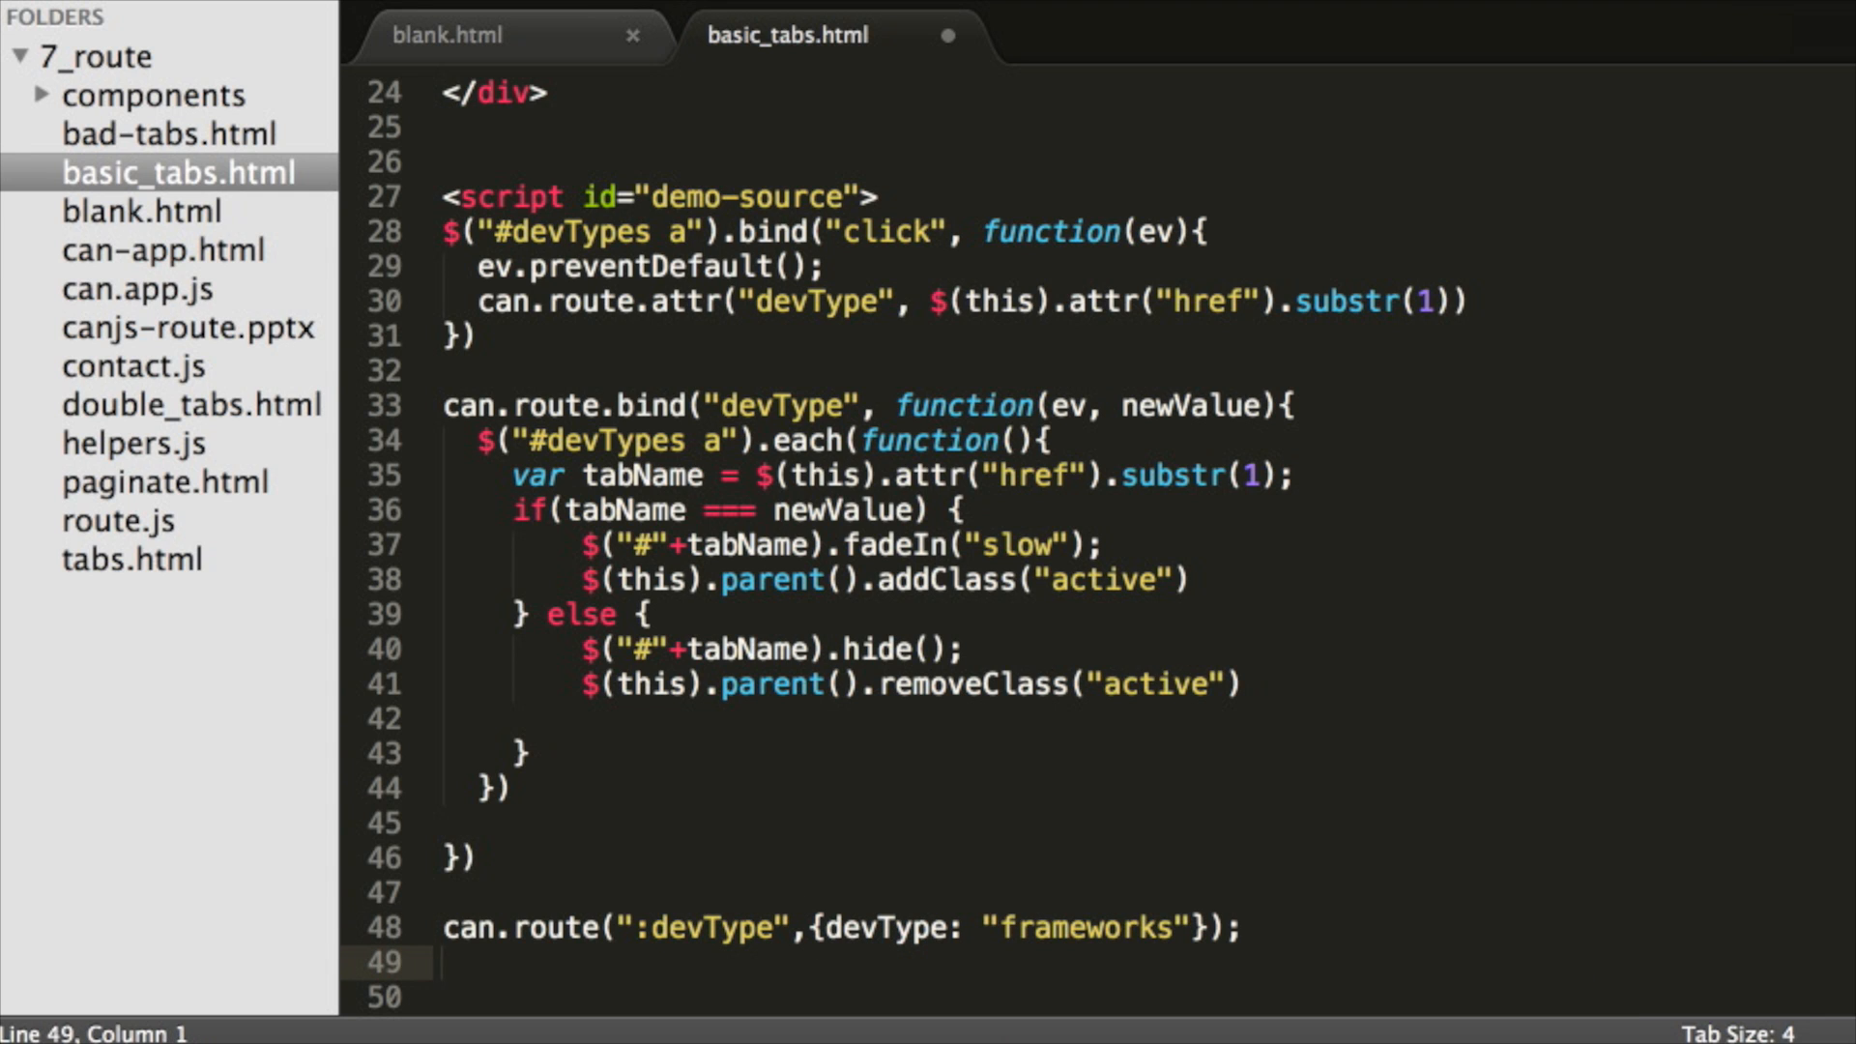
type("can.route.ready")
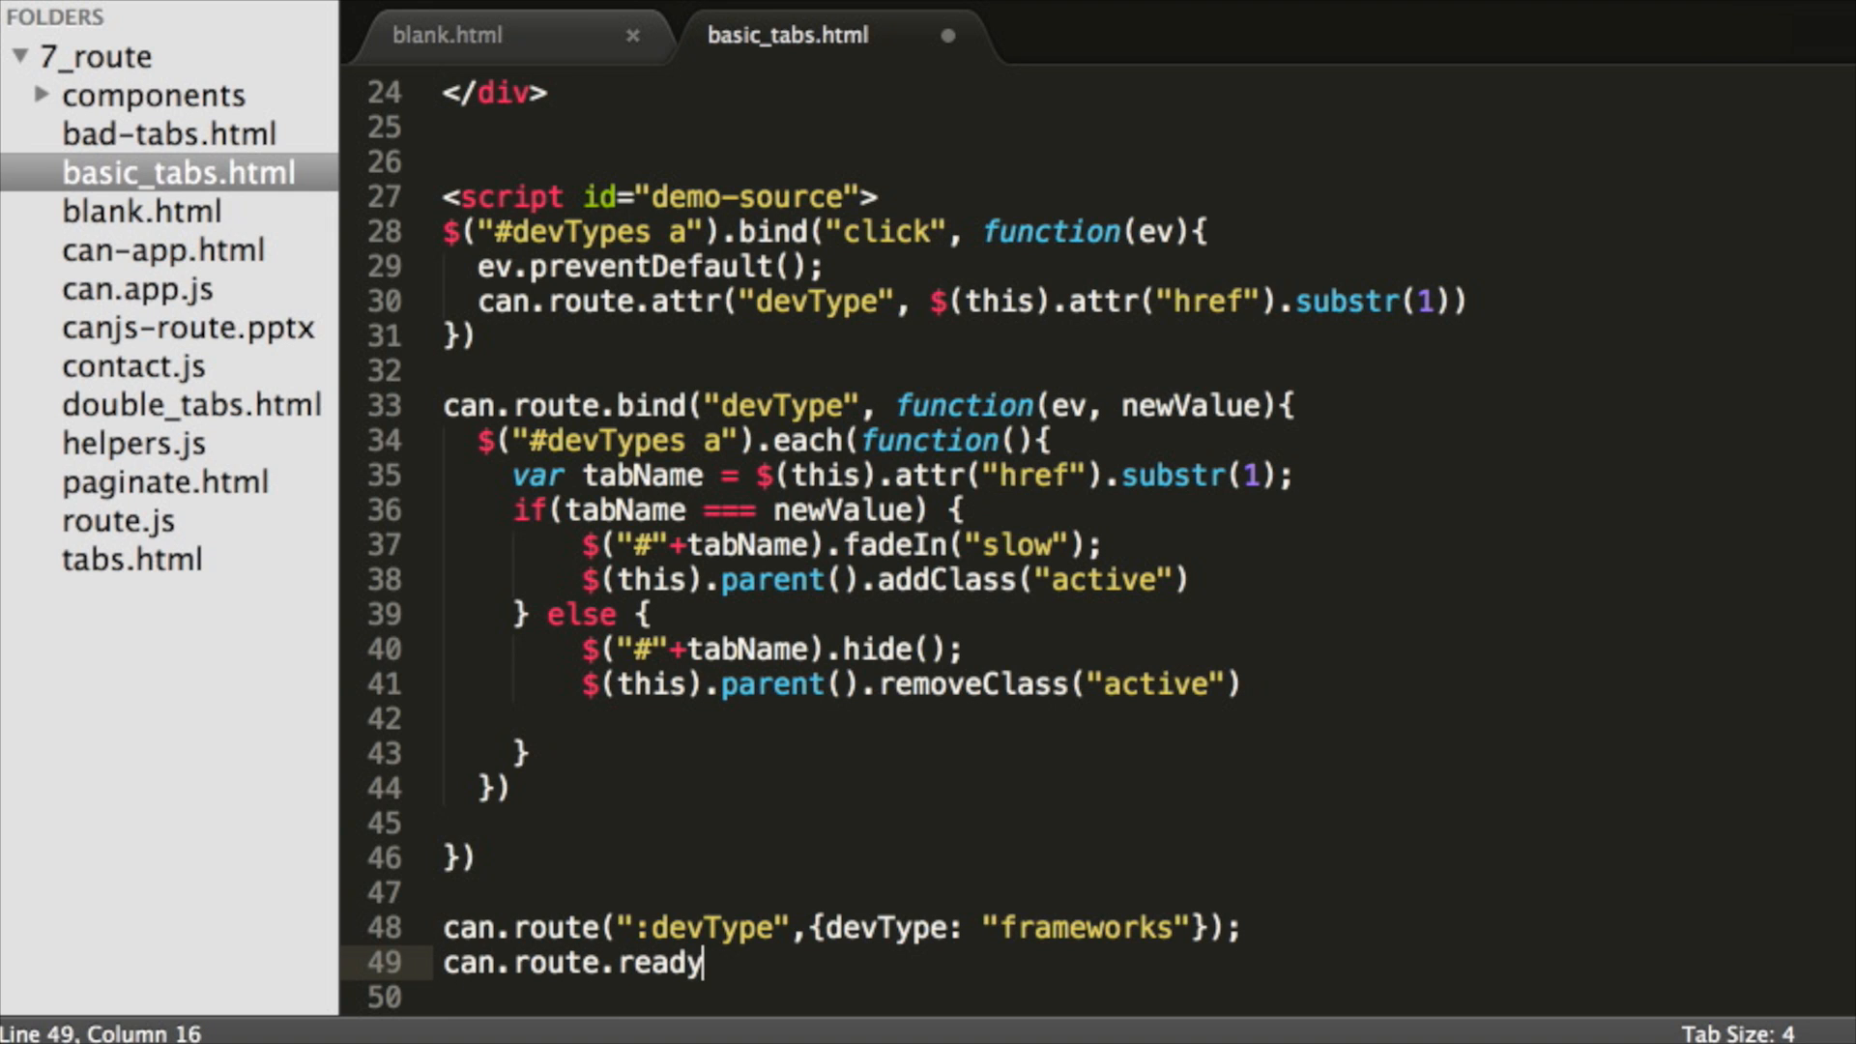
type("()")
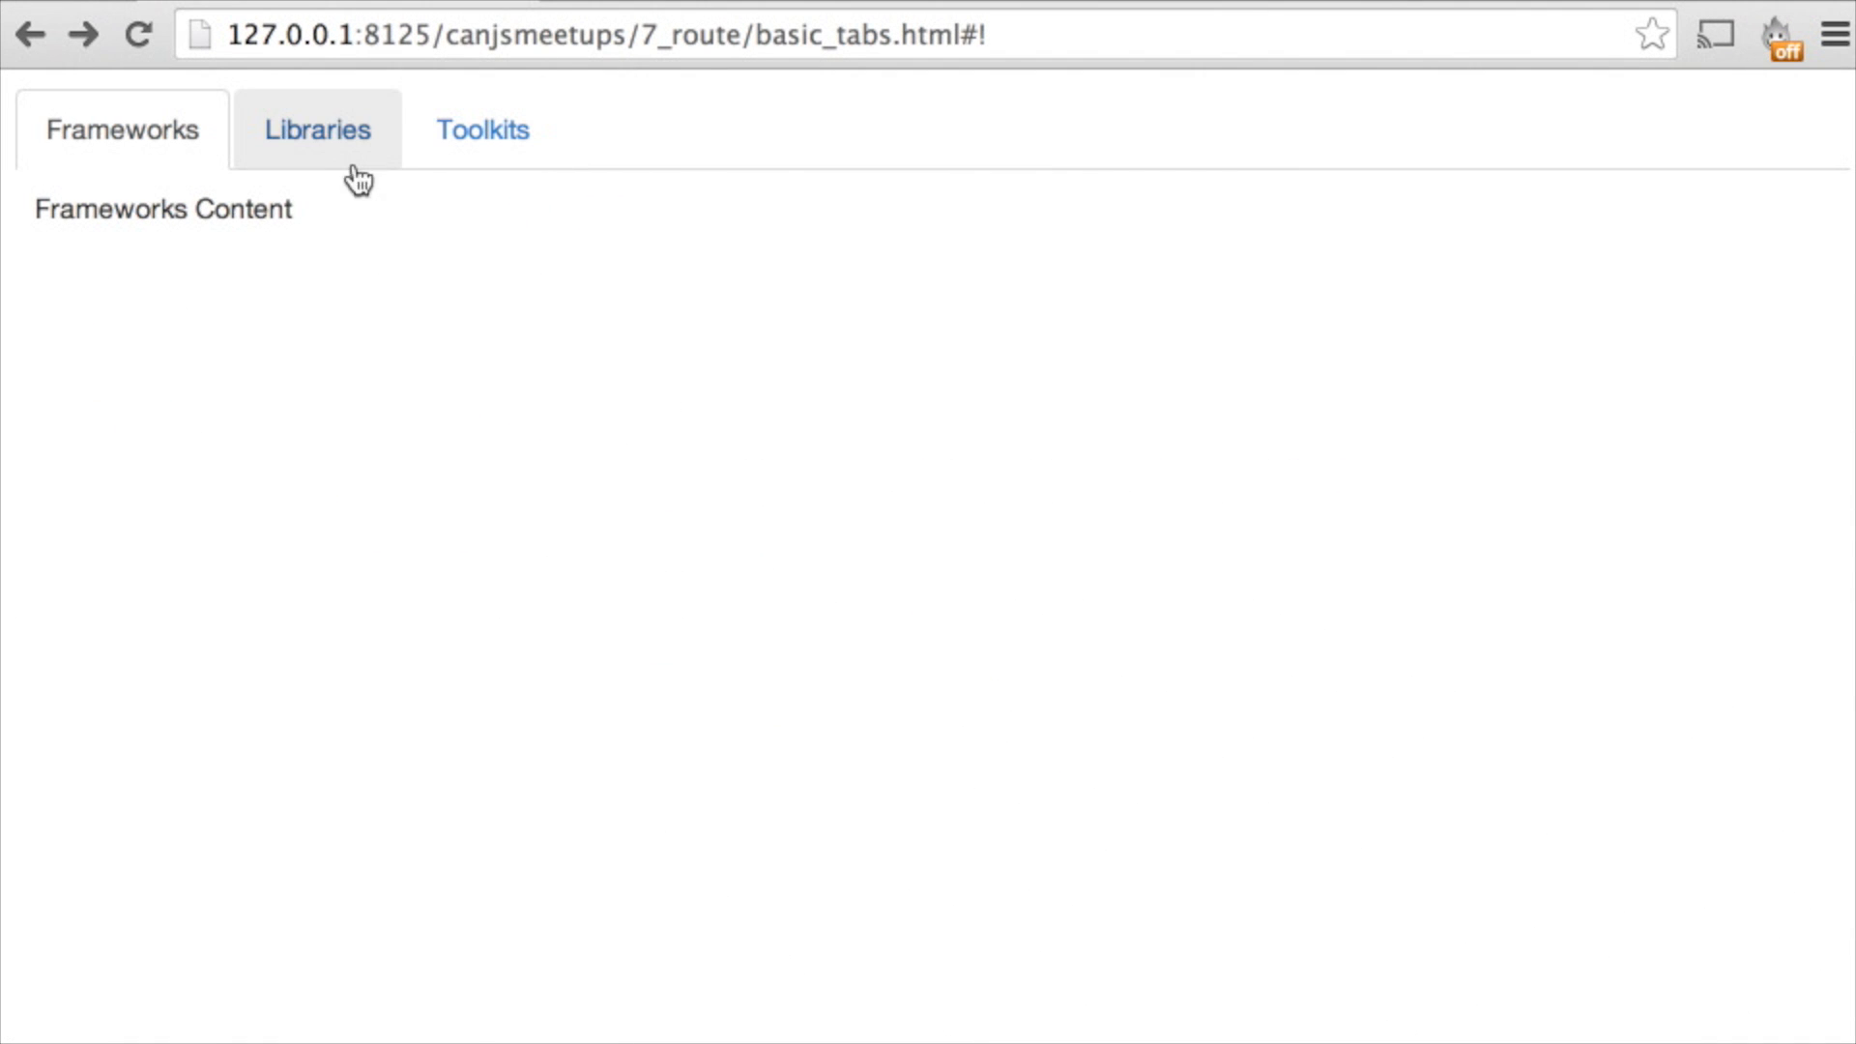
Switch to the Libraries and Toolkits tabs, then go Back to the previous tab via history
left_click(315, 130)
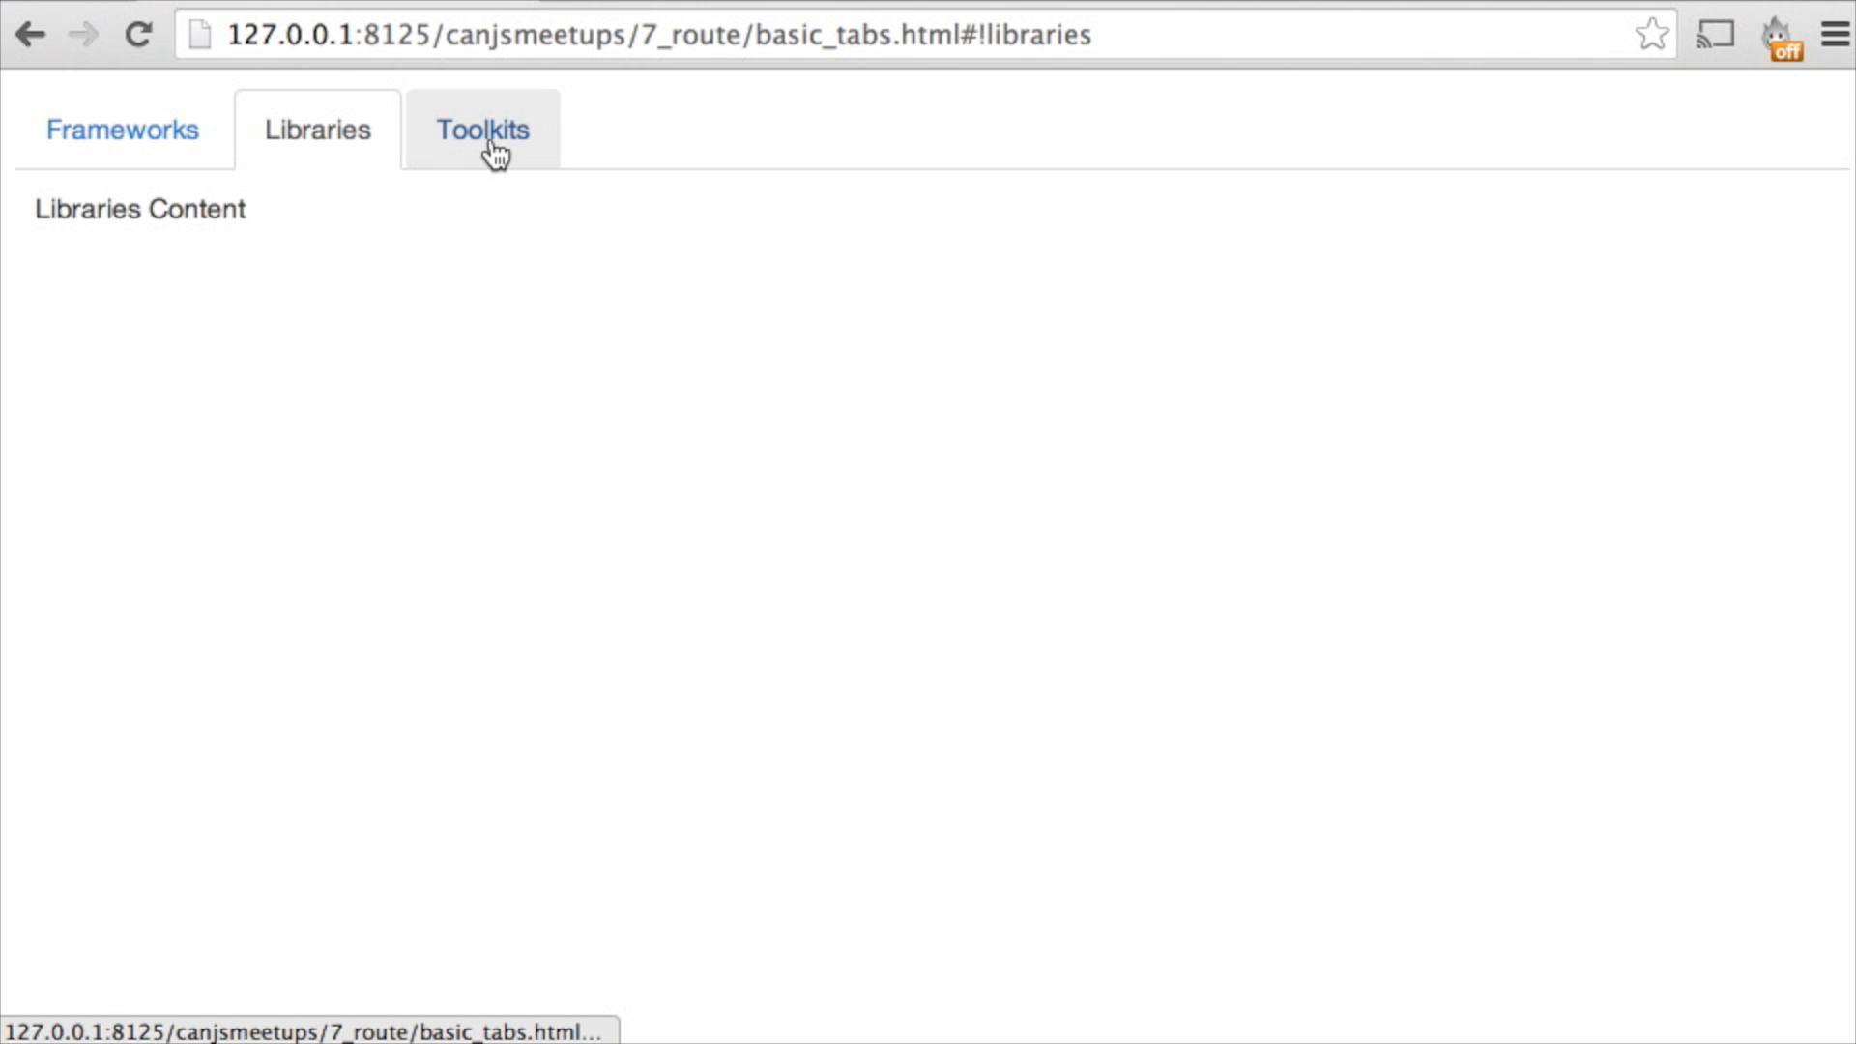
left_click(482, 129)
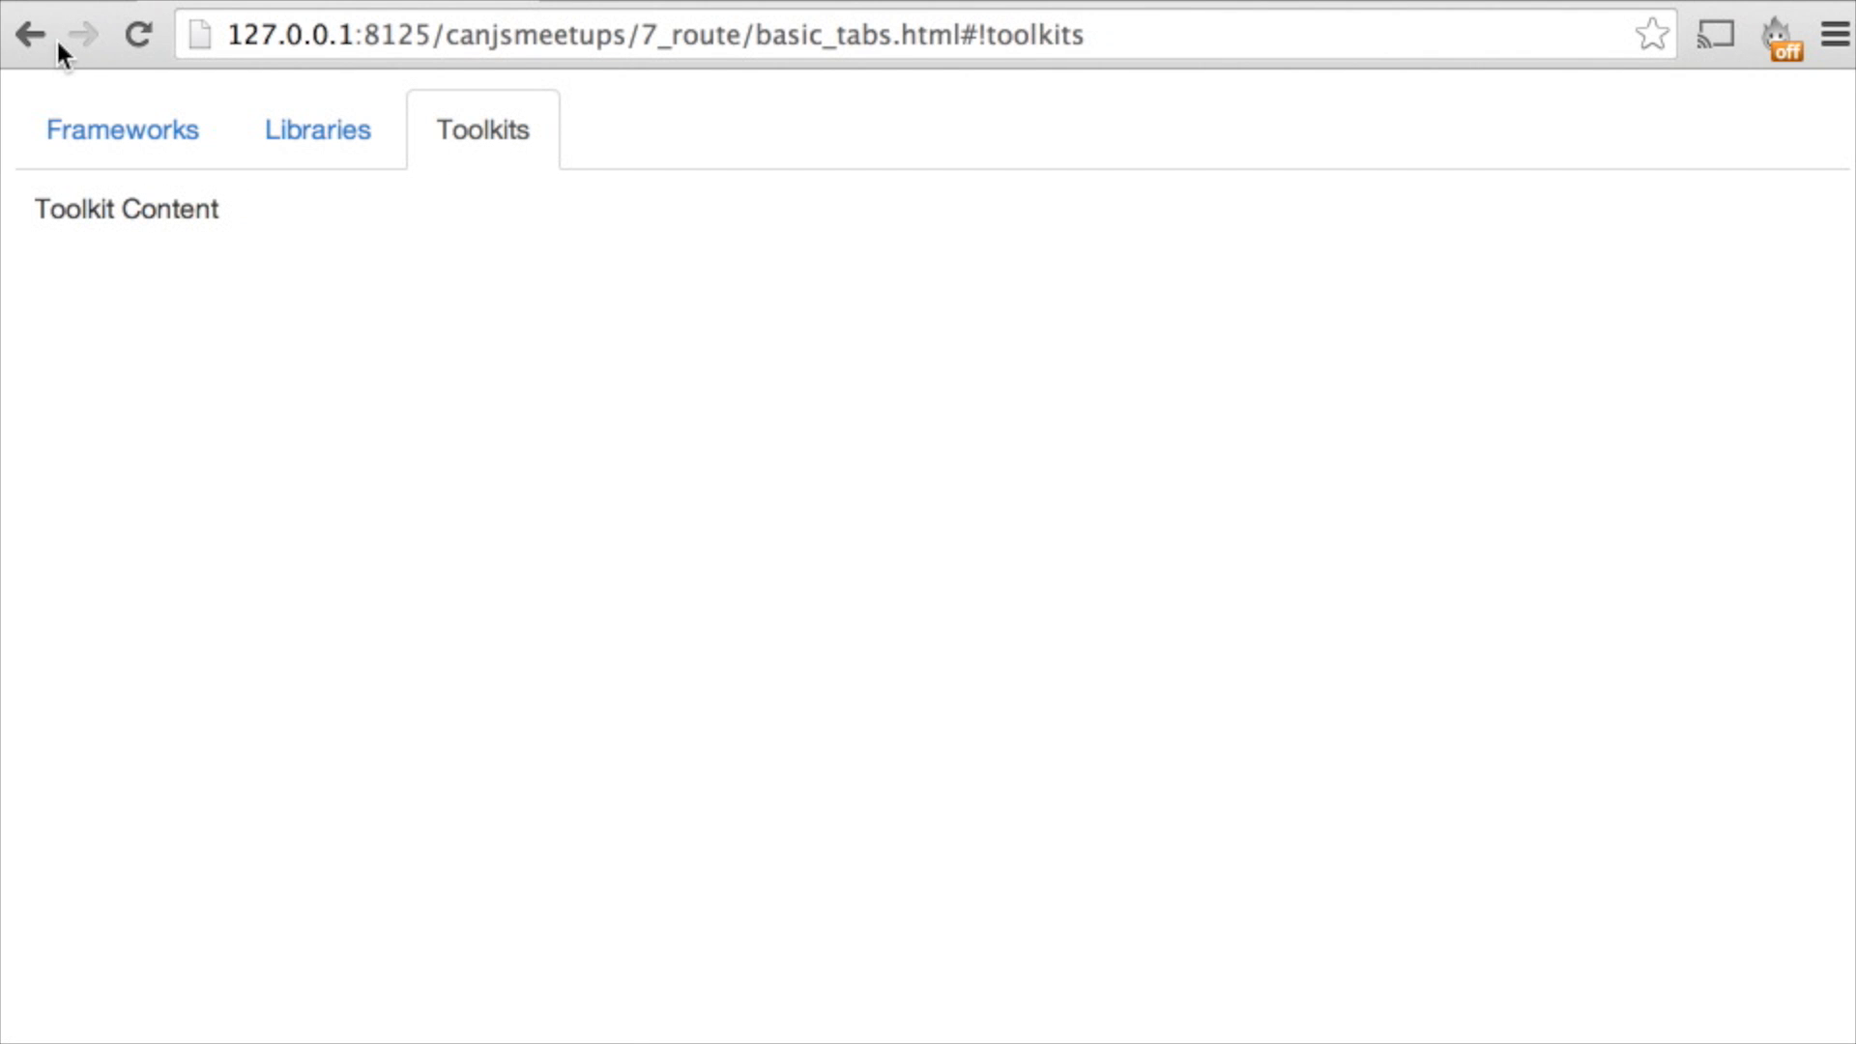
left_click(29, 33)
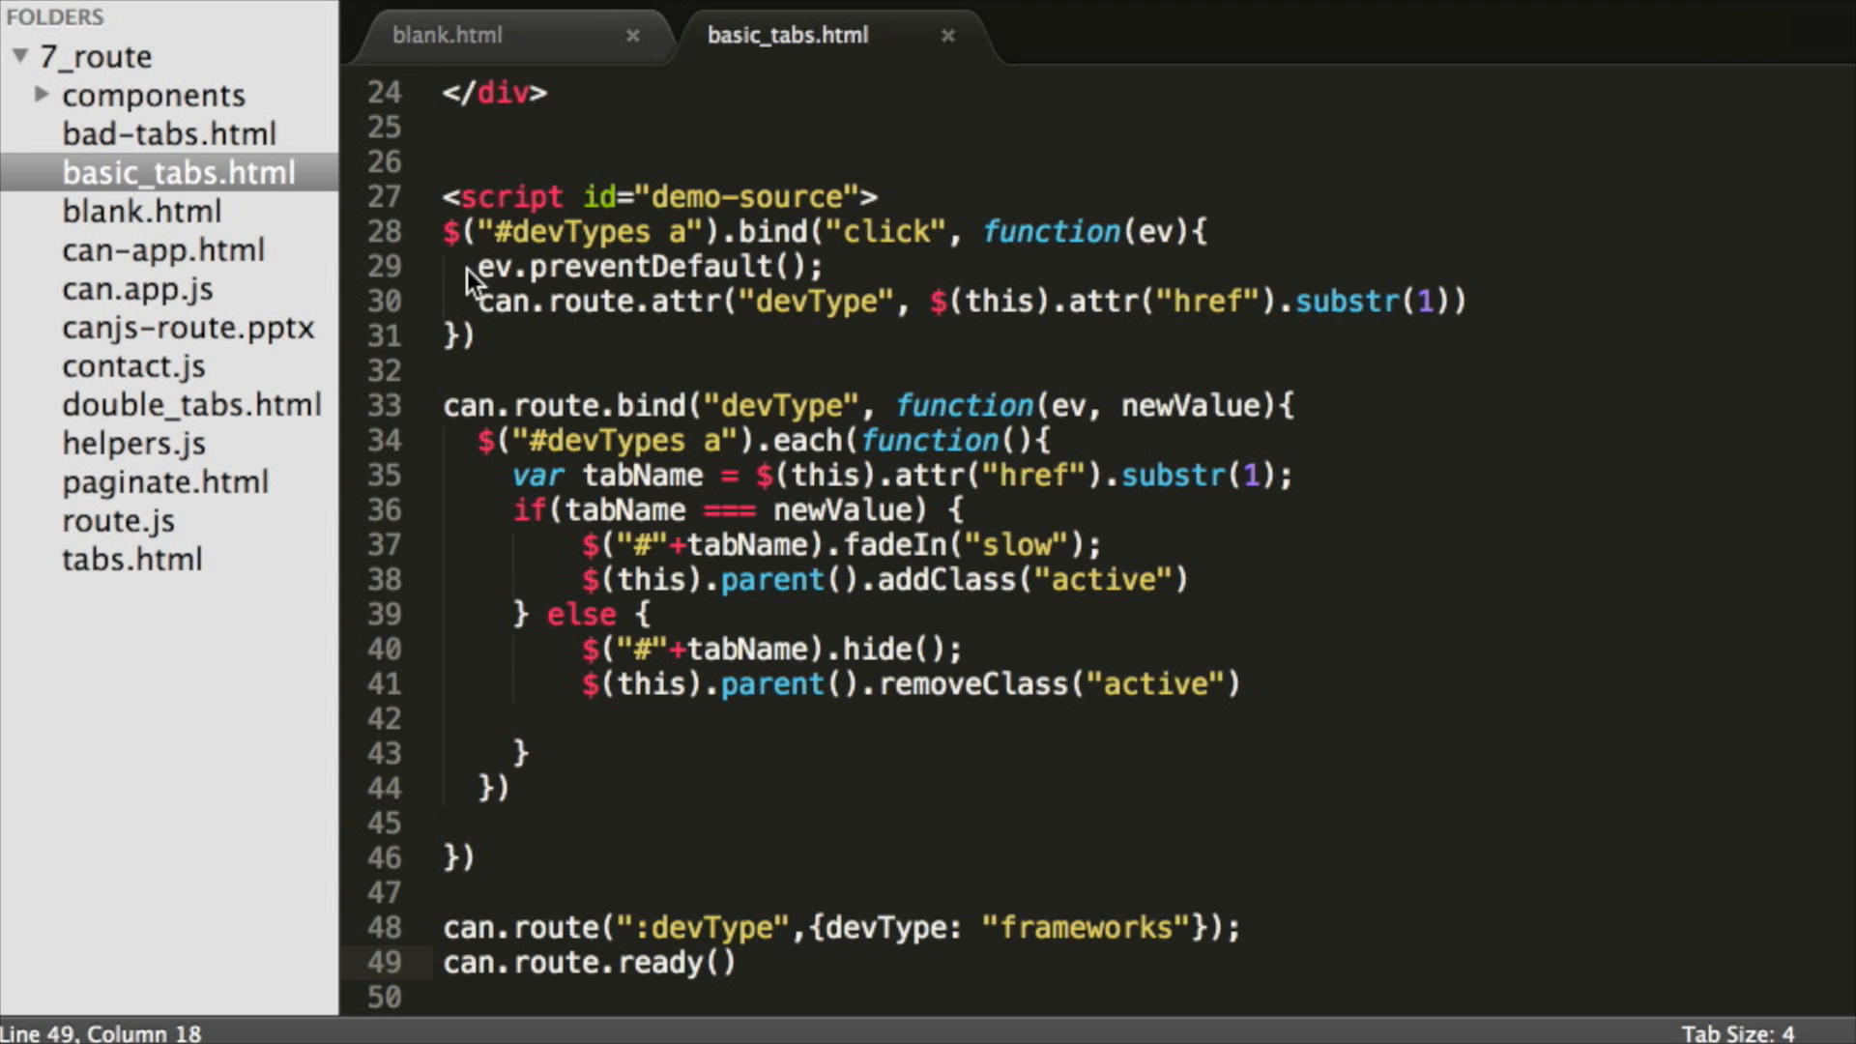
left_click_drag(474, 267, 1474, 302)
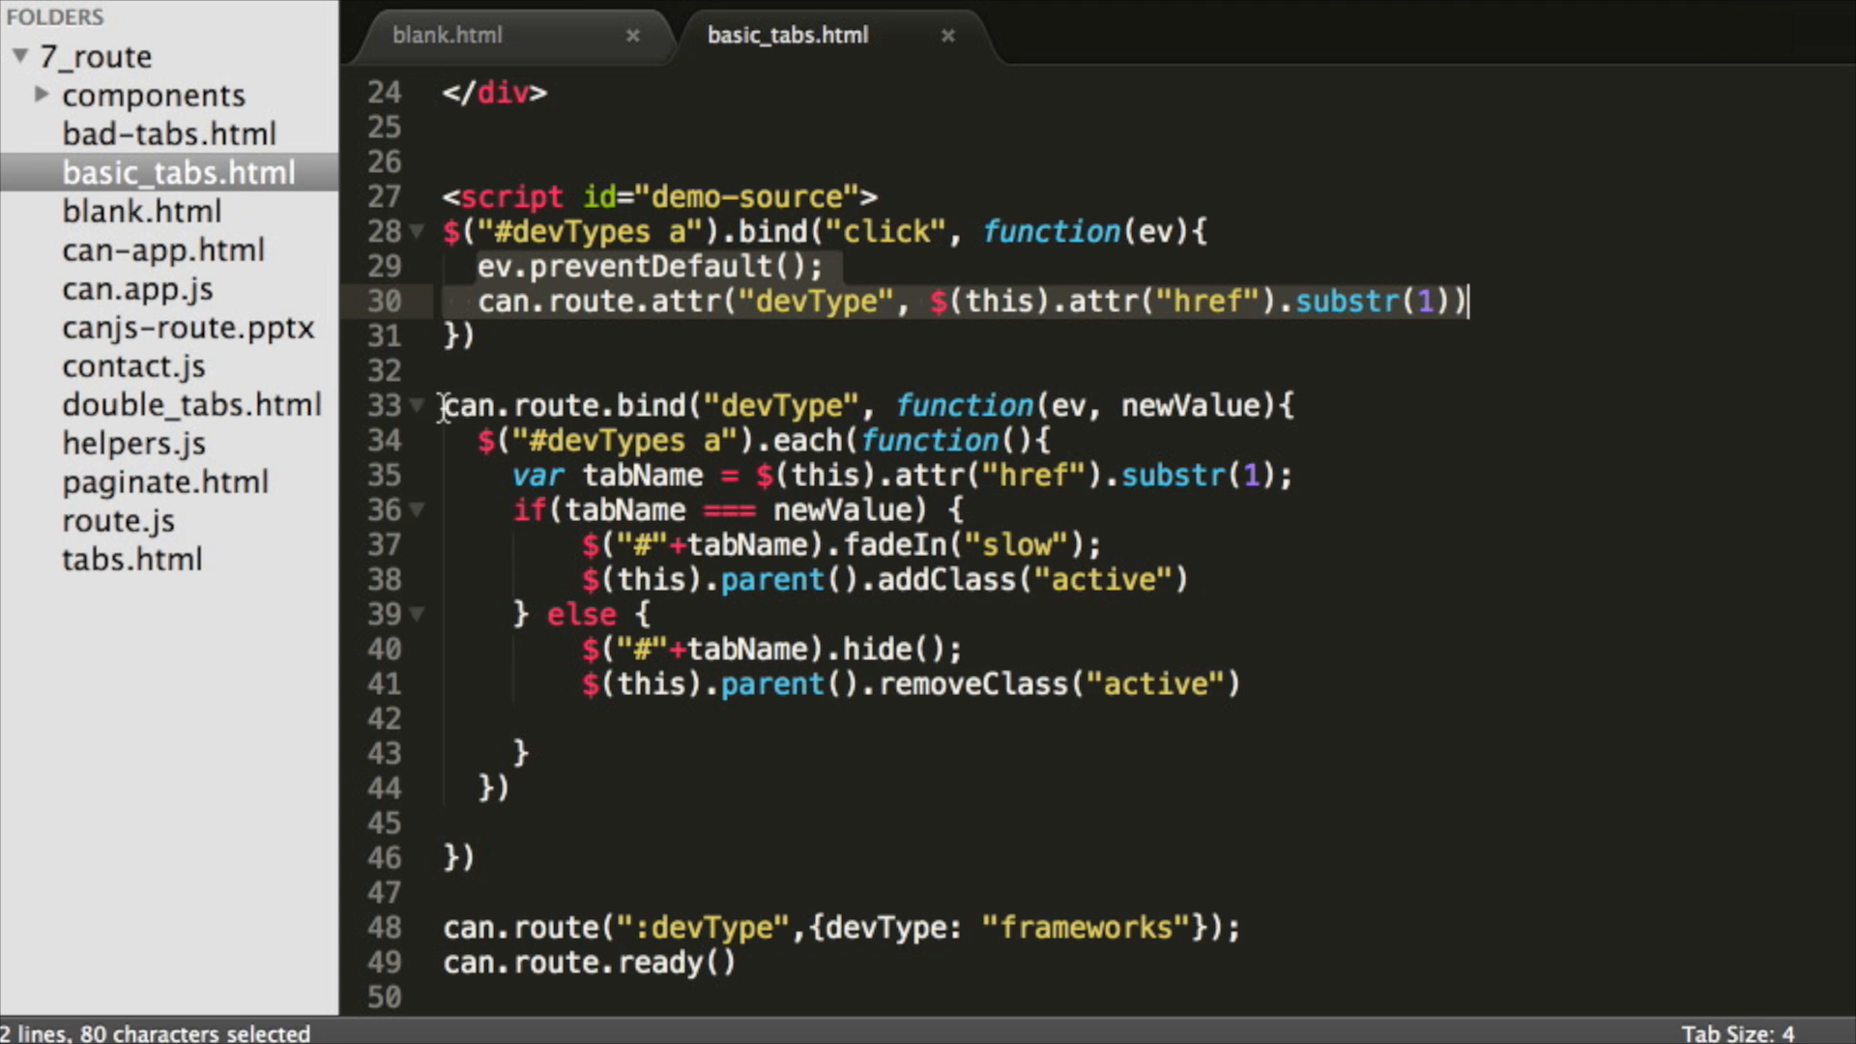
left_click(581, 546)
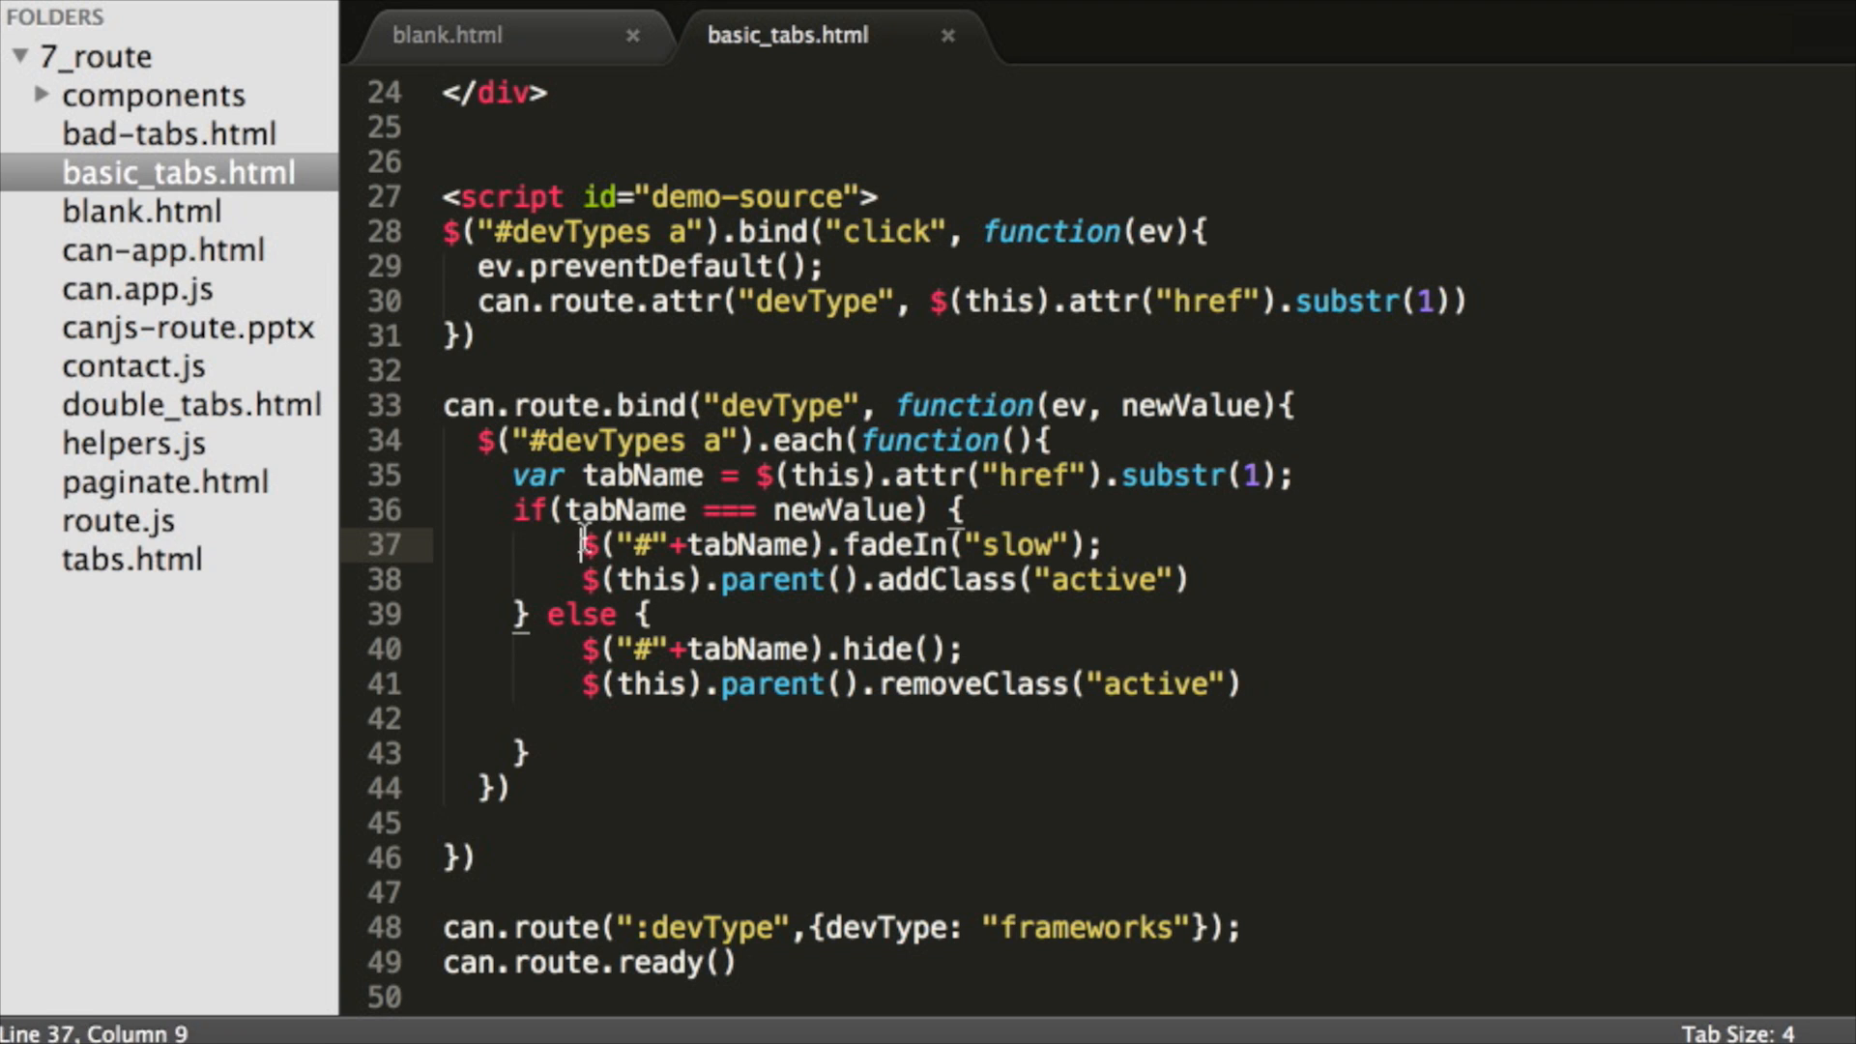
left_click_drag(580, 545, 1100, 546)
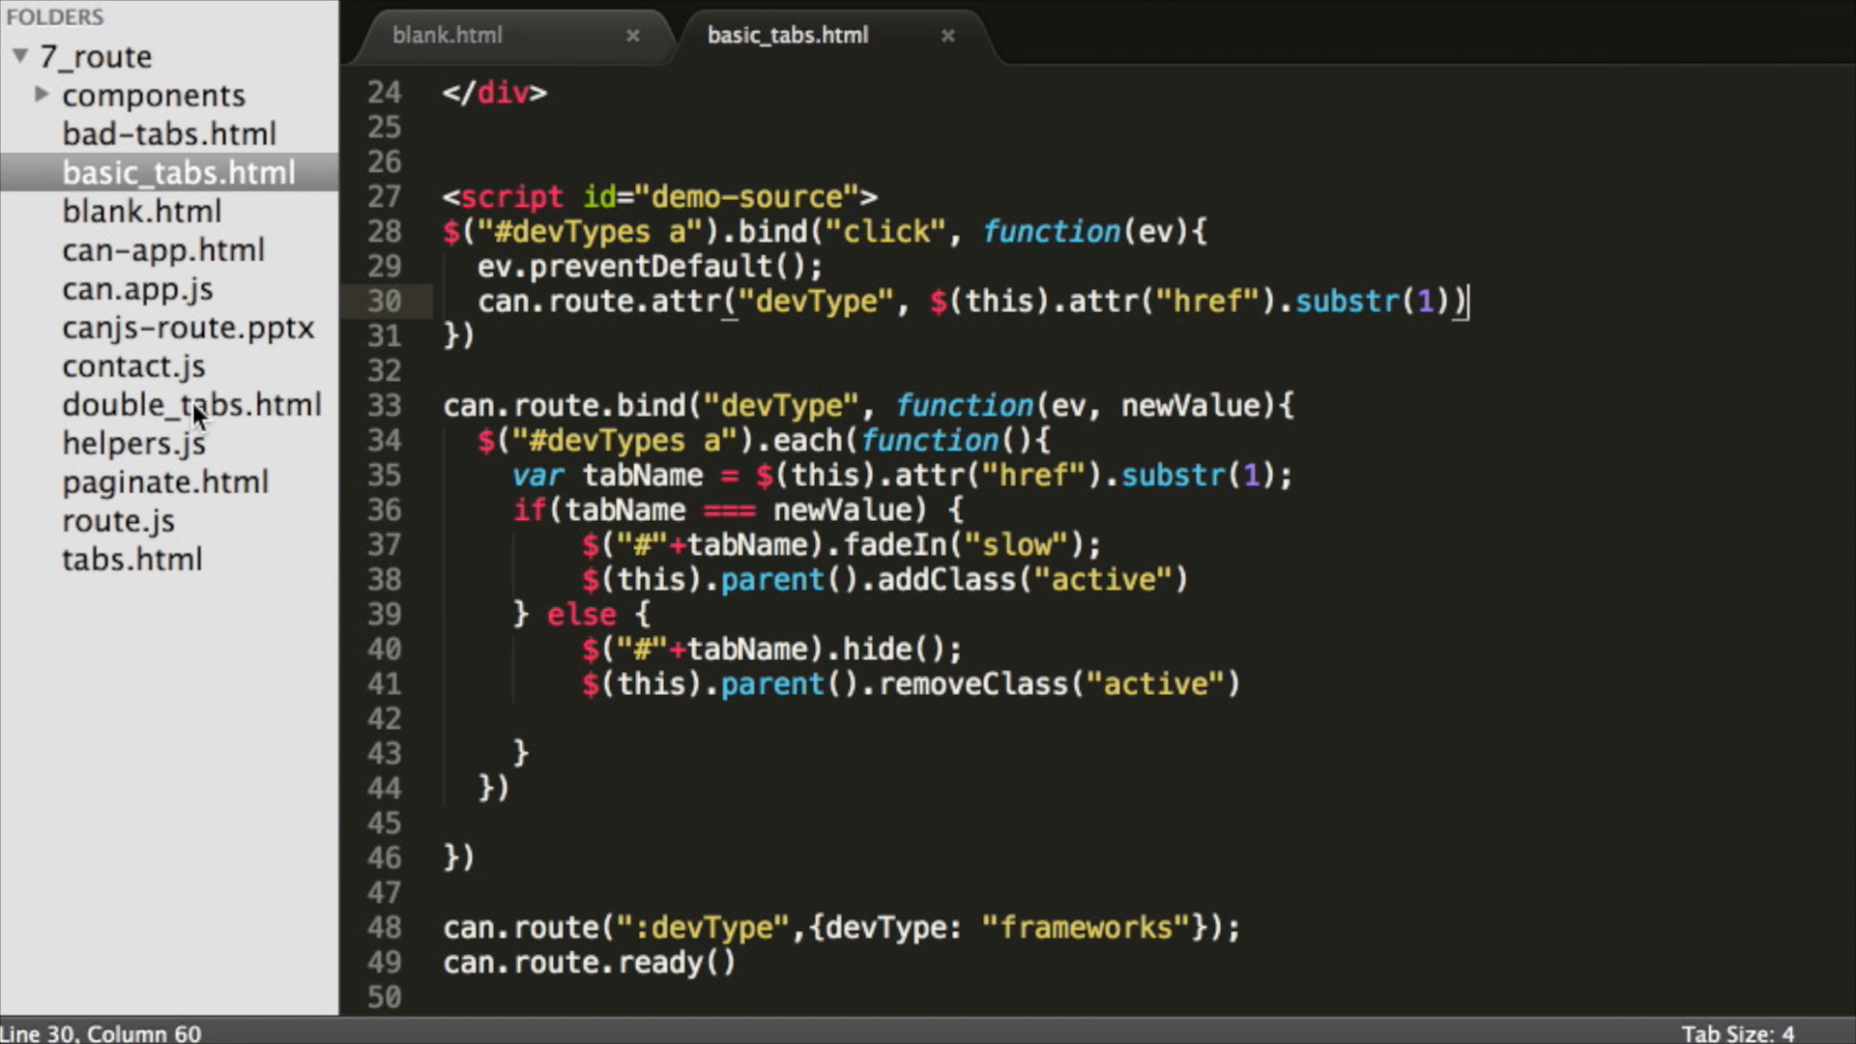
Open double_tabs.html from the sidebar and scroll to the teamTypes list, highlighting frontend
left_click(191, 404)
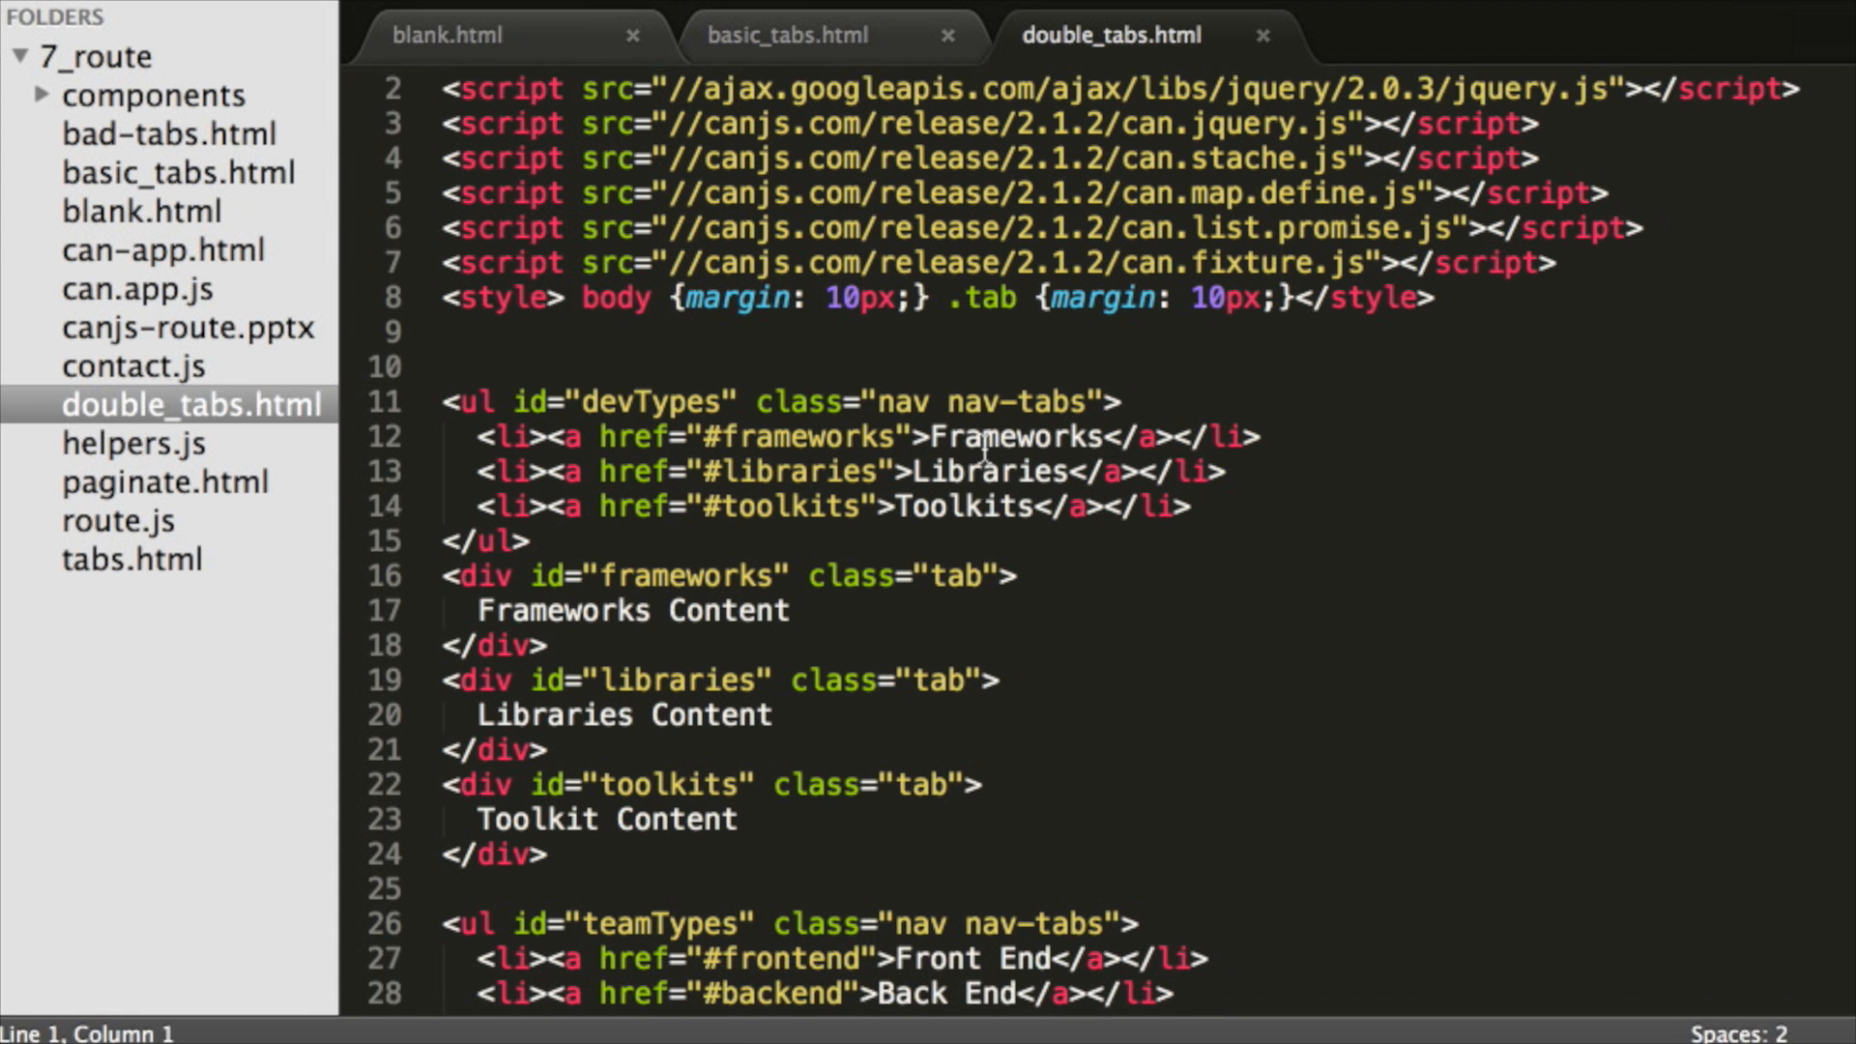
scroll("down", 3)
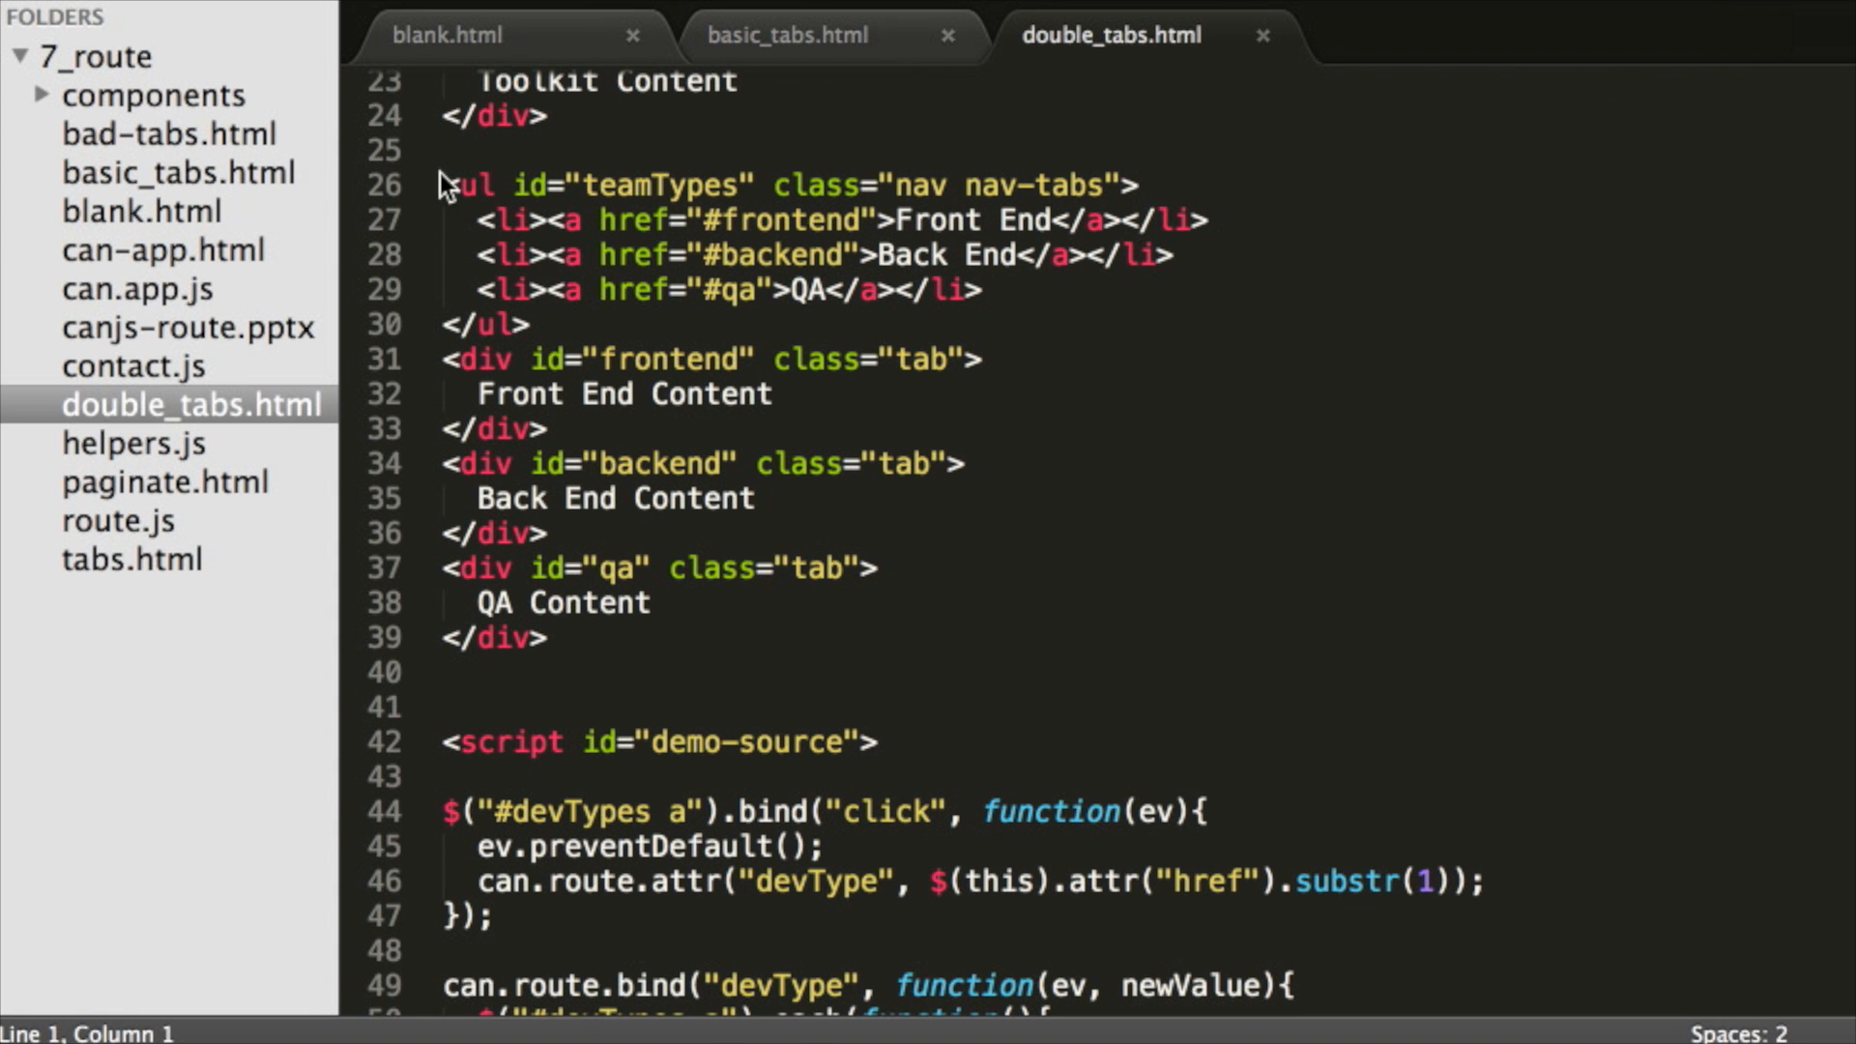
double_click(660, 185)
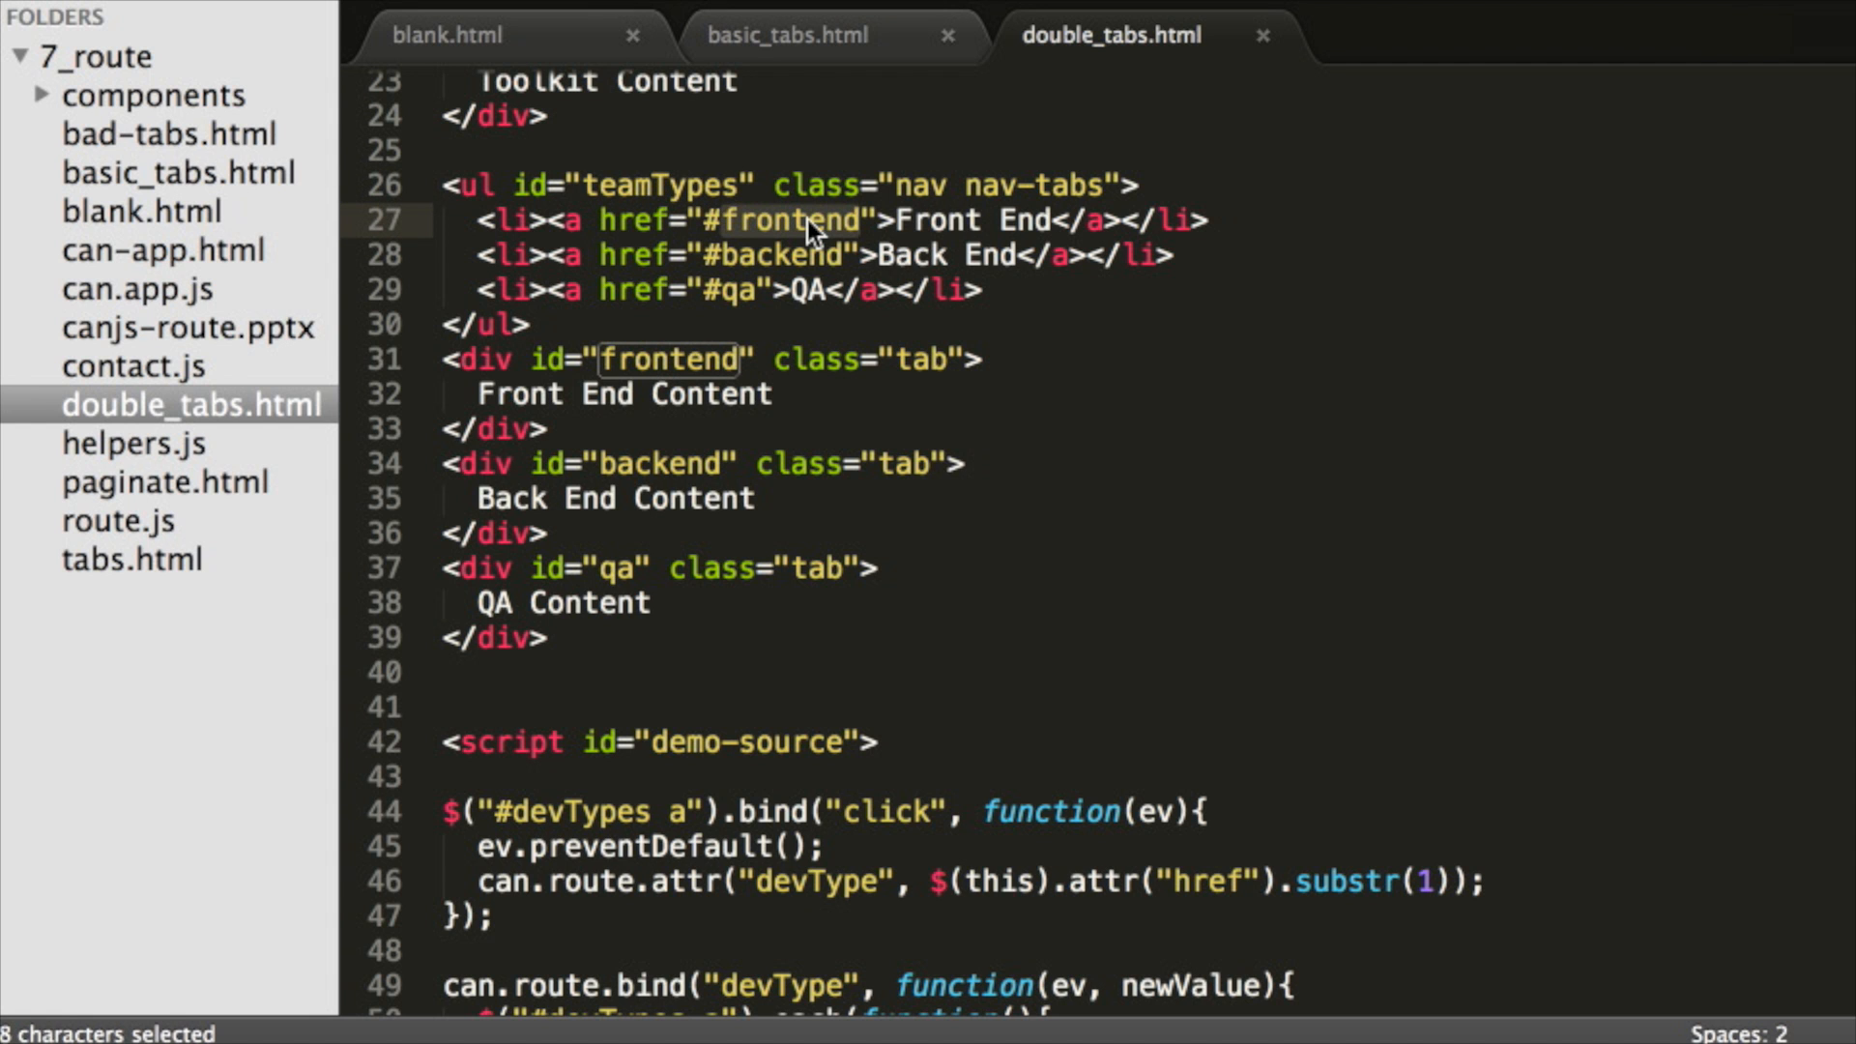
scroll("down", 3)
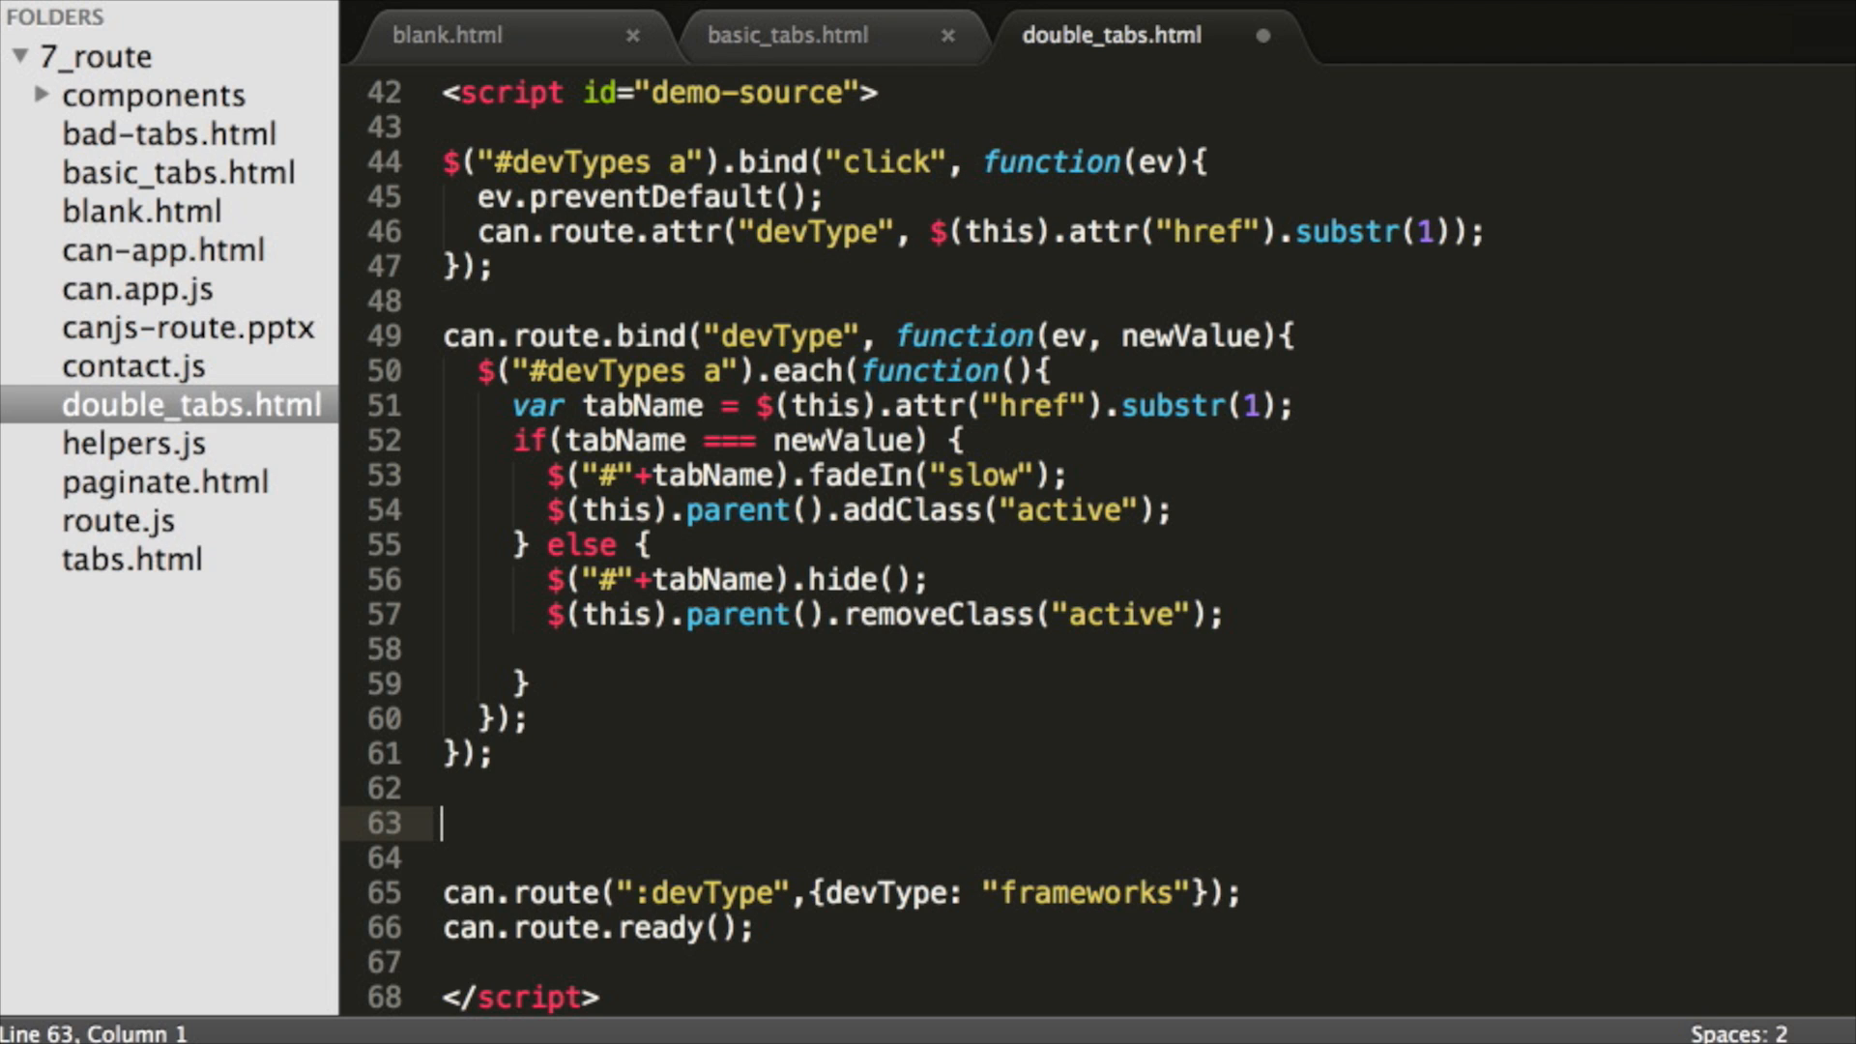
Call $("#devTypes").historyTabs("devType") and $("#teamTypes").historyTabs("teamType"), then start $.fn.historyTabs
type("$(\"#devTypes\").historyTab")
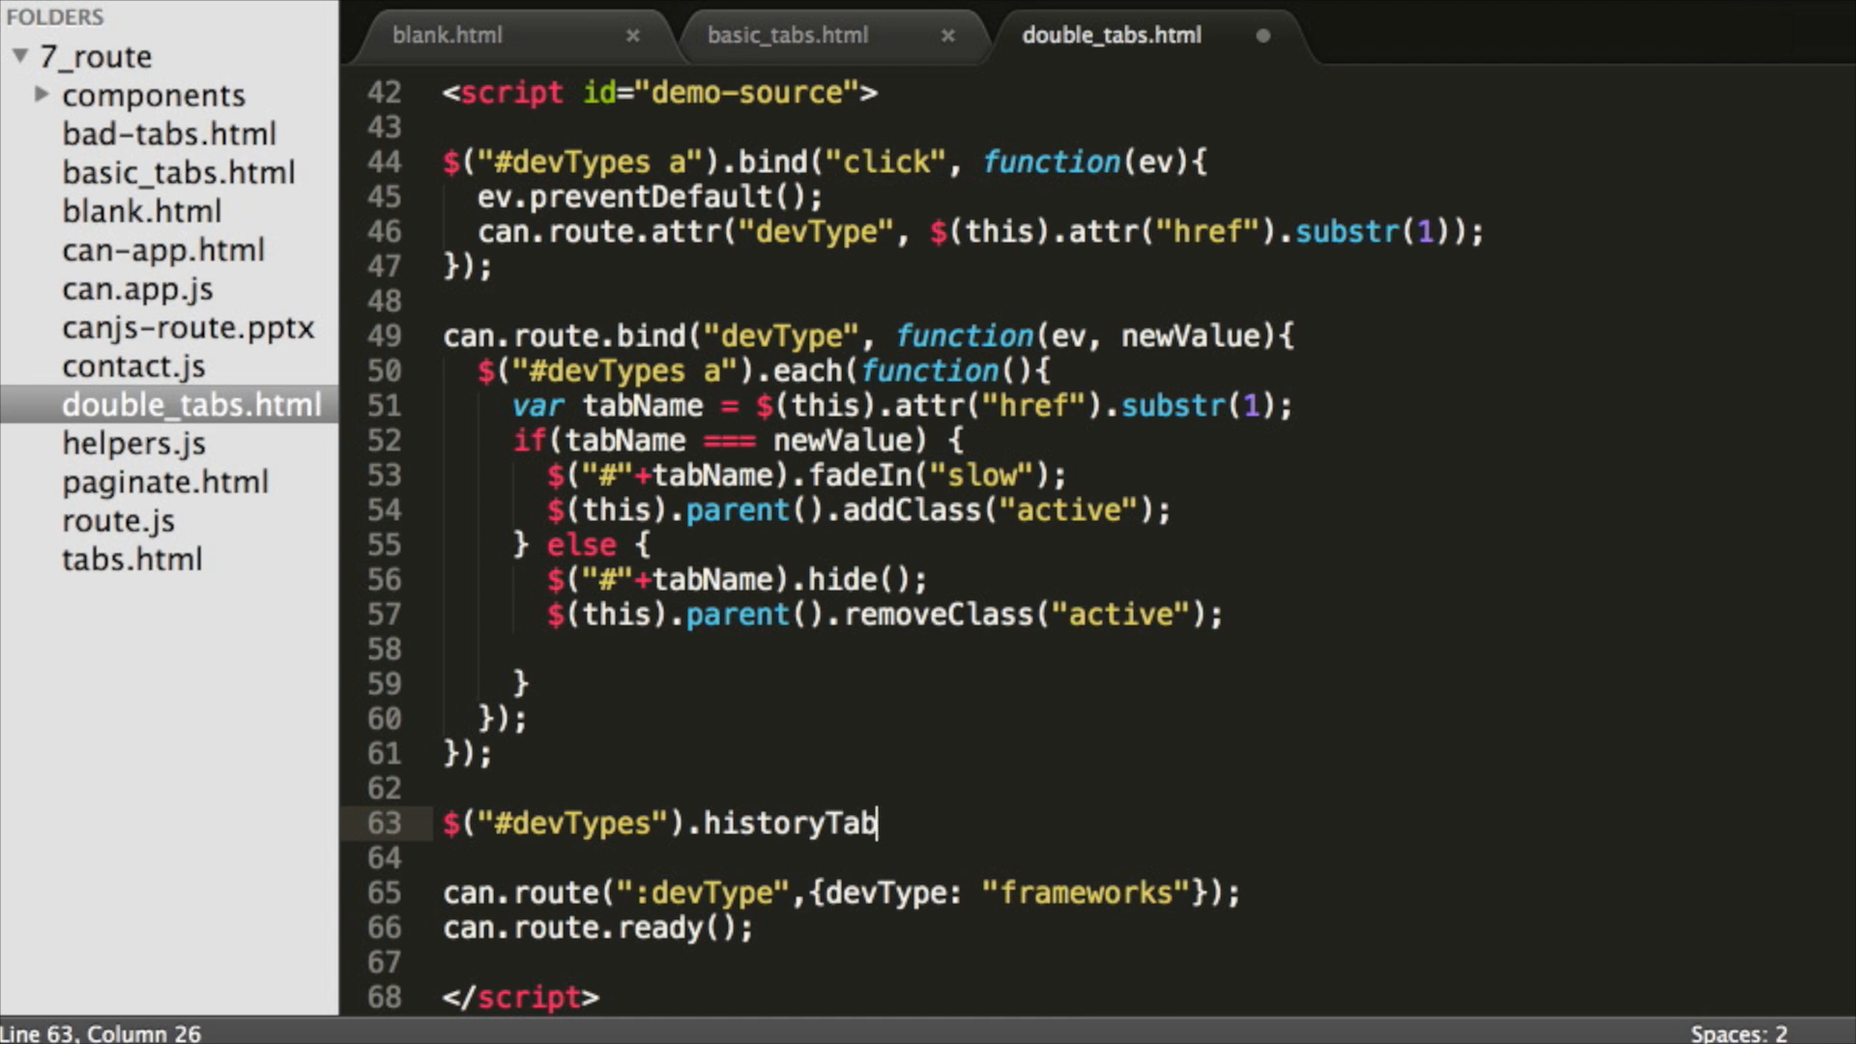
type("s()")
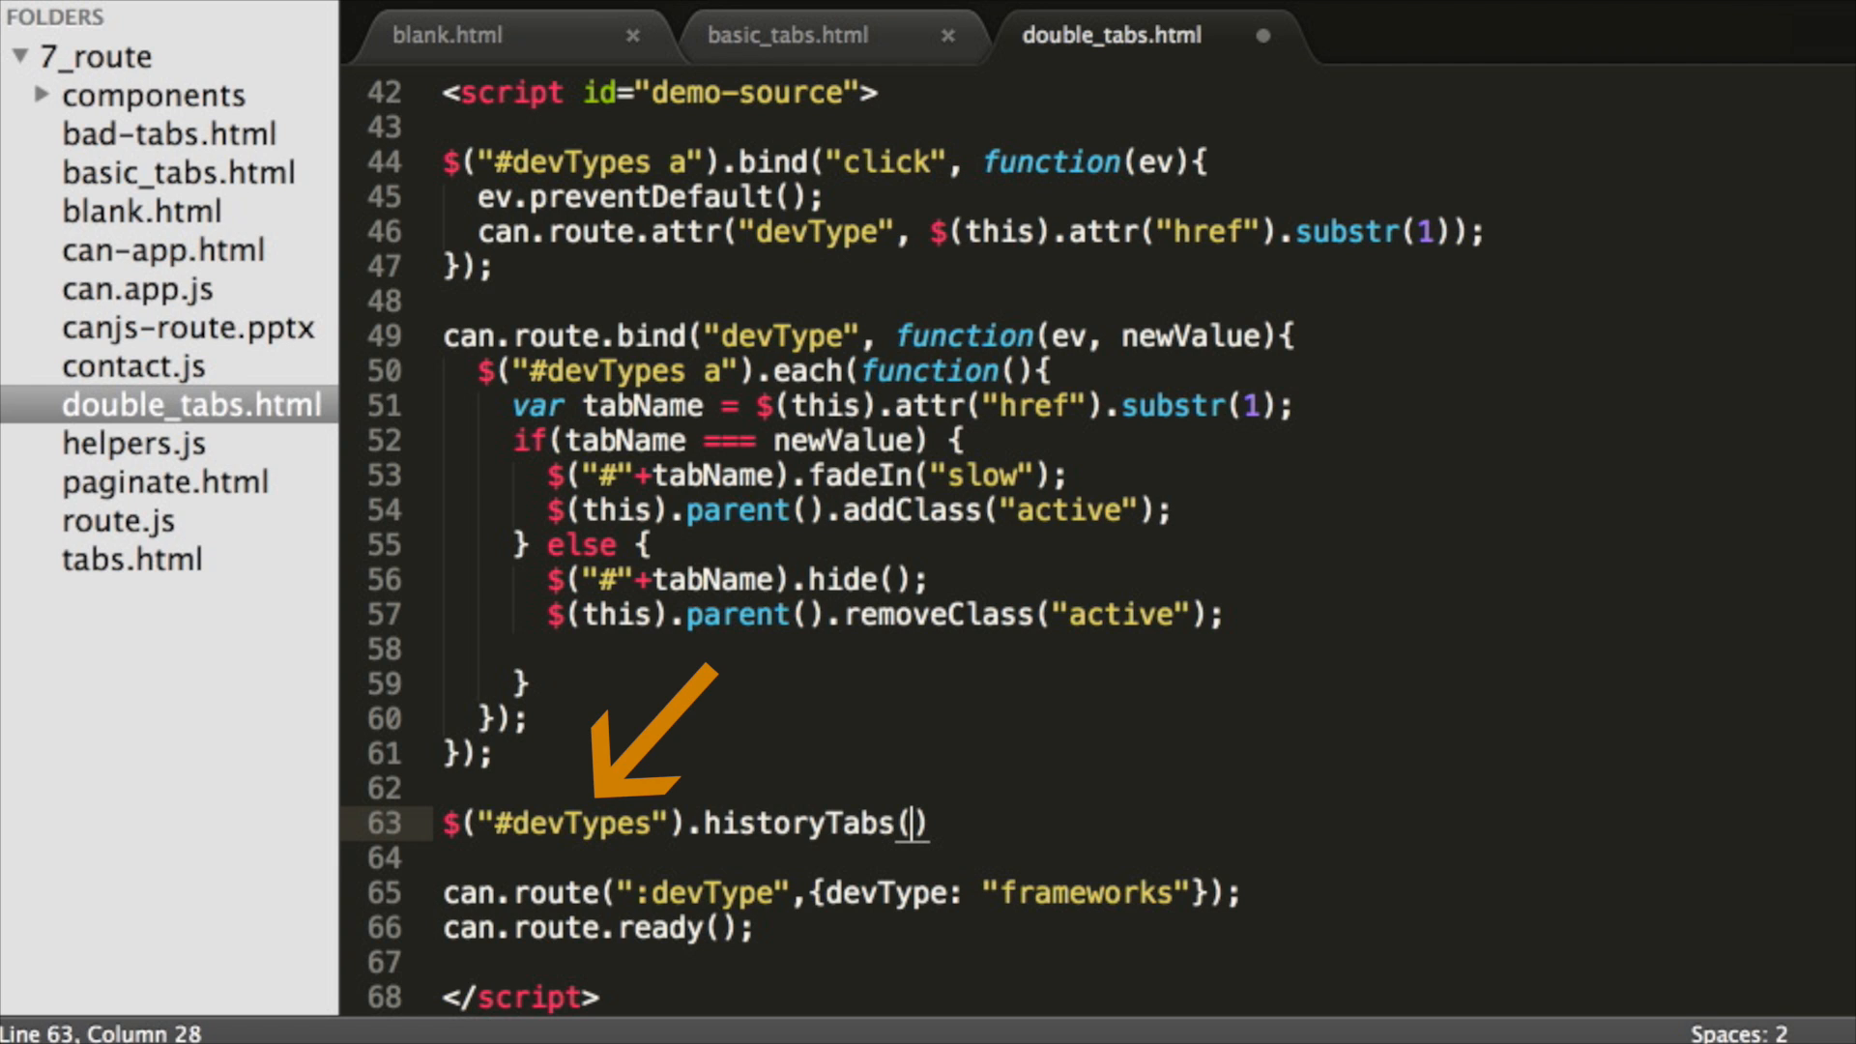
type("\"devType\"")
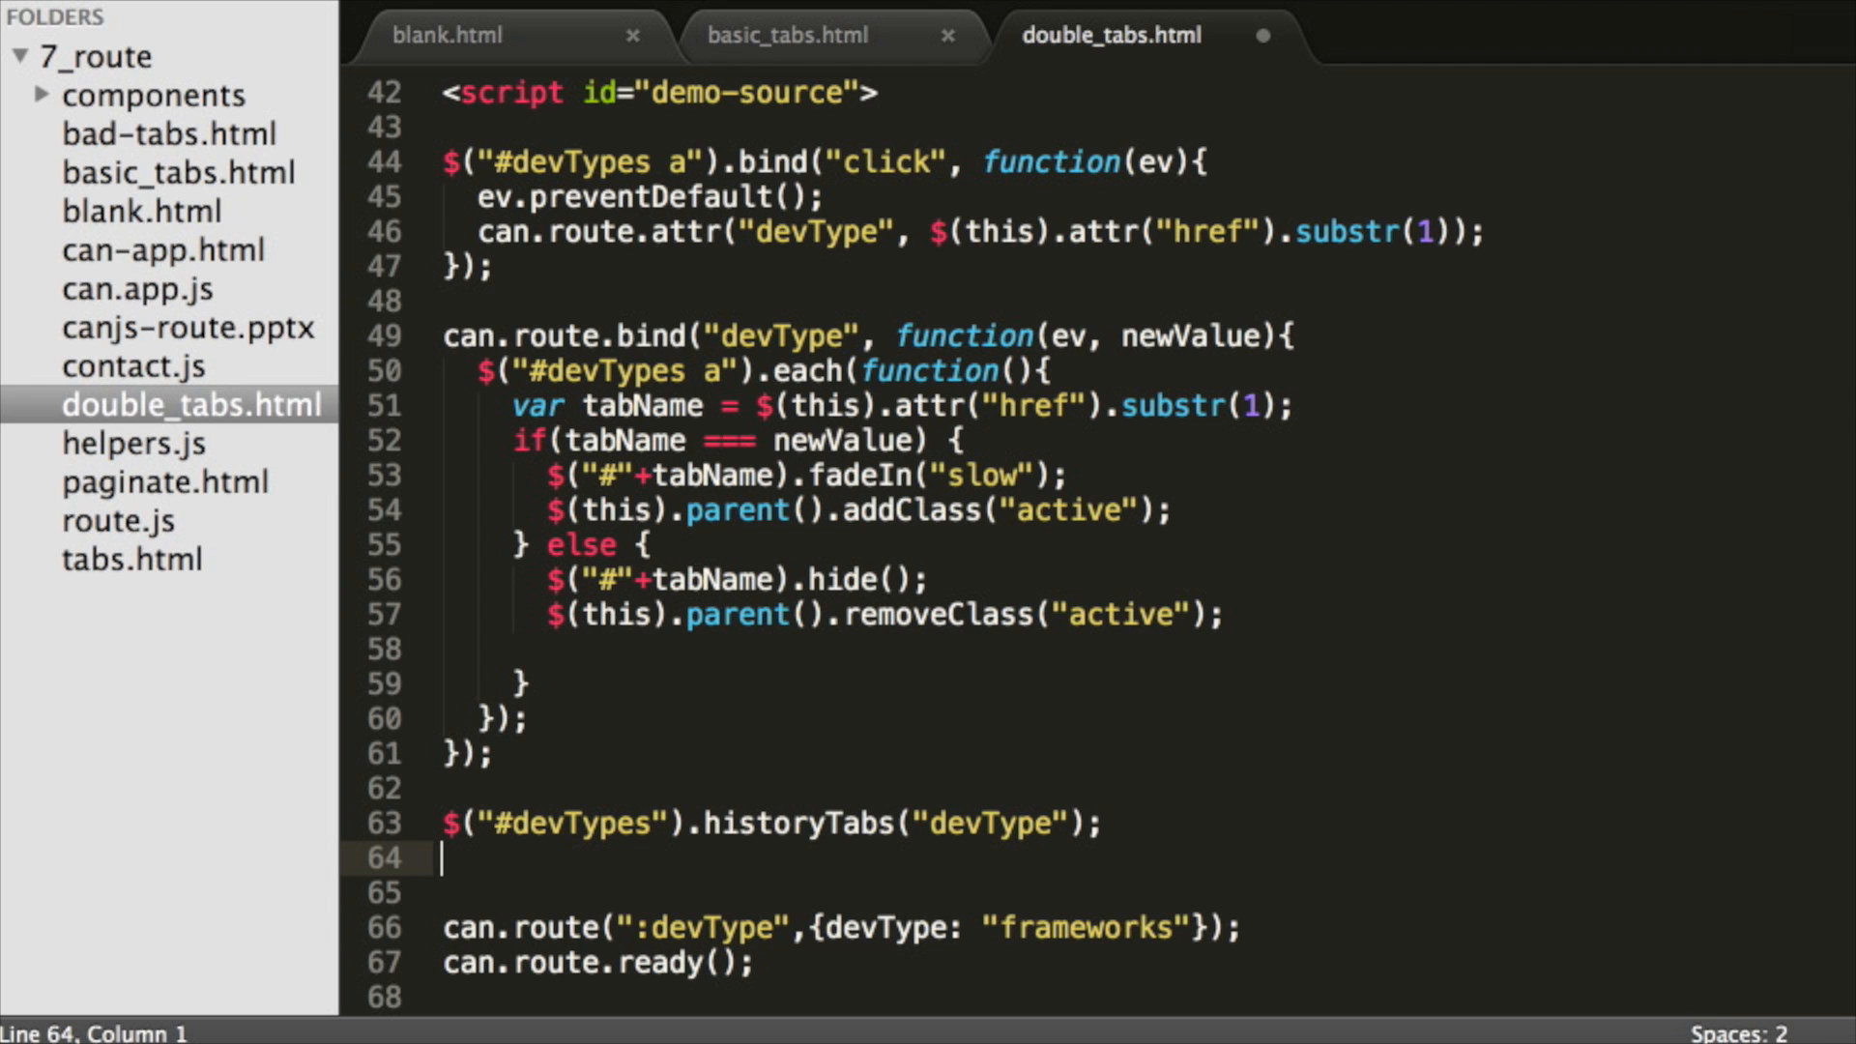
type("$()")
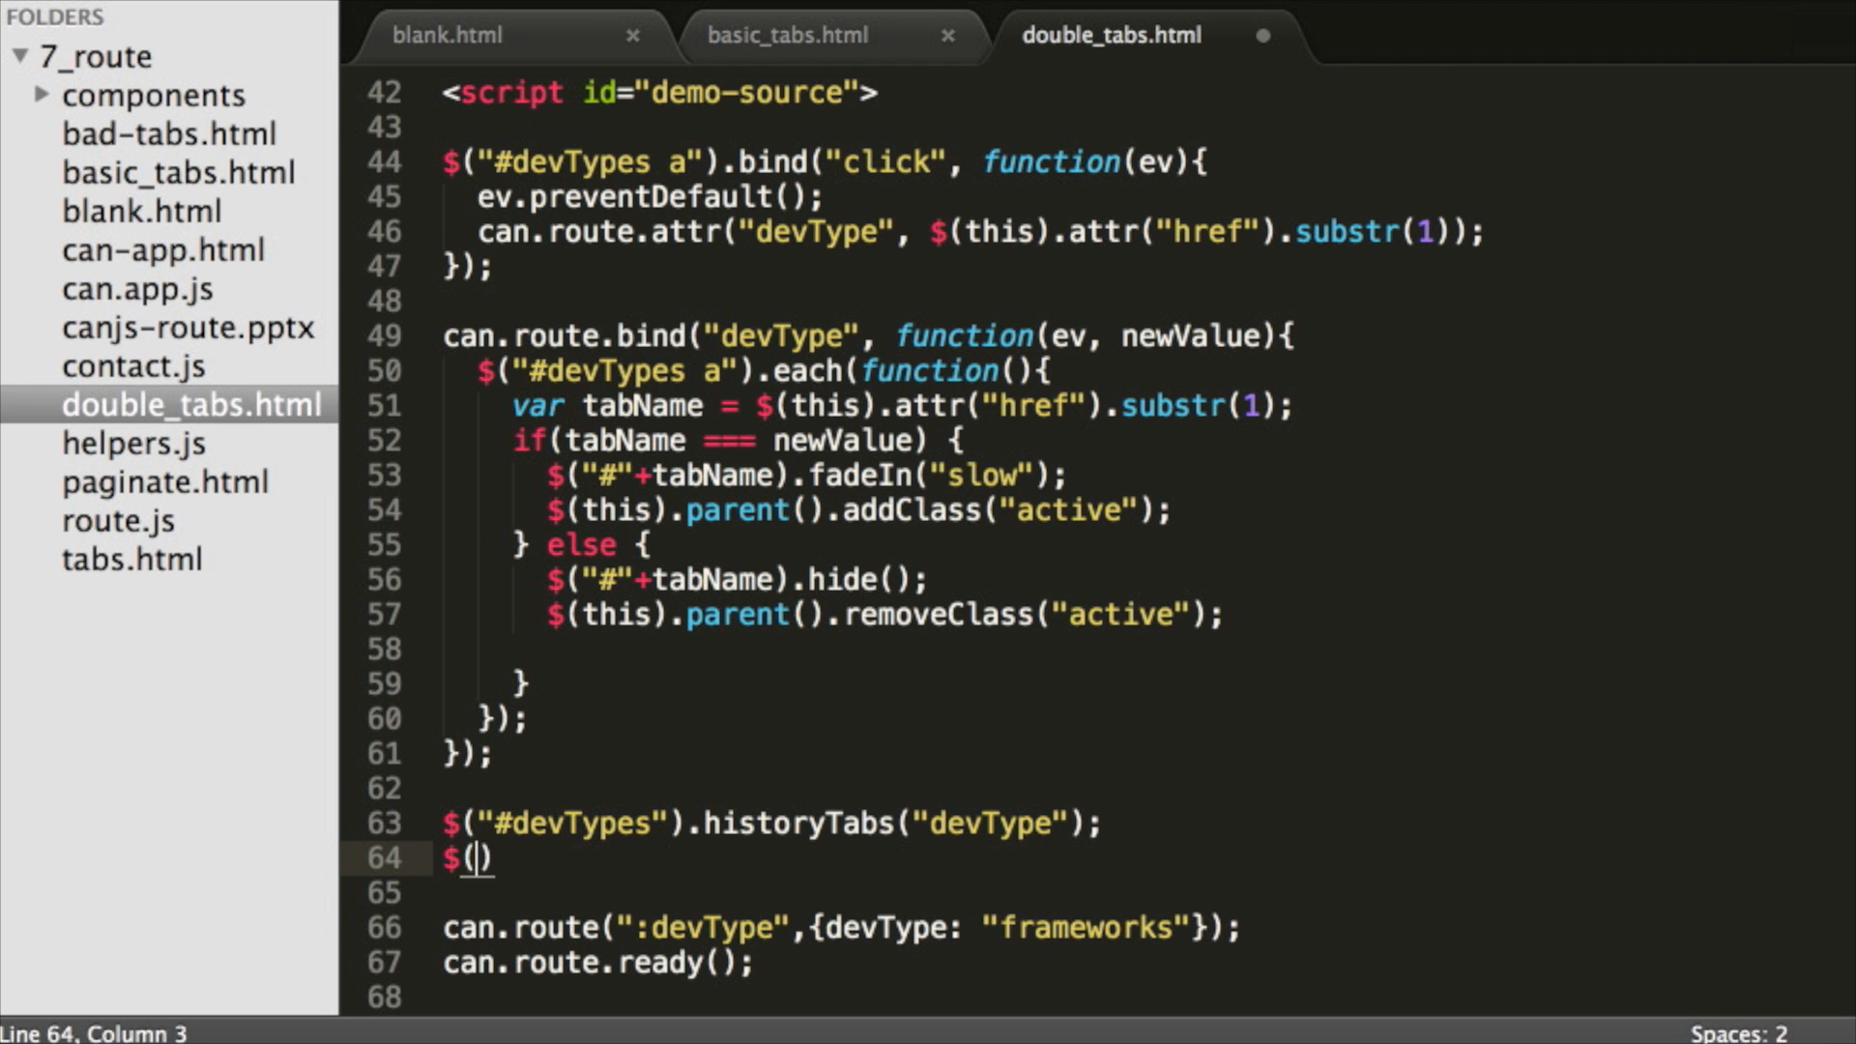
type("\"#teamTypes\"")
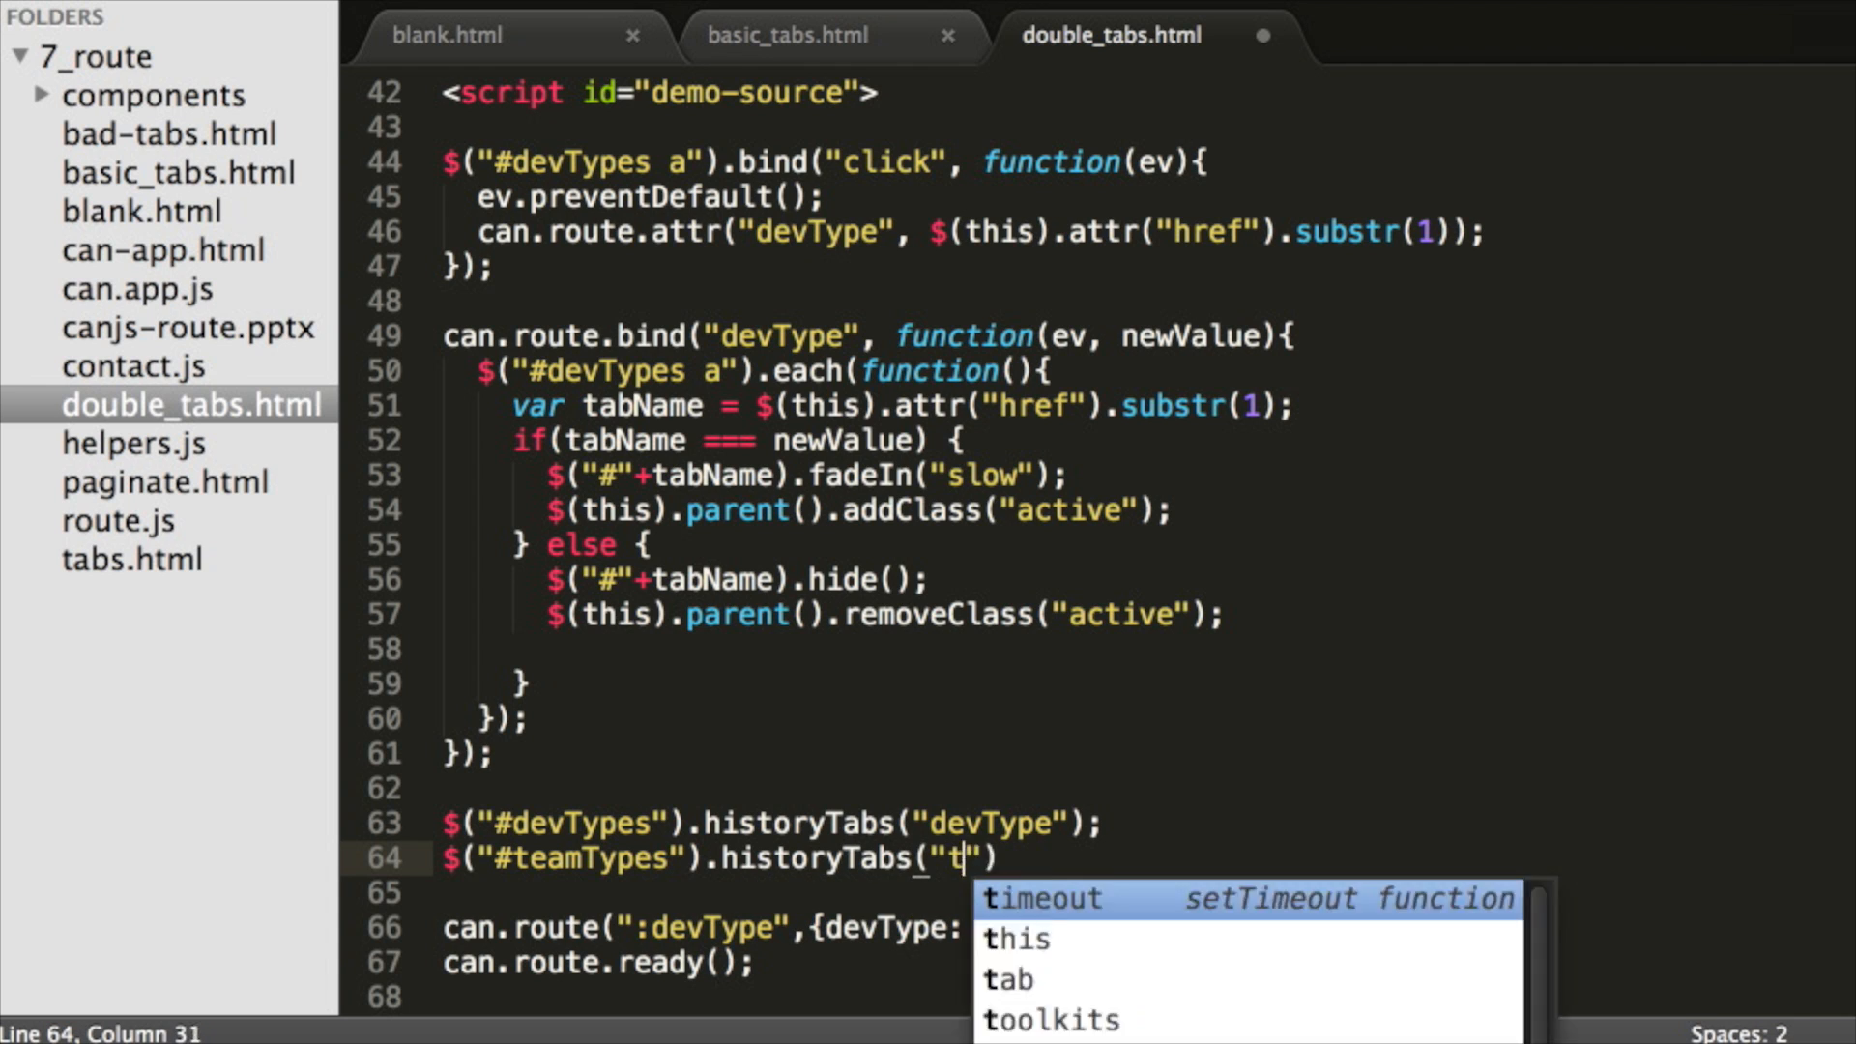
type("eamType\");")
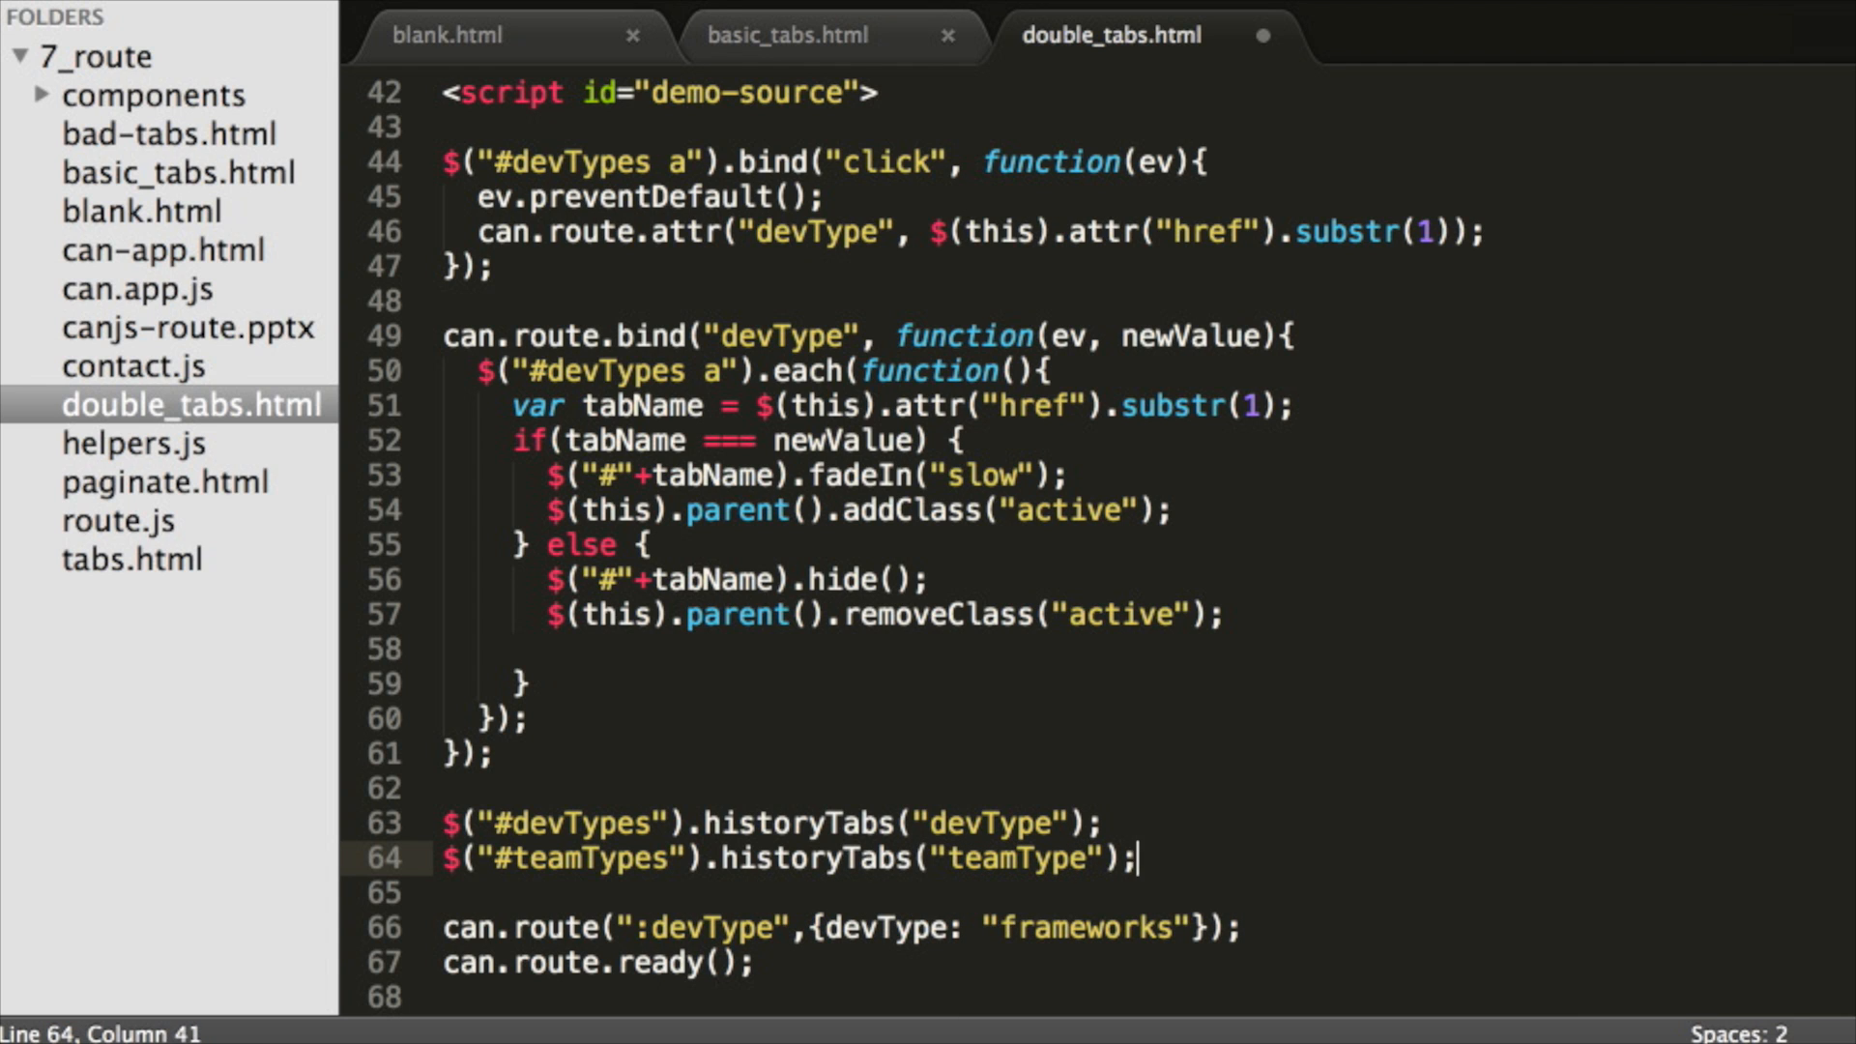
type("$.fn.historyTabs = function(")
left_click(1102, 789)
type("}")
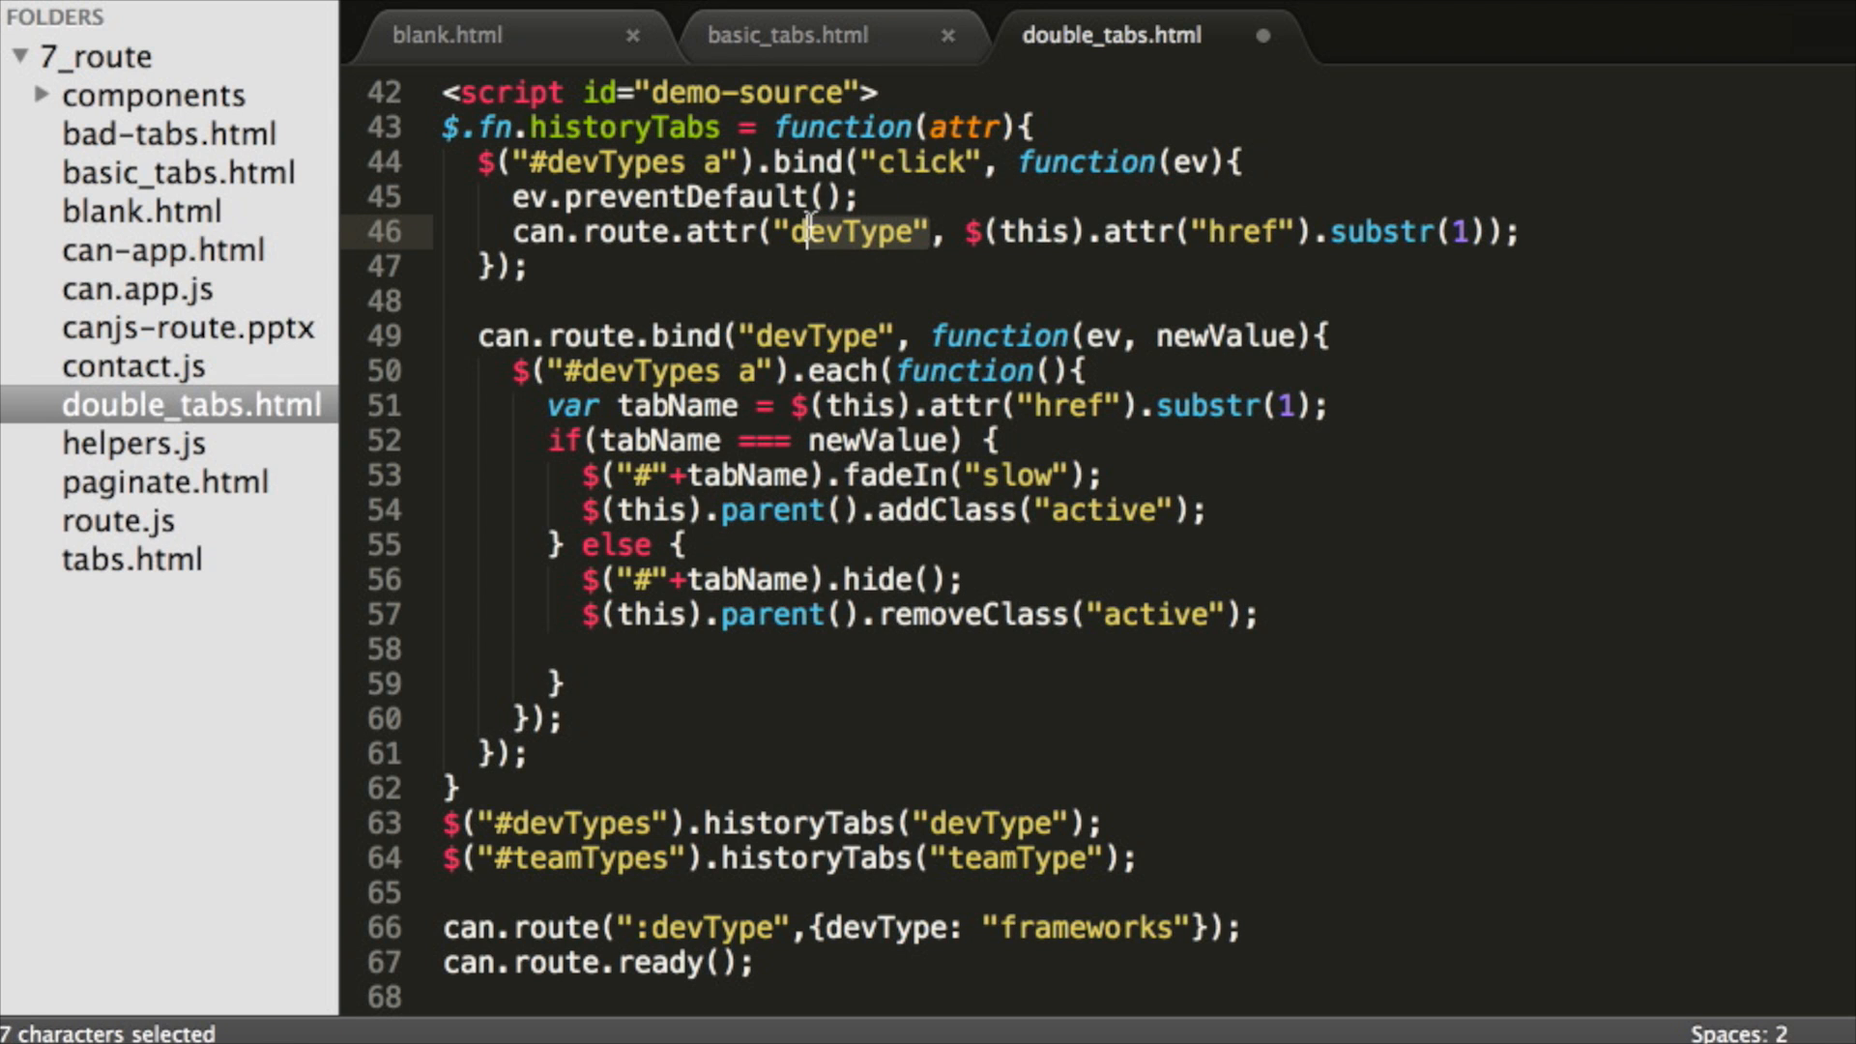
Use attr instead of "devType" and replace the hardcoded binding with this.on("click","a", …)
type("attr")
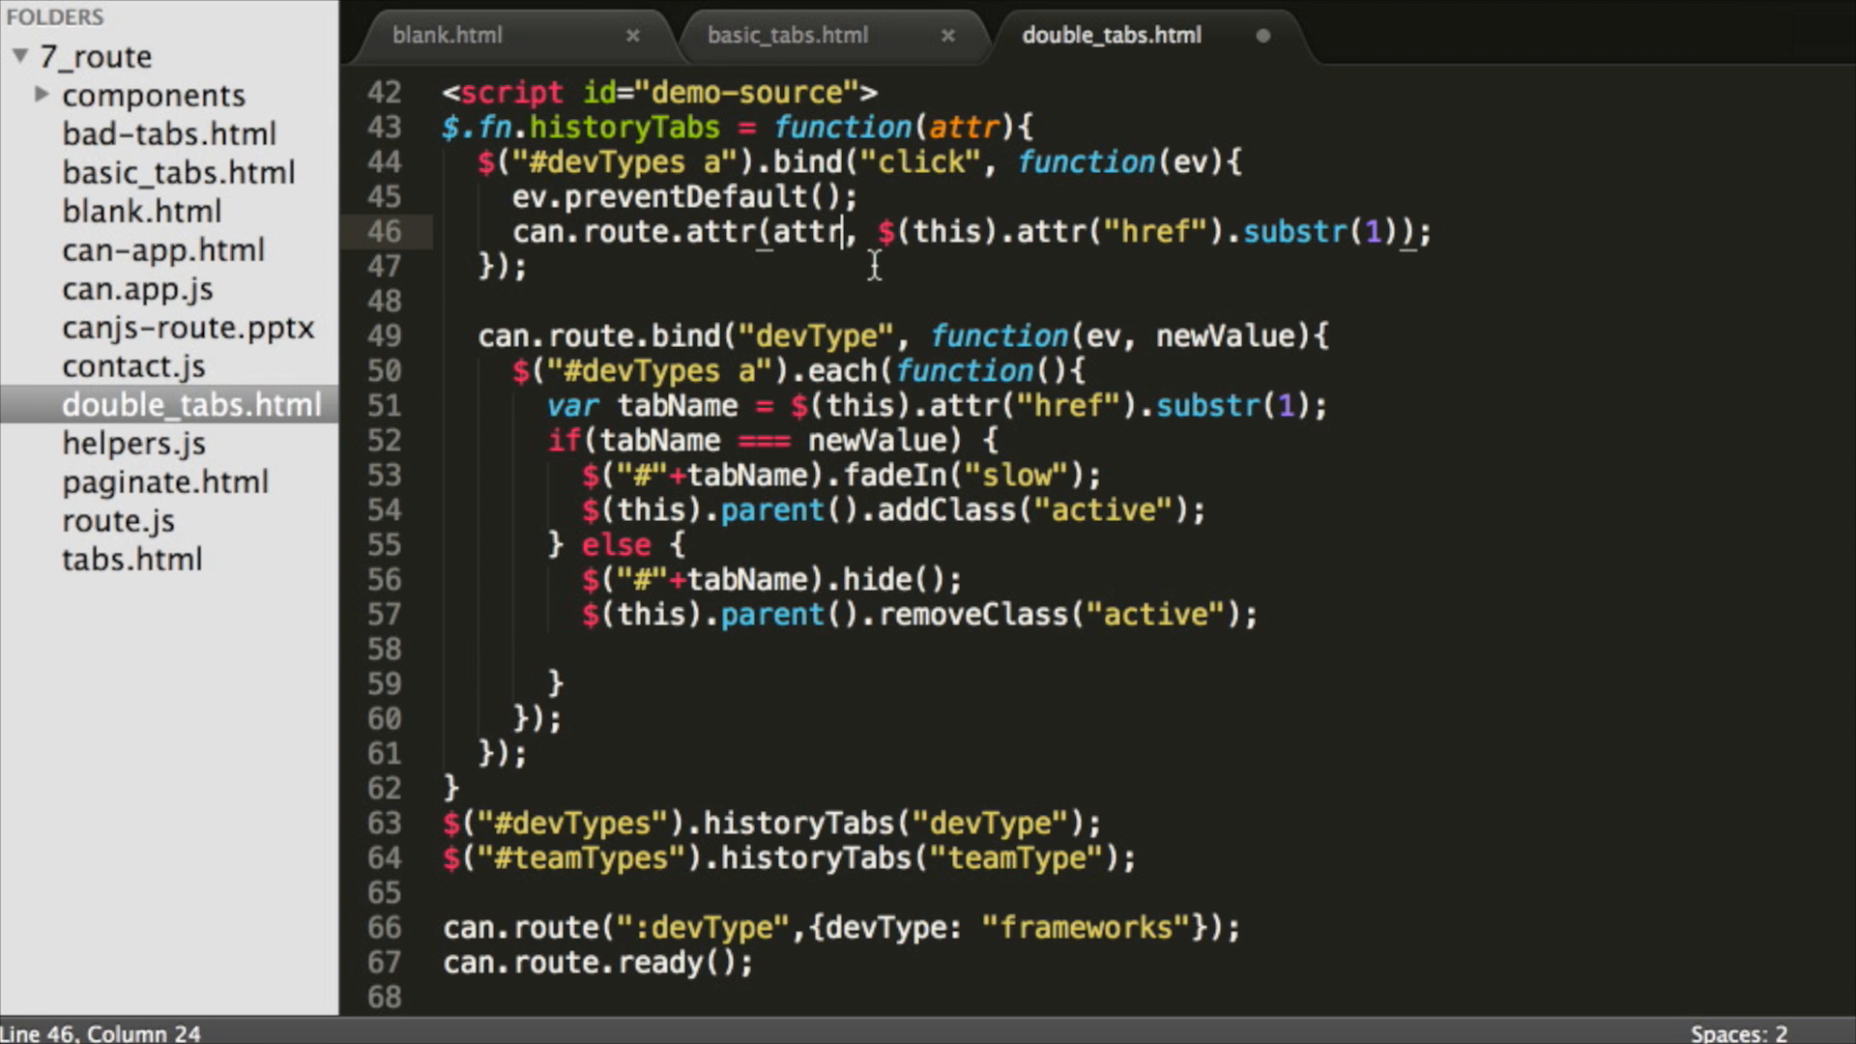
left_click(882, 334)
type("attr")
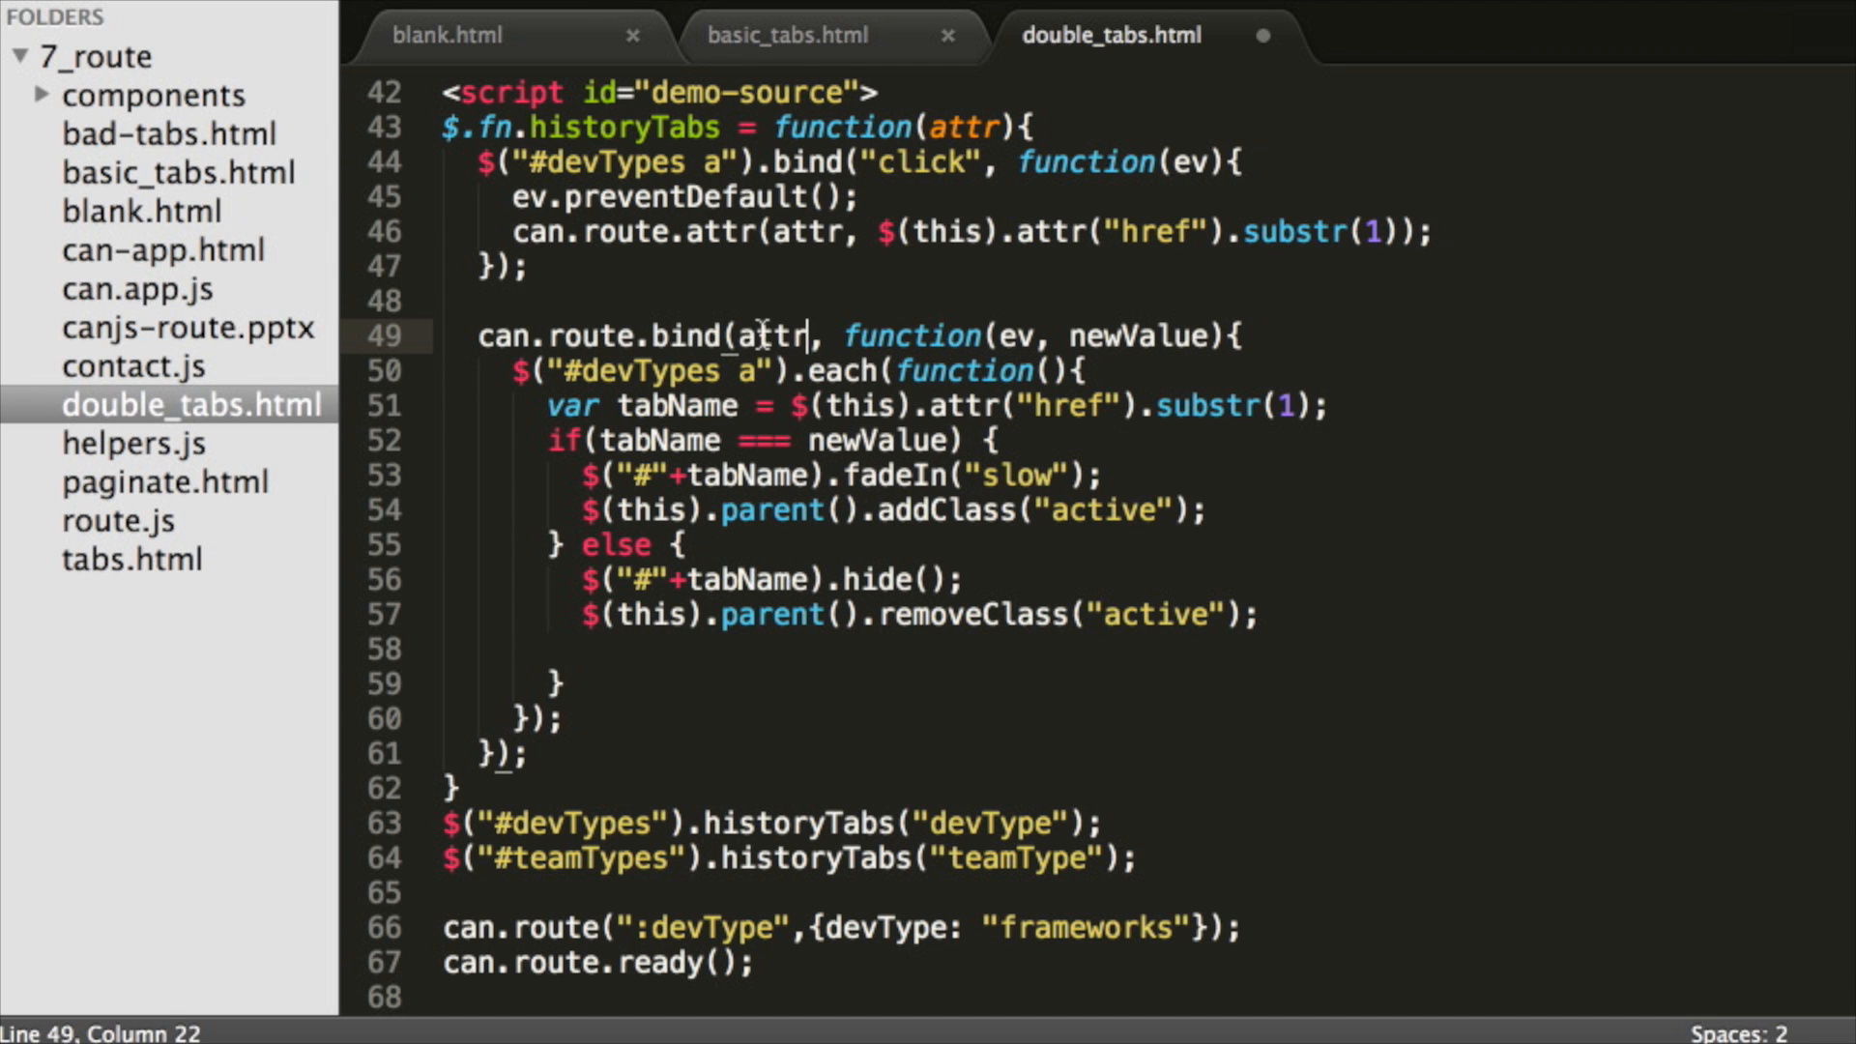
left_click(474, 163)
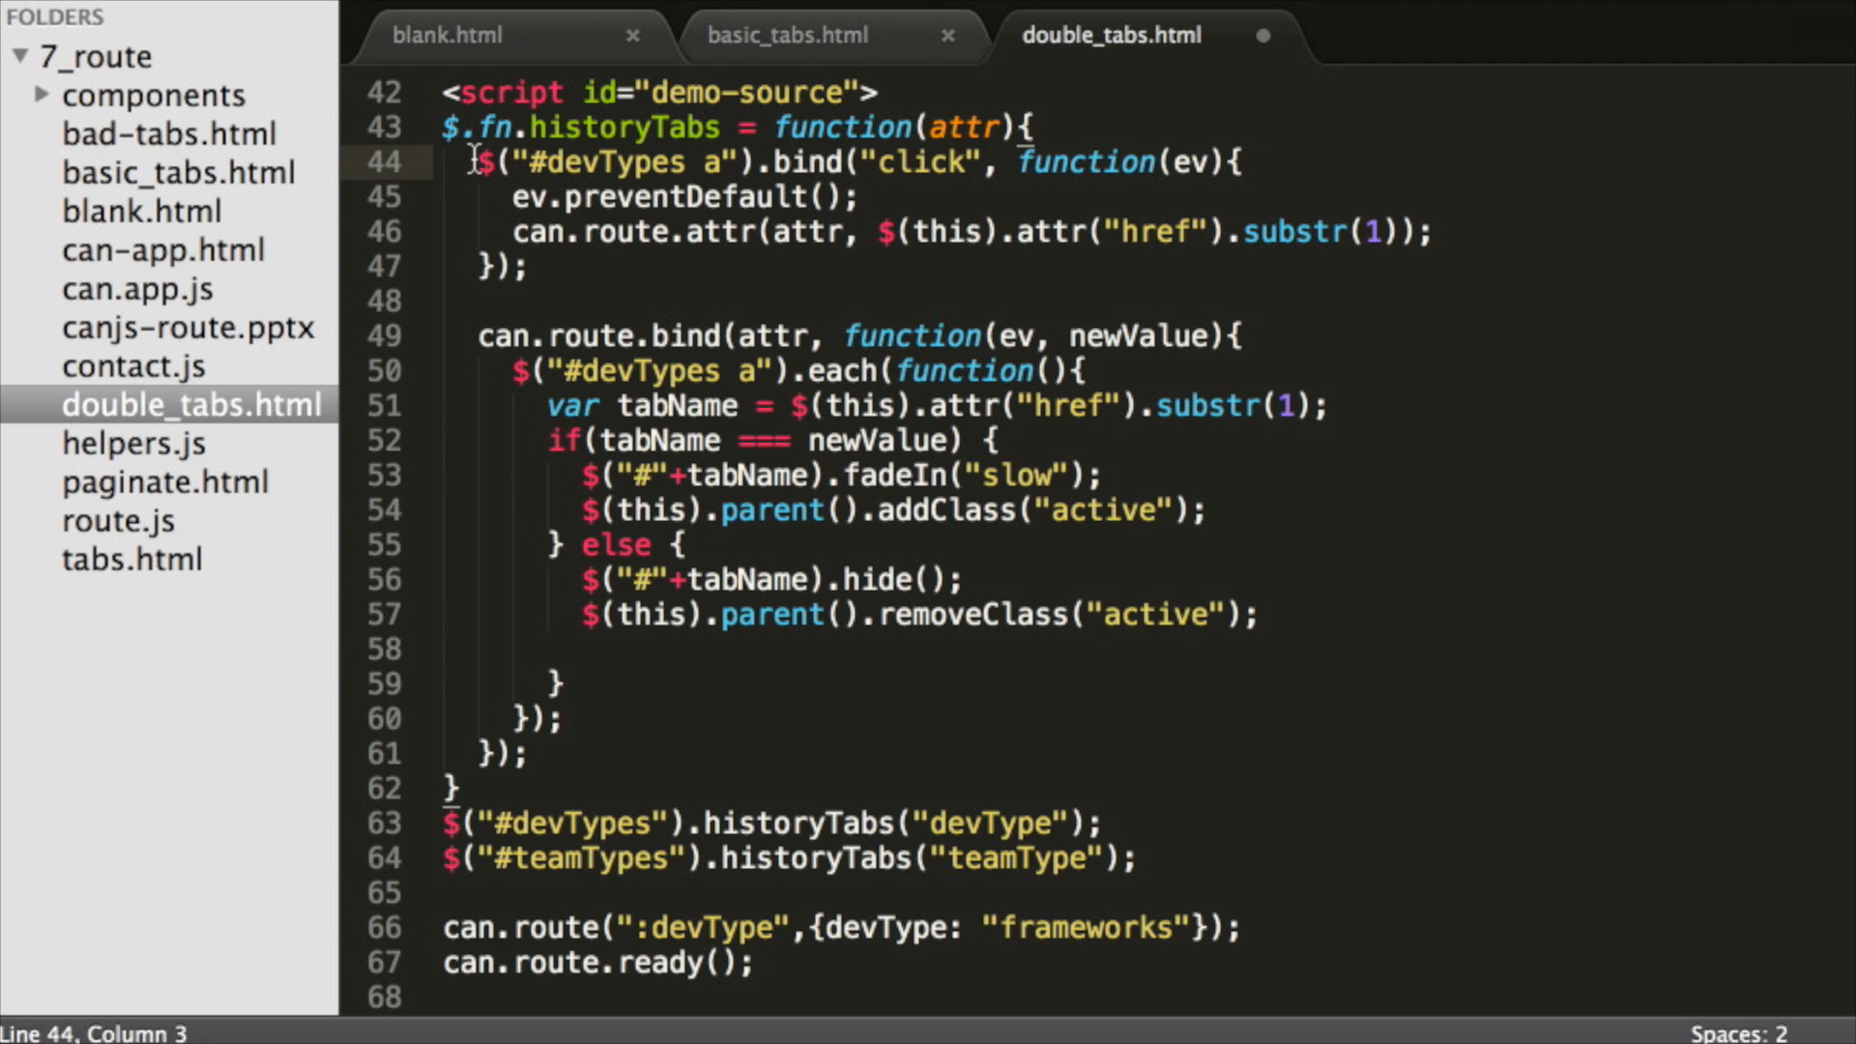
left_click_drag(480, 162, 965, 163)
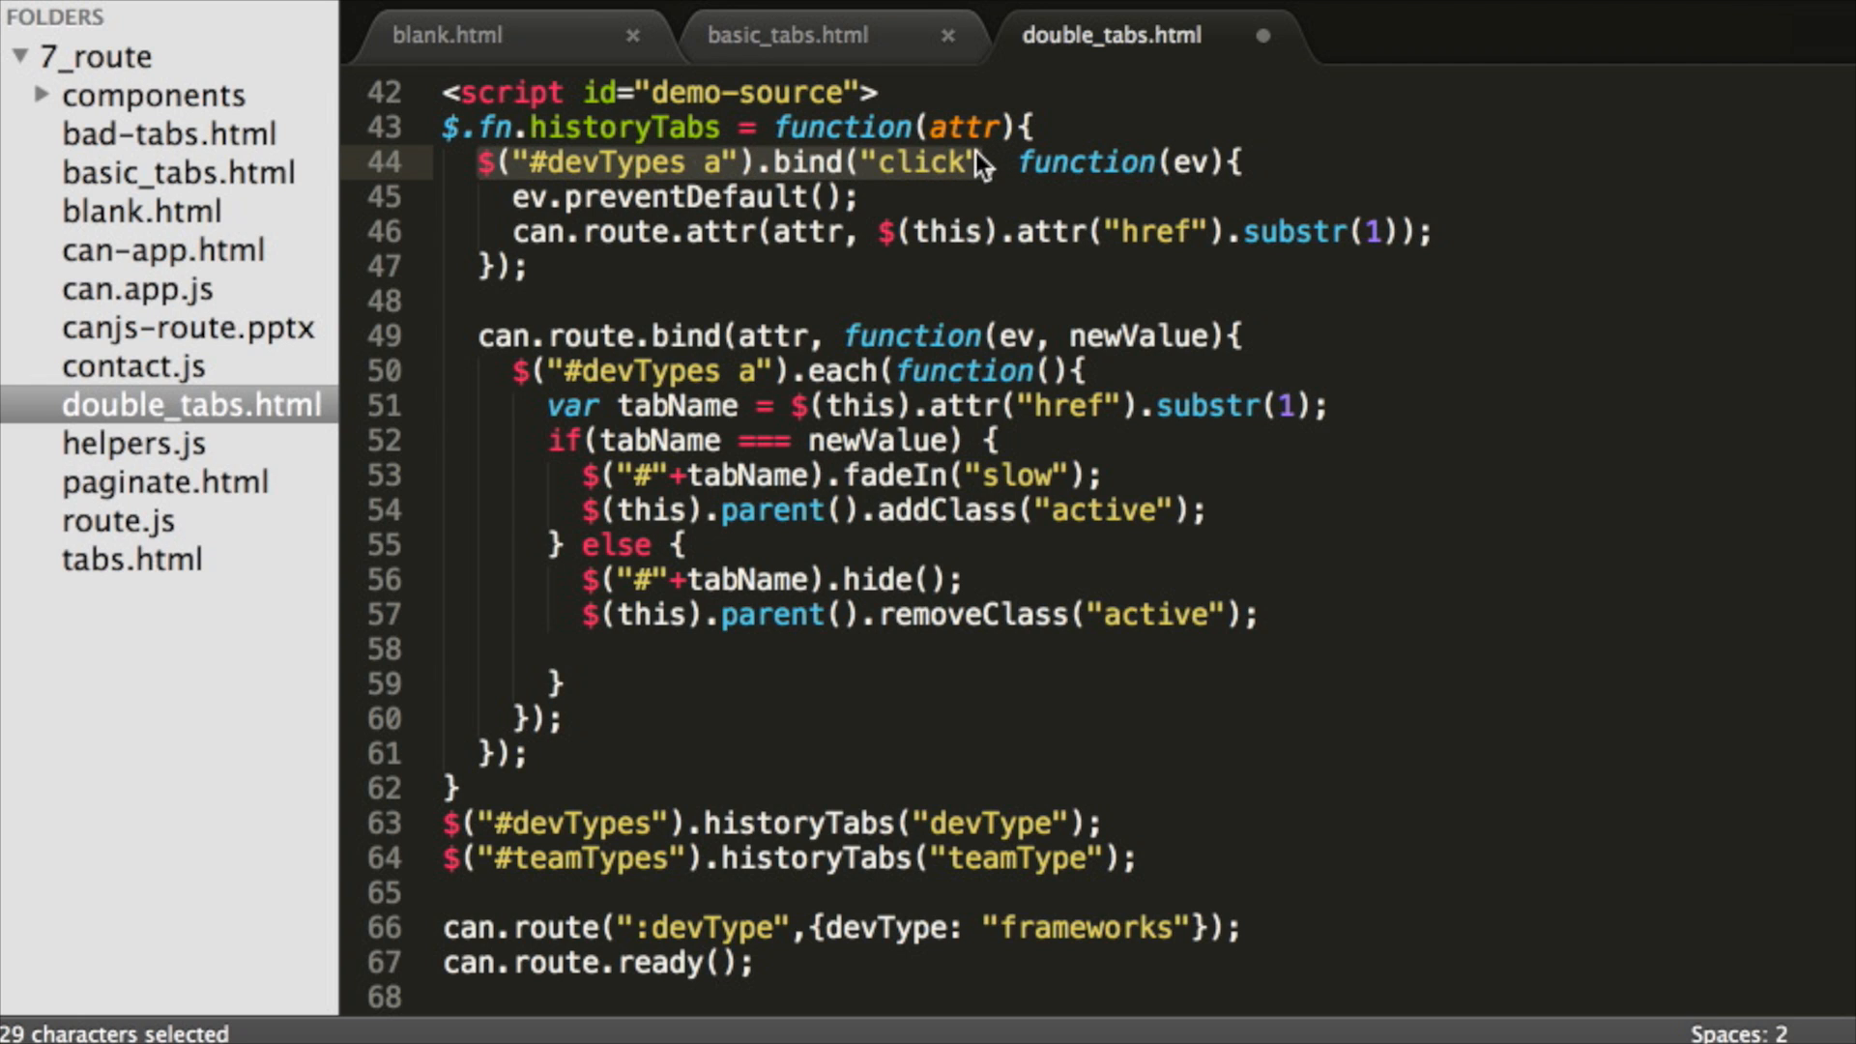
type("this.on(\"")
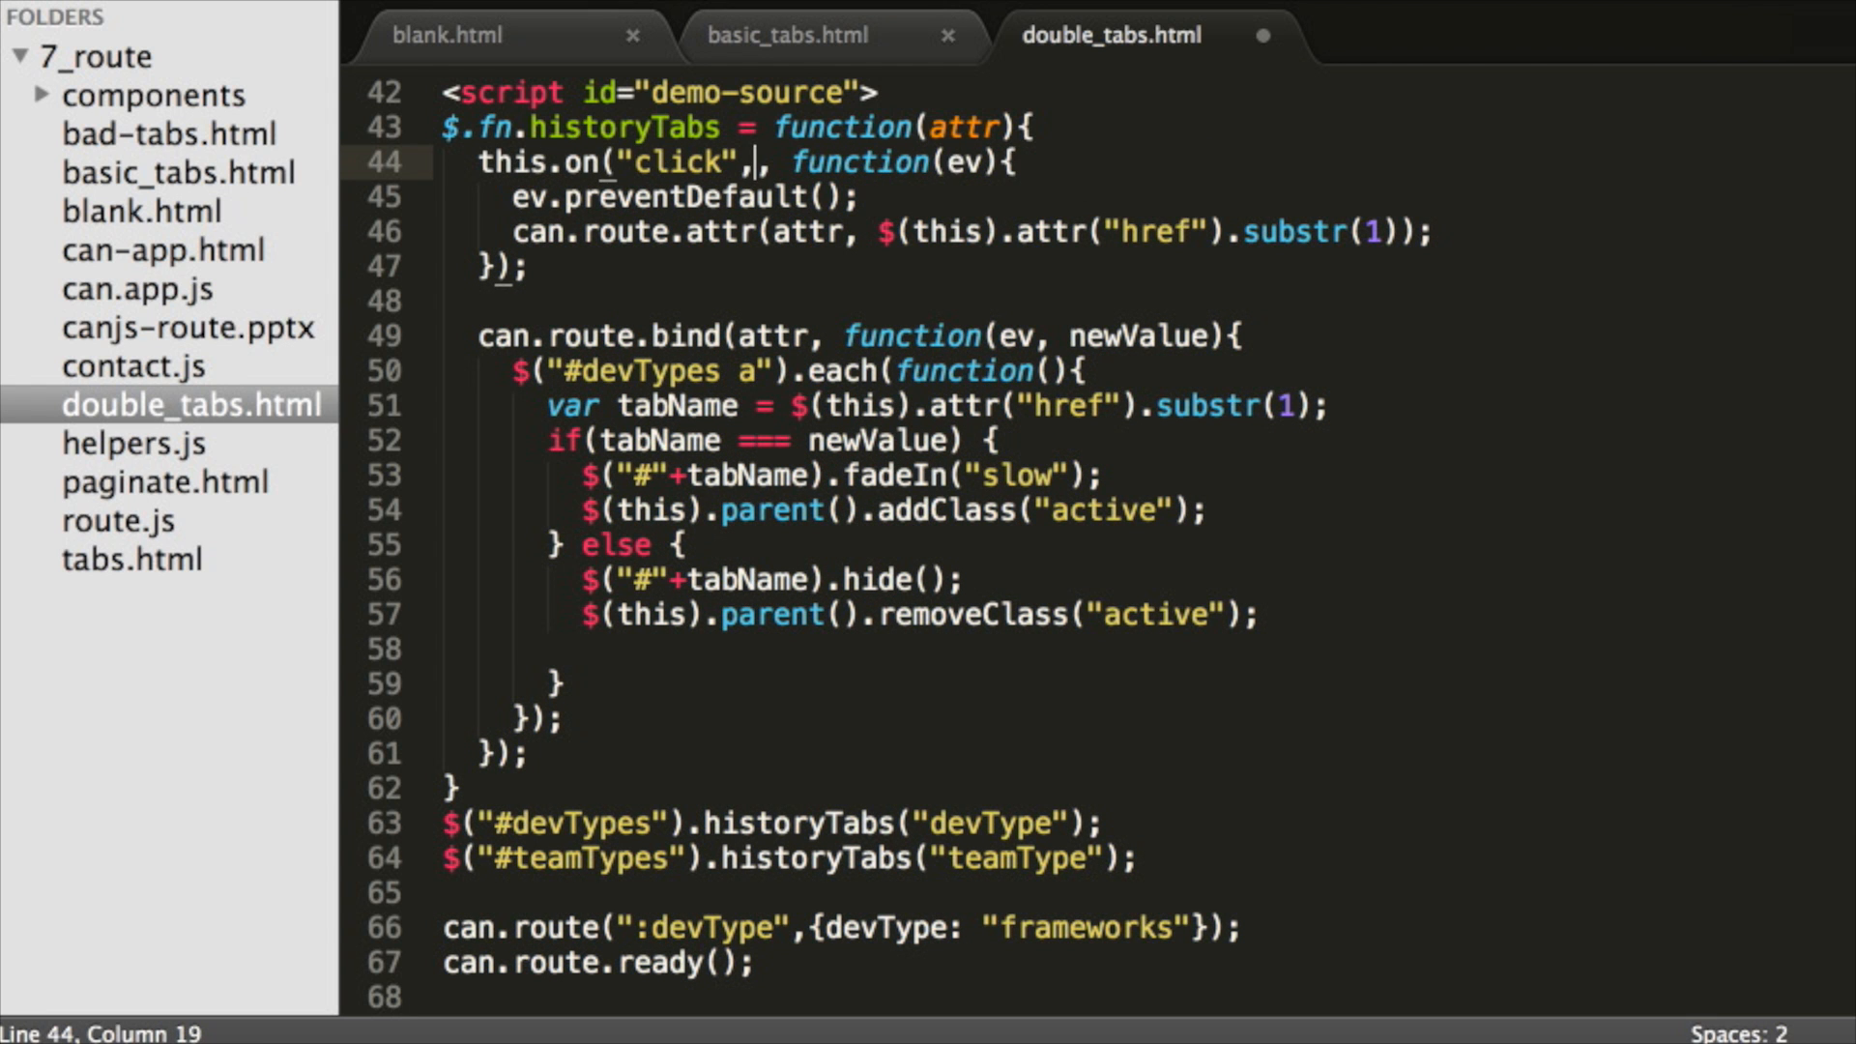
type("\"a\"")
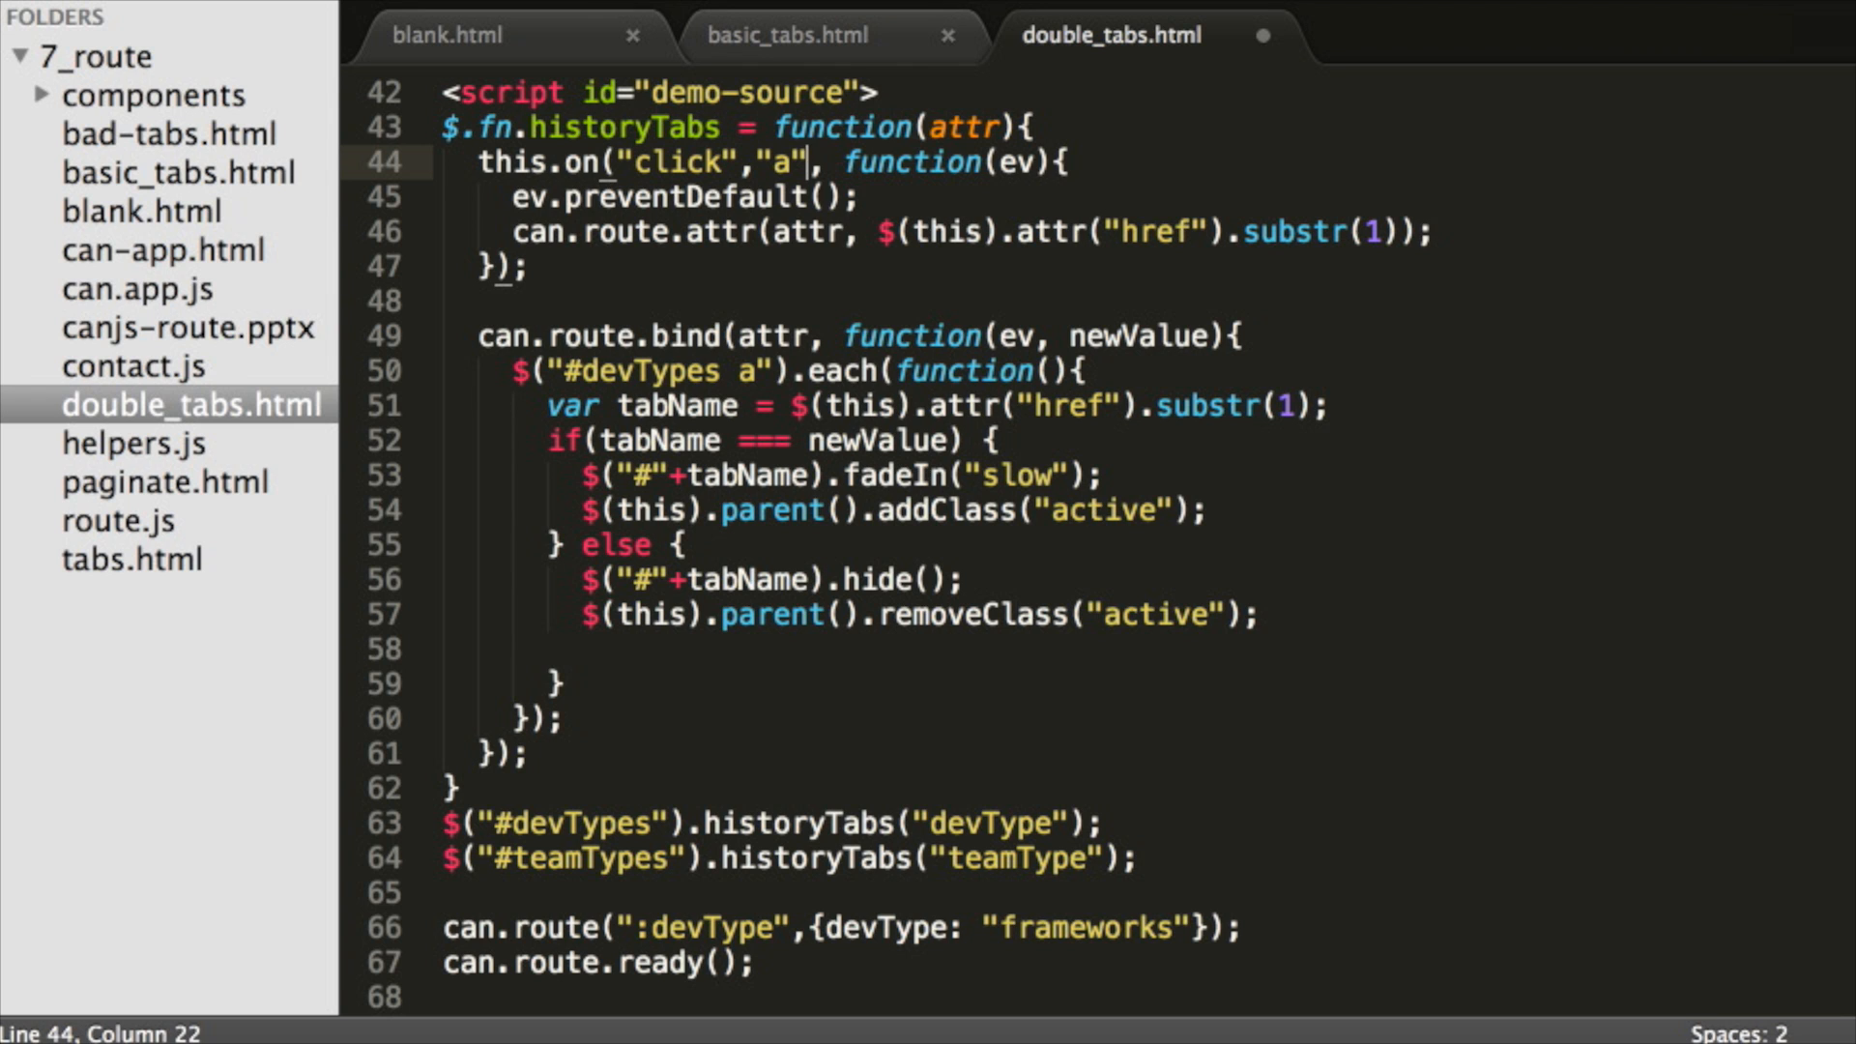
Add var self = this; before the route binding
left_click(474, 301)
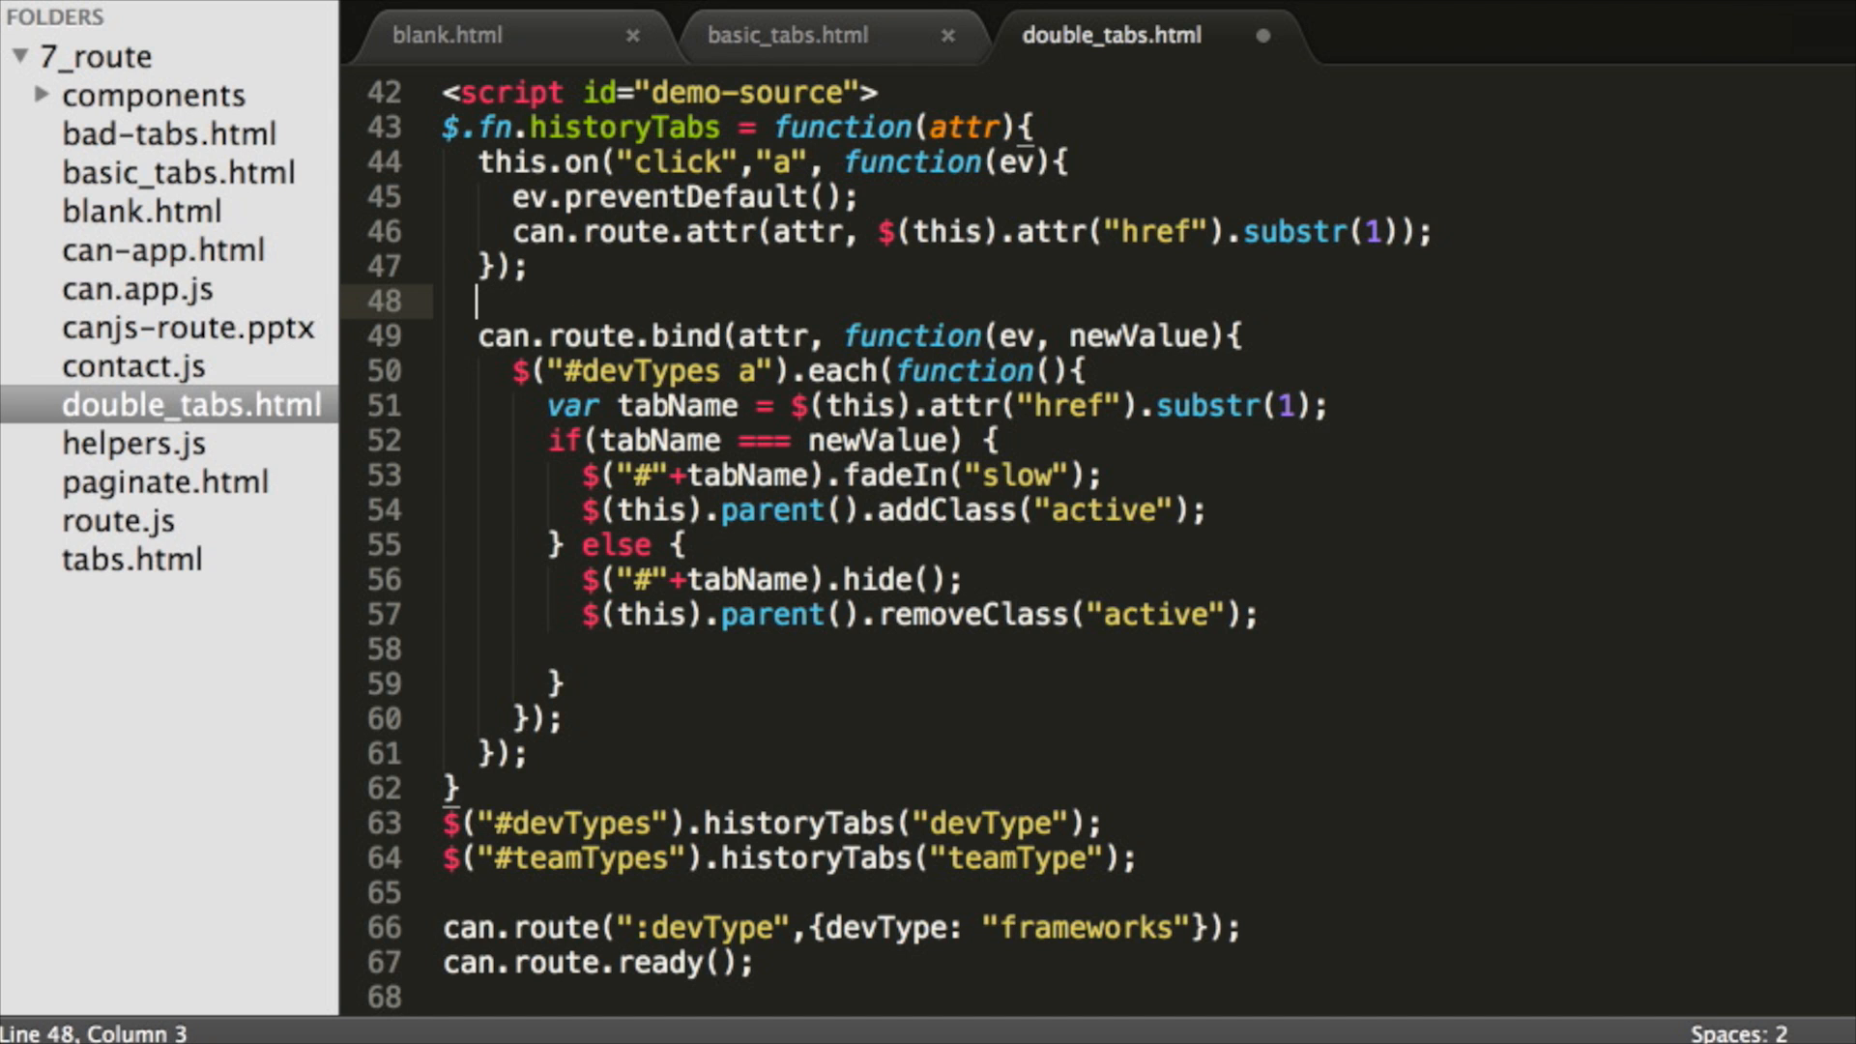
type("var self = this")
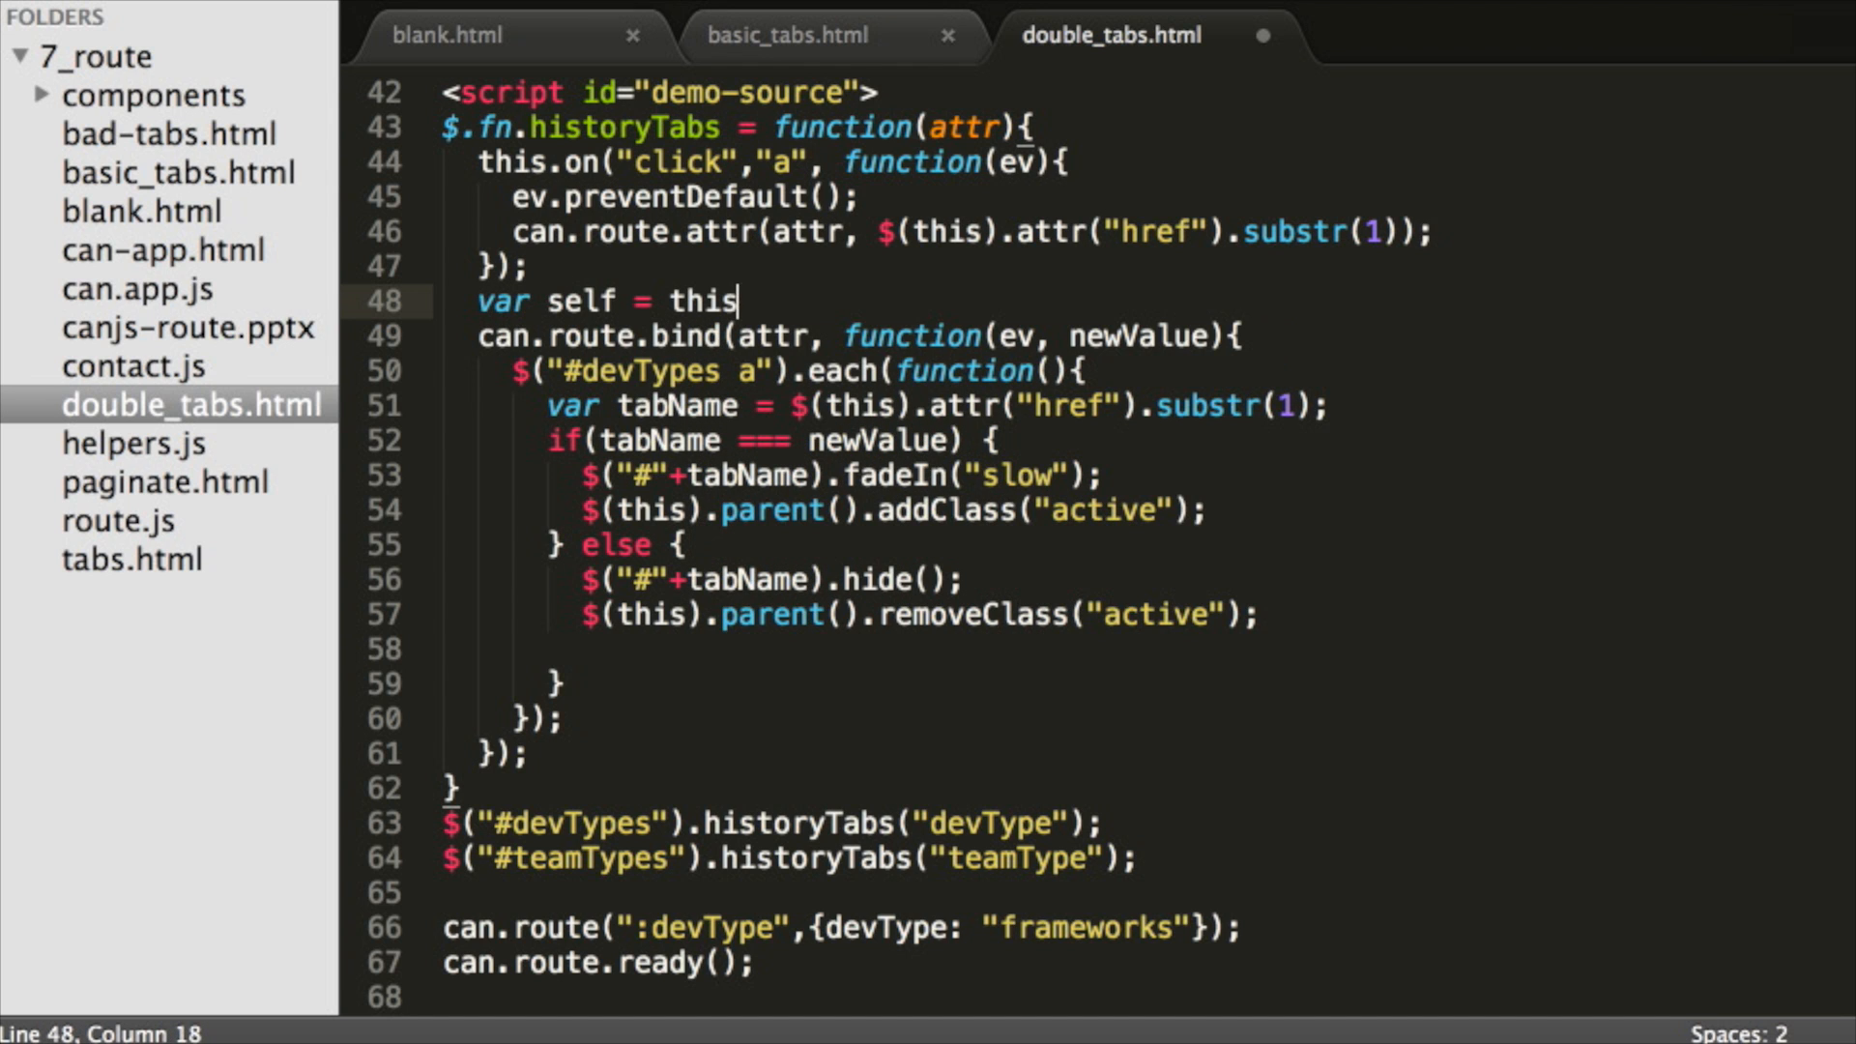
type(";")
left_click(764, 370)
type("self.find")
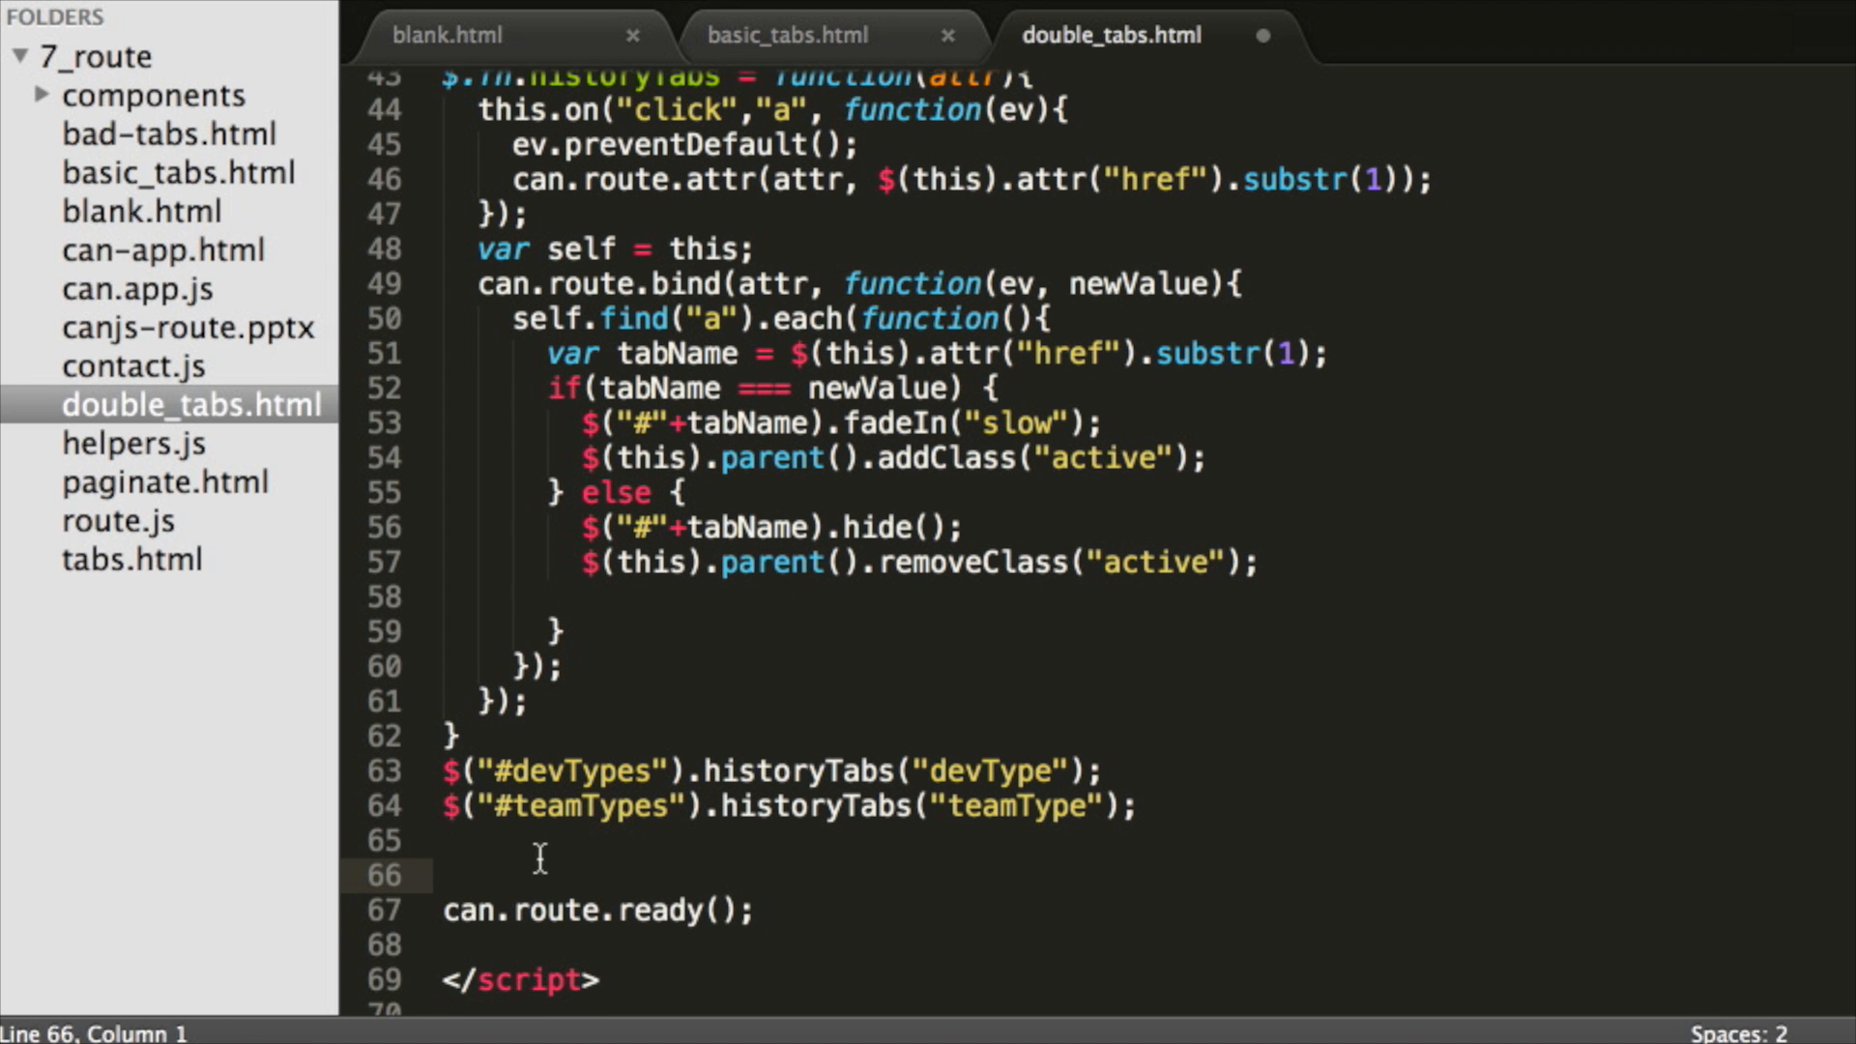
Add can.route("") defaulting devType frameworks and teamType frontend, and ":devType" defaulting teamType frontend
type("can.route(\"\")")
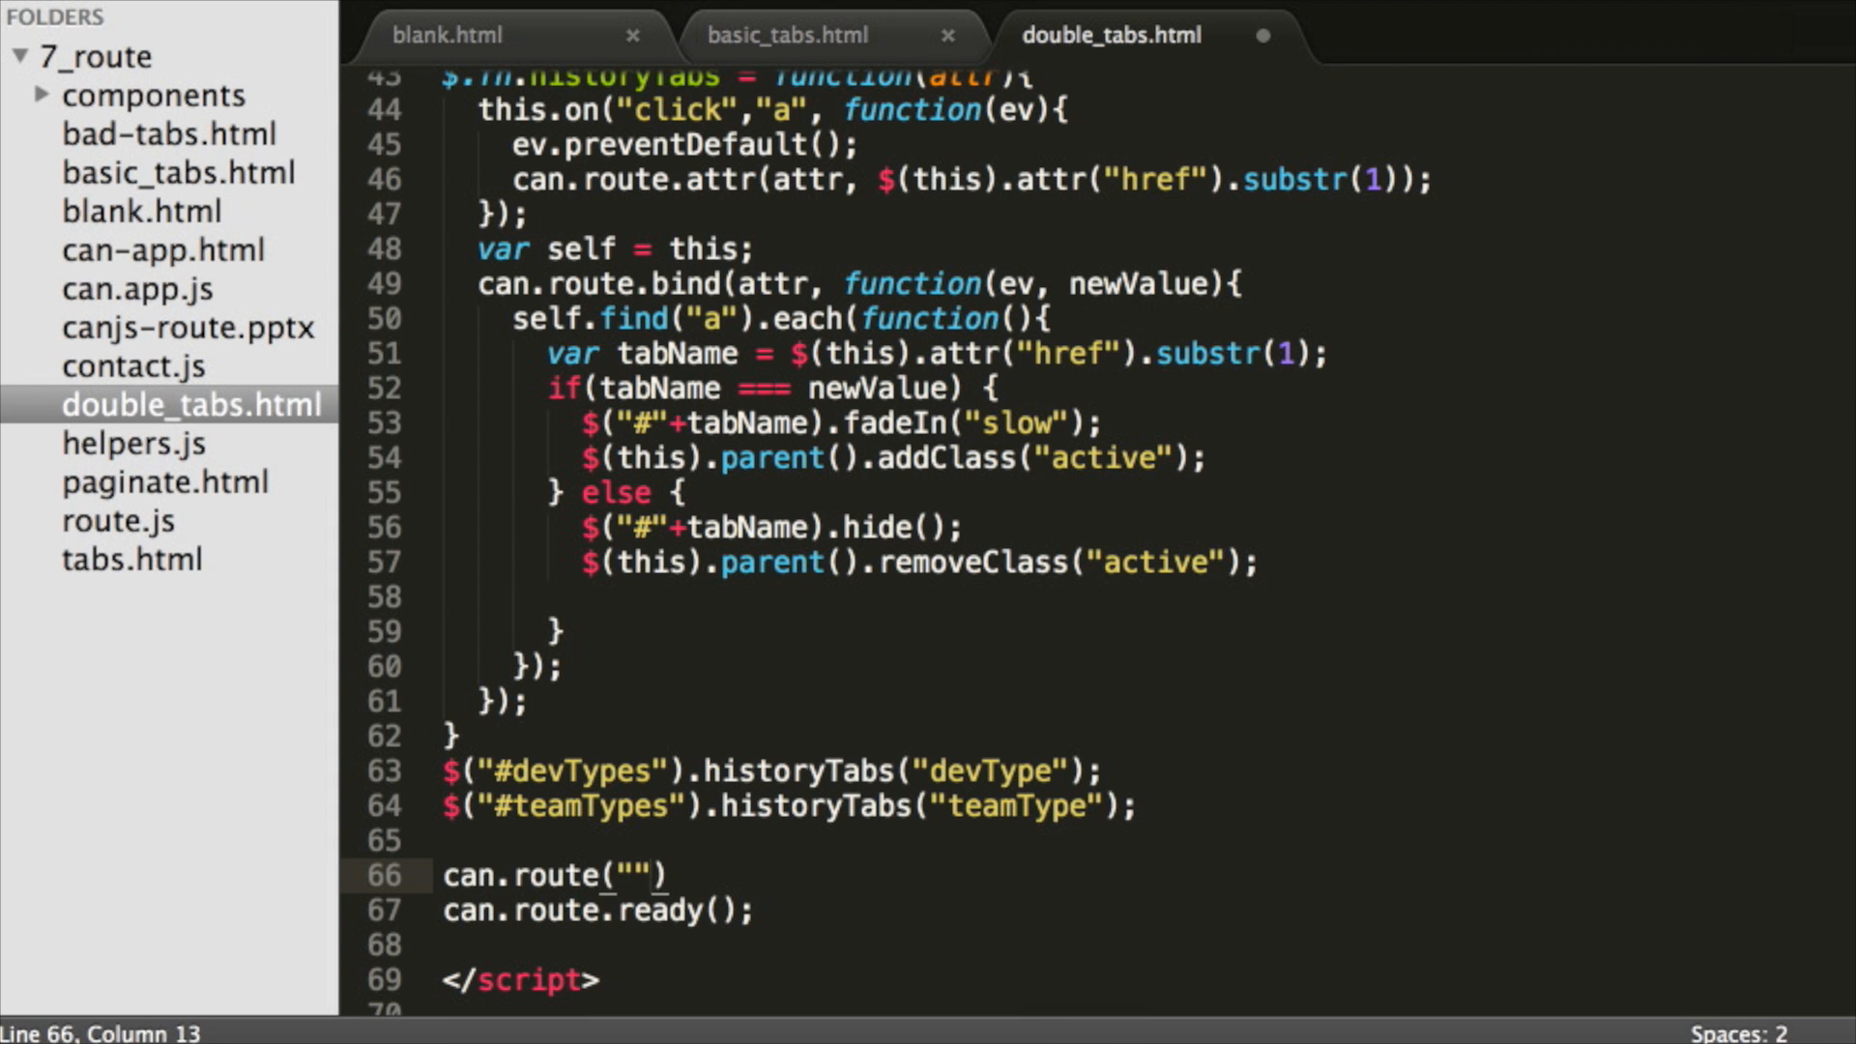
type(",{devType: \"frameworks")
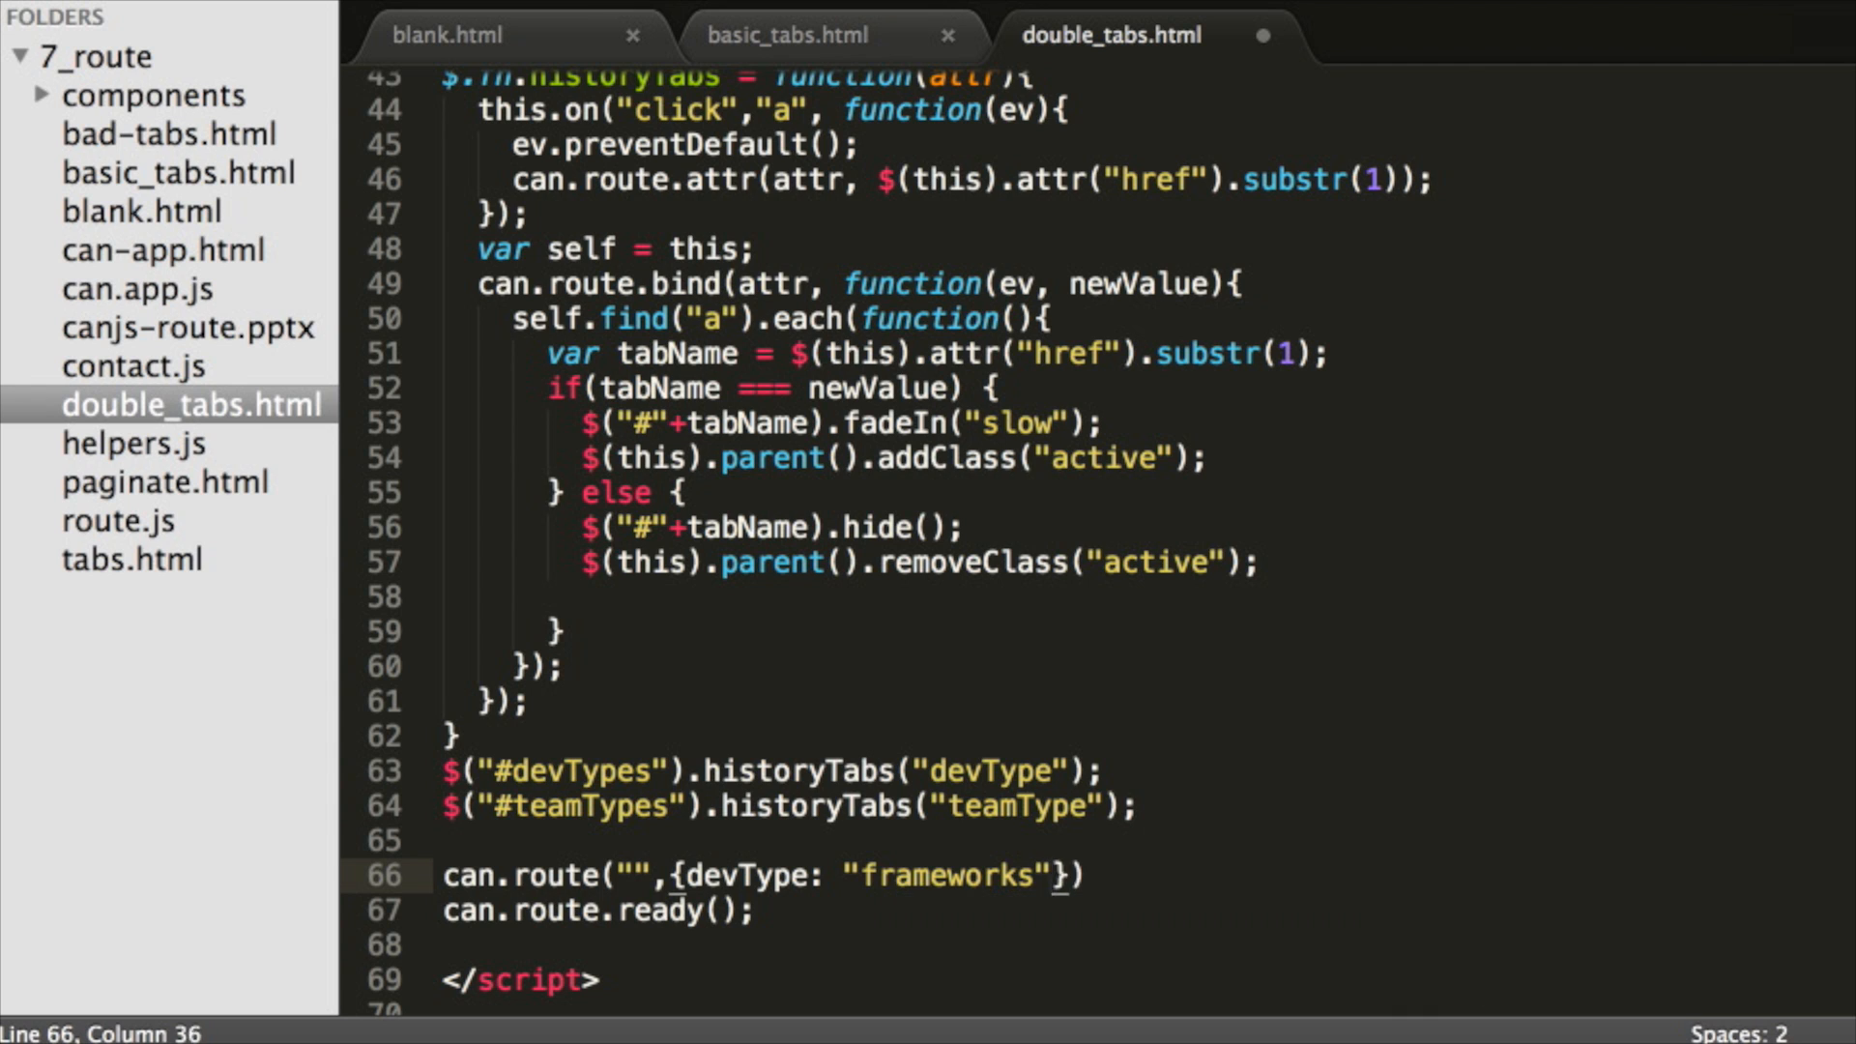
type(", teamType: \"frontend\"")
type("can.route(")
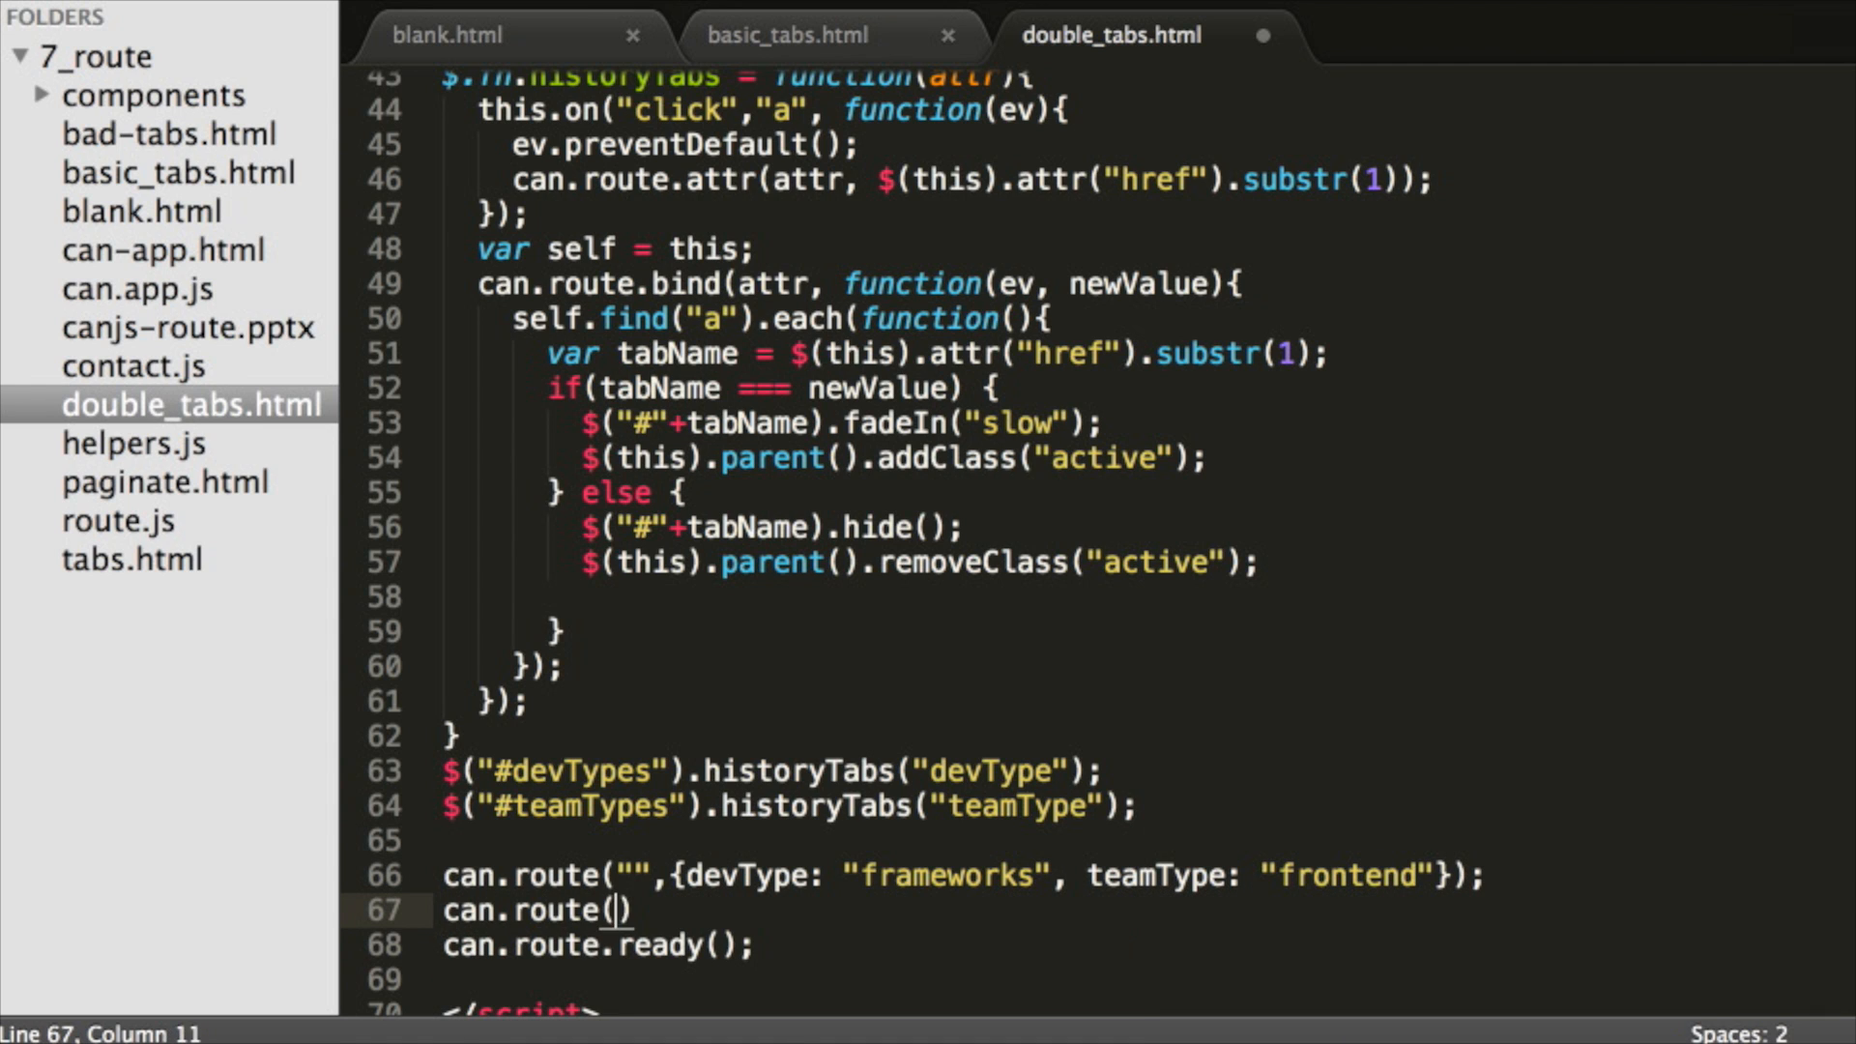
type("\":devType\"")
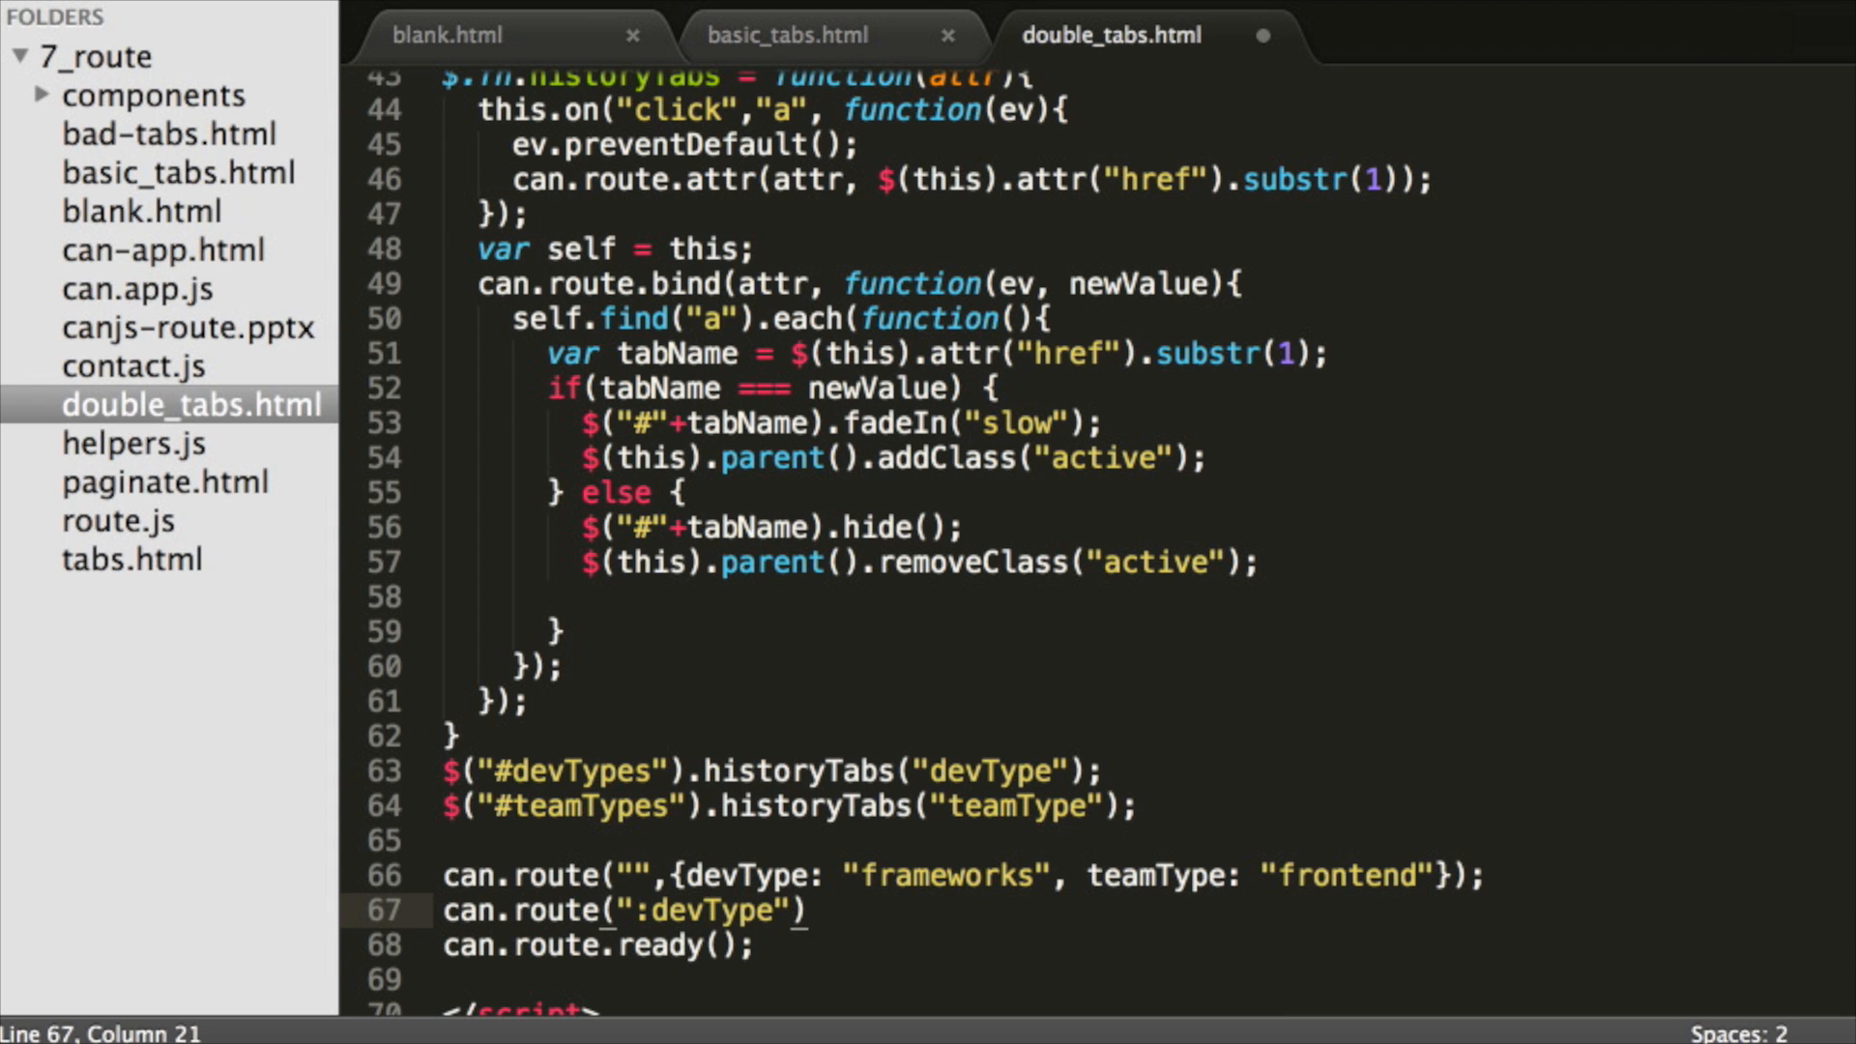
type(",{teamType: \"\"}")
type("can.rou")
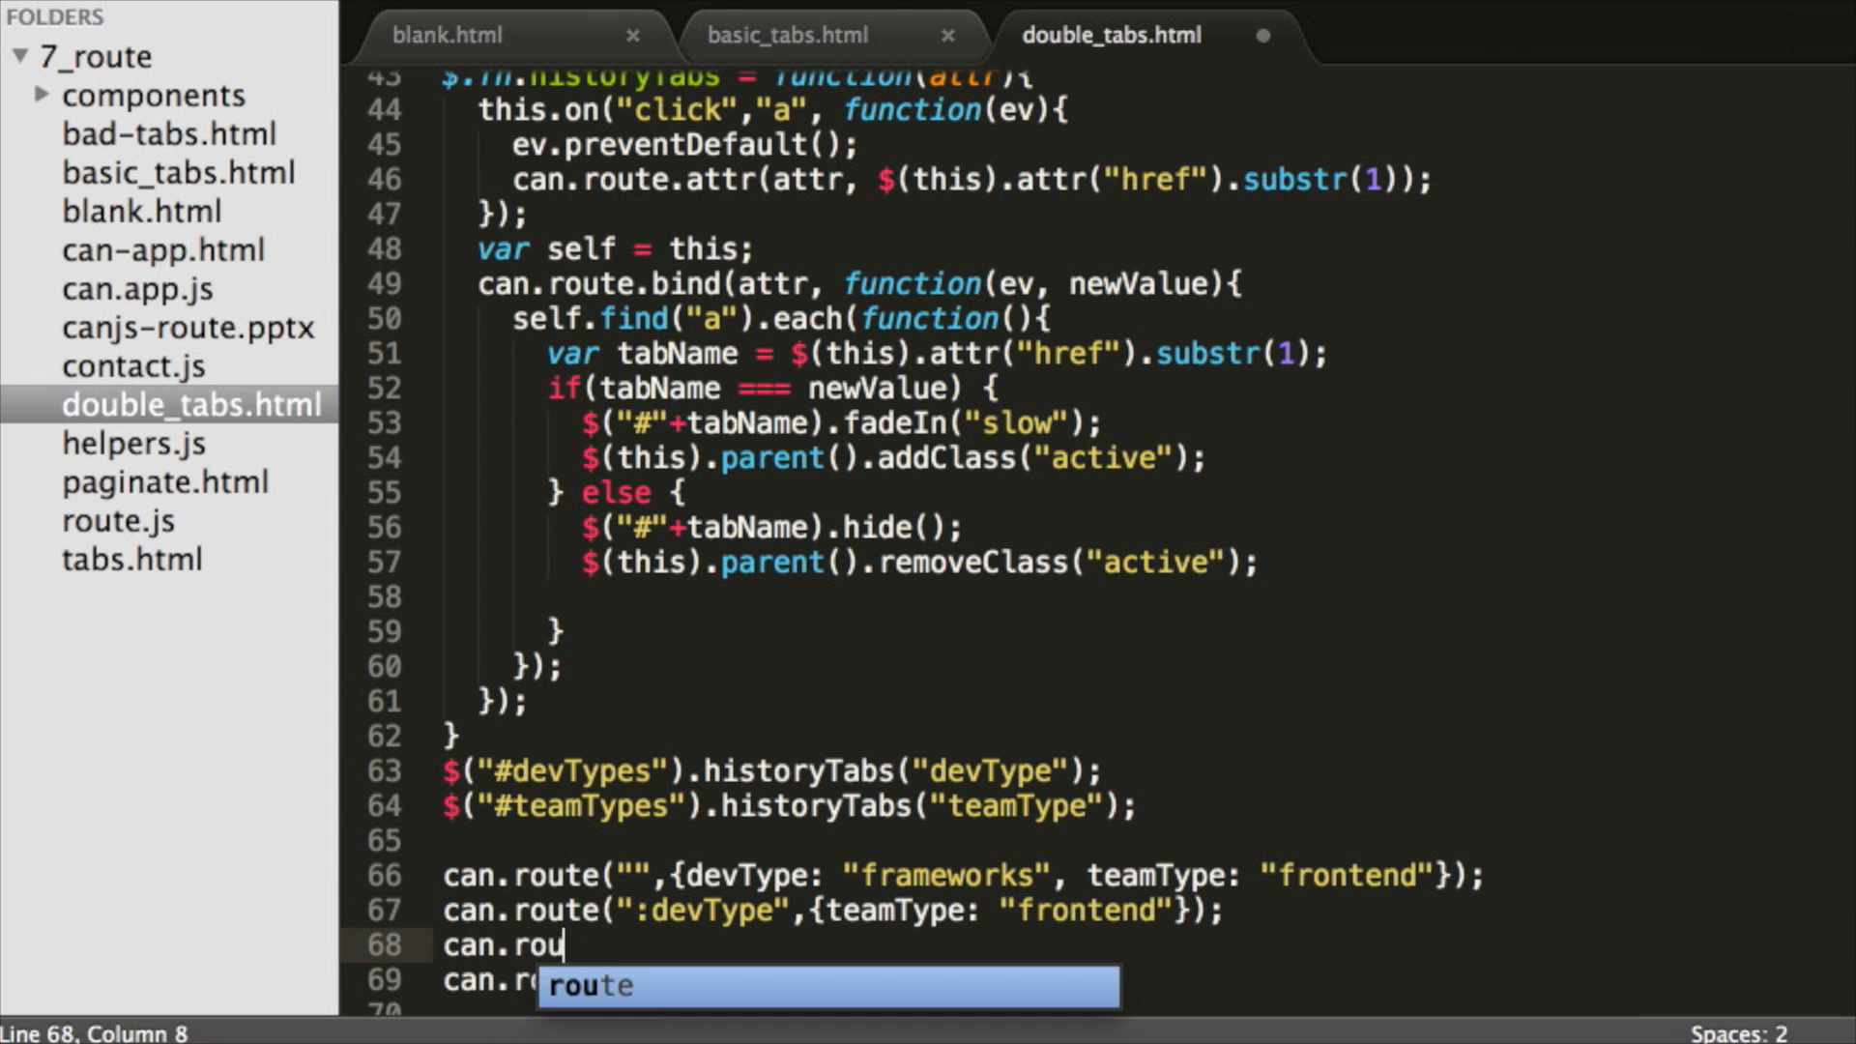
Add a can.route(":devType/:teamType") route, completing teamType with autocomplete
type("te(\":devType\"")
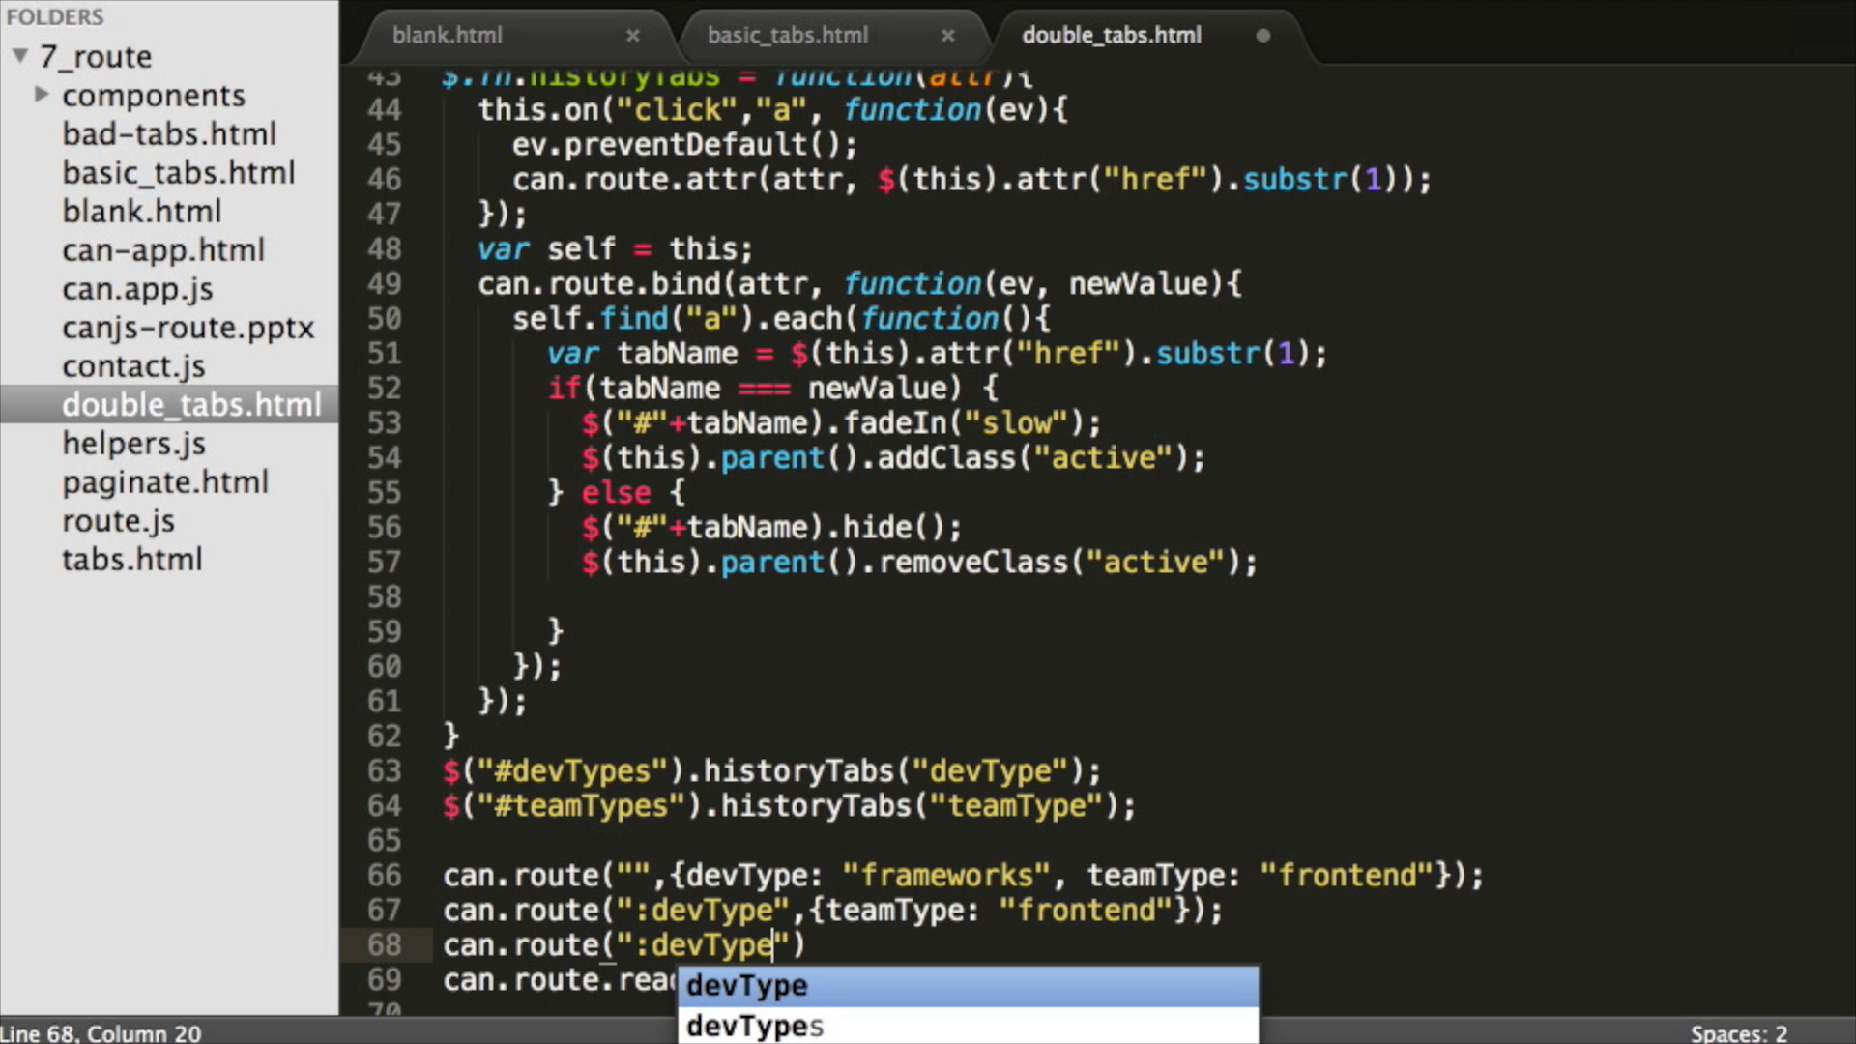
type("/:tea")
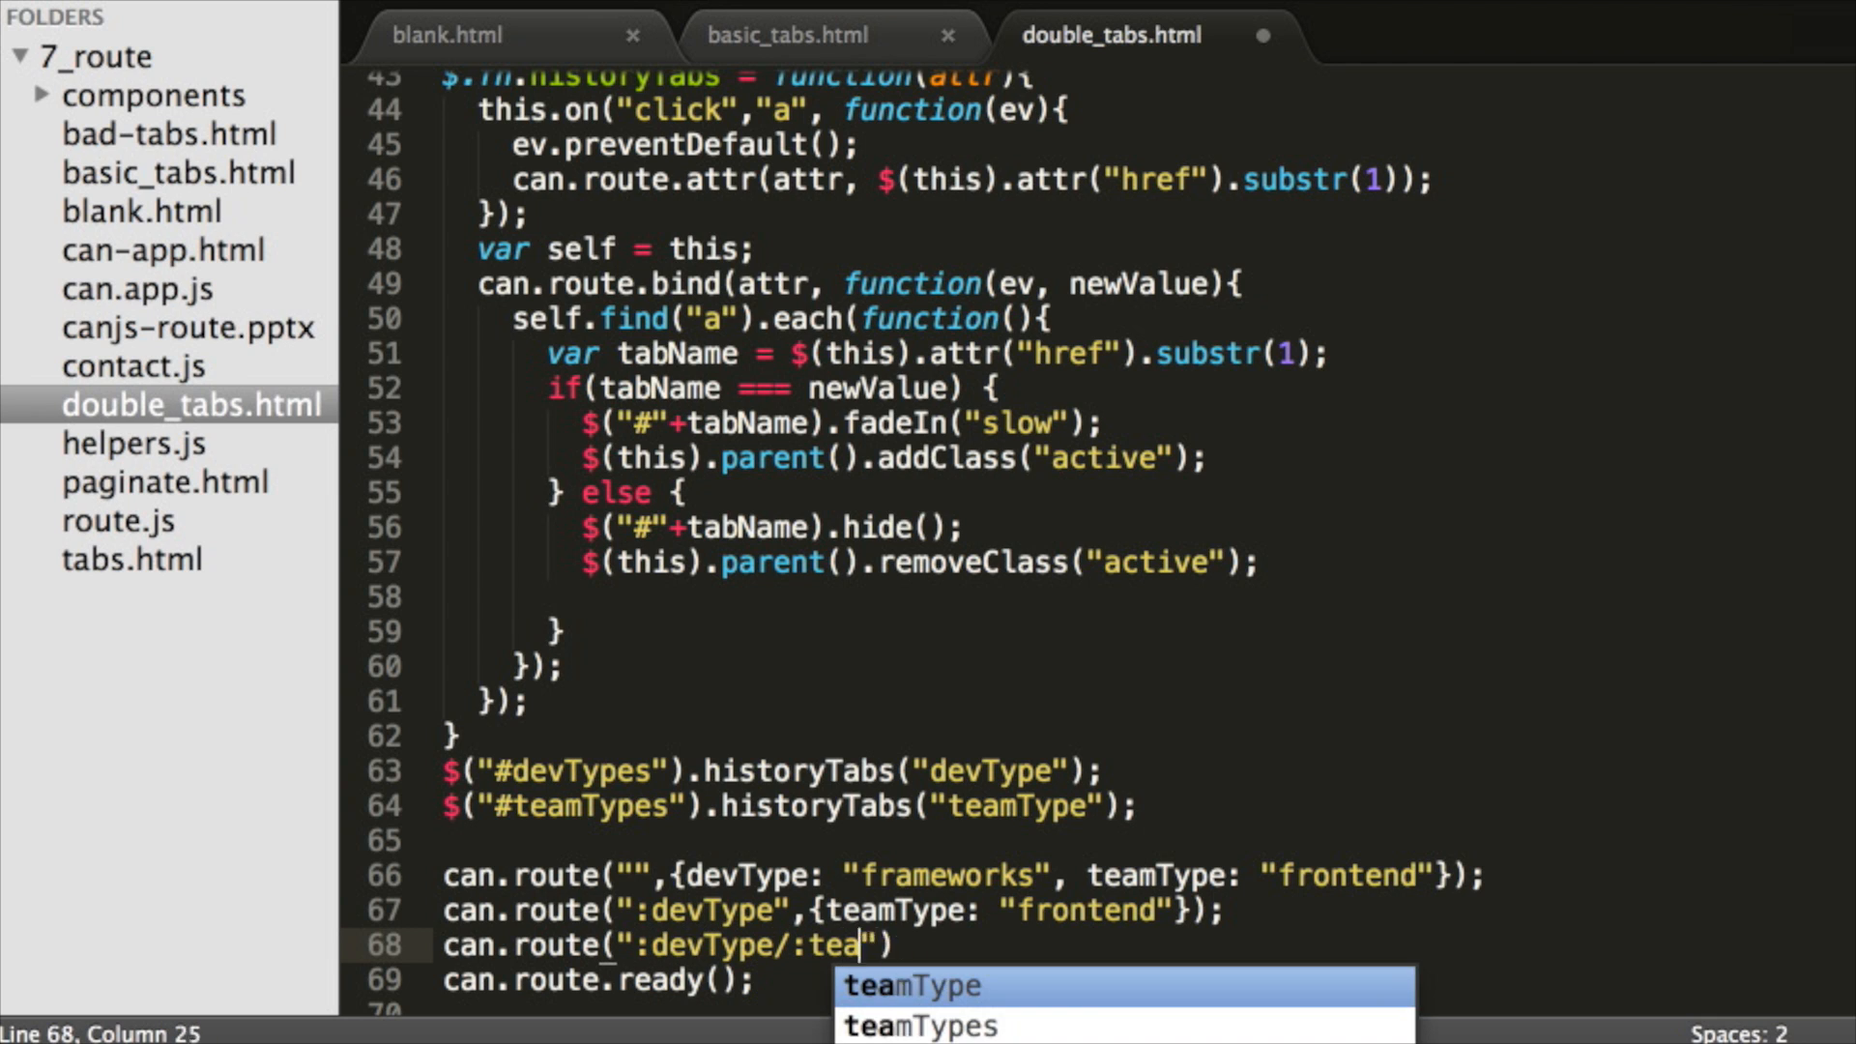
key("Tab")
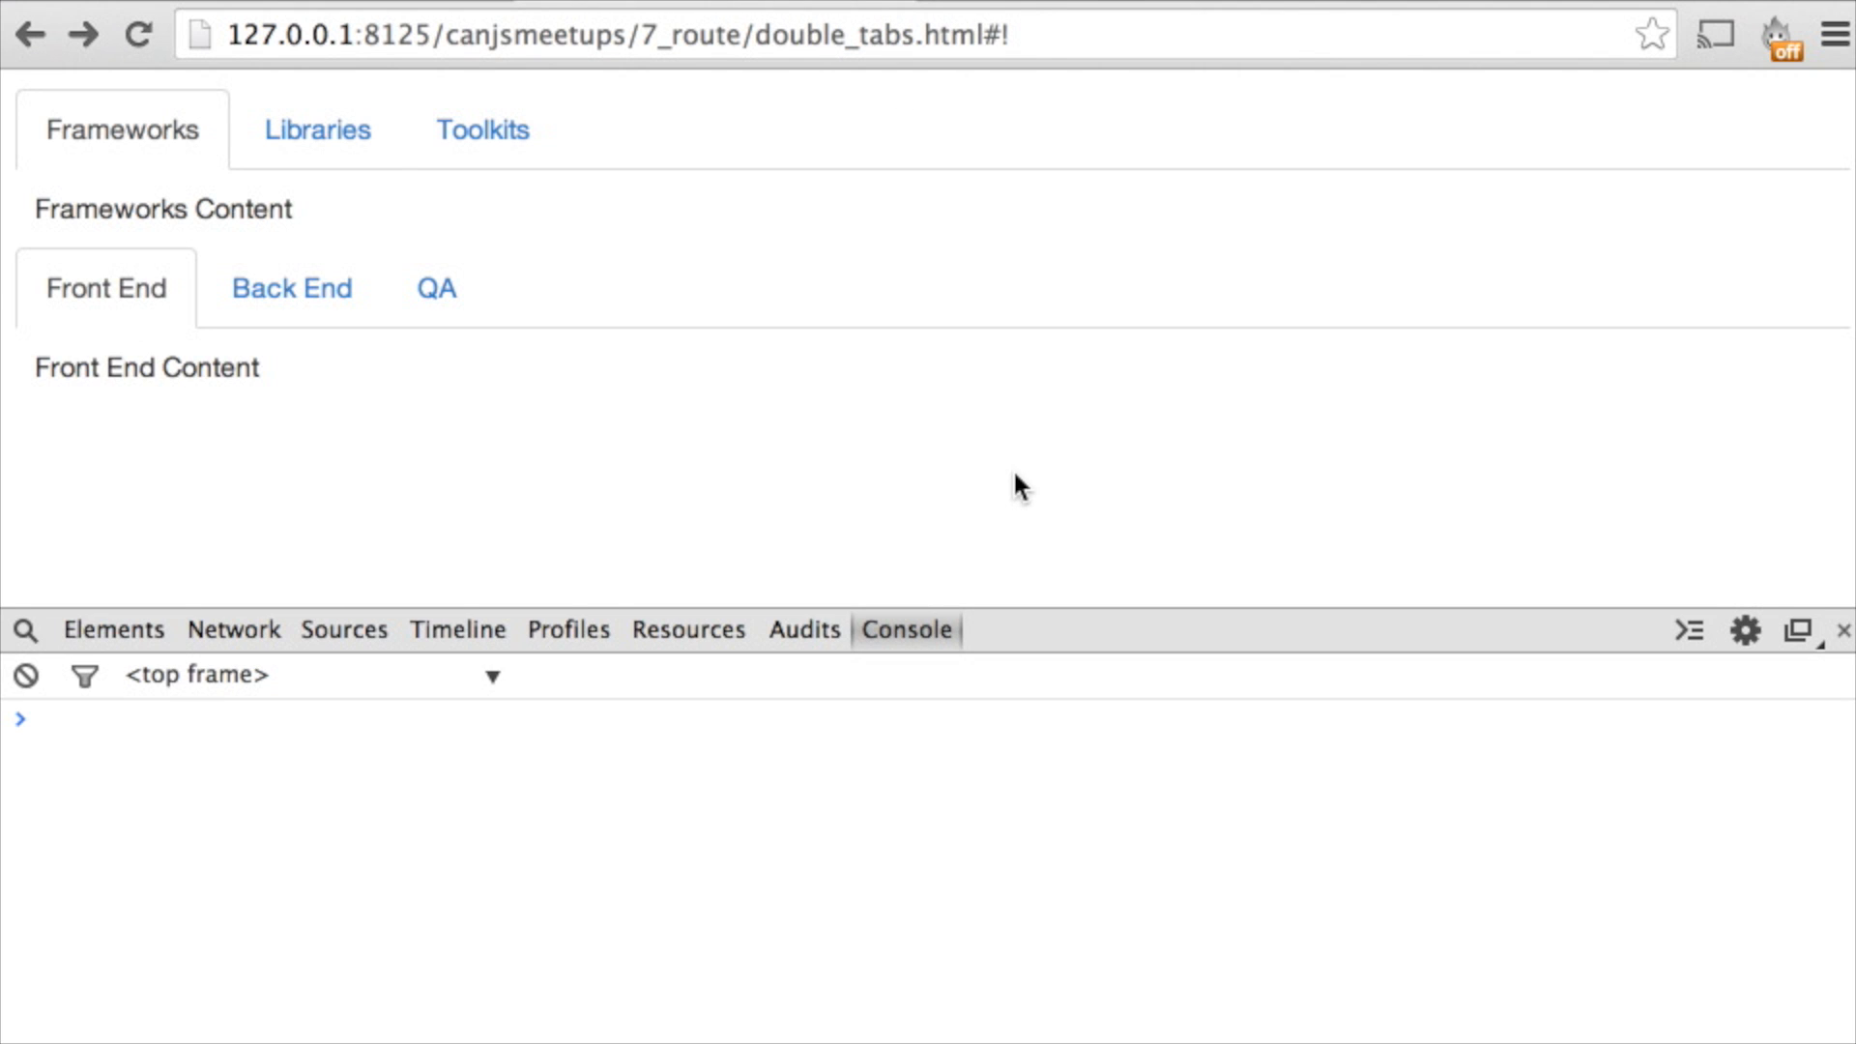
Switch the first set to Libraries then Toolkits and the second to QA, then go back through history
left_click(316, 130)
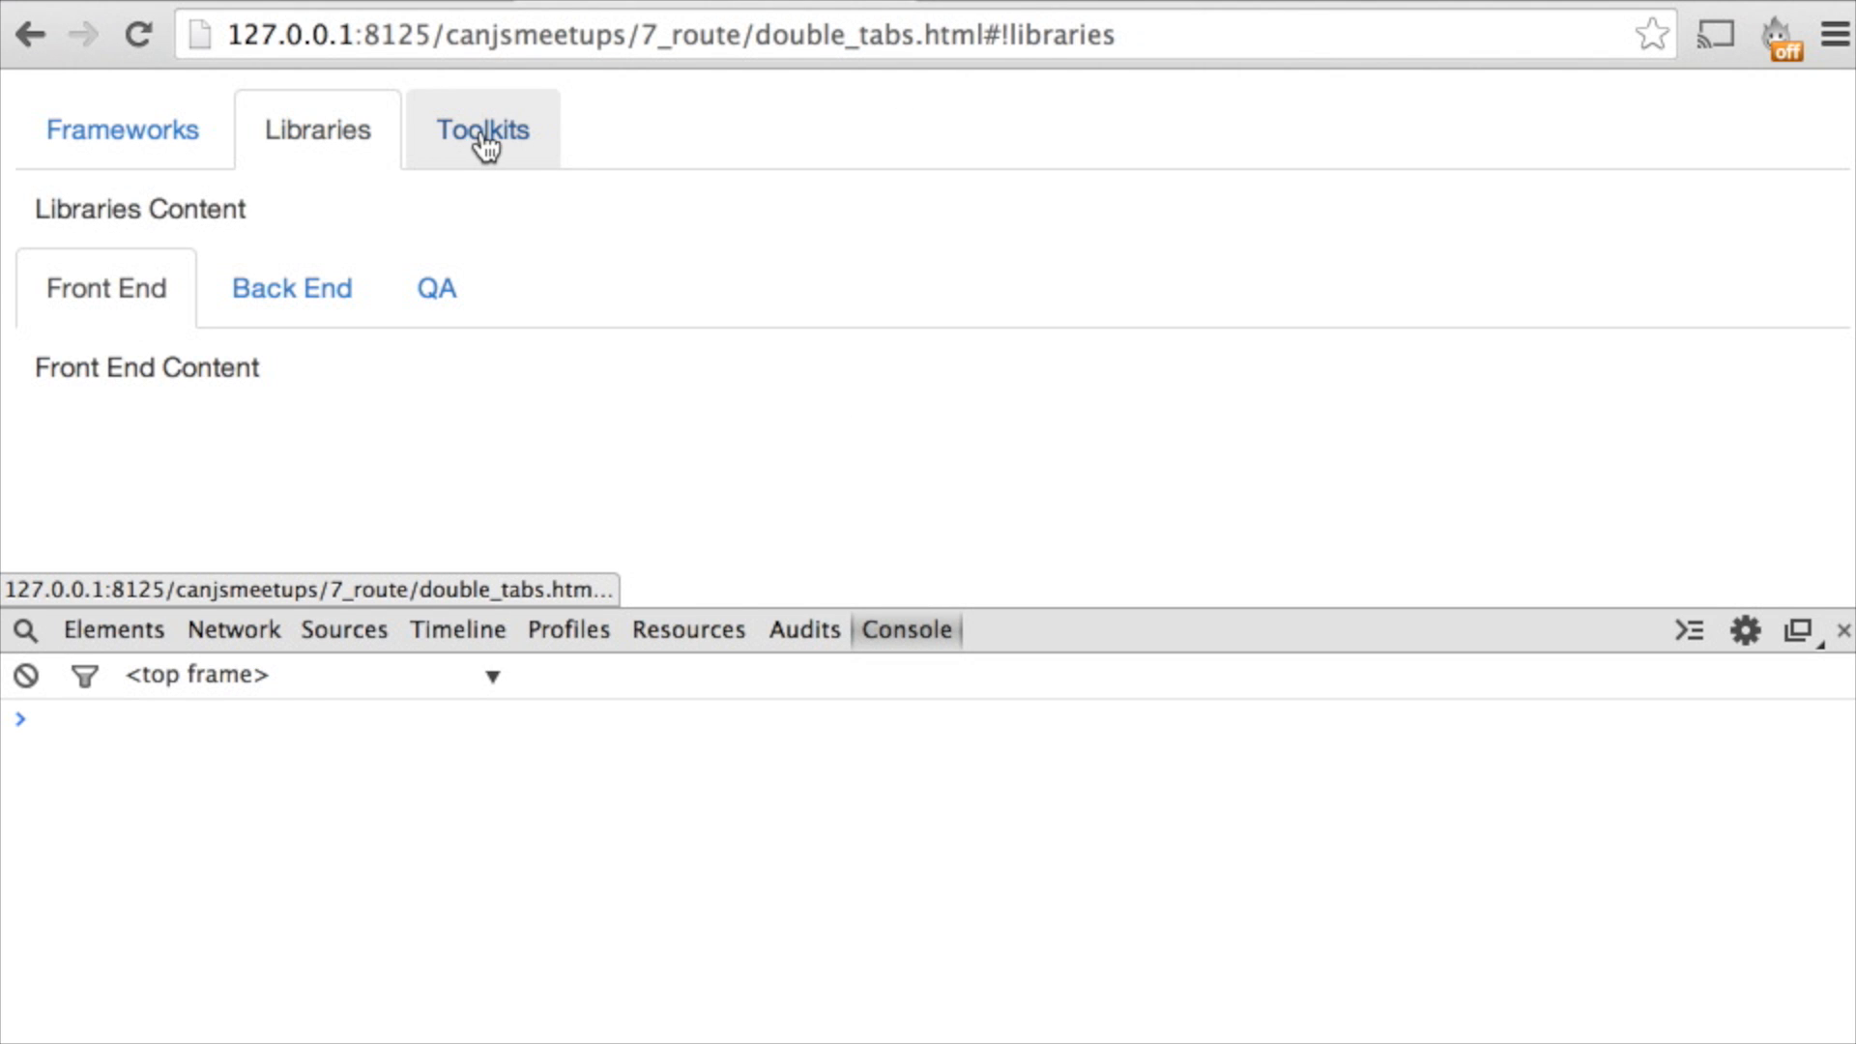
left_click(481, 129)
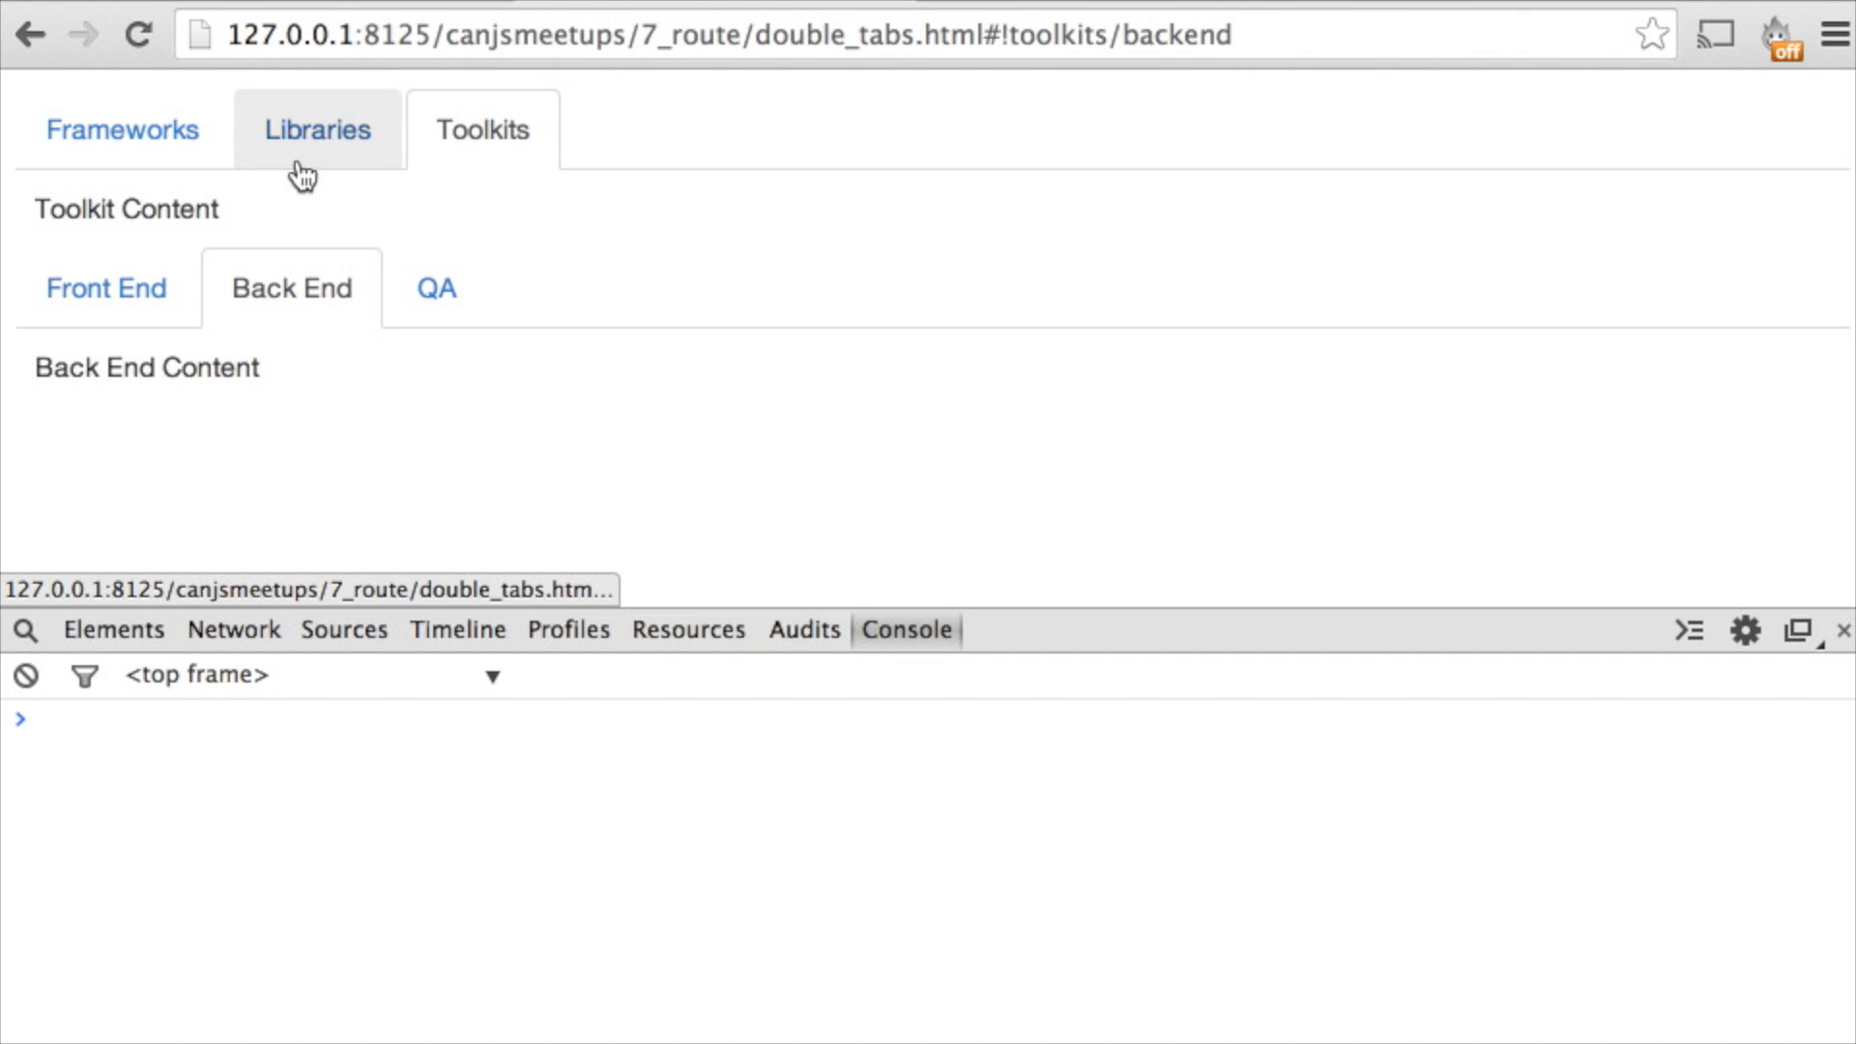
left_click(435, 288)
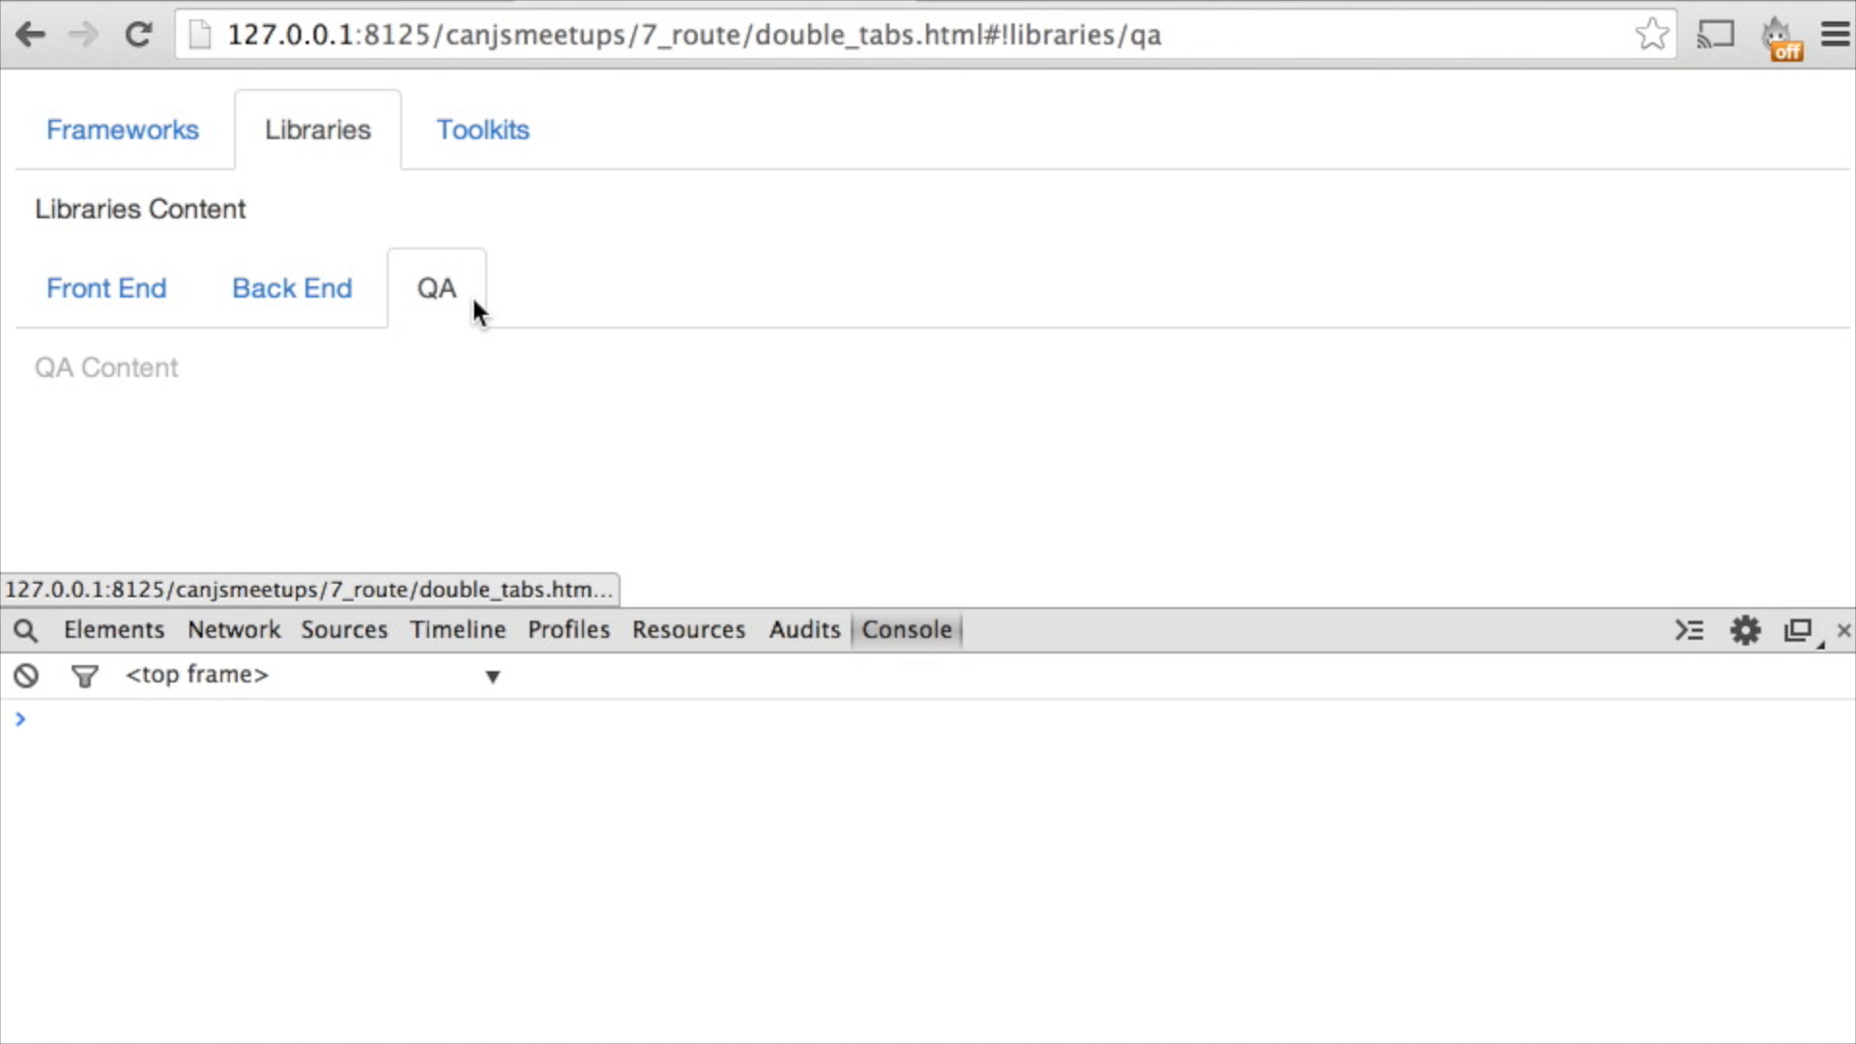
left_click(29, 32)
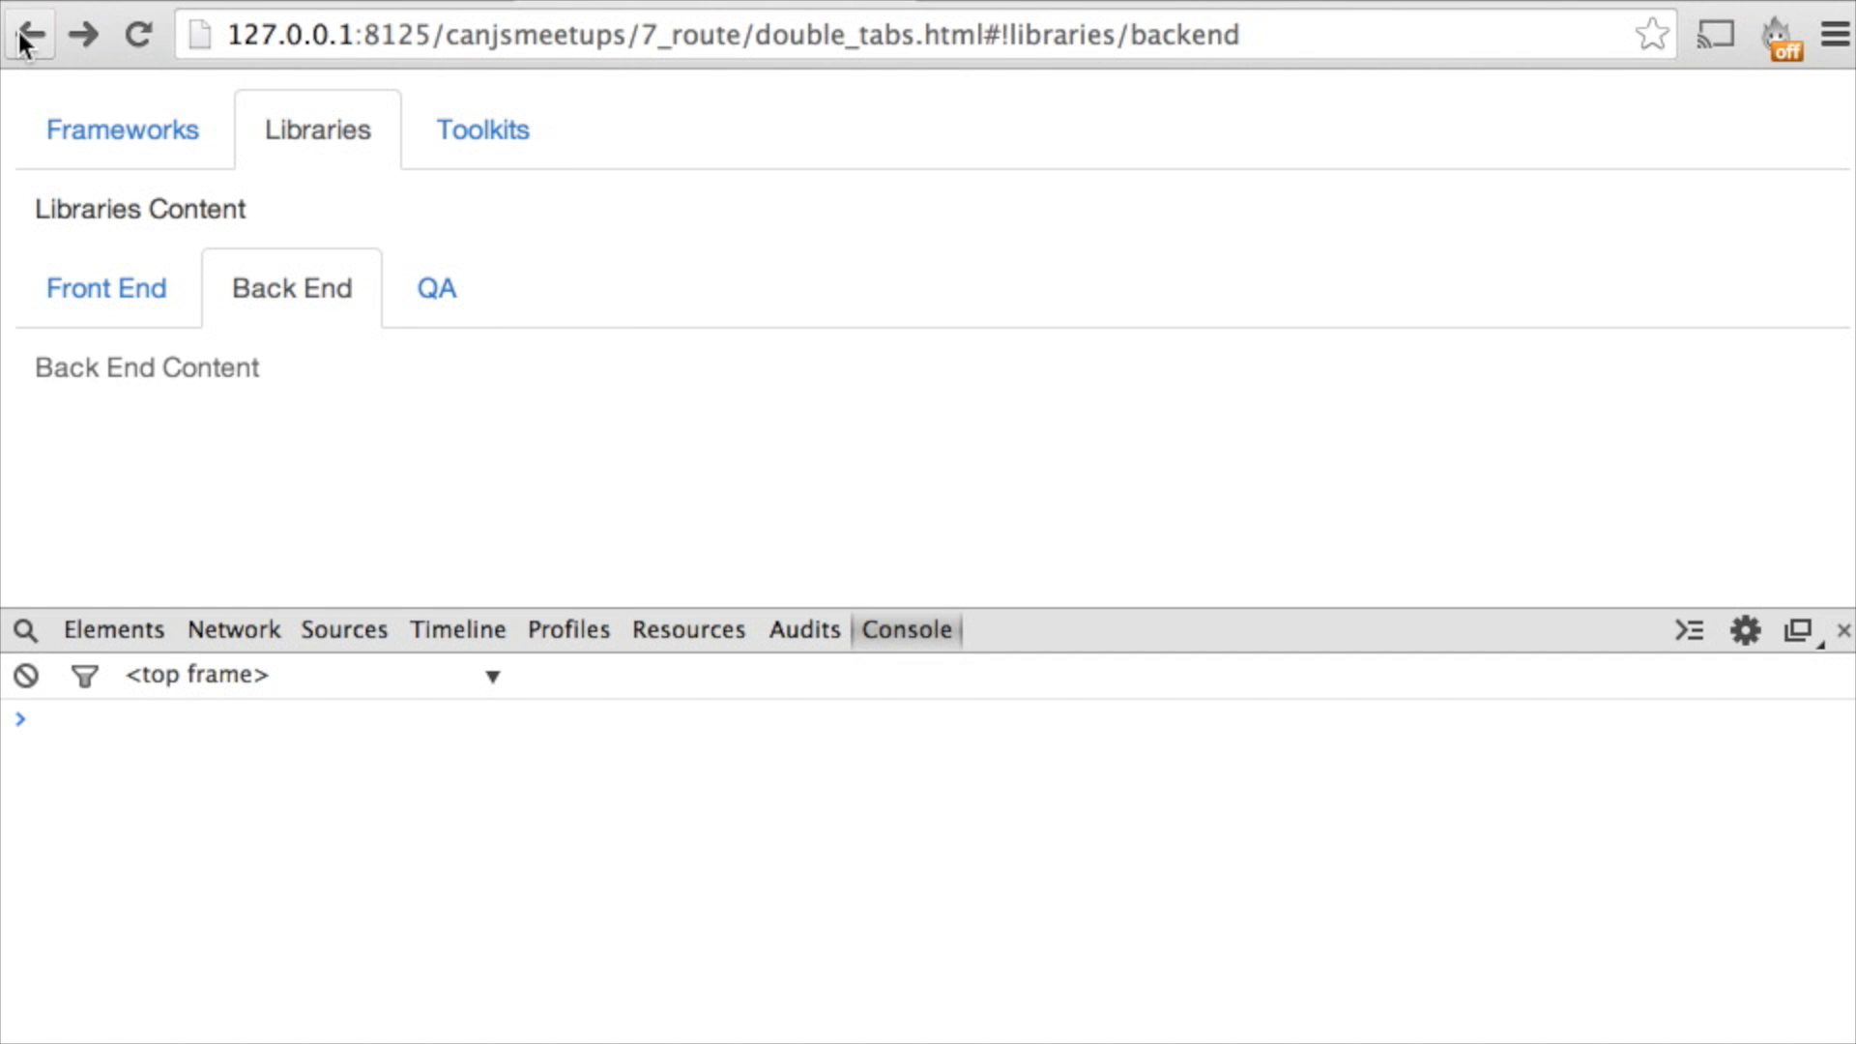
left_click(482, 130)
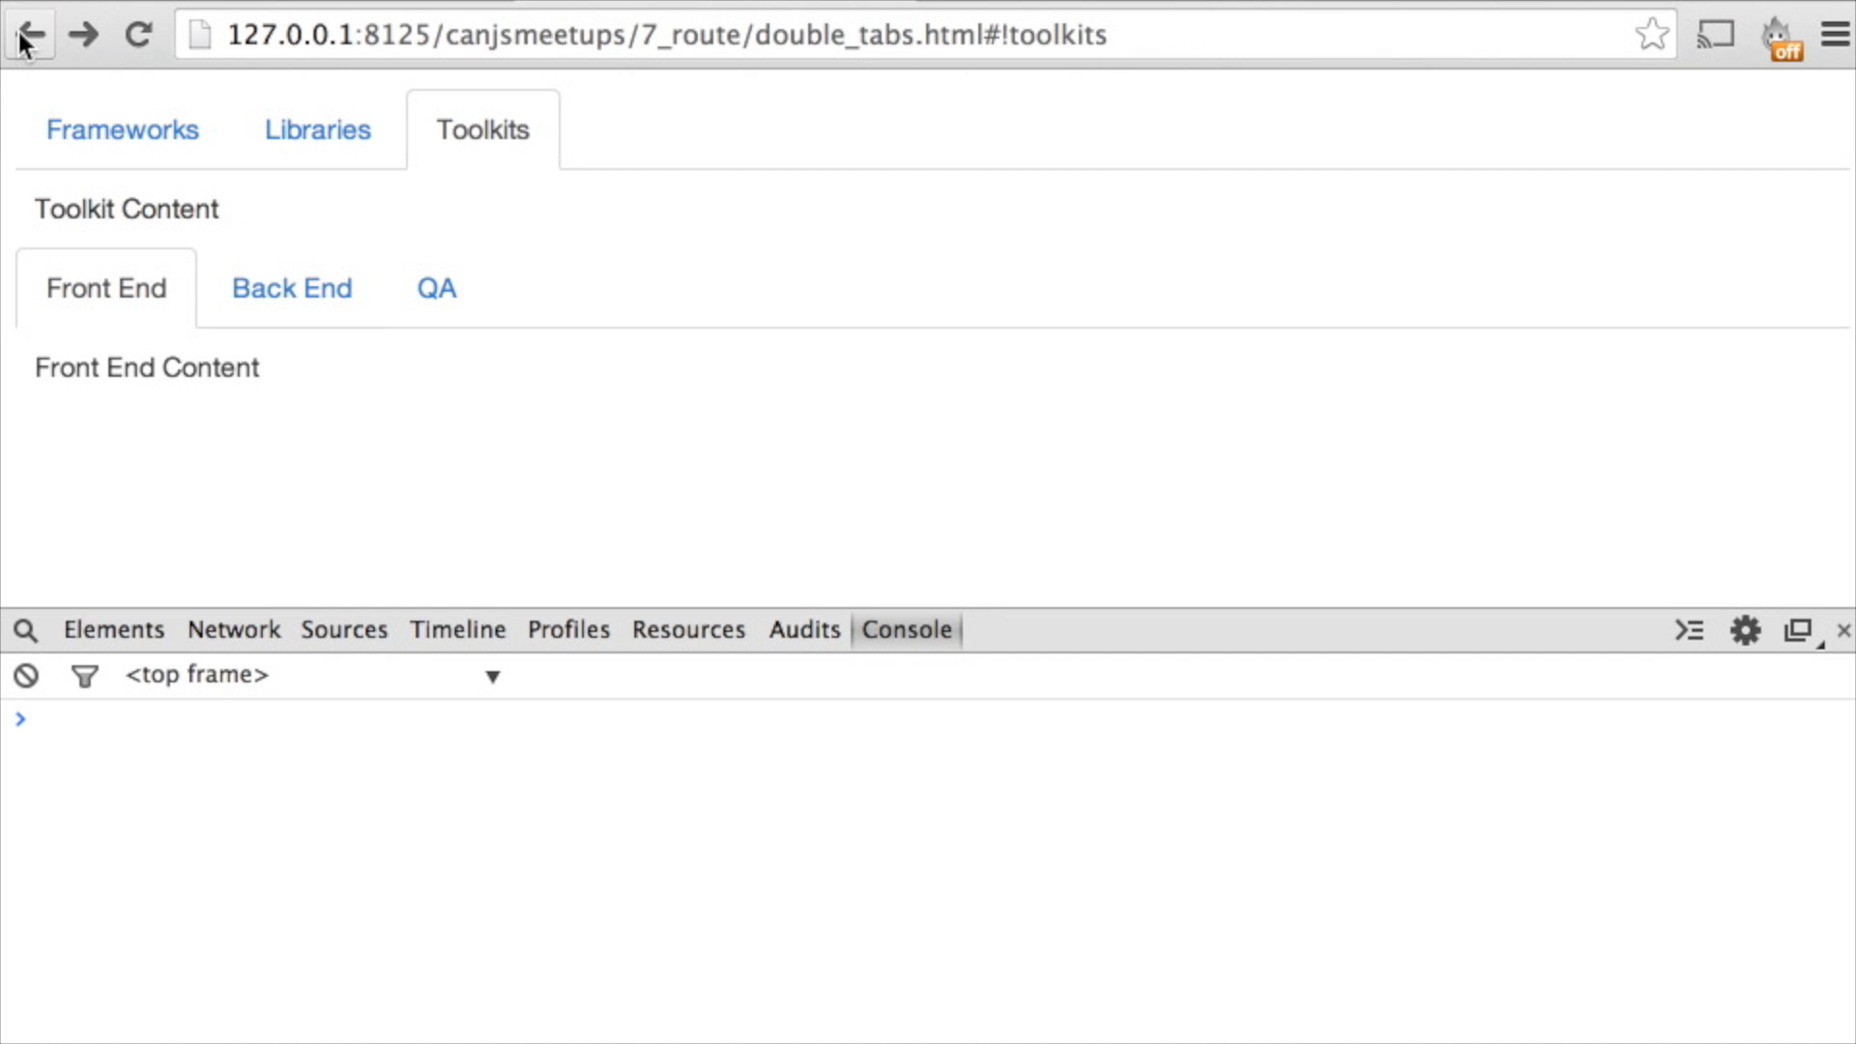